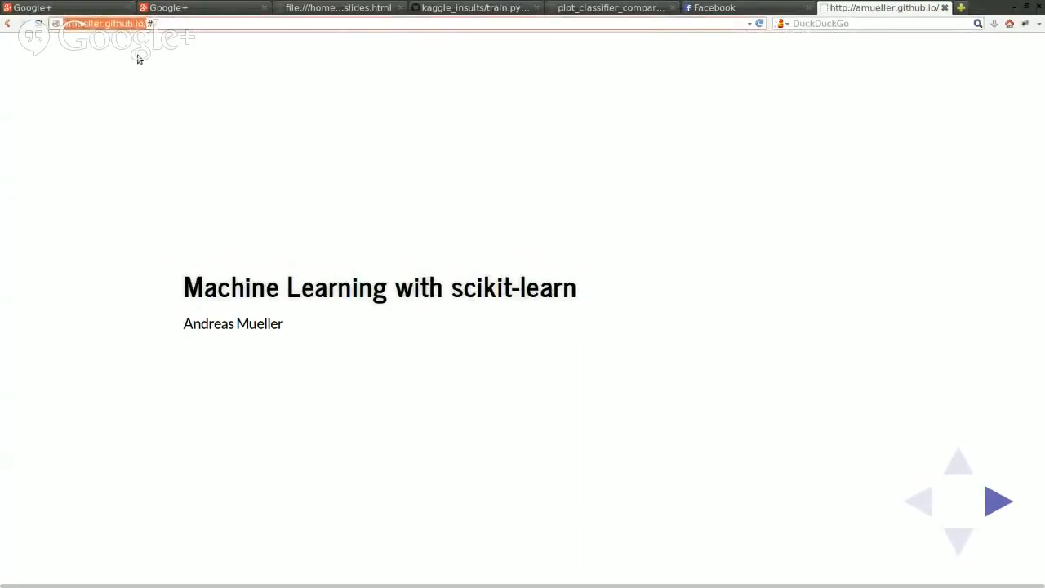
{"action": "mouse_move", "coordinate": [150, 59]}
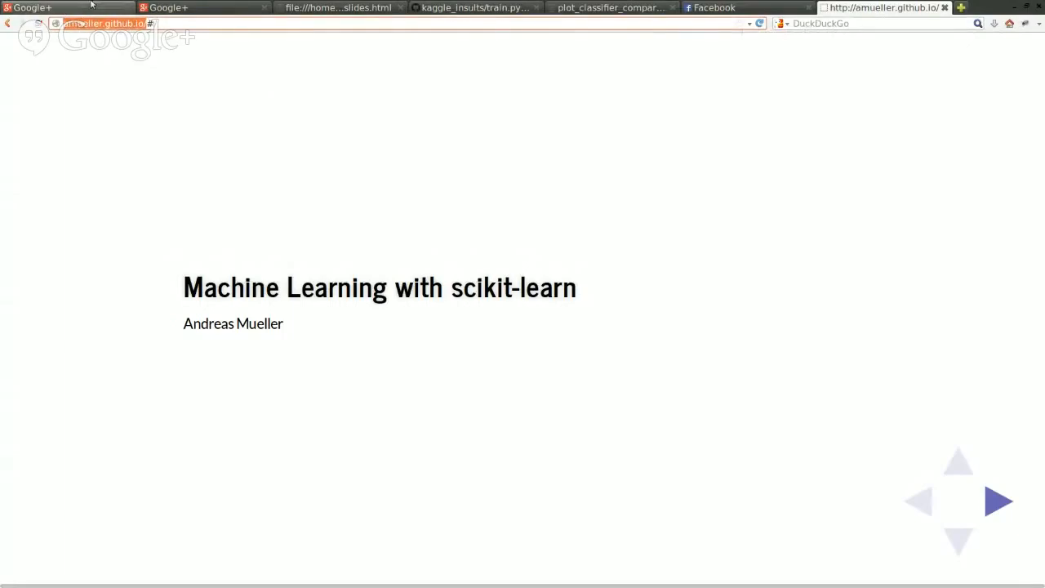
Show the 'Machine Learning with scikit-learn' title slide full screen.
{"action": "left_click", "coordinate": [171, 6]}
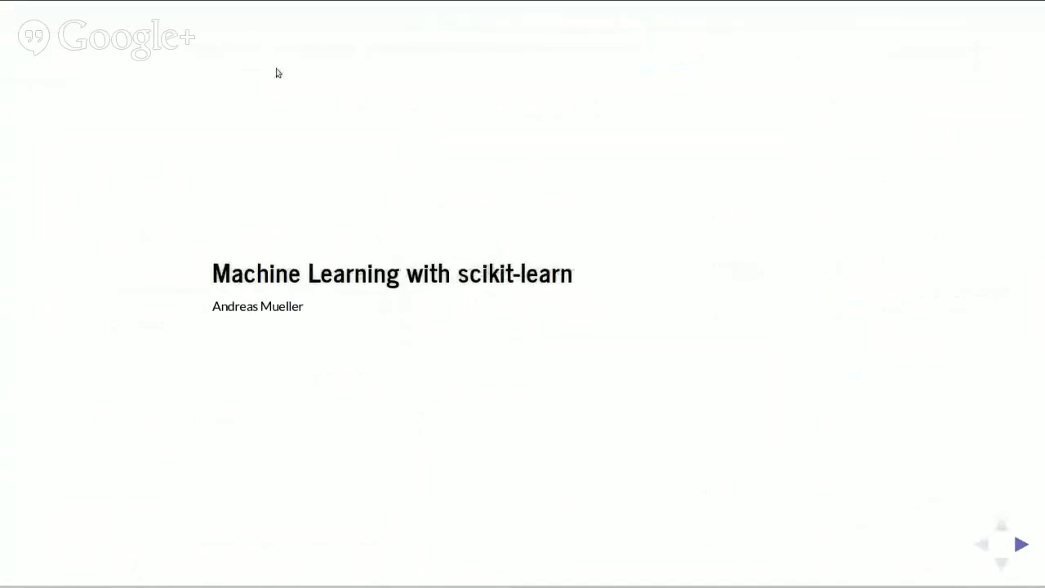
{"action": "mouse_move", "coordinate": [790, 229]}
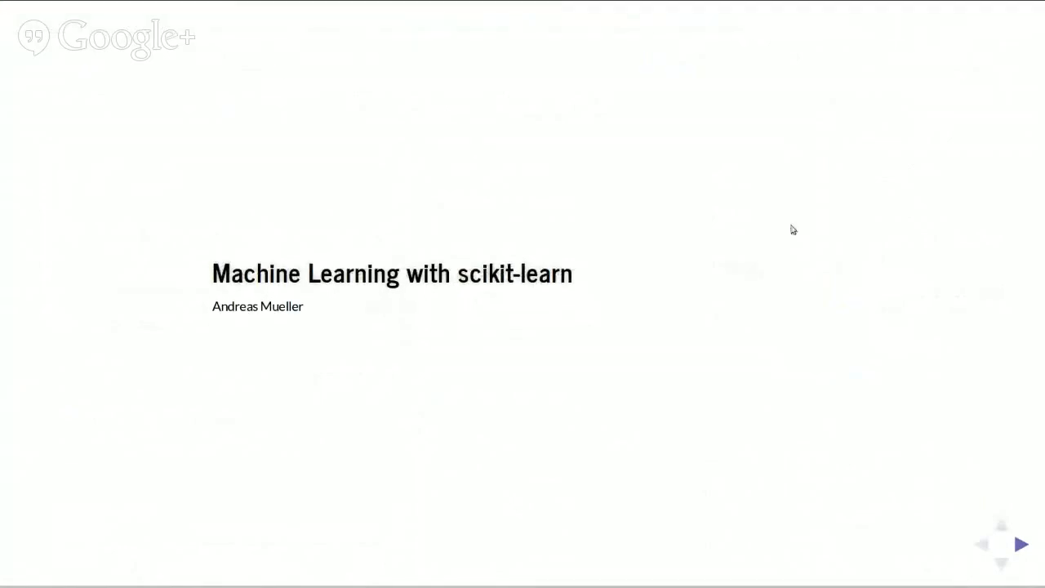
{"action": "mouse_move", "coordinate": [1035, 314]}
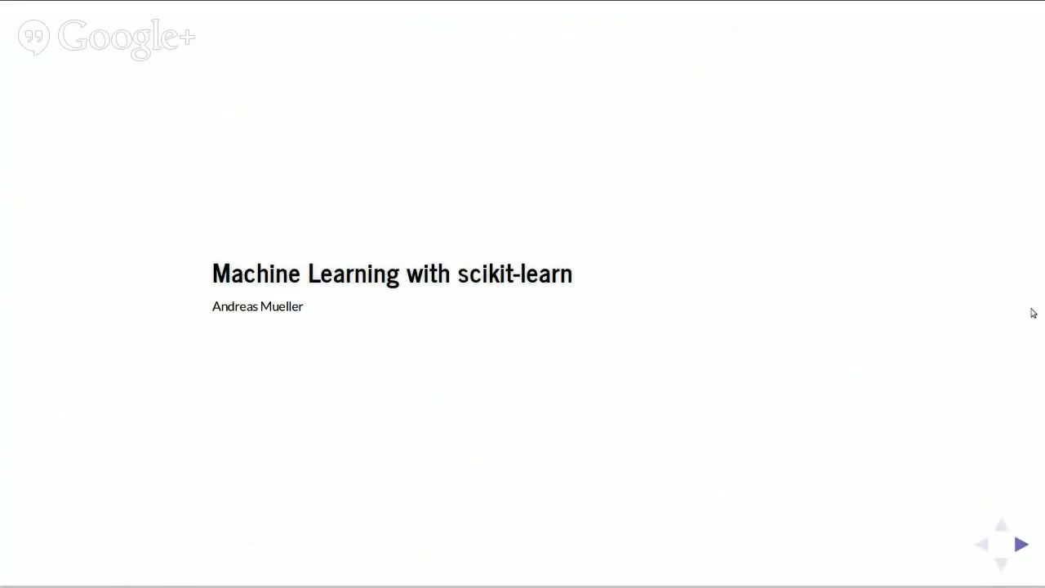
Advance to the Overview slide listing the talk's five topics.
{"action": "left_click", "coordinate": [1022, 542]}
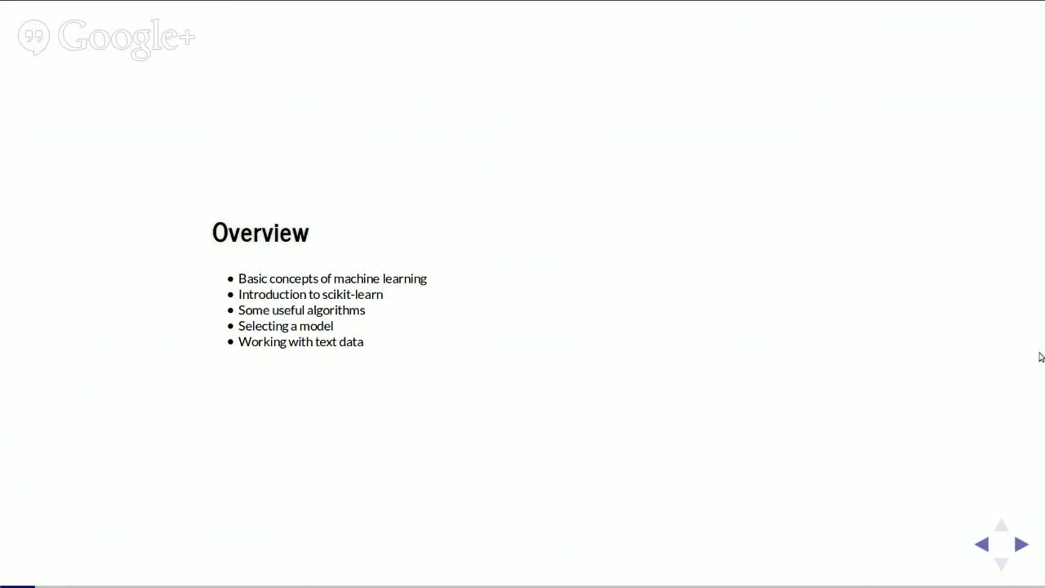
Advance to the scikit-learn slide about the library, its BSD license and developers.
{"action": "left_click", "coordinate": [1022, 544]}
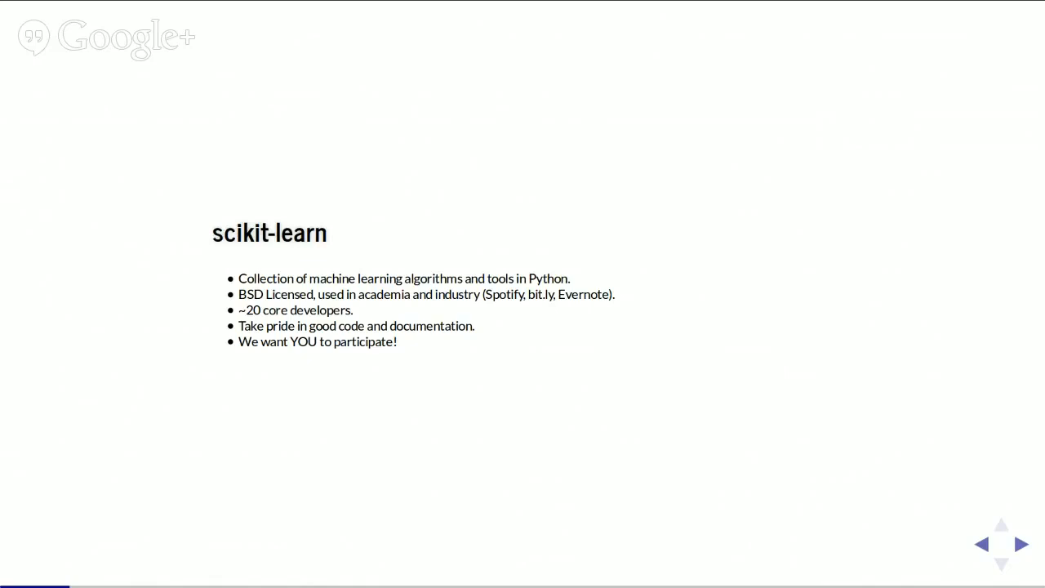
{"action": "mouse_move", "coordinate": [52, 127]}
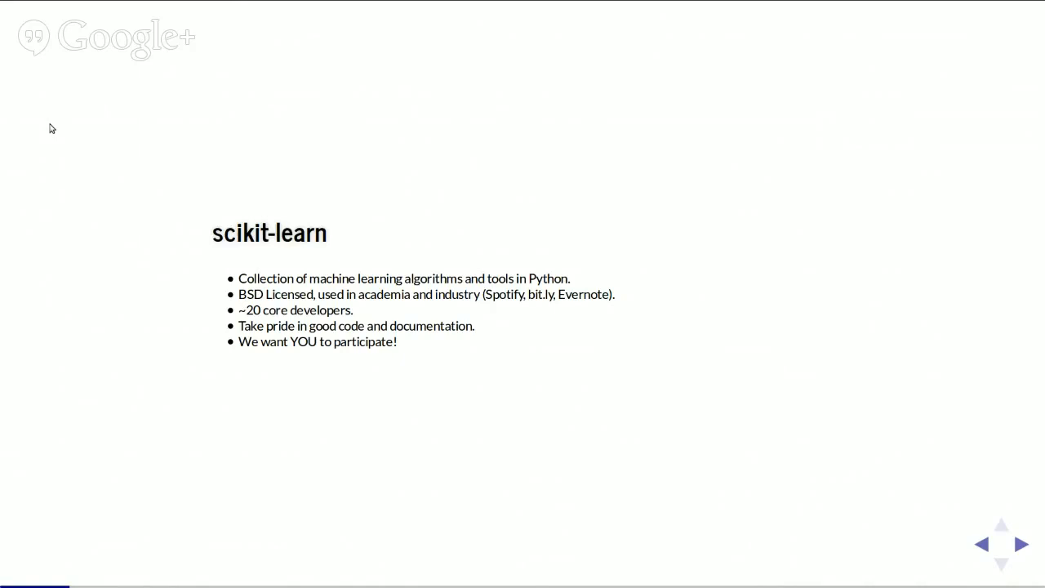
{"action": "mouse_move", "coordinate": [450, 171]}
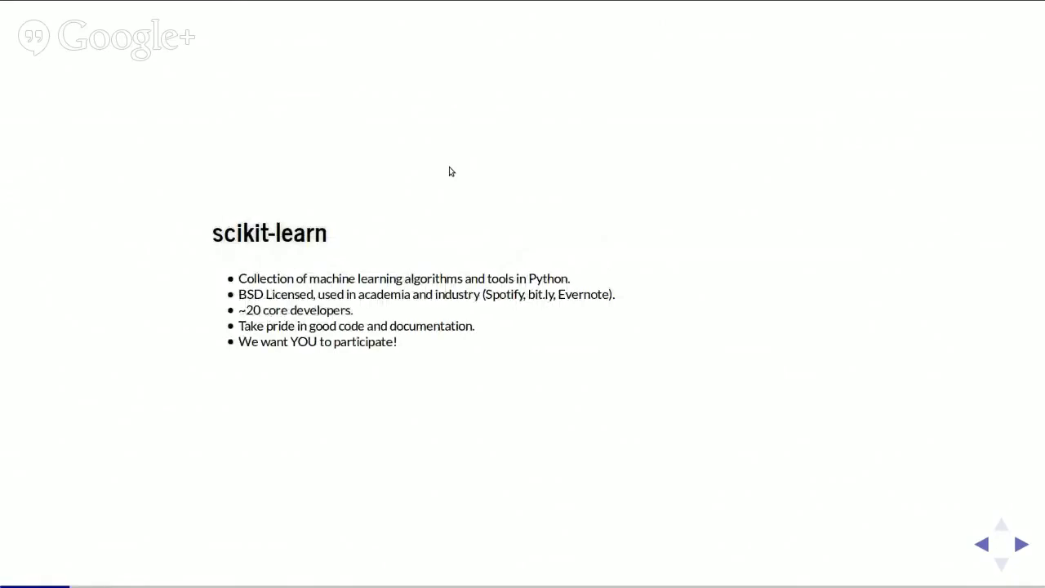
Advance through 'Two (three) kinds of learning' to the Supervised learning slide.
{"action": "left_click", "coordinate": [1022, 544]}
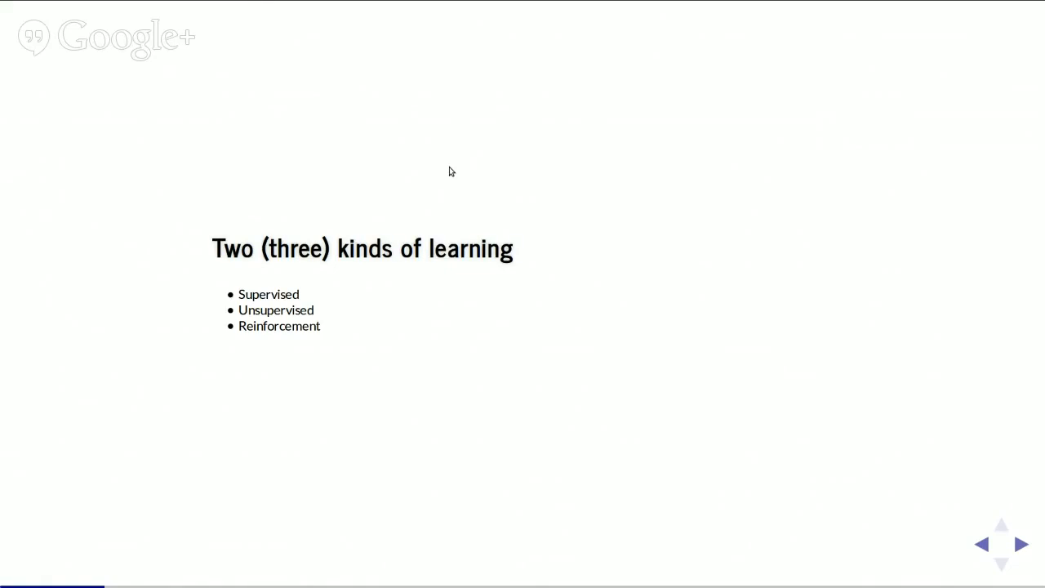
{"action": "left_click", "coordinate": [1017, 543]}
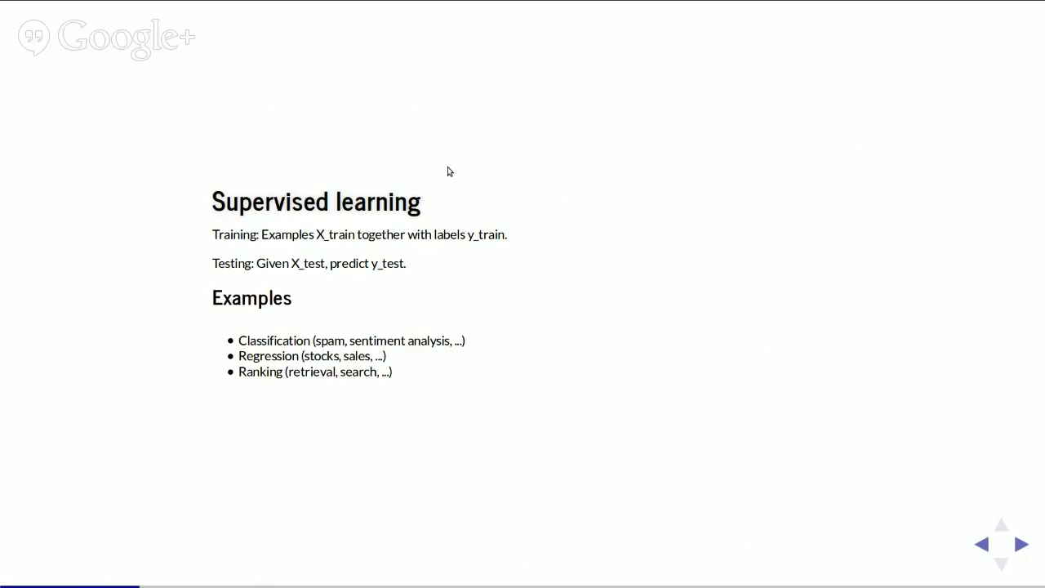
Advance through Unsupervised Learning to the scikit-learn algorithm cheat-sheet flowchart.
{"action": "left_click", "coordinate": [1019, 542]}
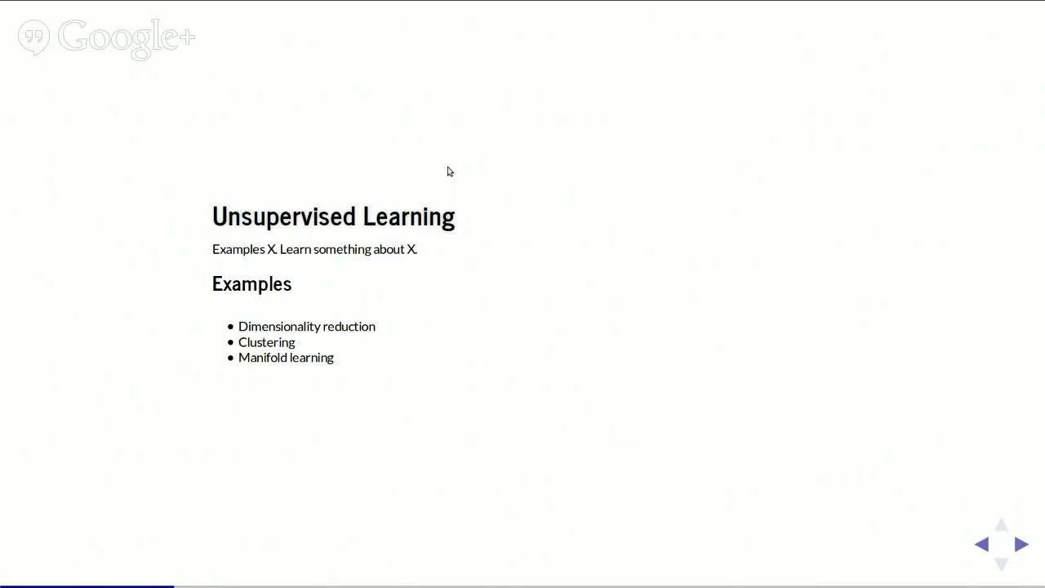
{"action": "left_click", "coordinate": [1013, 542]}
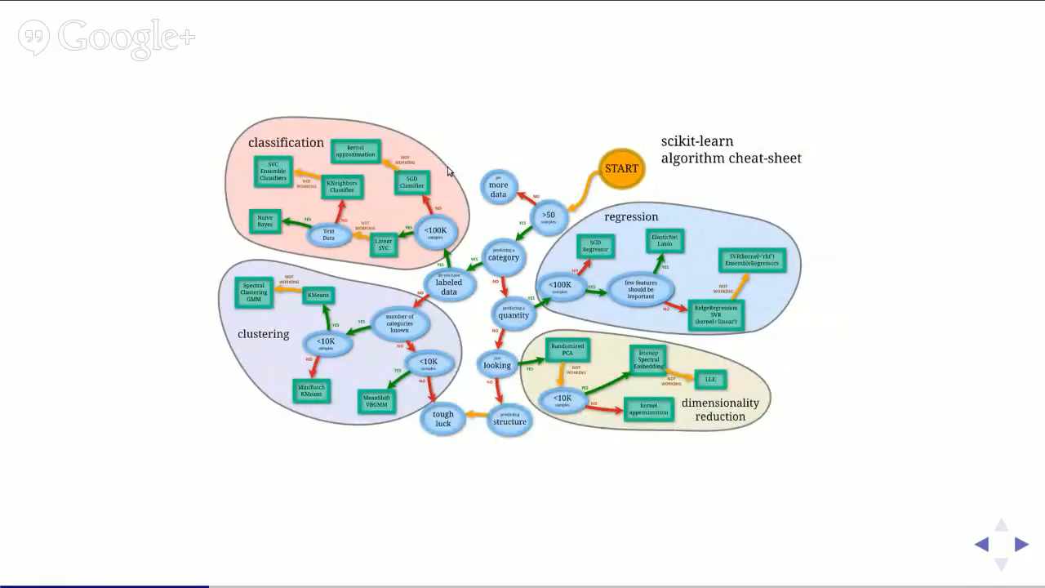
{"action": "mouse_move", "coordinate": [624, 145]}
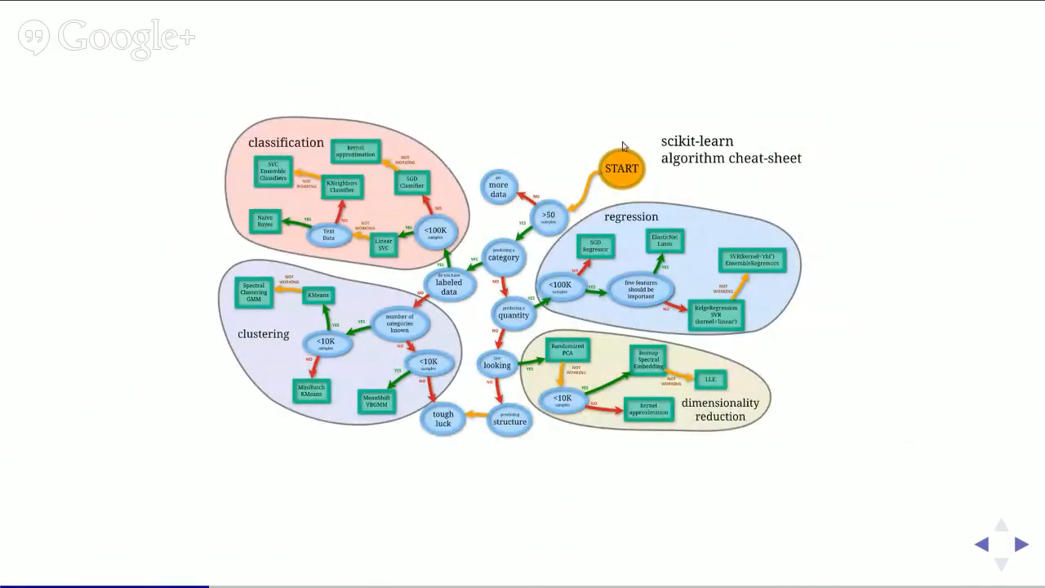
{"action": "mouse_move", "coordinate": [591, 72]}
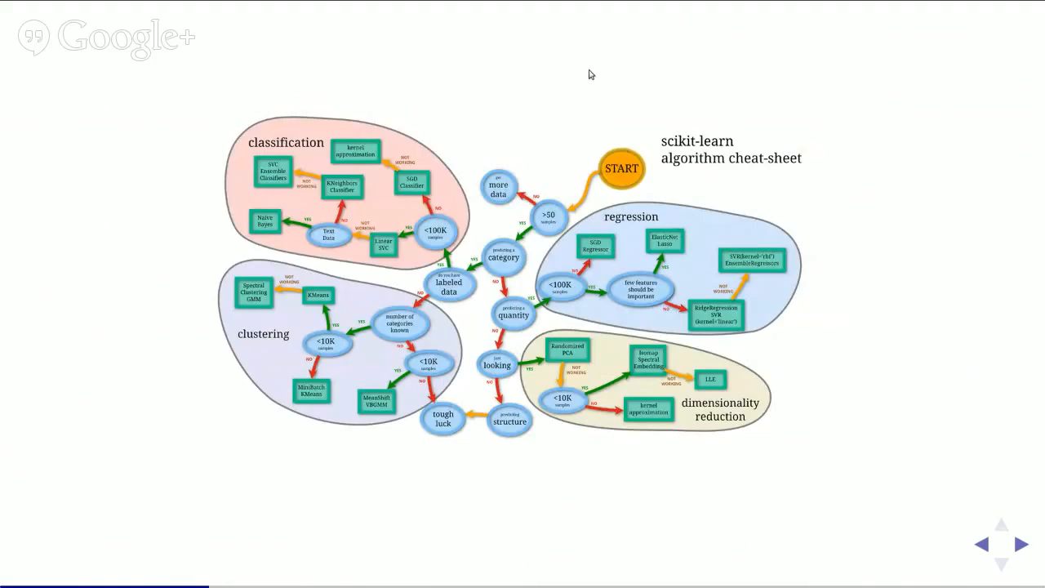
{"action": "mouse_move", "coordinate": [766, 188]}
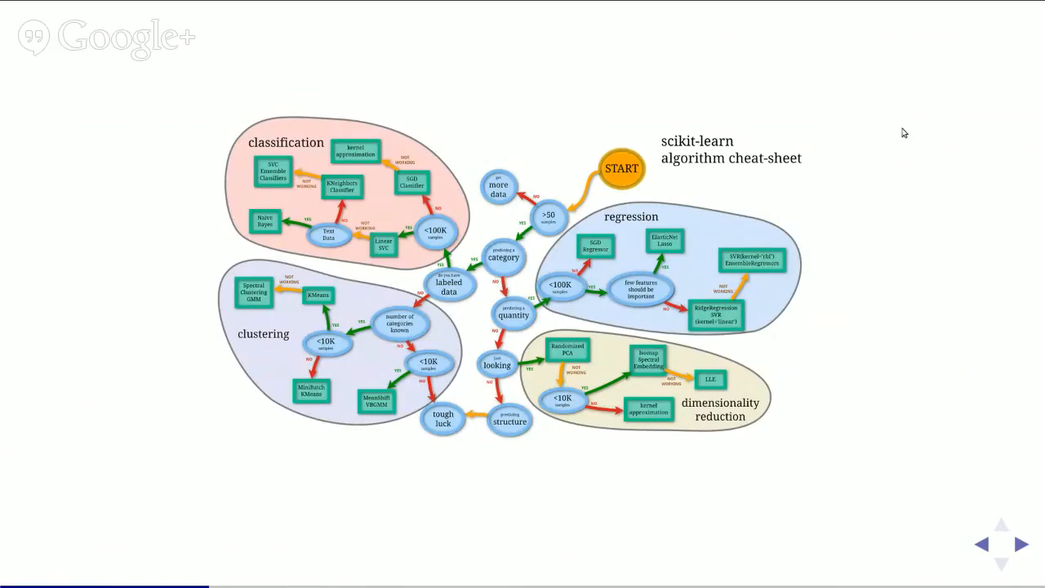
{"action": "mouse_move", "coordinate": [351, 323]}
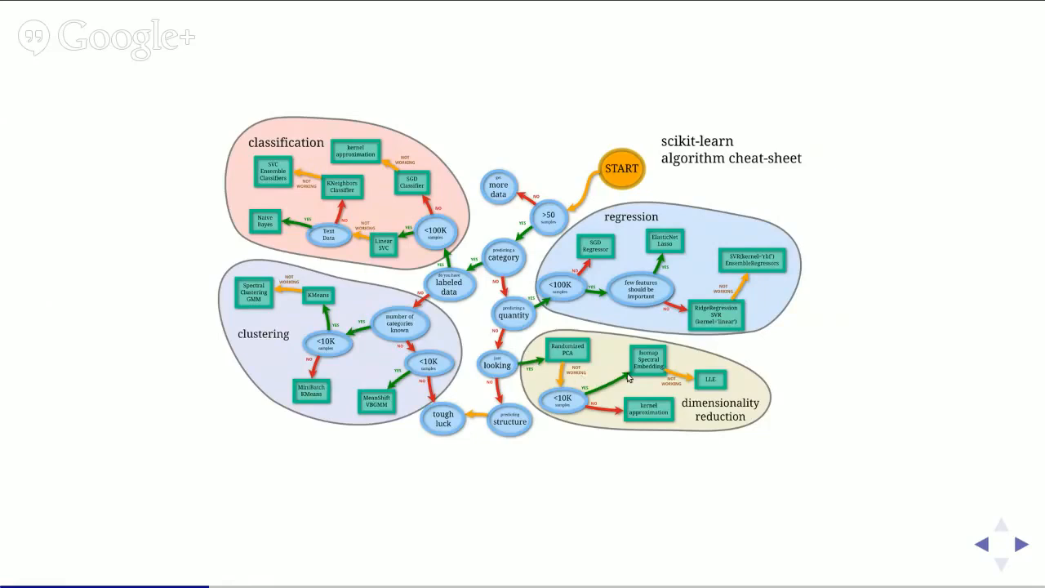
{"action": "mouse_move", "coordinate": [977, 301]}
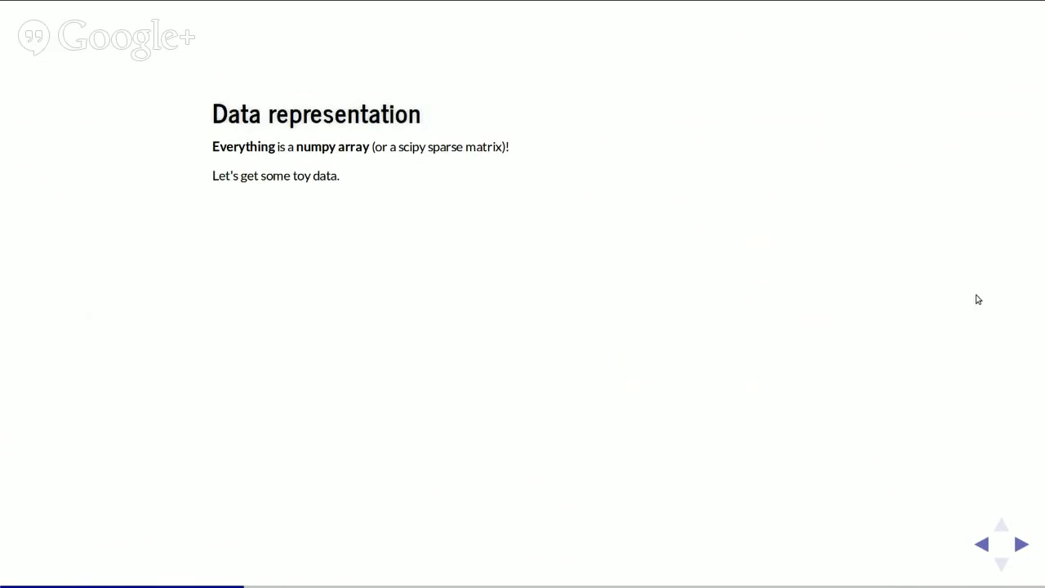
{"action": "mouse_move", "coordinate": [976, 304]}
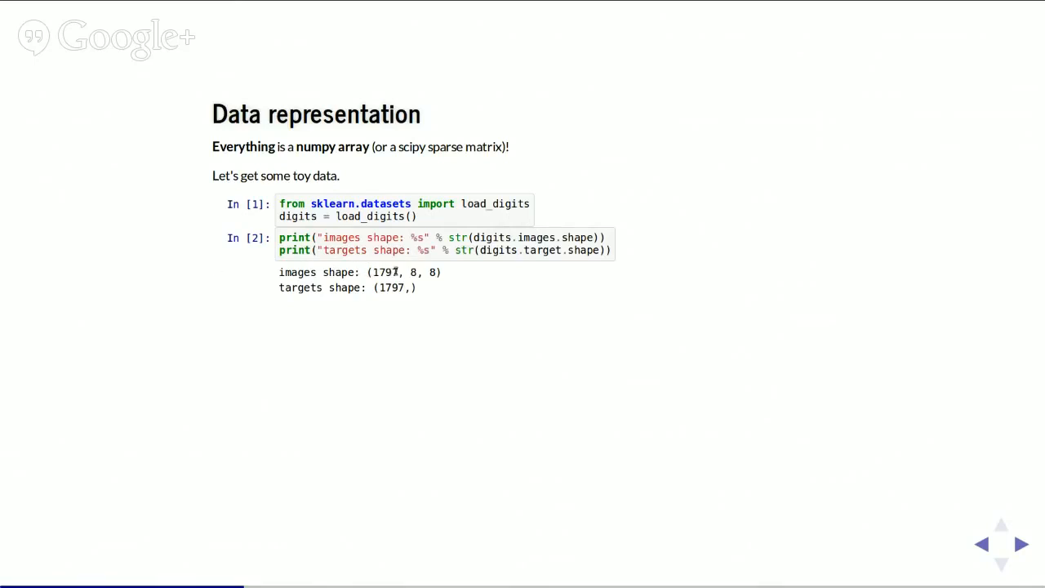
{"action": "mouse_move", "coordinate": [266, 281]}
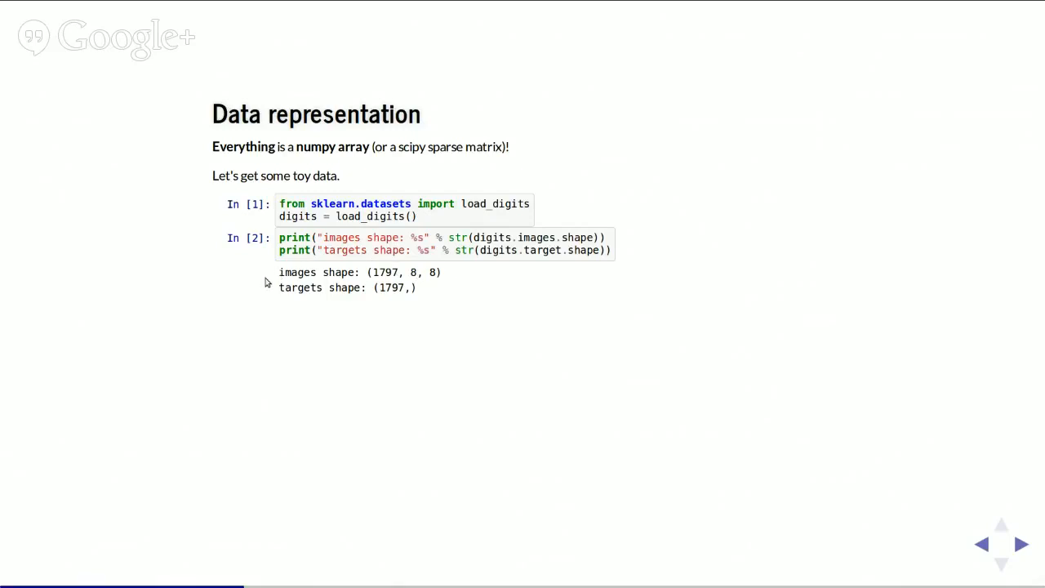
{"action": "mouse_move", "coordinate": [478, 320]}
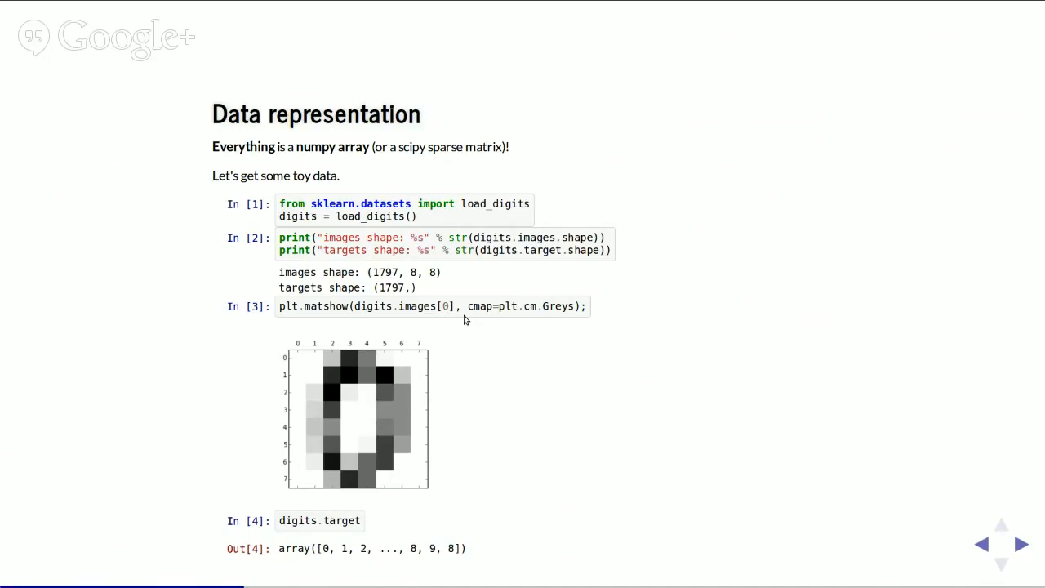
Advance to the Prepare the data slide with the X.shape note.
{"action": "left_click", "coordinate": [1017, 542]}
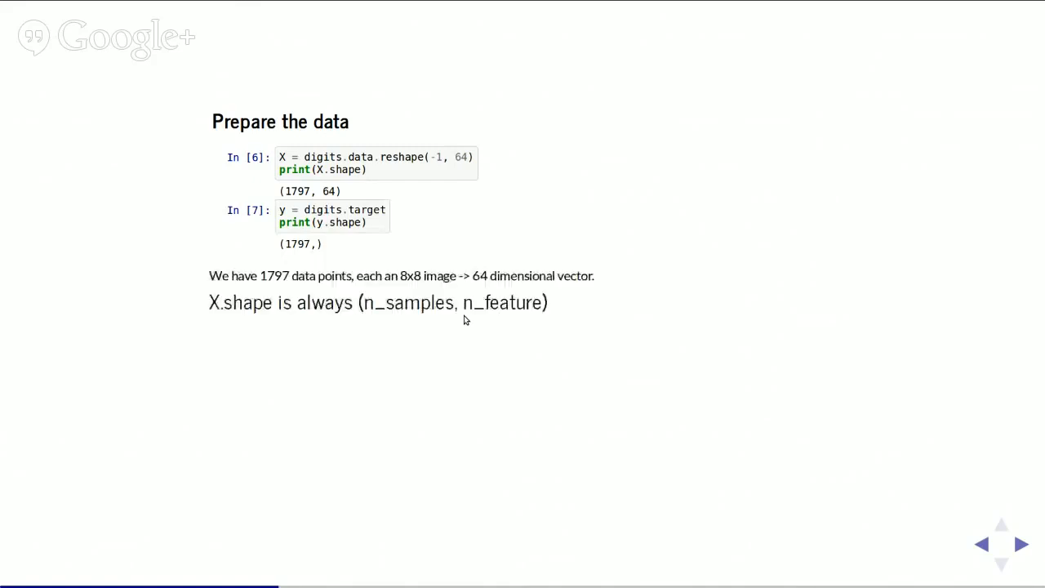
{"action": "mouse_move", "coordinate": [806, 307]}
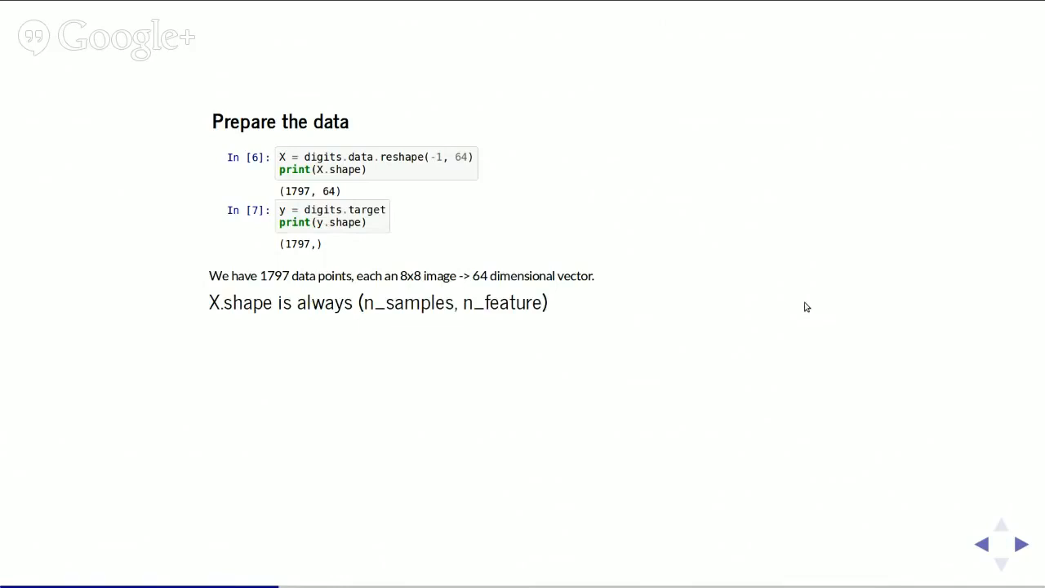
{"action": "mouse_move", "coordinate": [810, 307]}
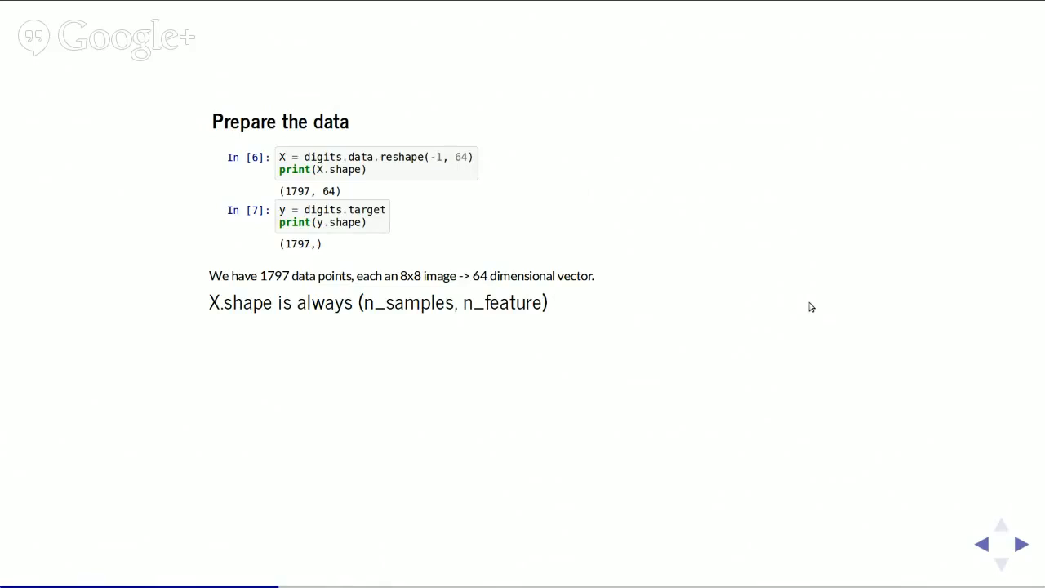
{"action": "mouse_move", "coordinate": [826, 307]}
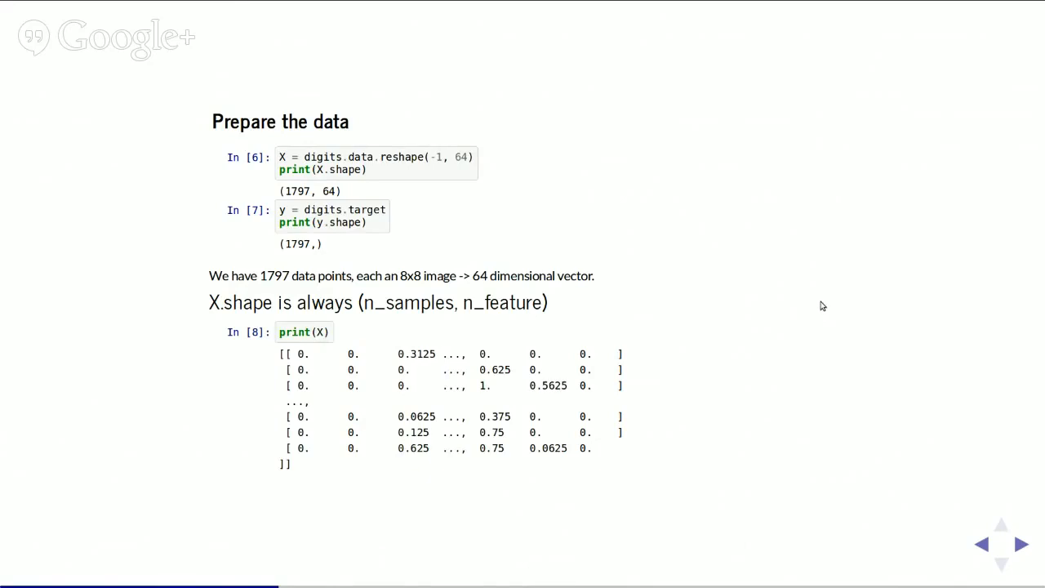
Advance through Taking a Peek to the Principal Component Analysis slide with the PCA import.
{"action": "left_click", "coordinate": [1022, 545]}
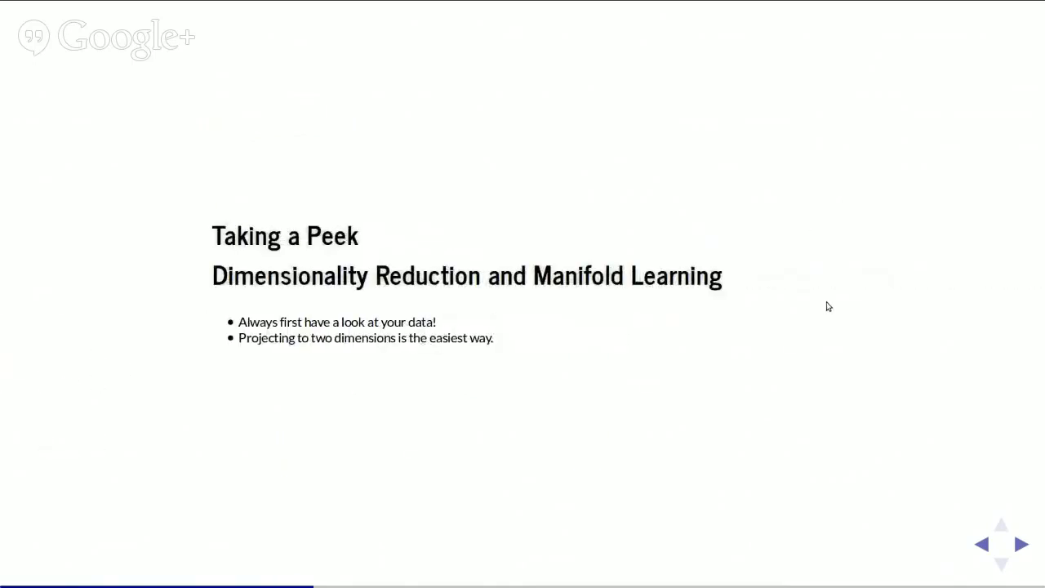
{"action": "mouse_move", "coordinate": [823, 307]}
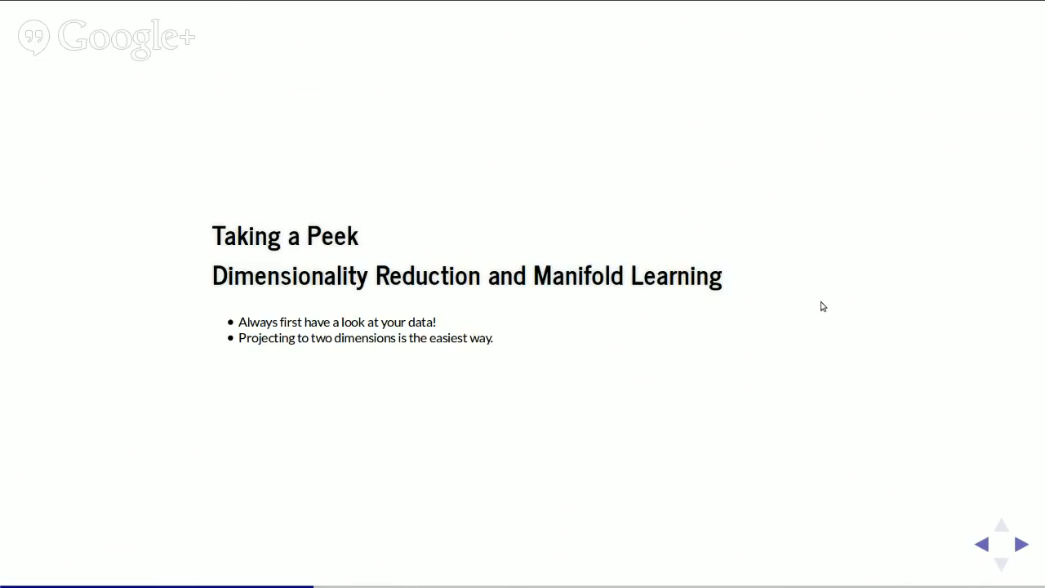
{"action": "mouse_move", "coordinate": [826, 307]}
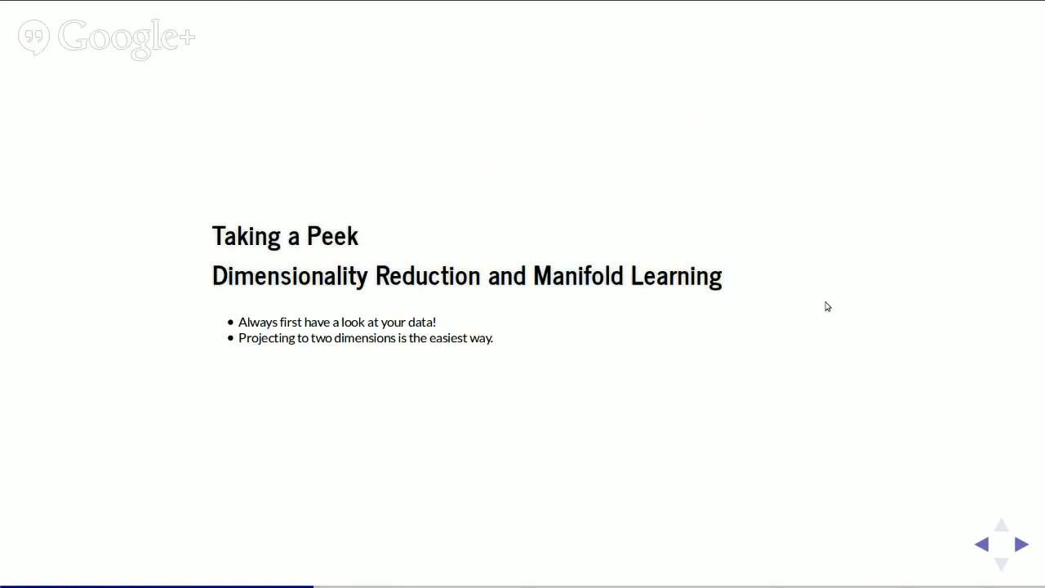
{"action": "left_click", "coordinate": [1018, 544]}
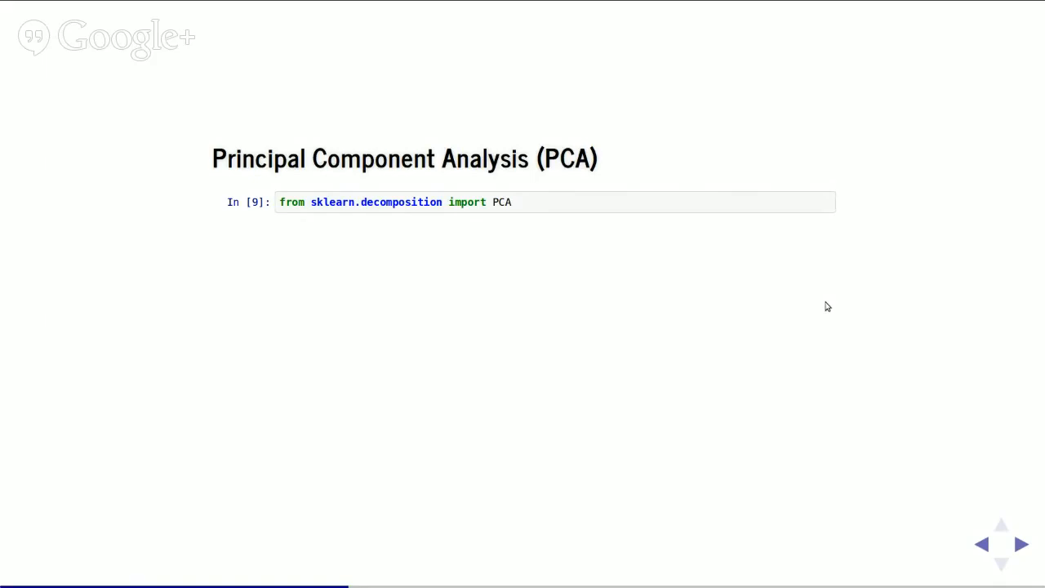
Reveal the PCA steps: instantiate with n_components=2, fit, and transform to shape (1797, 2).
{"action": "left_click", "coordinate": [1021, 542]}
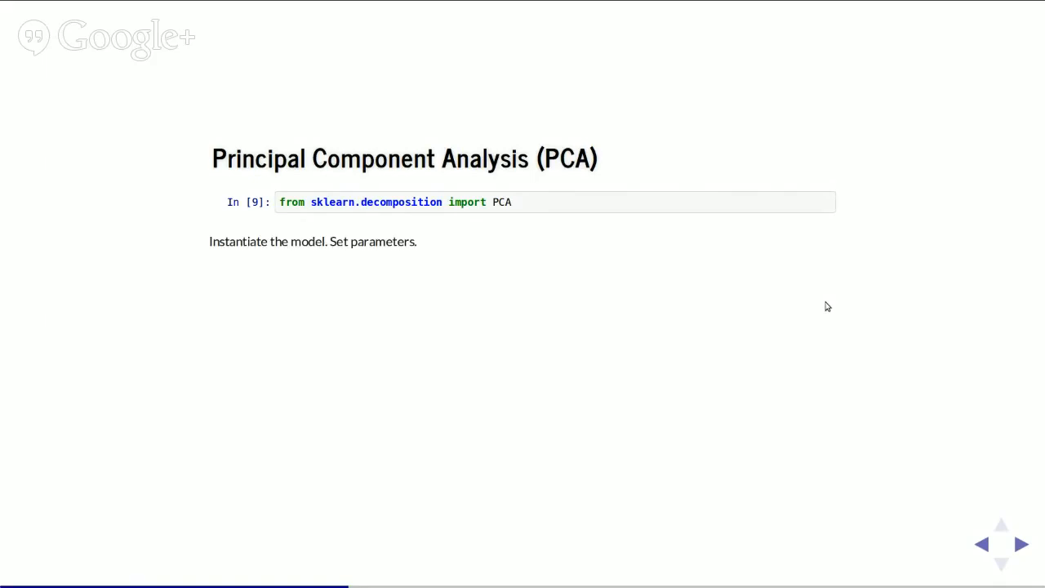
{"action": "left_click", "coordinate": [1017, 542]}
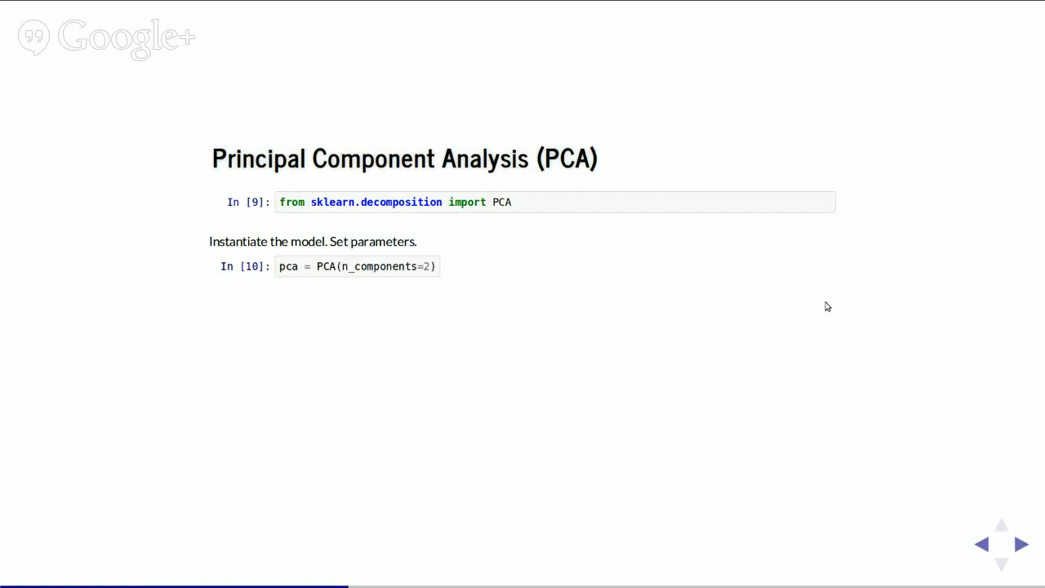
{"action": "mouse_move", "coordinate": [709, 264]}
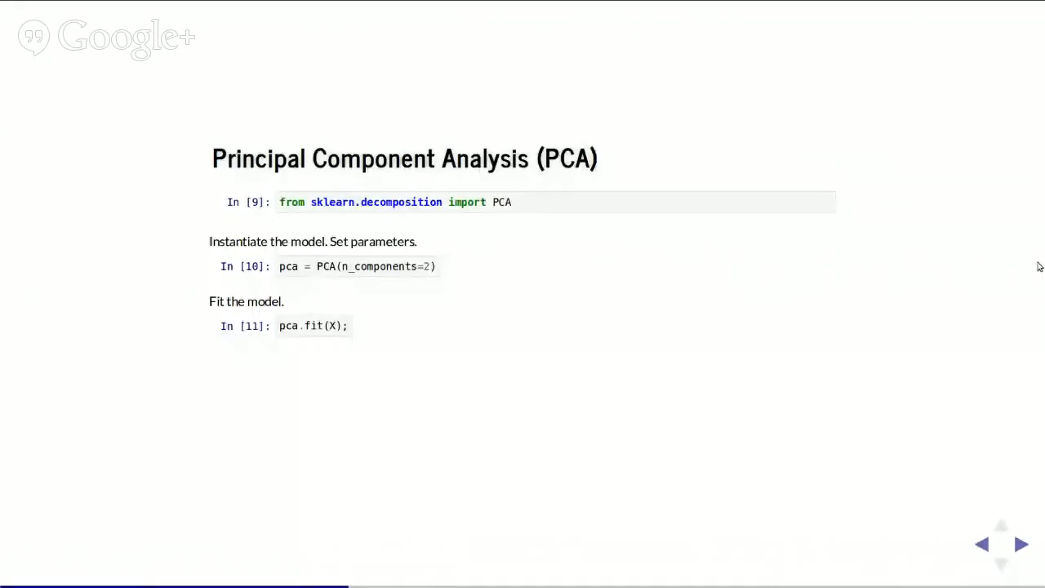
{"action": "left_click", "coordinate": [1019, 544]}
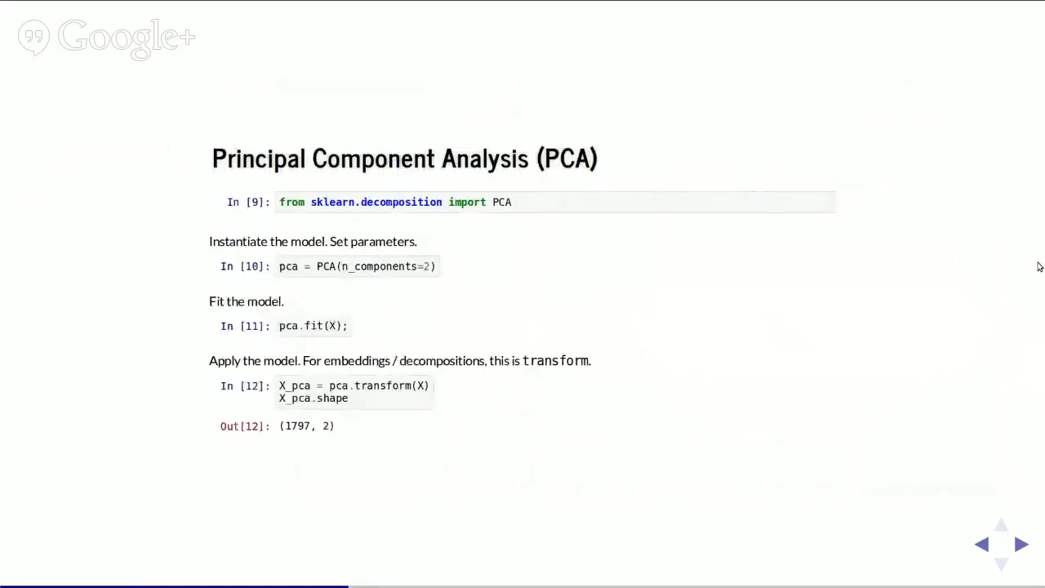
{"action": "mouse_move", "coordinate": [1033, 258]}
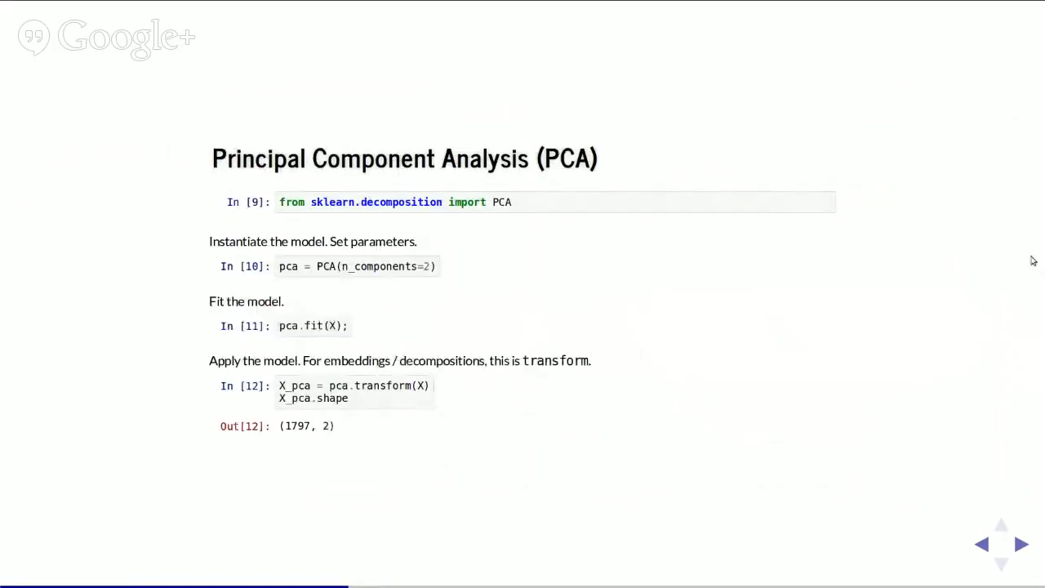
{"action": "mouse_move", "coordinate": [412, 235]}
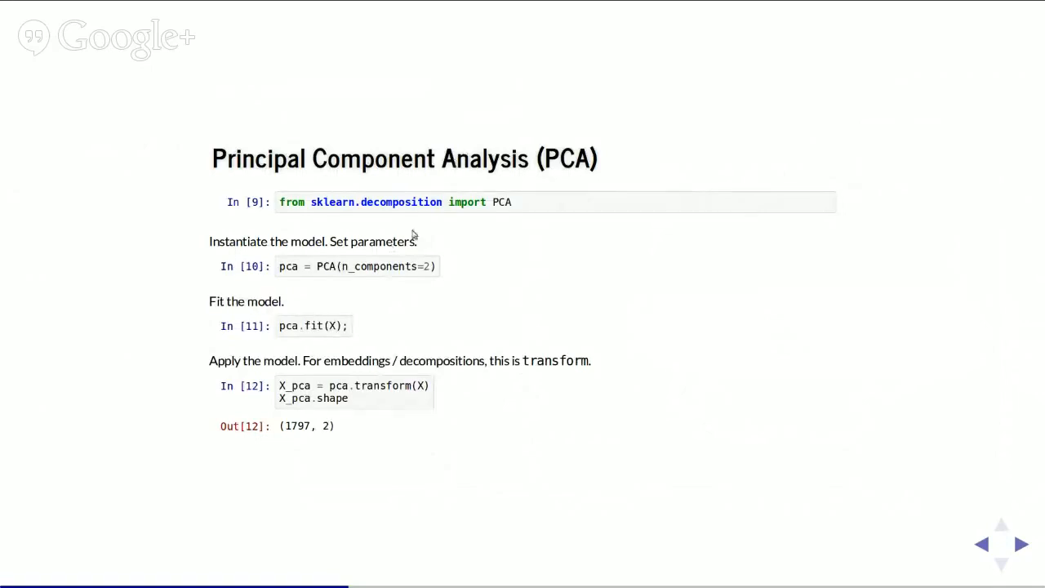
{"action": "mouse_move", "coordinate": [484, 269]}
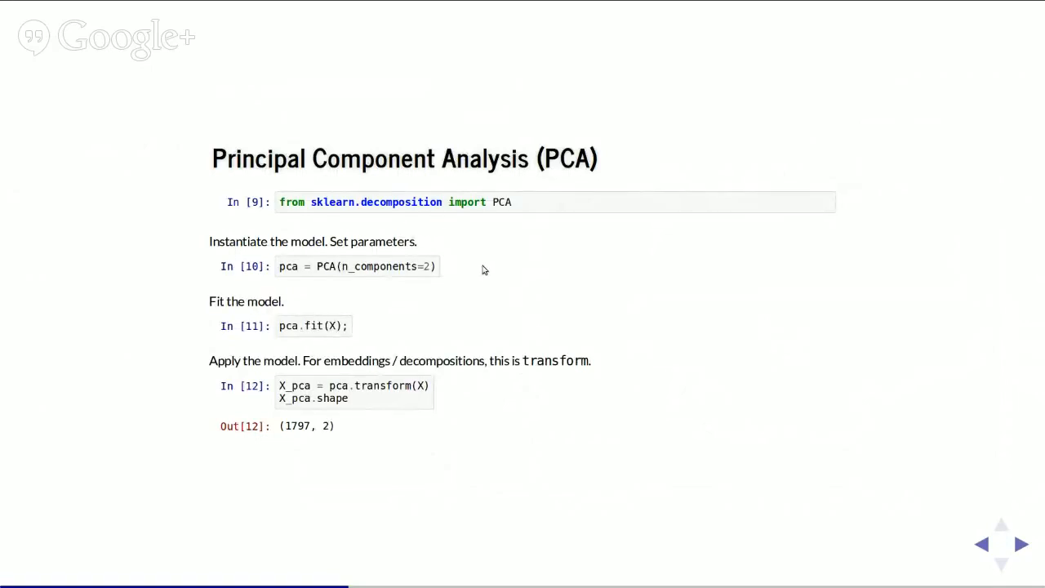
{"action": "mouse_move", "coordinate": [275, 326]}
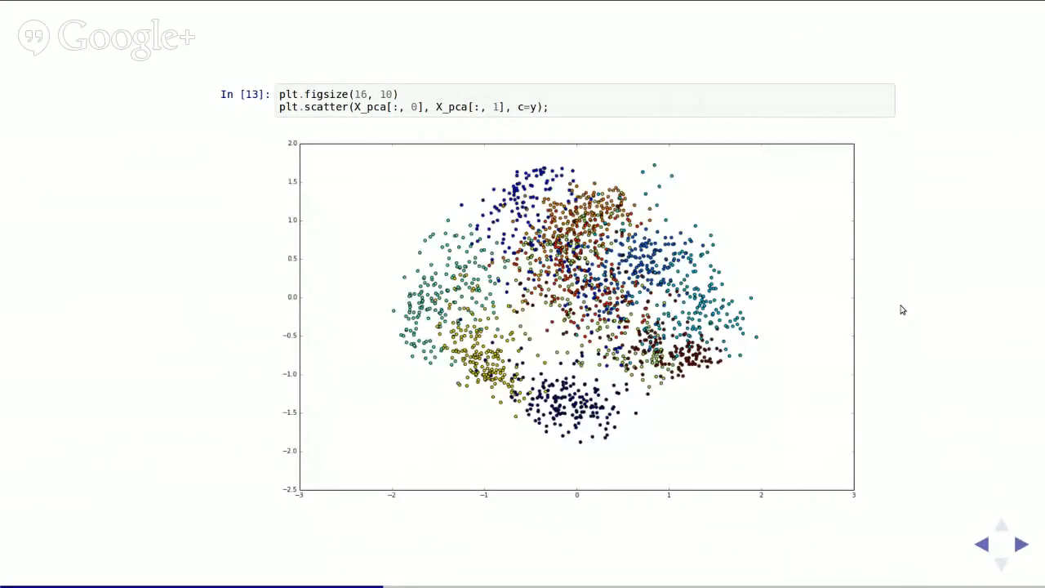
{"action": "mouse_move", "coordinate": [287, 164]}
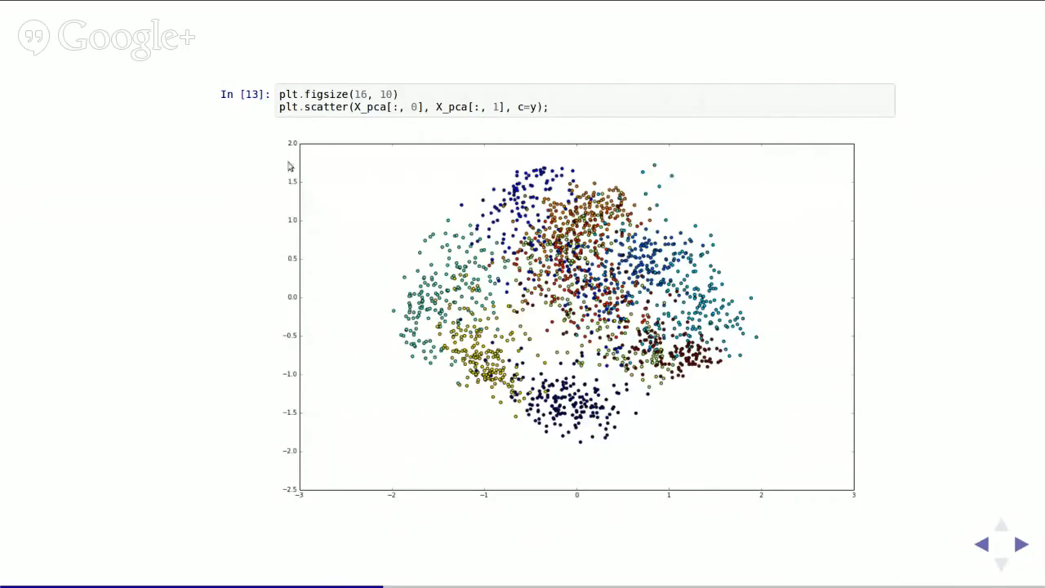
{"action": "mouse_move", "coordinate": [882, 549]}
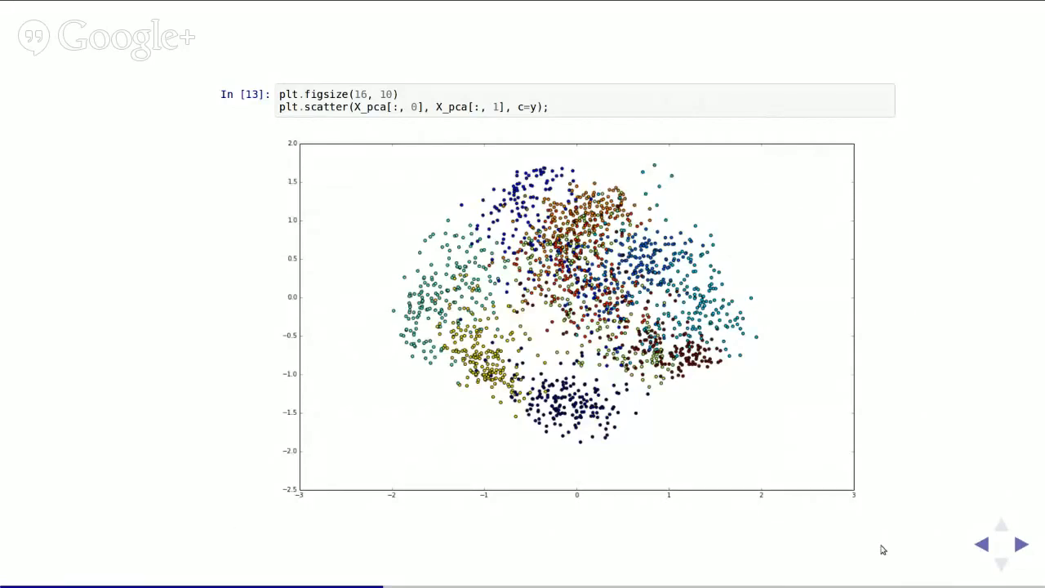
{"action": "mouse_move", "coordinate": [562, 115]}
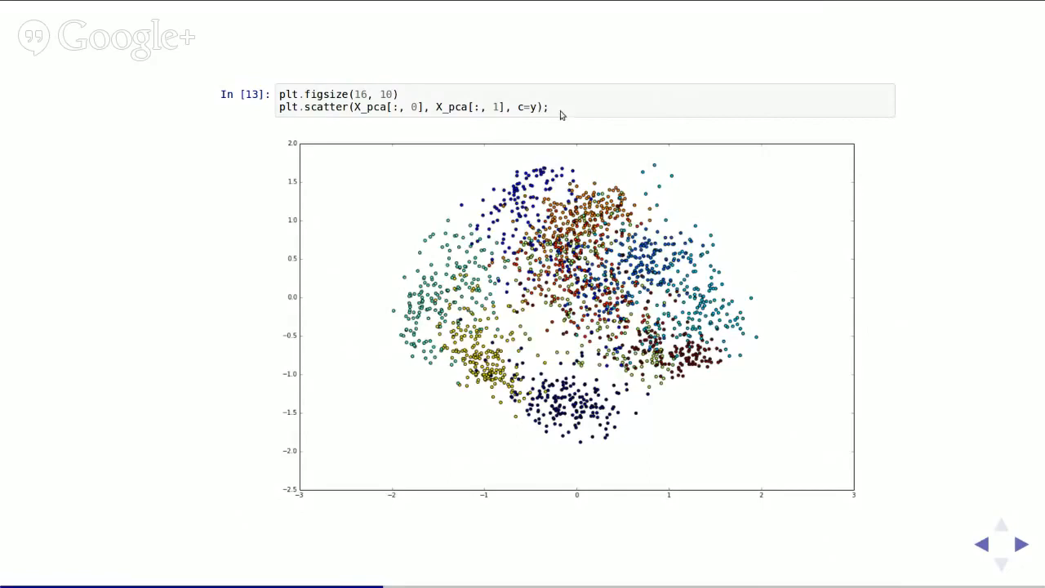
{"action": "mouse_move", "coordinate": [937, 418]}
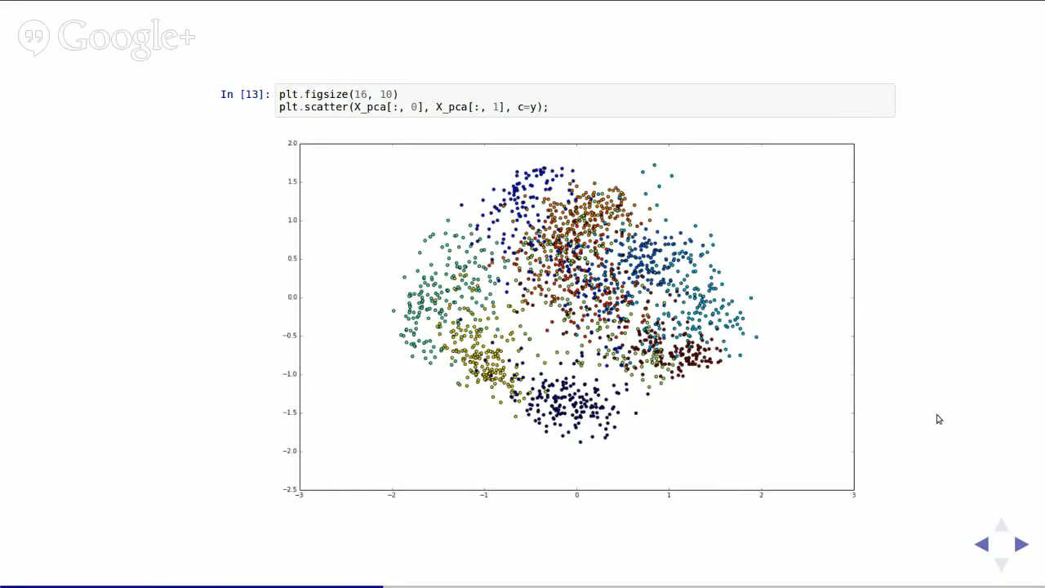
{"action": "mouse_move", "coordinate": [635, 435]}
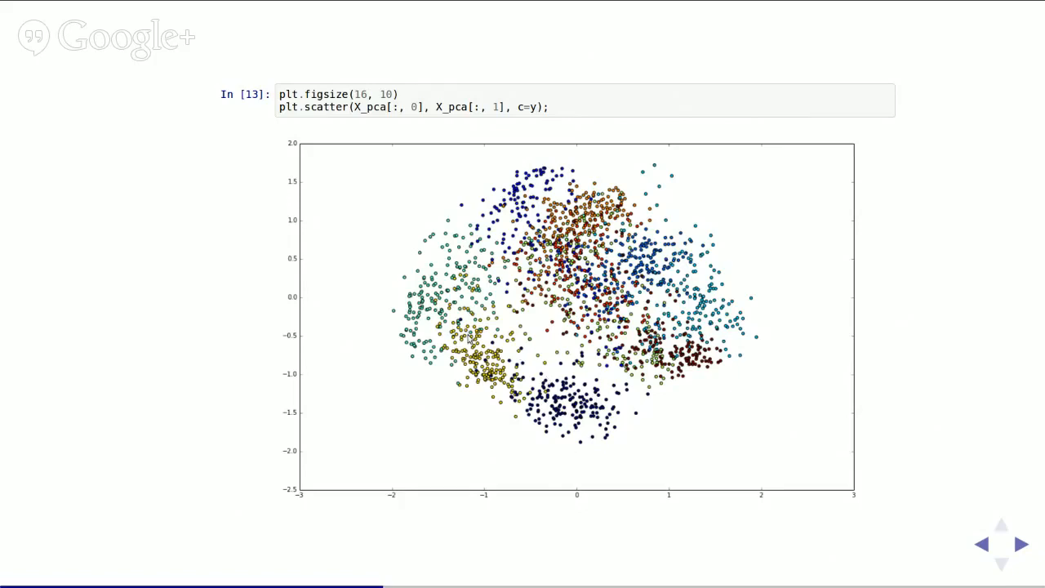
{"action": "mouse_move", "coordinate": [384, 402]}
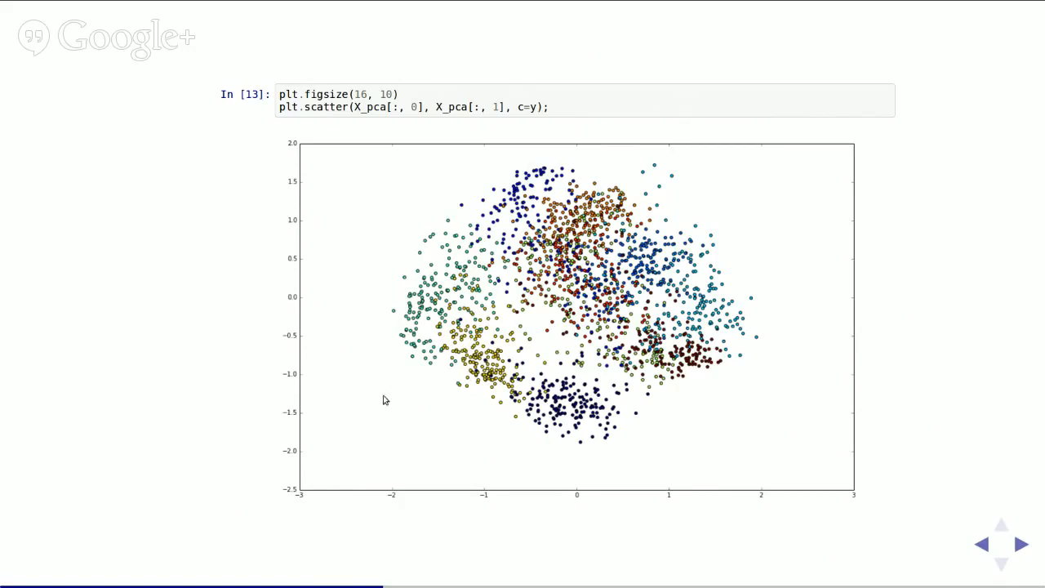
{"action": "mouse_move", "coordinate": [424, 206]}
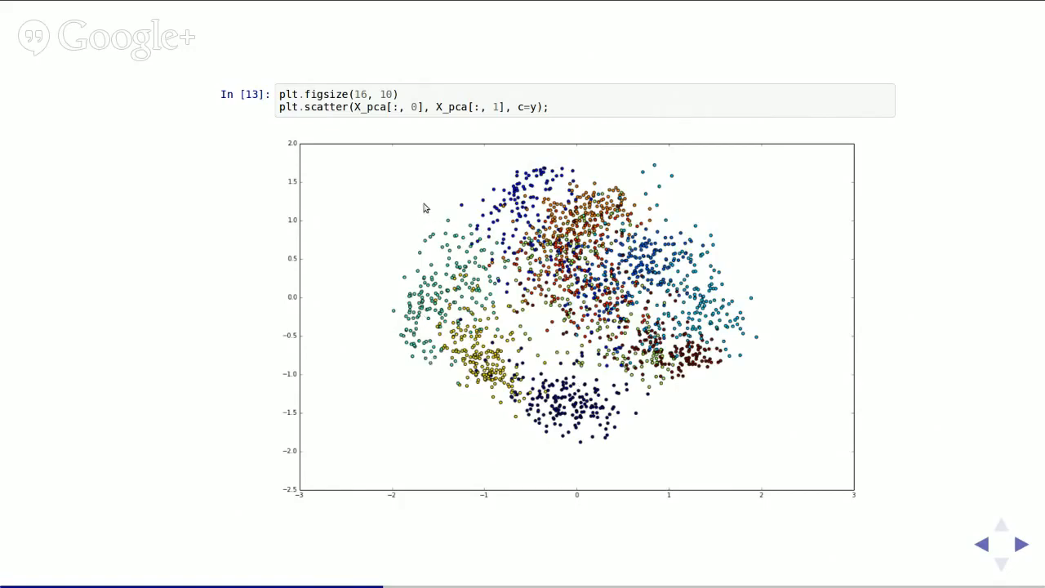
{"action": "mouse_move", "coordinate": [345, 236]}
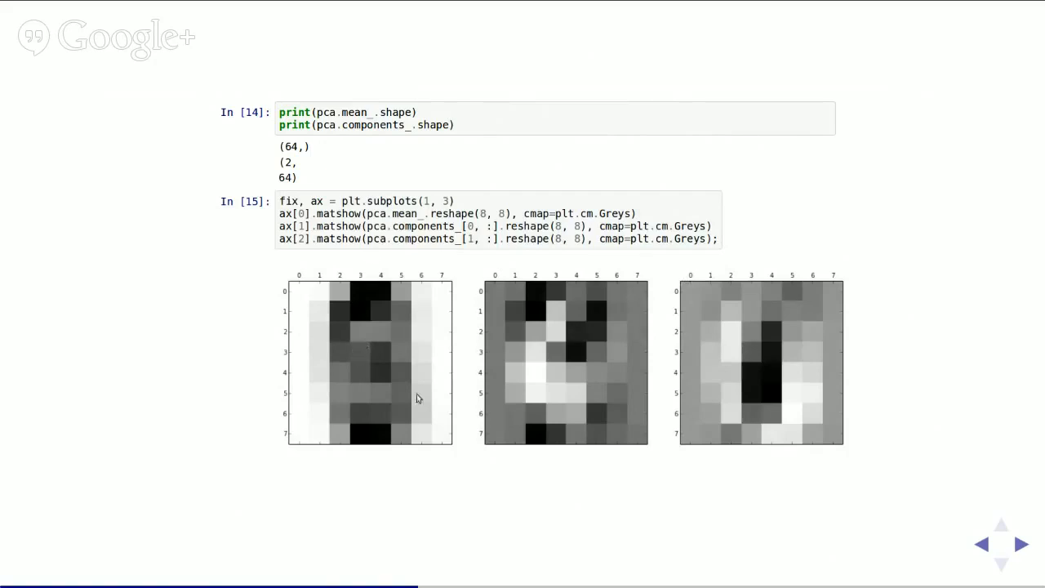
{"action": "mouse_move", "coordinate": [926, 416]}
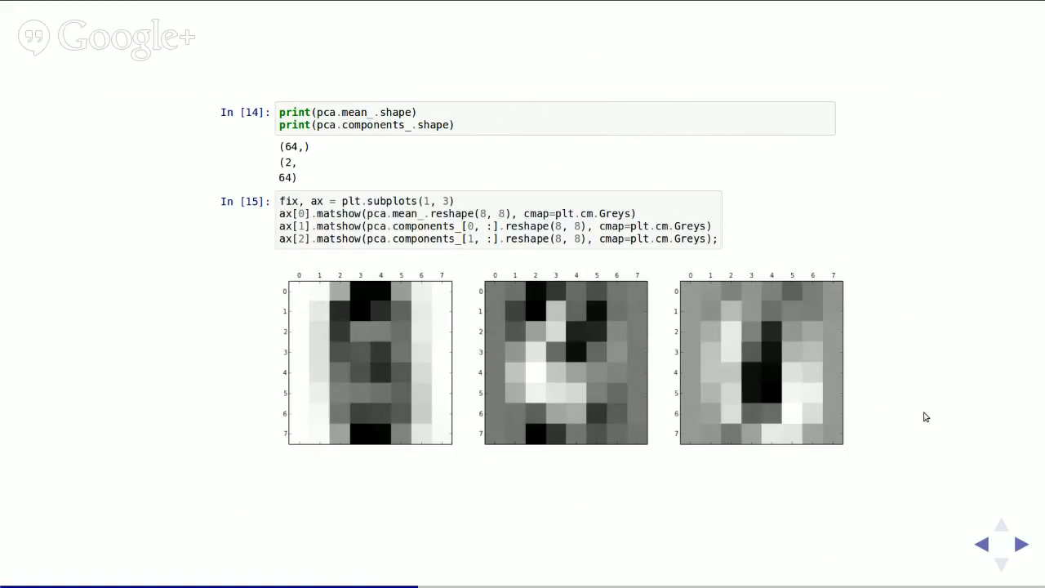
{"action": "mouse_move", "coordinate": [892, 496]}
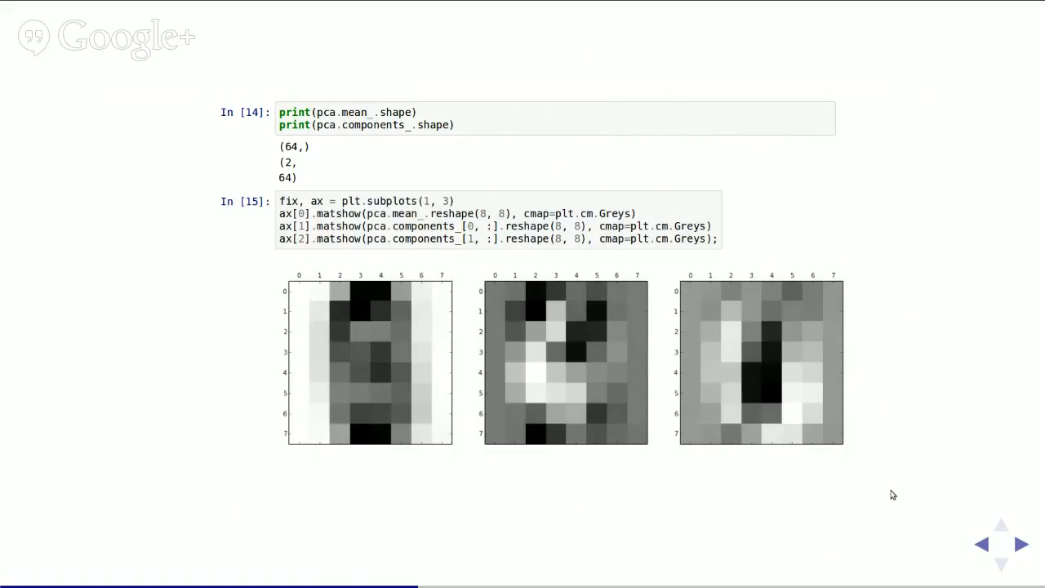
{"action": "mouse_move", "coordinate": [394, 408]}
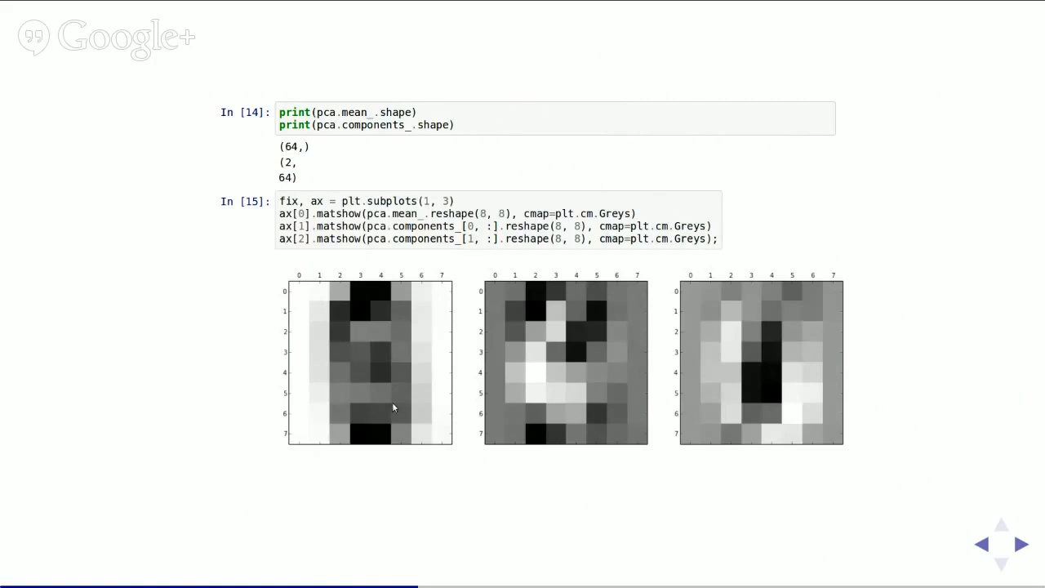
{"action": "mouse_move", "coordinate": [548, 350]}
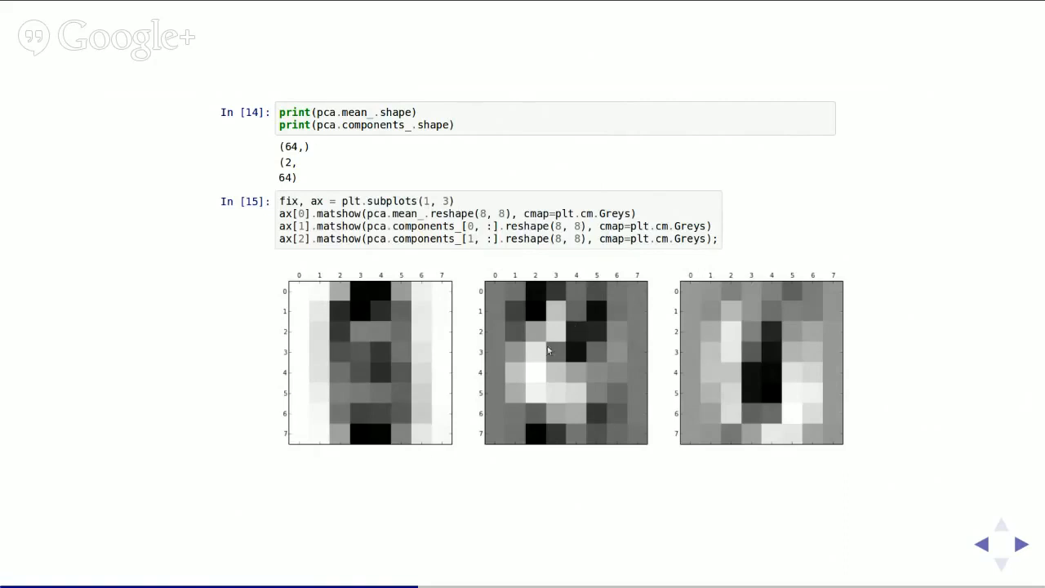
{"action": "mouse_move", "coordinate": [555, 349]}
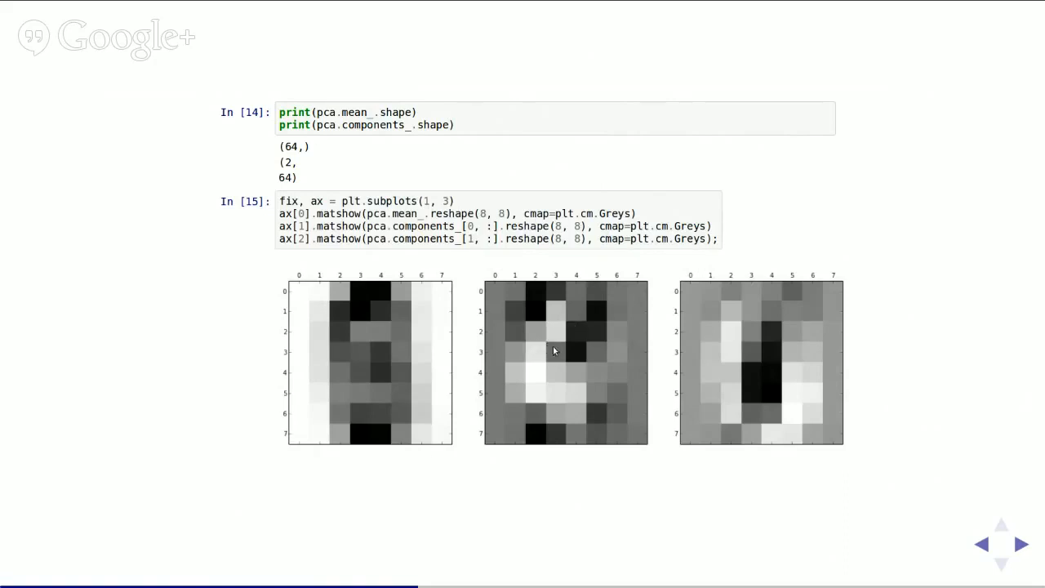
{"action": "mouse_move", "coordinate": [493, 401]}
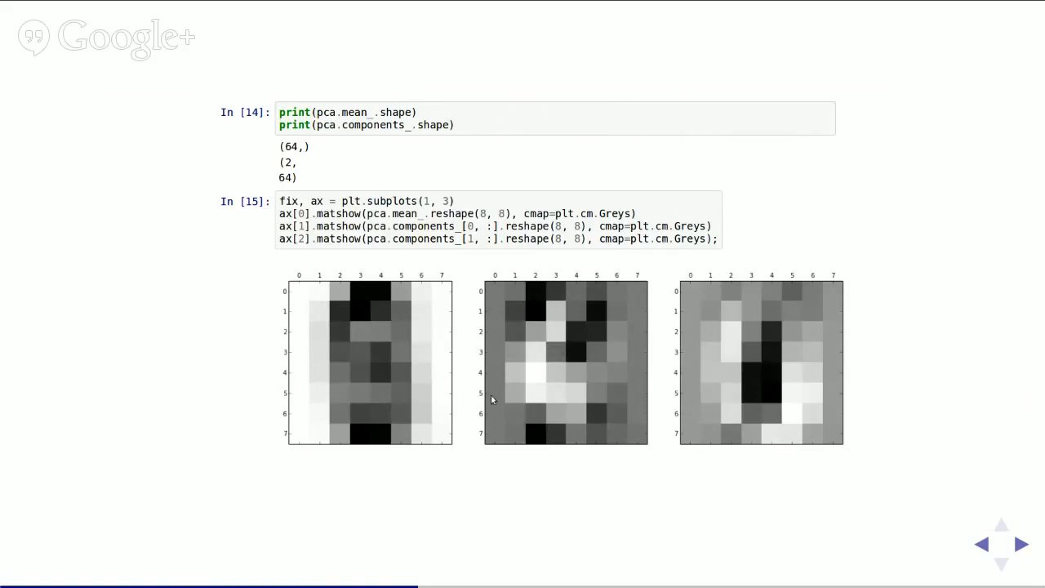
{"action": "mouse_move", "coordinate": [914, 438]}
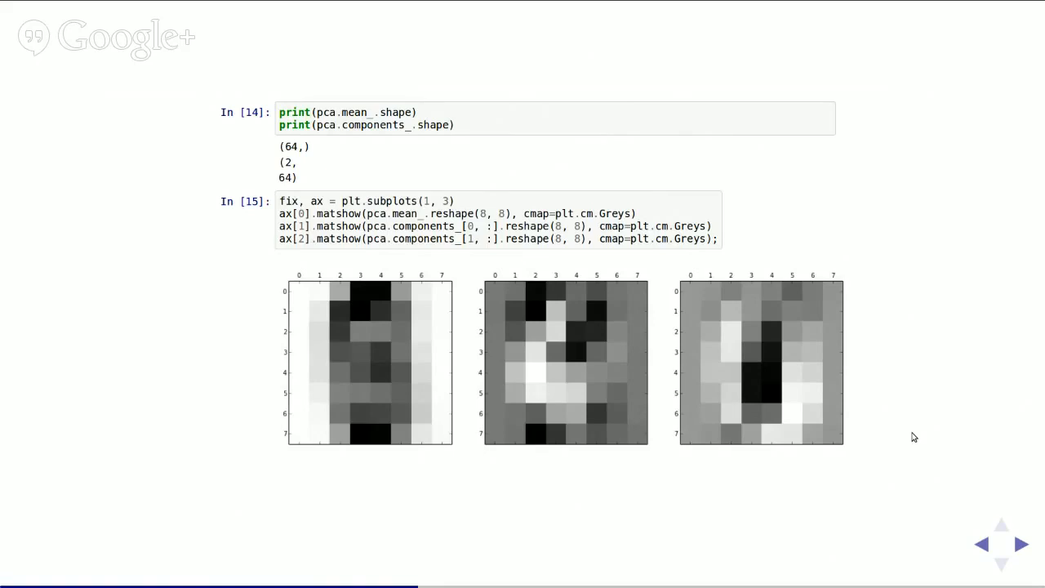
Advance past the PCA mean and components images to the Isomap slide.
{"action": "left_click", "coordinate": [1019, 544]}
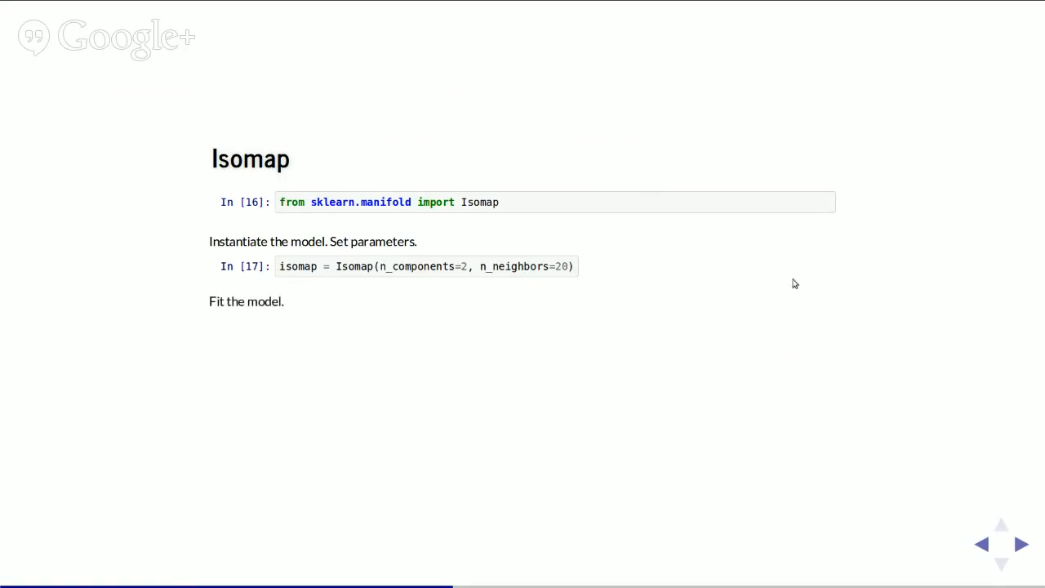
Reveal the Isomap fit and transform giving X_isomap with shape (1797, 2).
{"action": "left_click", "coordinate": [1016, 544]}
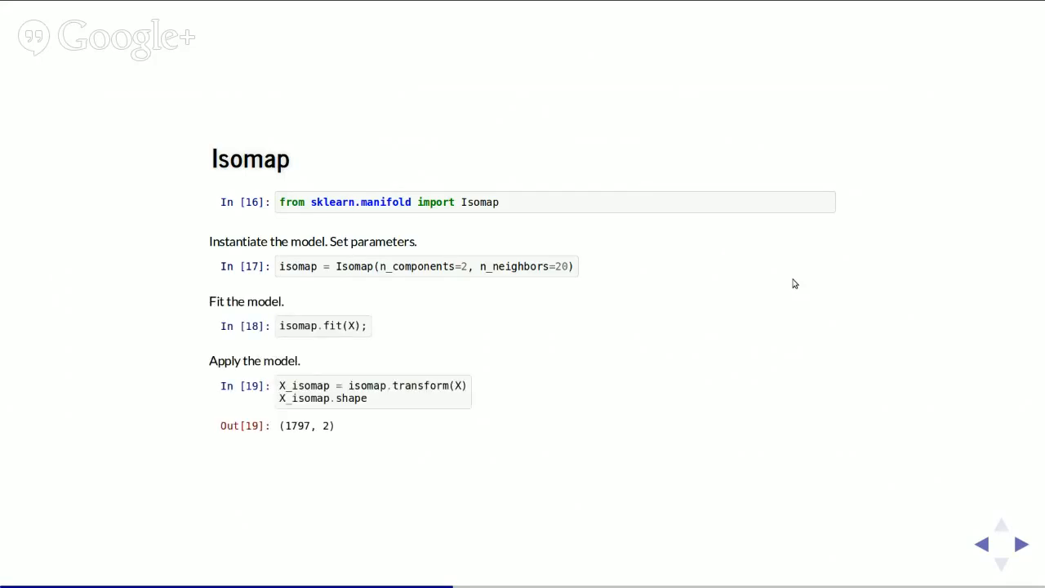
{"action": "mouse_move", "coordinate": [456, 330]}
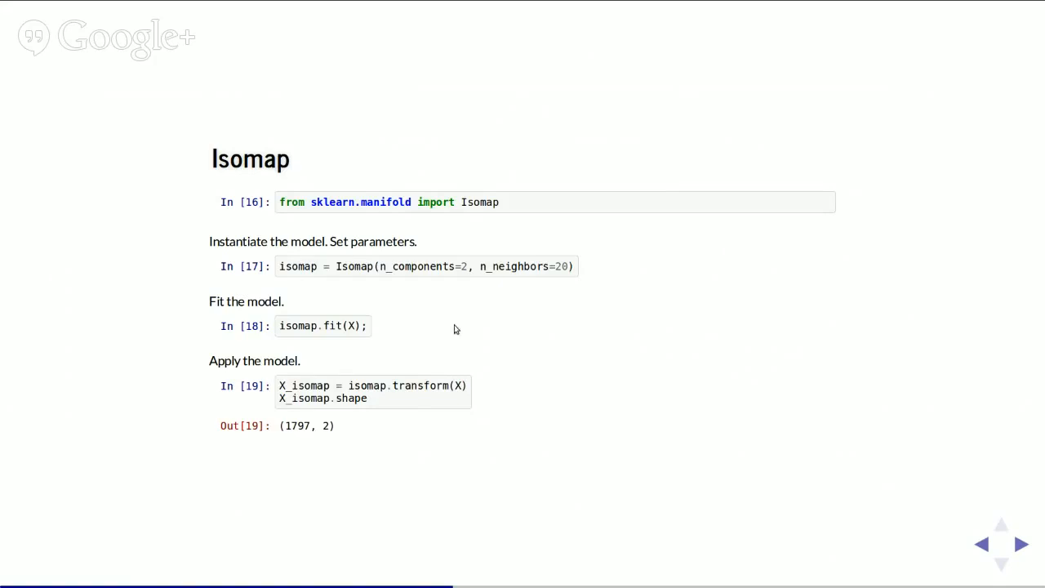
{"action": "mouse_move", "coordinate": [733, 343]}
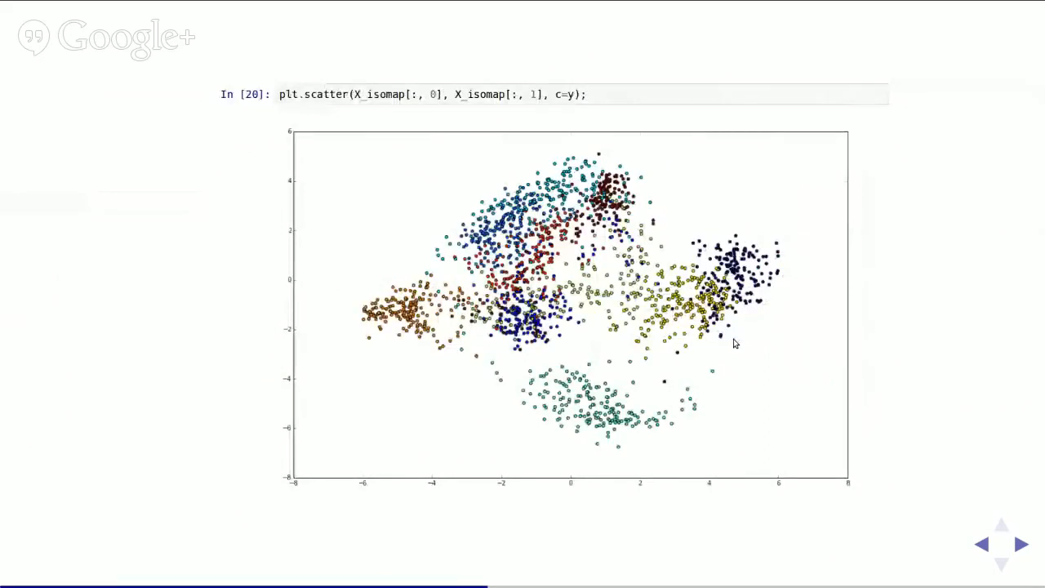
{"action": "mouse_move", "coordinate": [292, 235]}
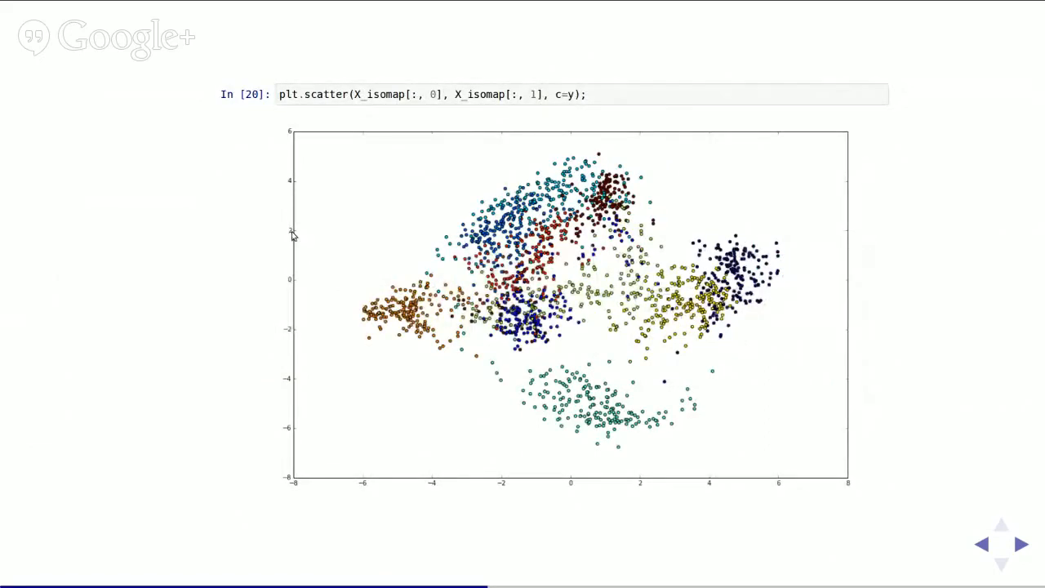
{"action": "mouse_move", "coordinate": [478, 380]}
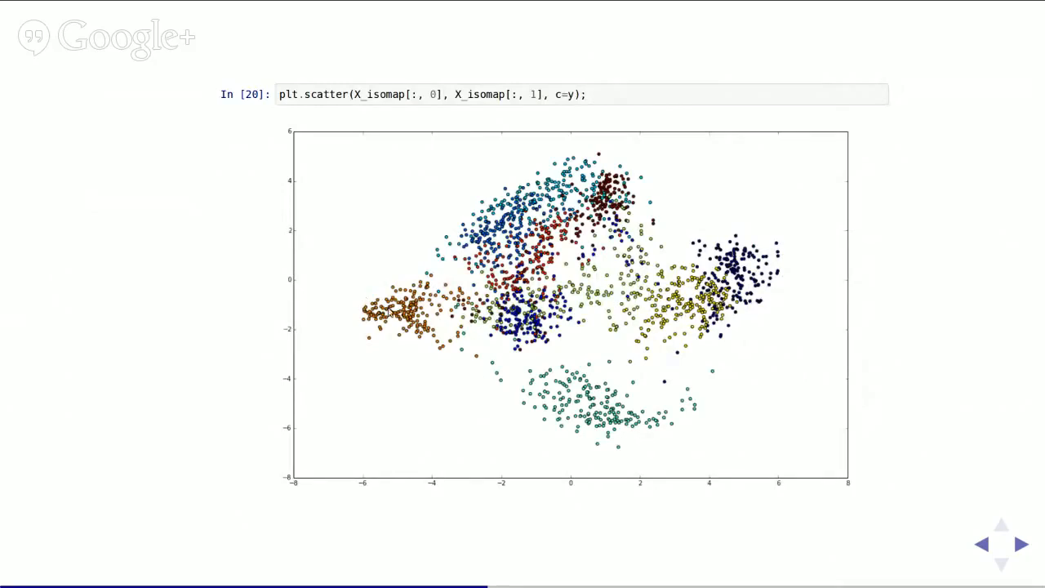
{"action": "mouse_move", "coordinate": [844, 357]}
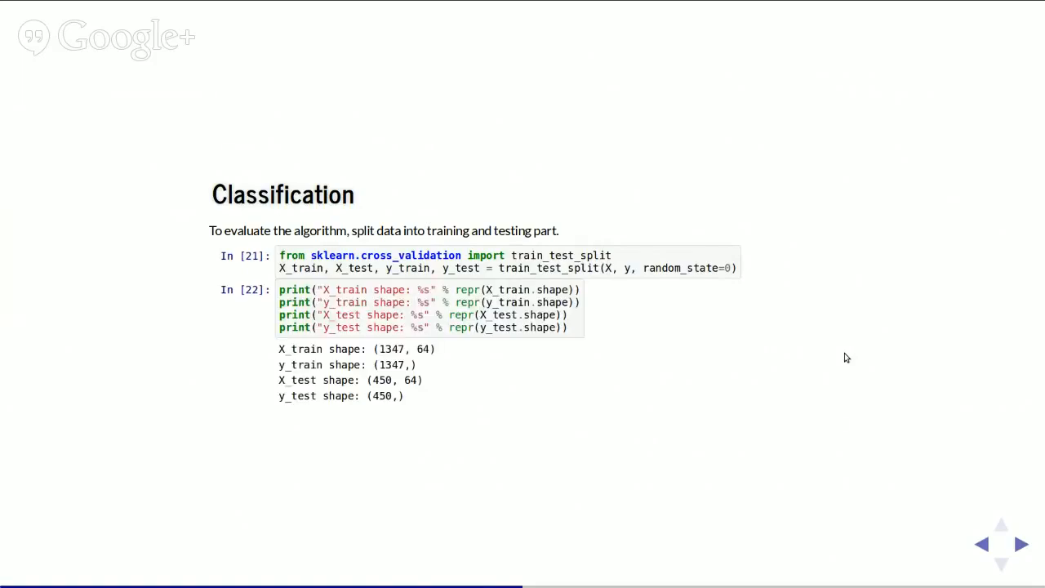
{"action": "mouse_move", "coordinate": [891, 219]}
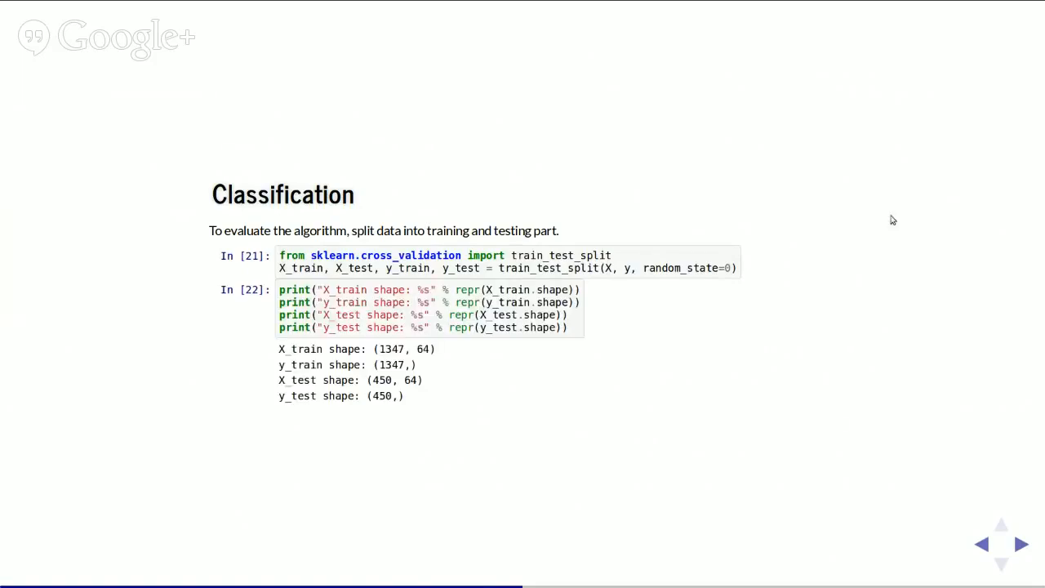
{"action": "mouse_move", "coordinate": [689, 286]}
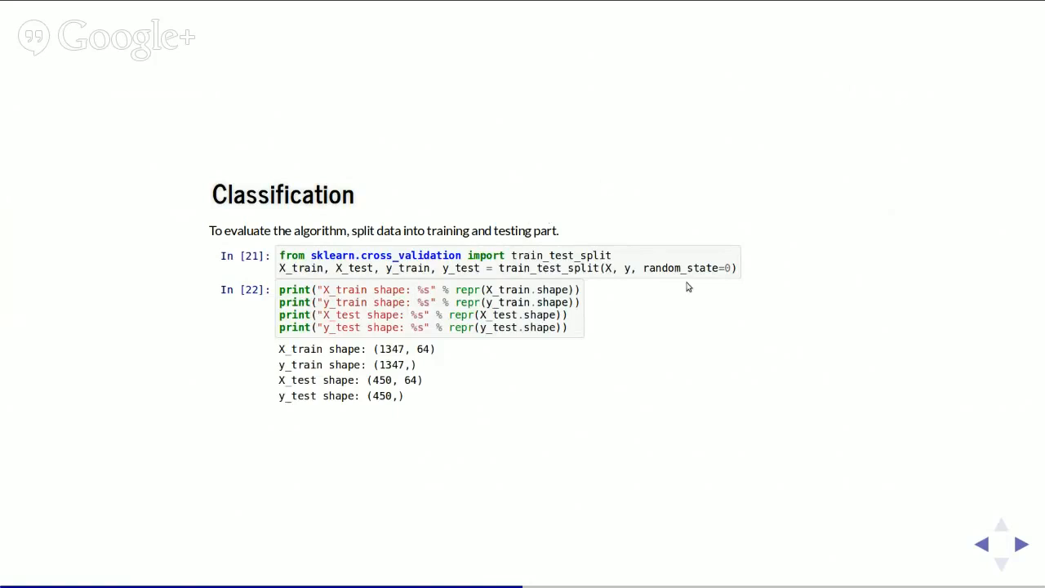
{"action": "mouse_move", "coordinate": [365, 364]}
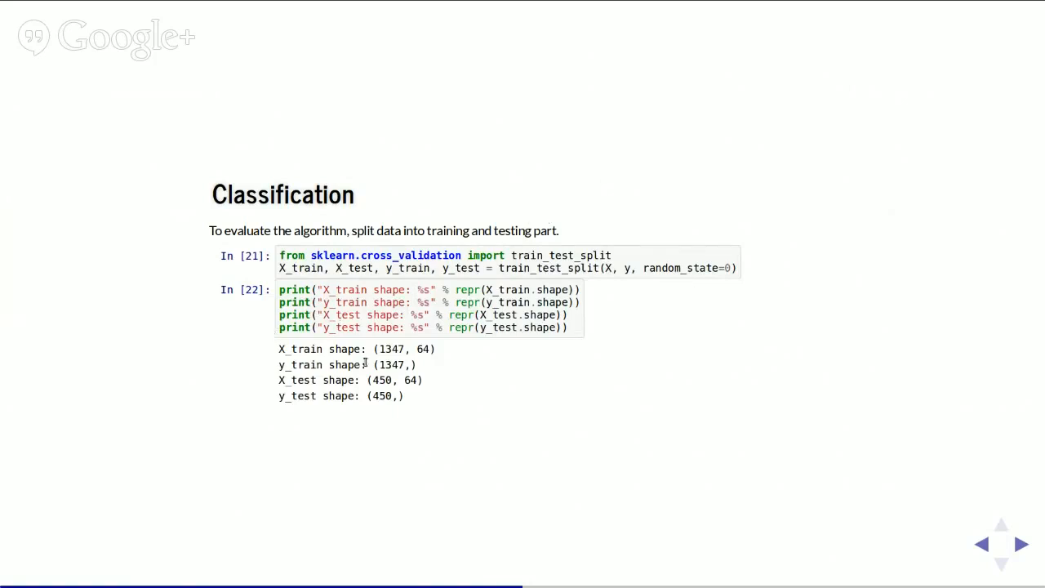
{"action": "mouse_move", "coordinate": [393, 348]}
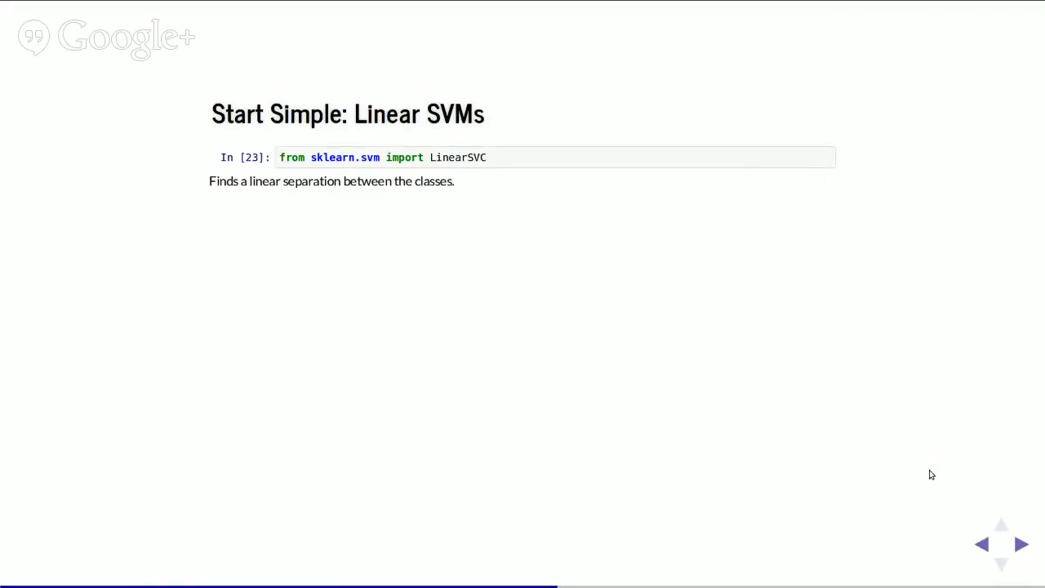
Step through the Linear SVMs slide to the 0.99 train and 0.964 test scores.
{"action": "left_click", "coordinate": [1019, 542]}
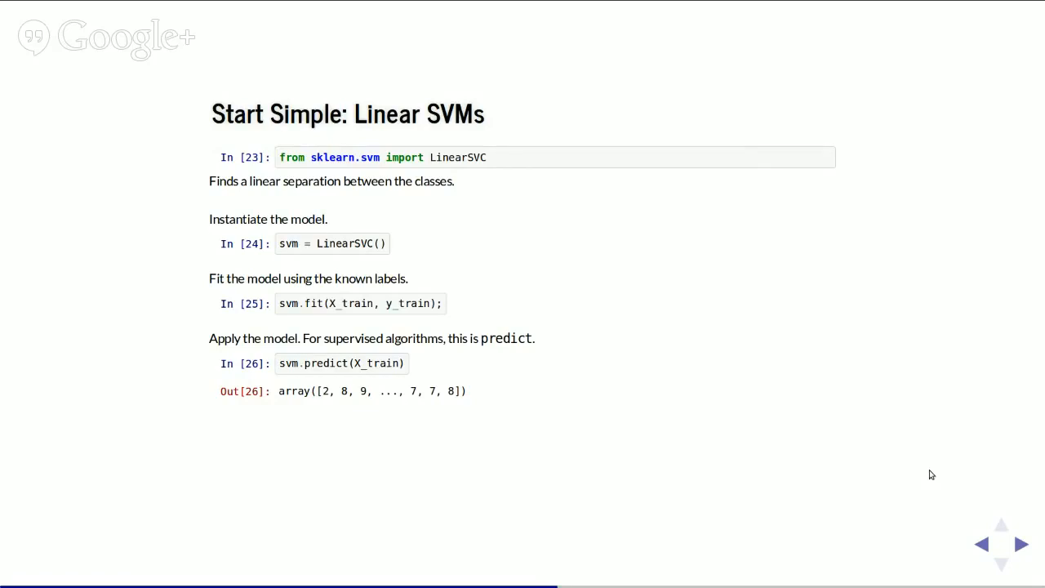
{"action": "mouse_move", "coordinate": [934, 473]}
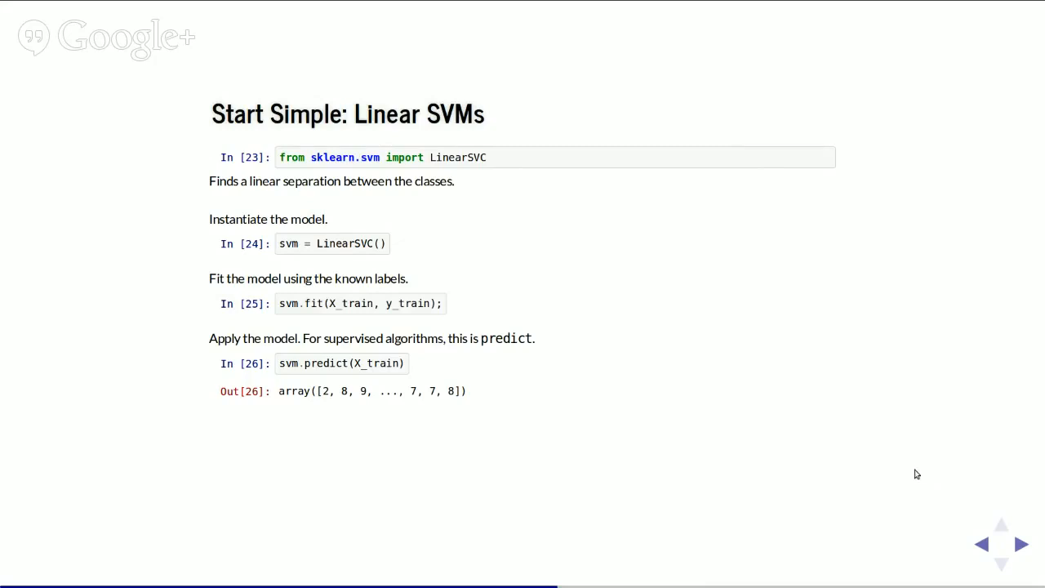
{"action": "mouse_move", "coordinate": [921, 470]}
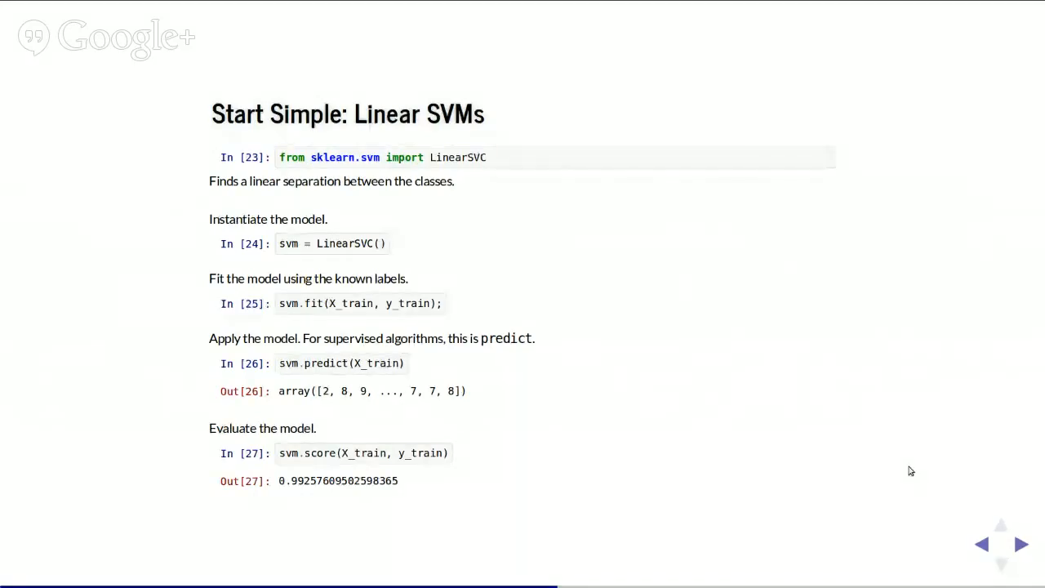
{"action": "mouse_move", "coordinate": [509, 344]}
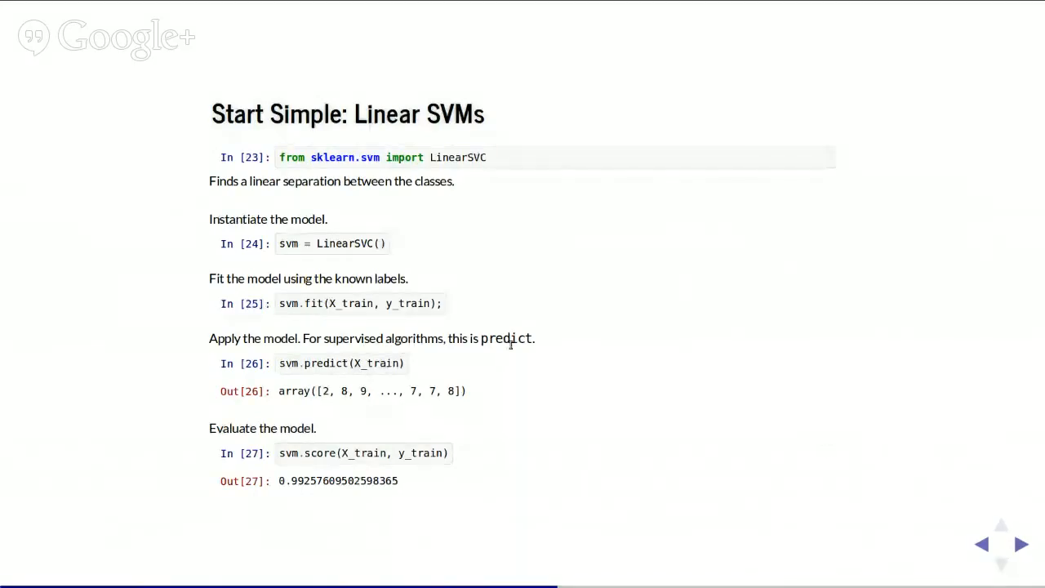
{"action": "mouse_move", "coordinate": [320, 501]}
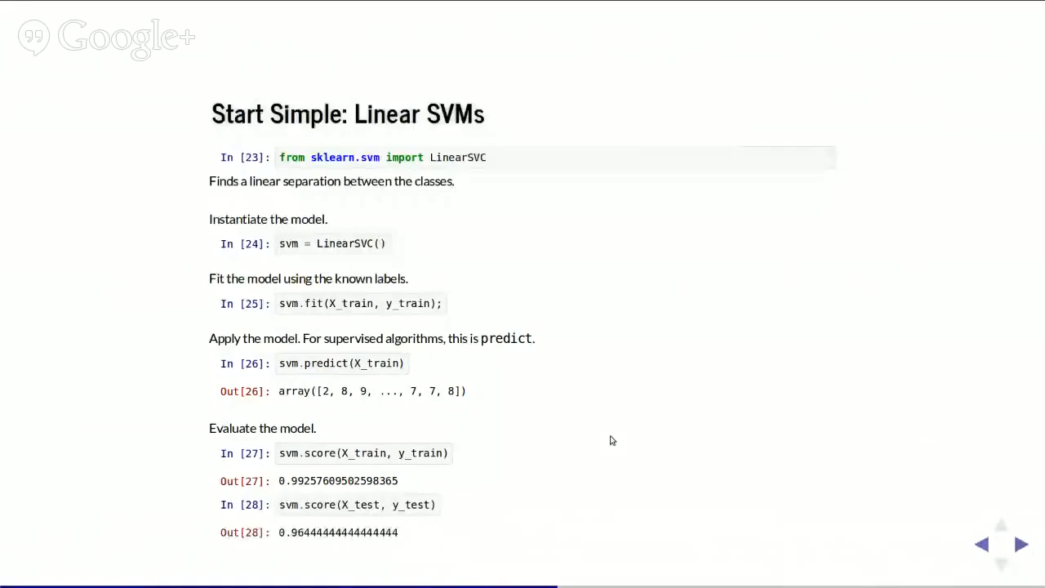
{"action": "mouse_move", "coordinate": [829, 245]}
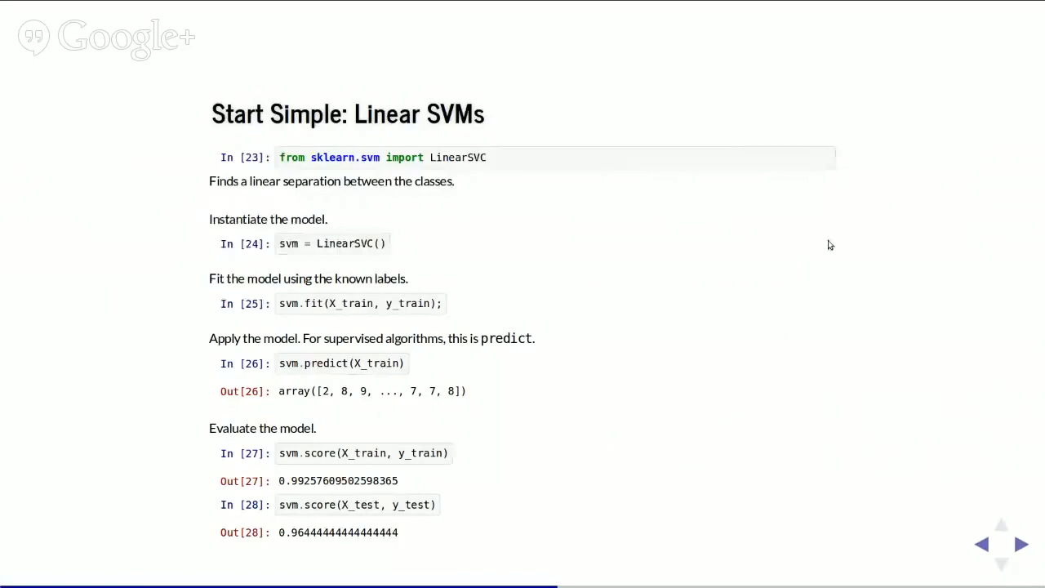
{"action": "left_click", "coordinate": [1019, 542]}
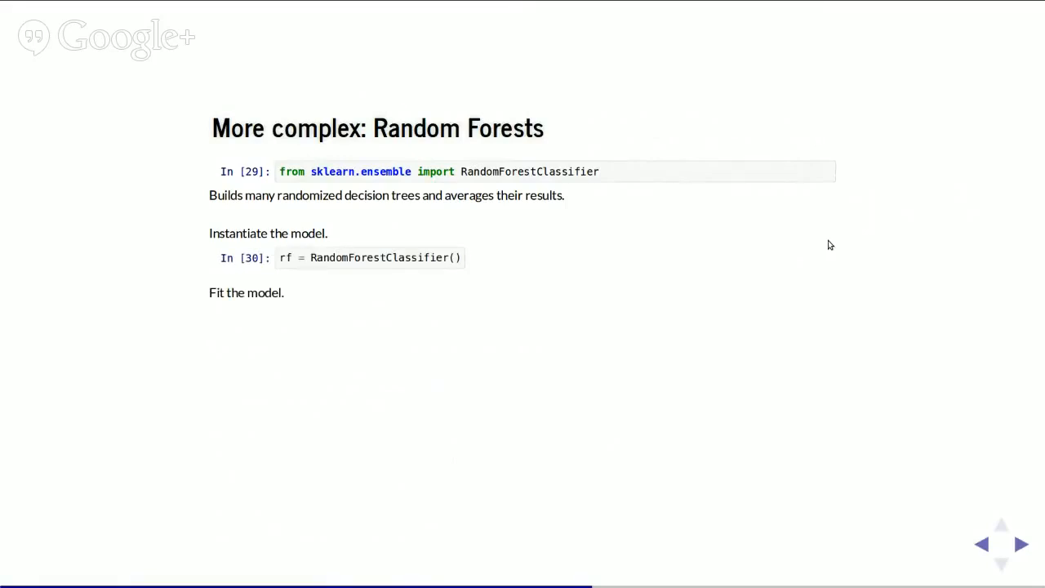
Reveal the Random Forests steps through the 0.999 train and 0.94 test scores.
{"action": "left_click", "coordinate": [1017, 544]}
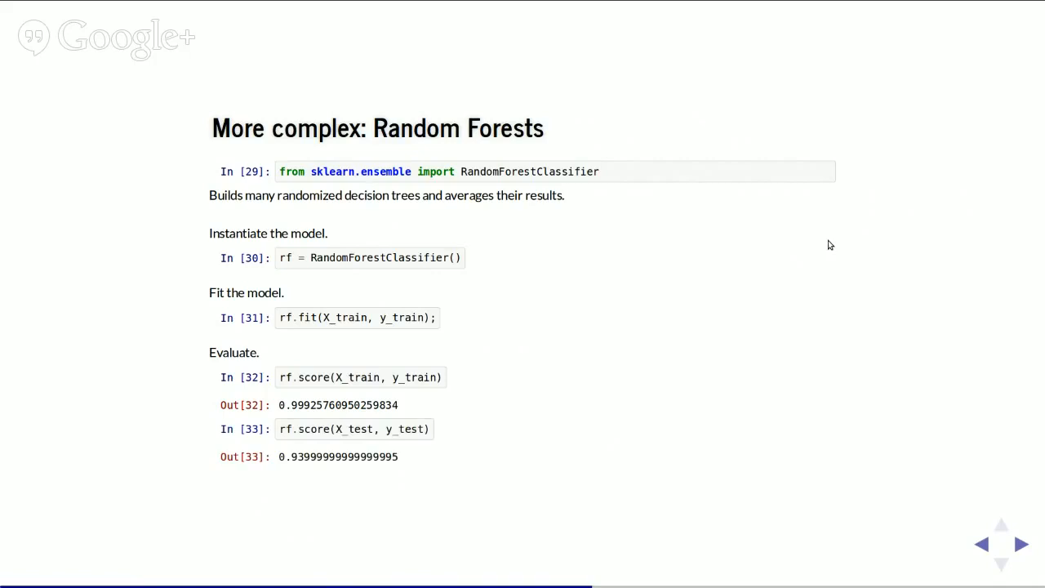
{"action": "left_click", "coordinate": [1021, 542]}
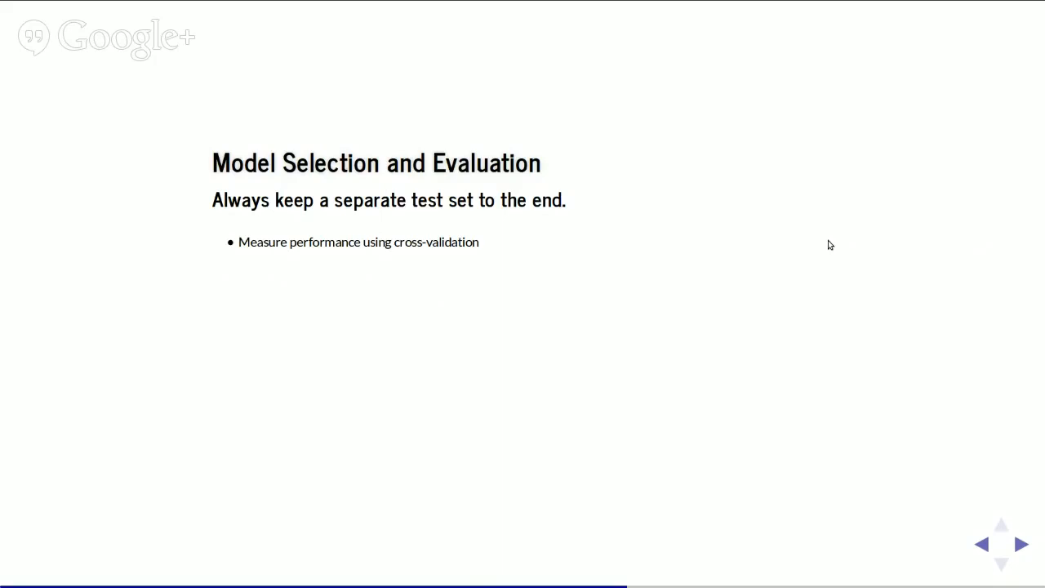
{"action": "mouse_move", "coordinate": [841, 245]}
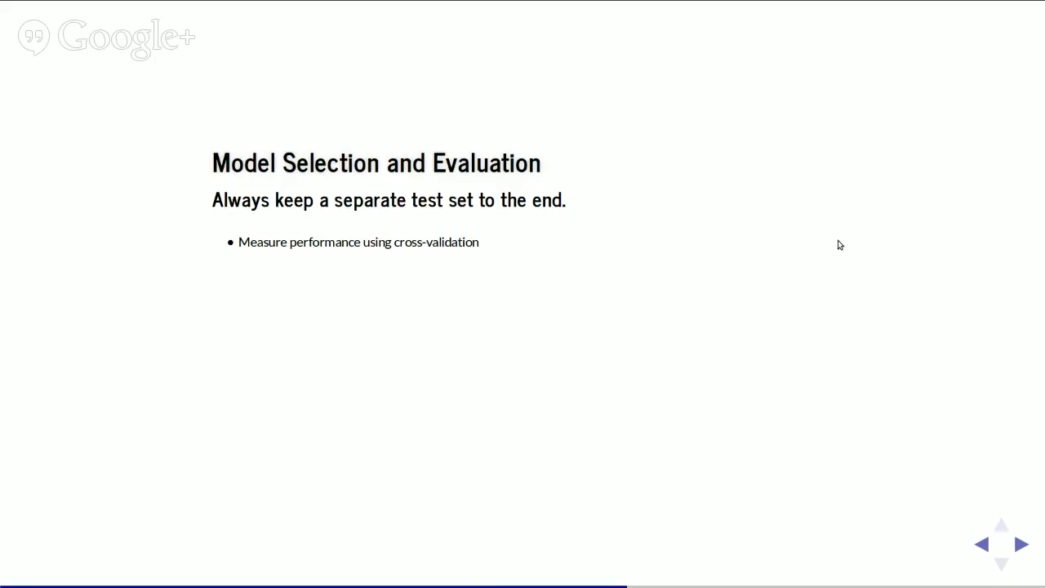
Reveal the 5-fold cross_val_score on the random forest averaging 0.938.
{"action": "left_click", "coordinate": [1019, 544]}
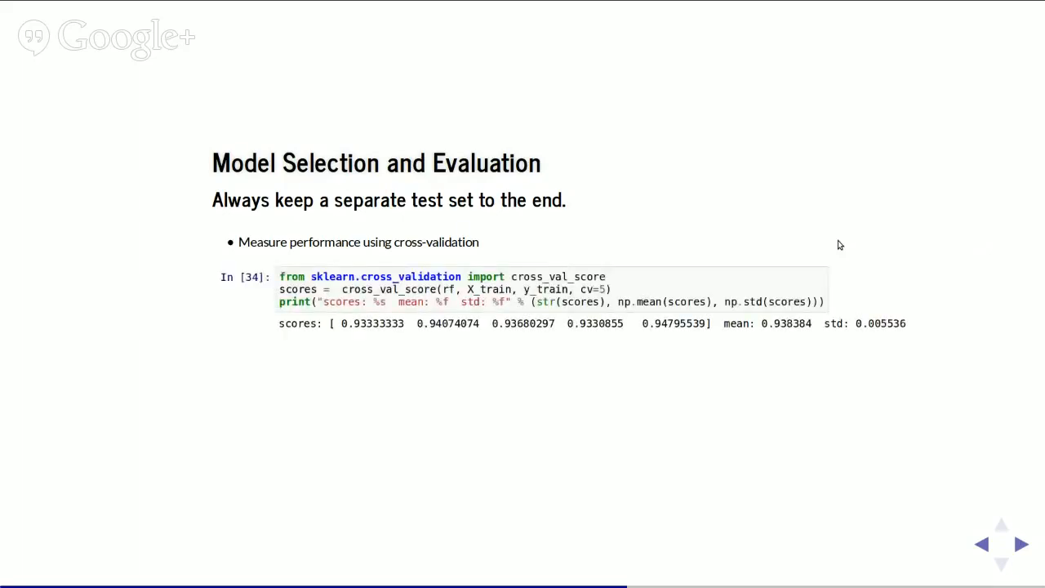
{"action": "mouse_move", "coordinate": [344, 293]}
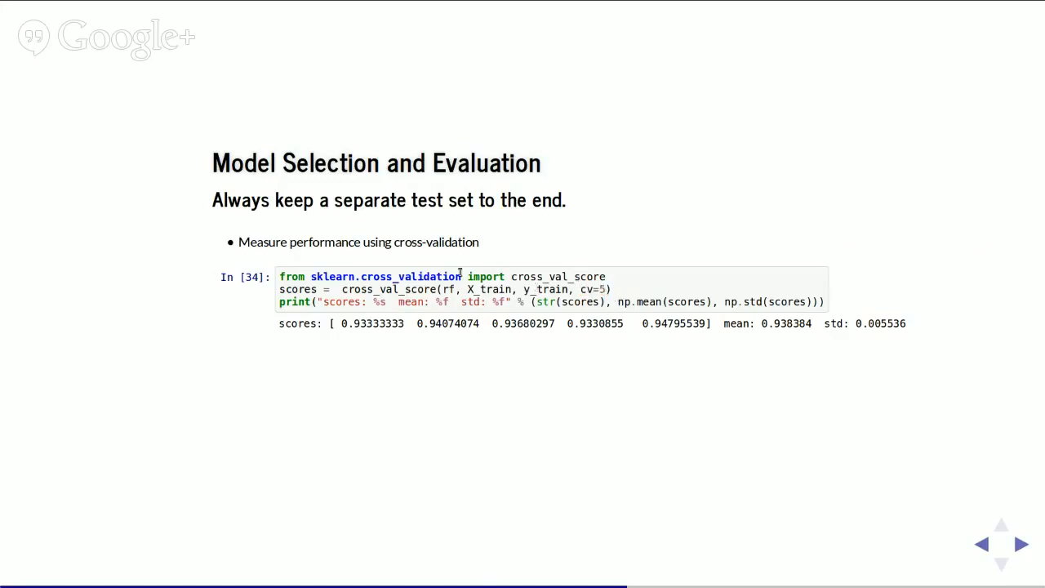
{"action": "mouse_move", "coordinate": [627, 301]}
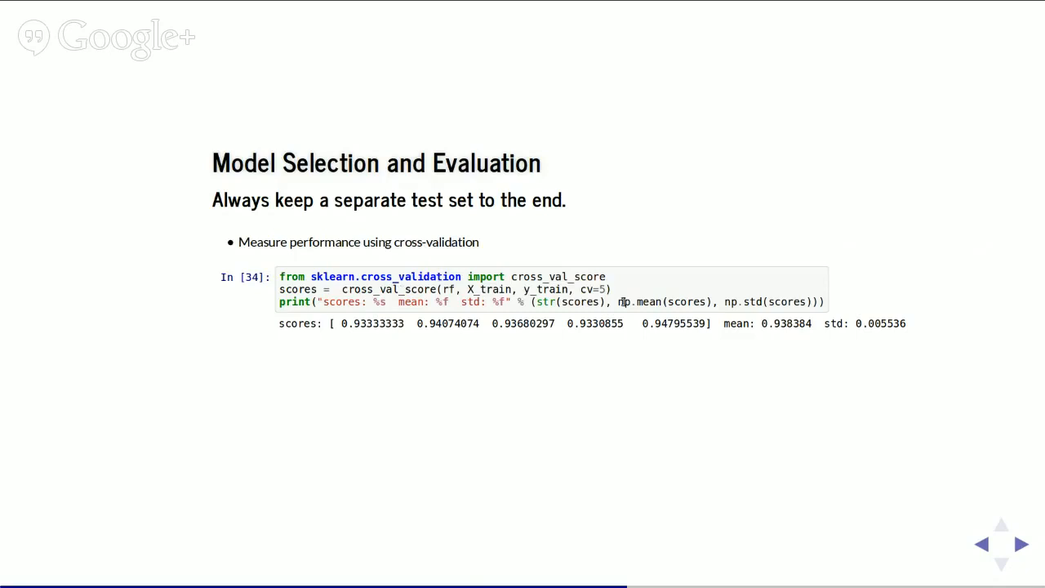
{"action": "mouse_move", "coordinate": [403, 338]}
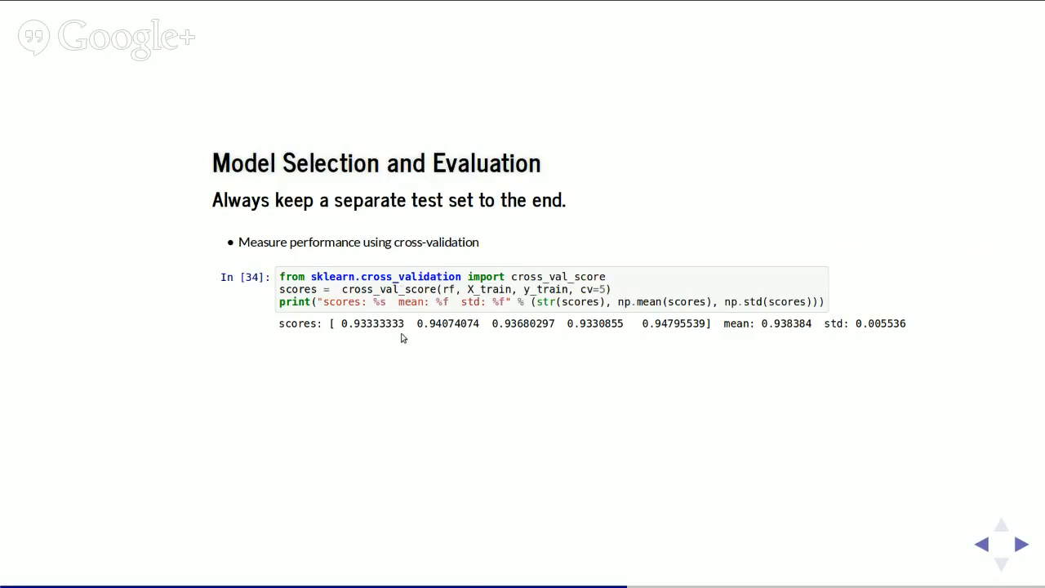
{"action": "mouse_move", "coordinate": [699, 344]}
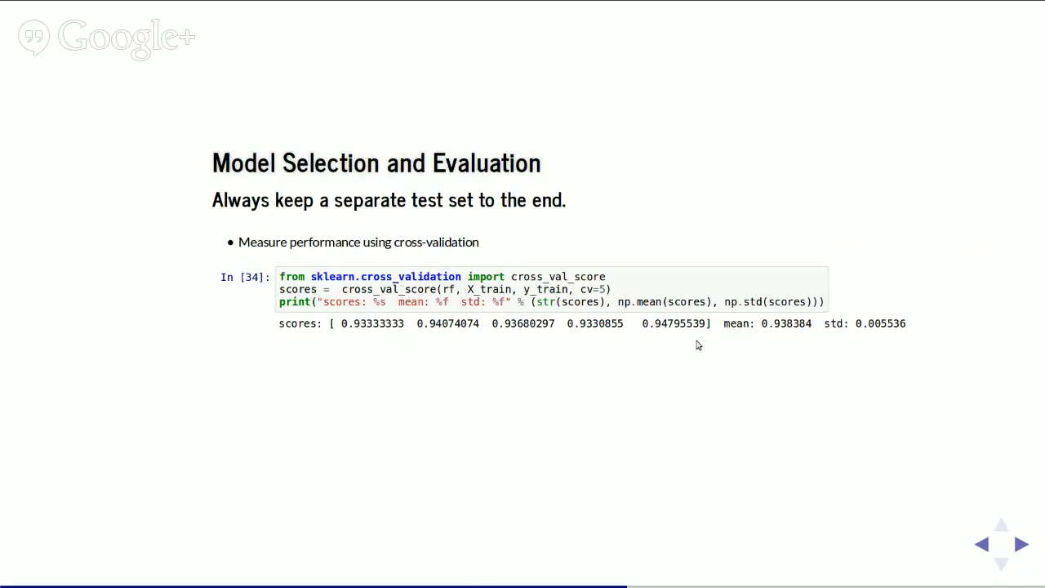
{"action": "mouse_move", "coordinate": [890, 310]}
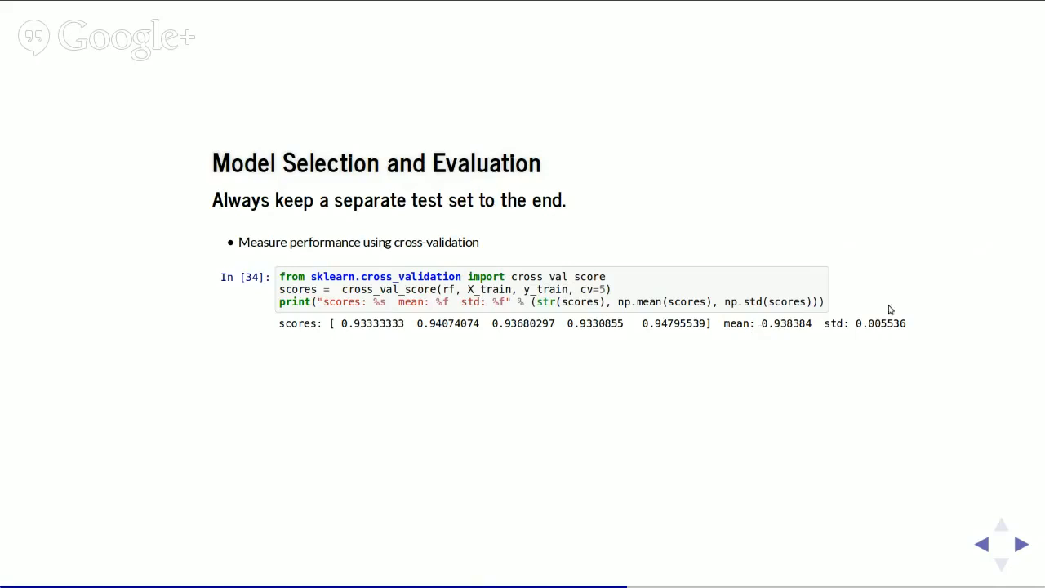
{"action": "mouse_move", "coordinate": [967, 258]}
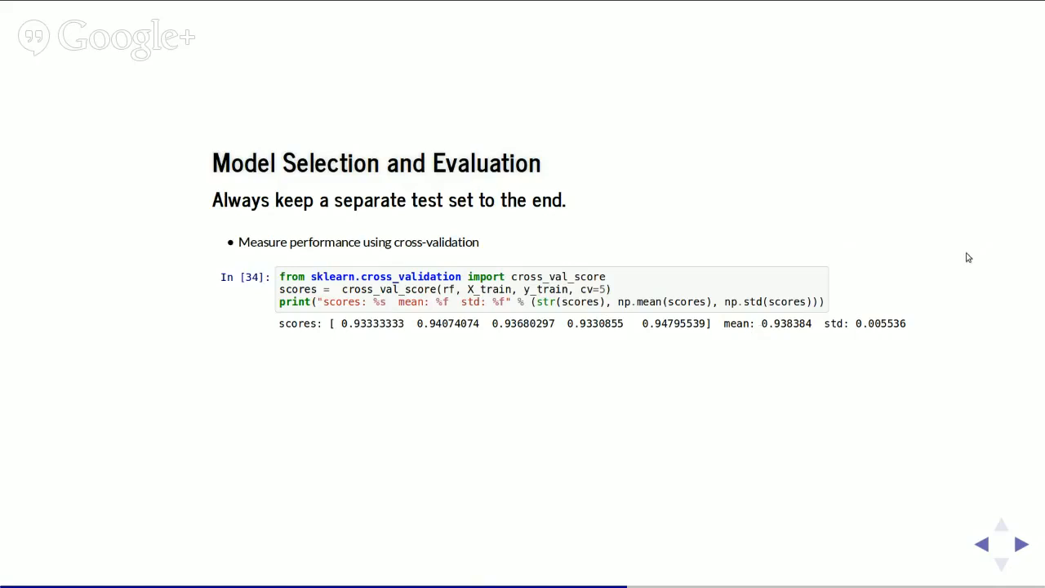
{"action": "mouse_move", "coordinate": [879, 328]}
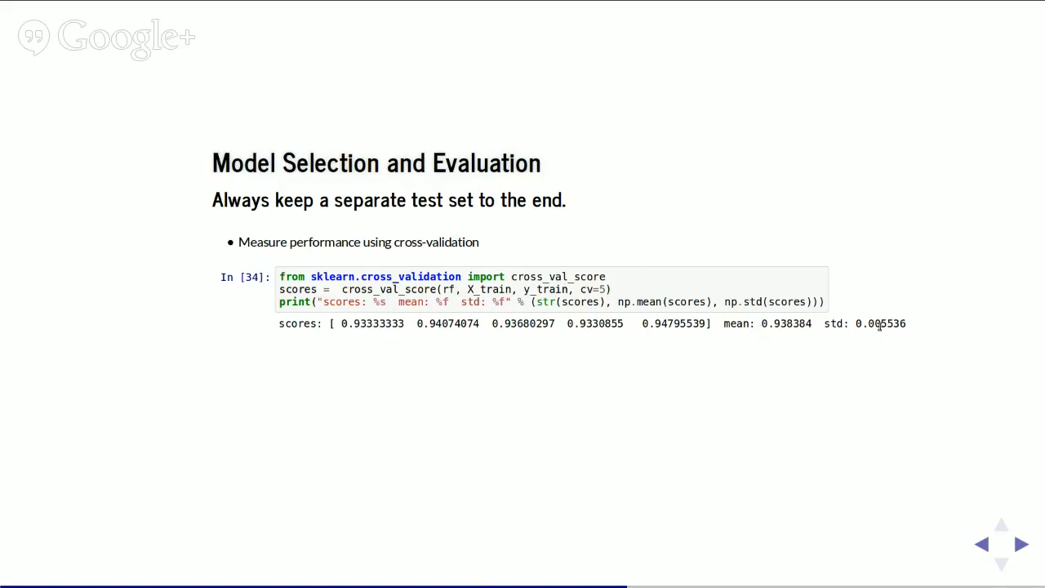
{"action": "mouse_move", "coordinate": [919, 312]}
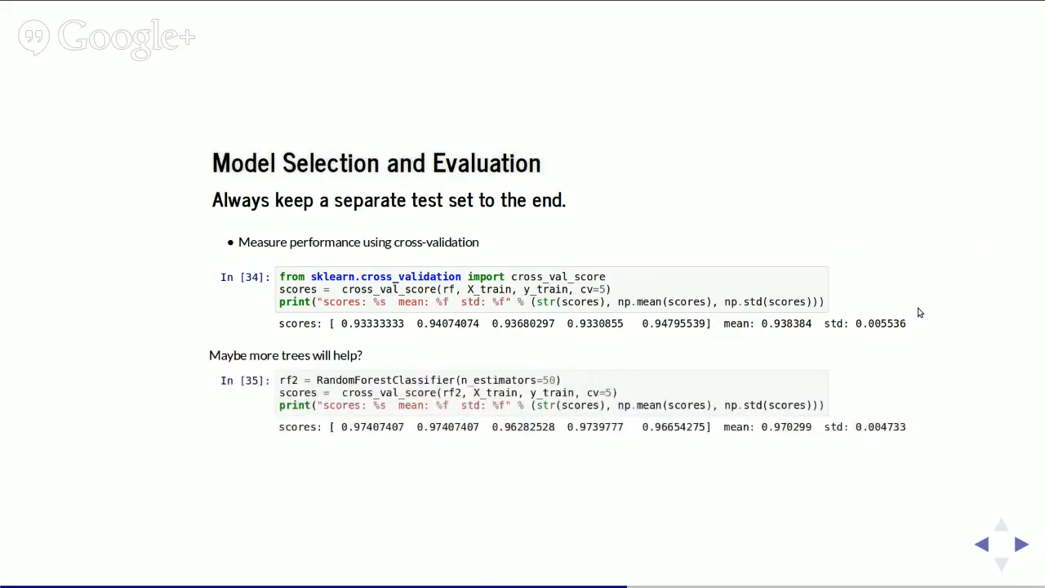
{"action": "mouse_move", "coordinate": [909, 315]}
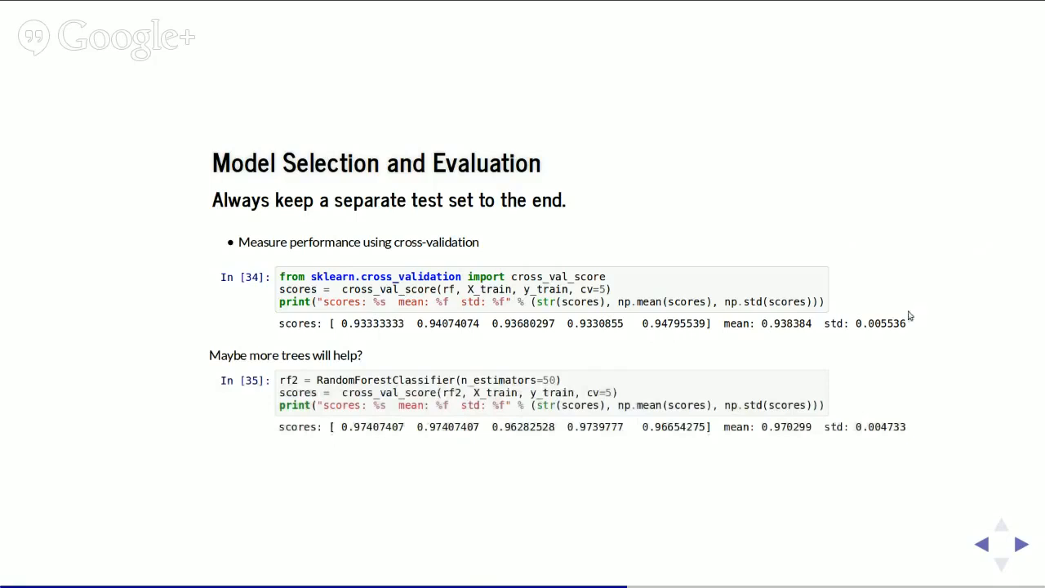
{"action": "mouse_move", "coordinate": [755, 220]}
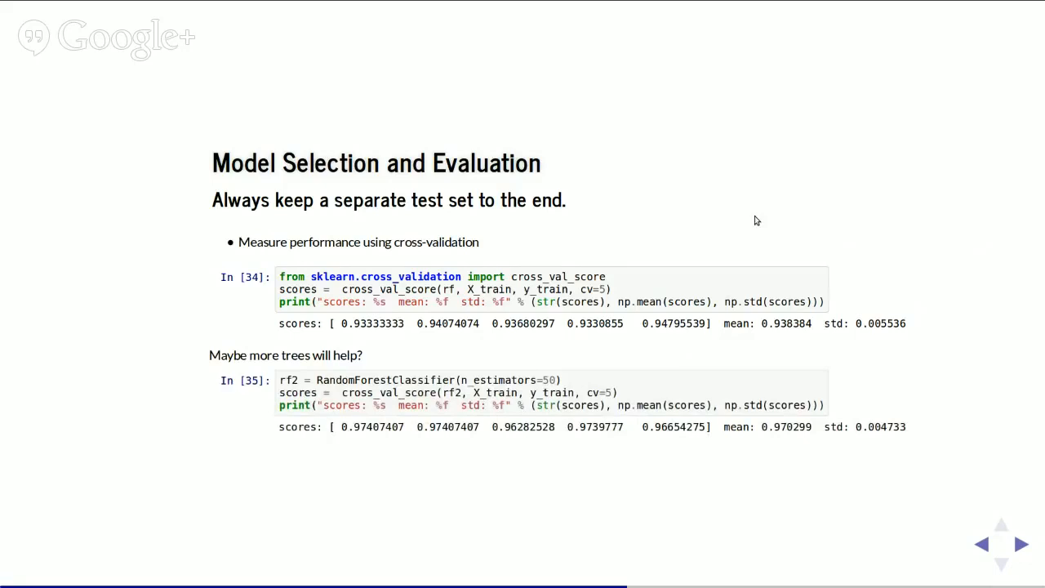
{"action": "mouse_move", "coordinate": [453, 374]}
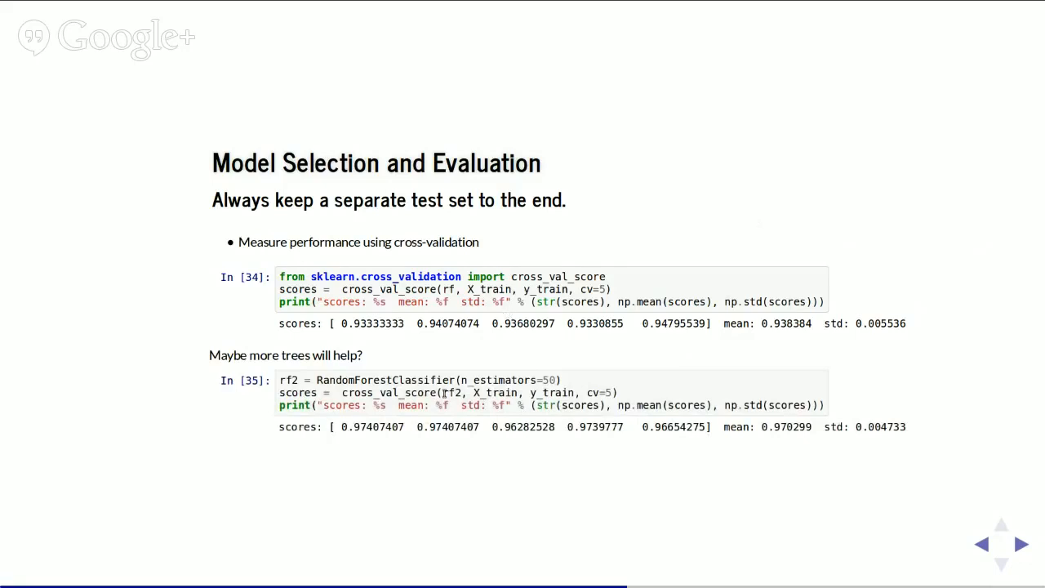
{"action": "mouse_move", "coordinate": [823, 238]}
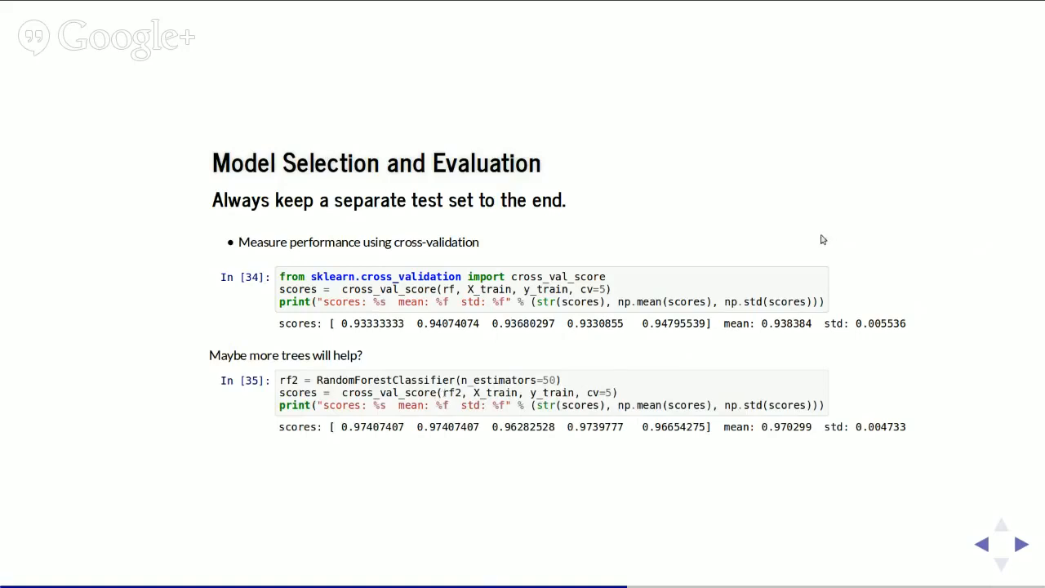
{"action": "mouse_move", "coordinate": [859, 555]}
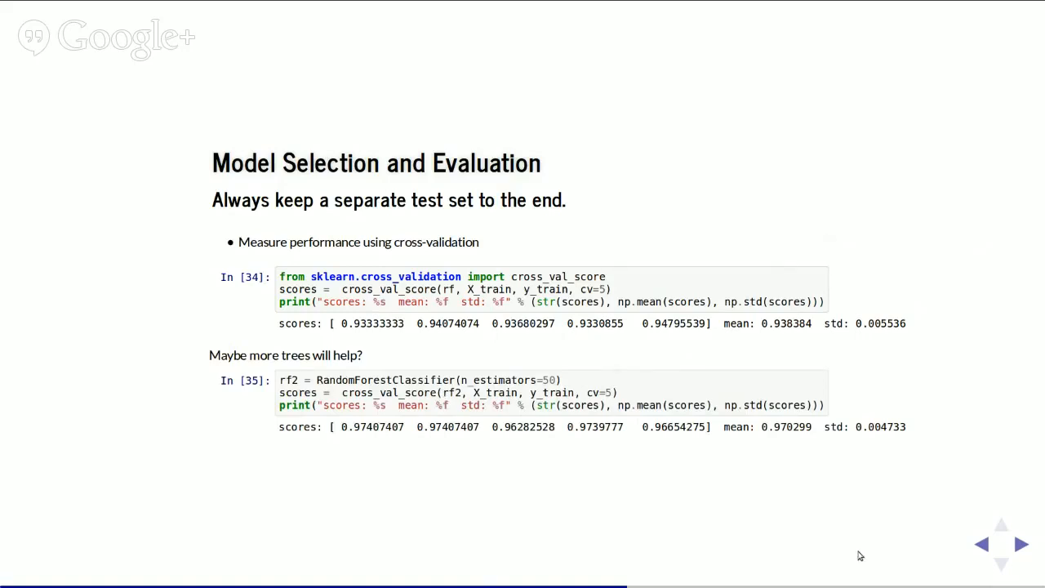
{"action": "mouse_move", "coordinate": [909, 523]}
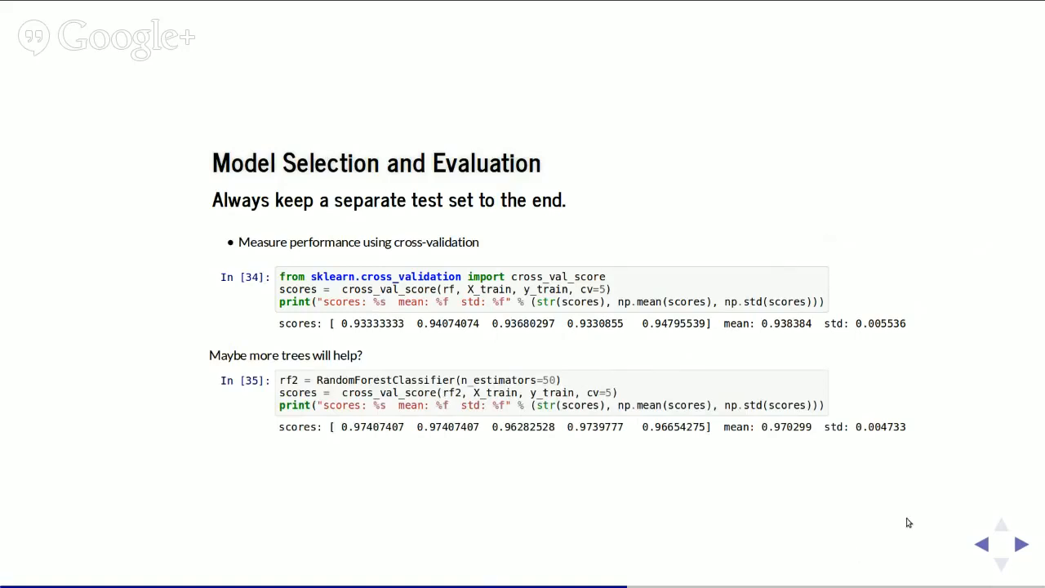
{"action": "mouse_move", "coordinate": [993, 558]}
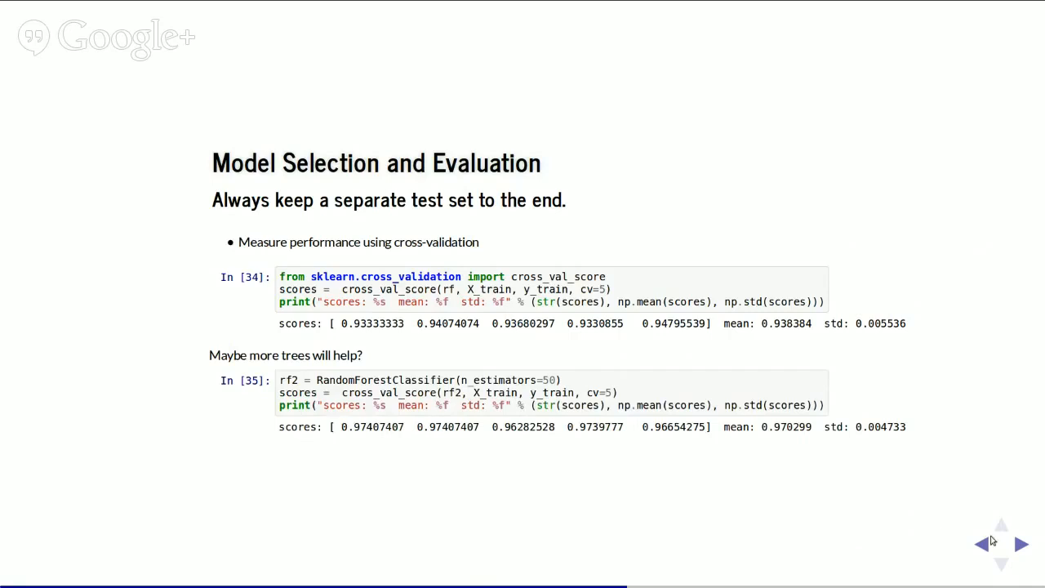
{"action": "mouse_move", "coordinate": [1002, 516]}
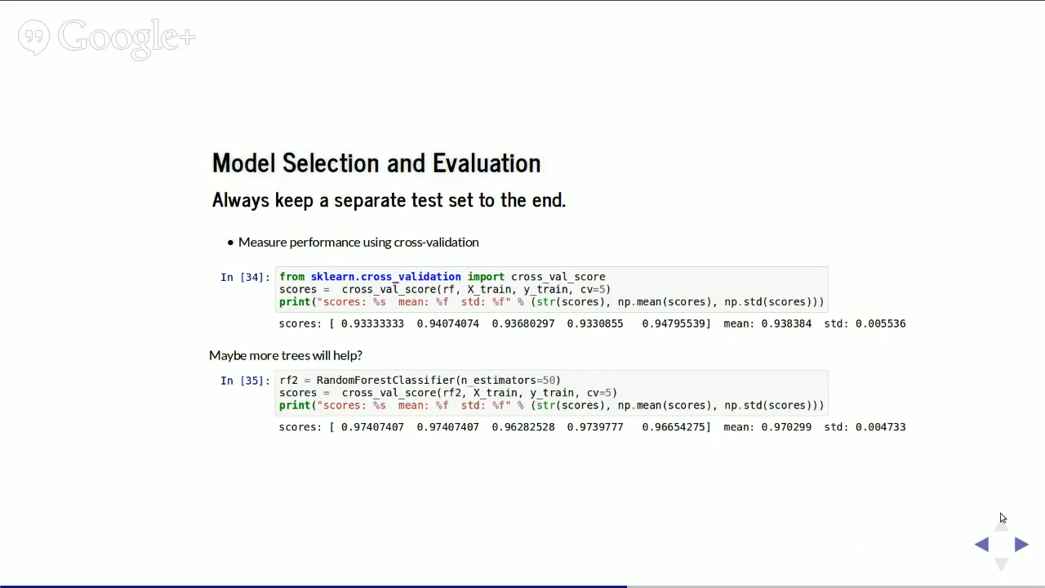
{"action": "mouse_move", "coordinate": [1003, 516]}
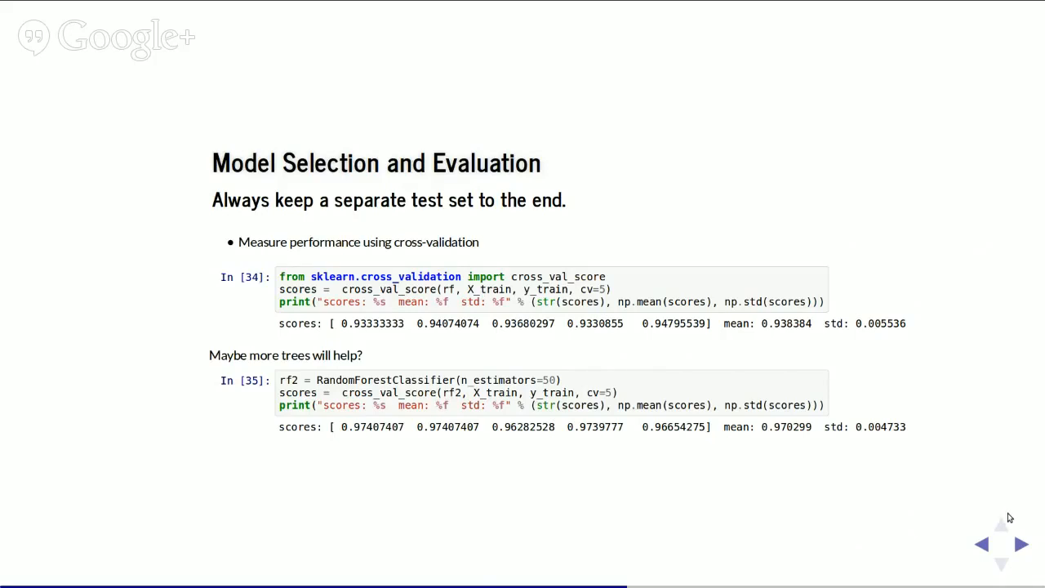
{"action": "mouse_move", "coordinate": [1023, 549]}
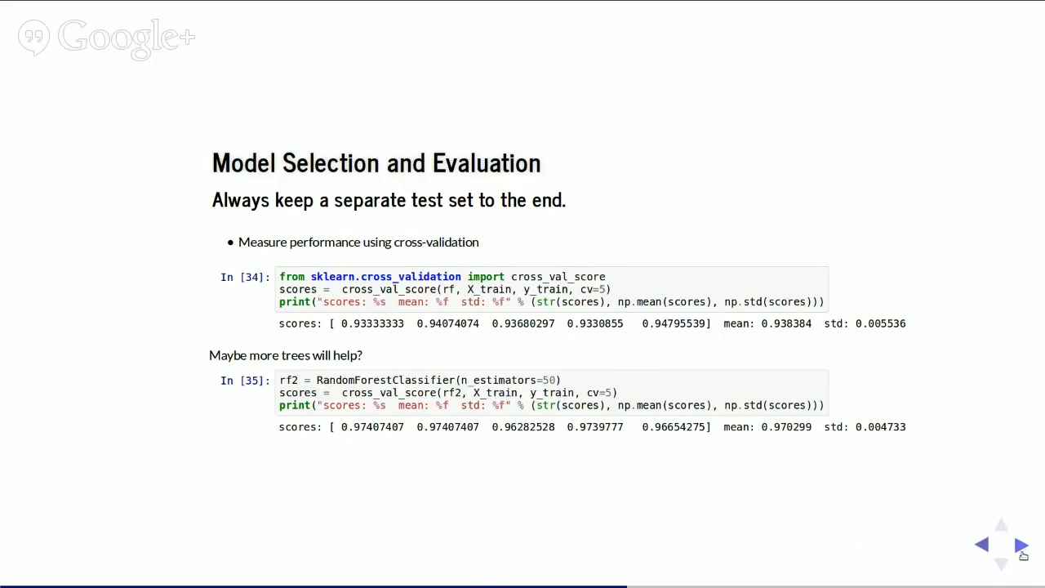
Advance from the 50-tree random forest CV scores to the grid search slide.
{"action": "left_click", "coordinate": [1022, 544]}
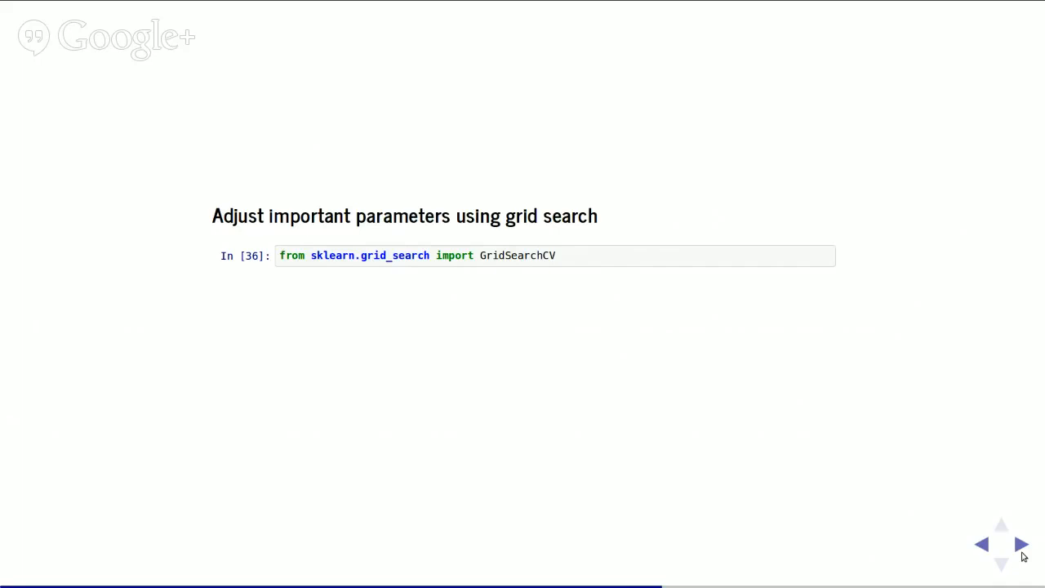
Reveal the LinearSVC and C bullets, the param_grid code with GridSearchCV highlighted, then the fitting output.
{"action": "left_click", "coordinate": [1019, 542]}
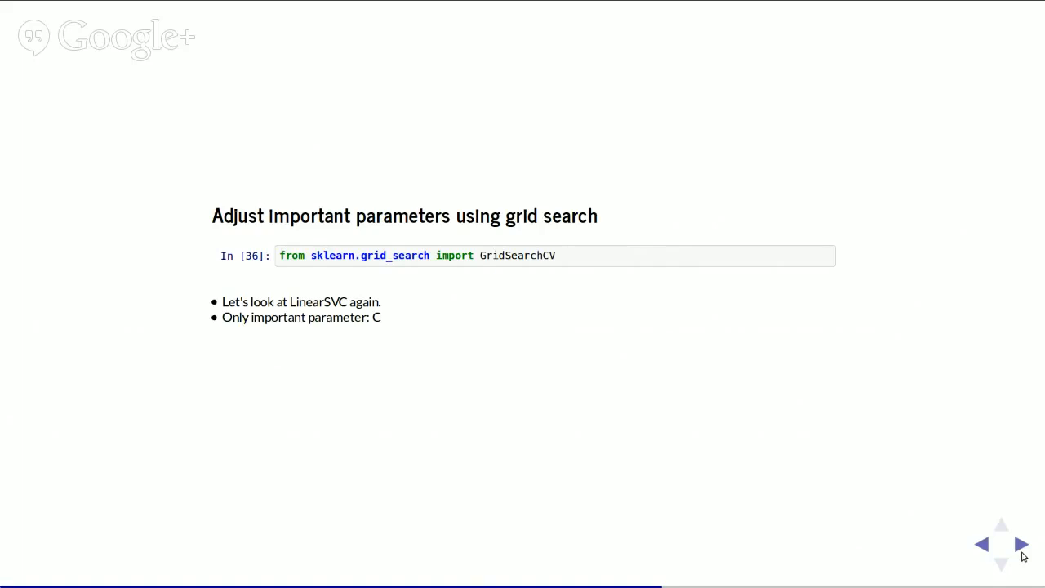
{"action": "left_click", "coordinate": [1019, 544]}
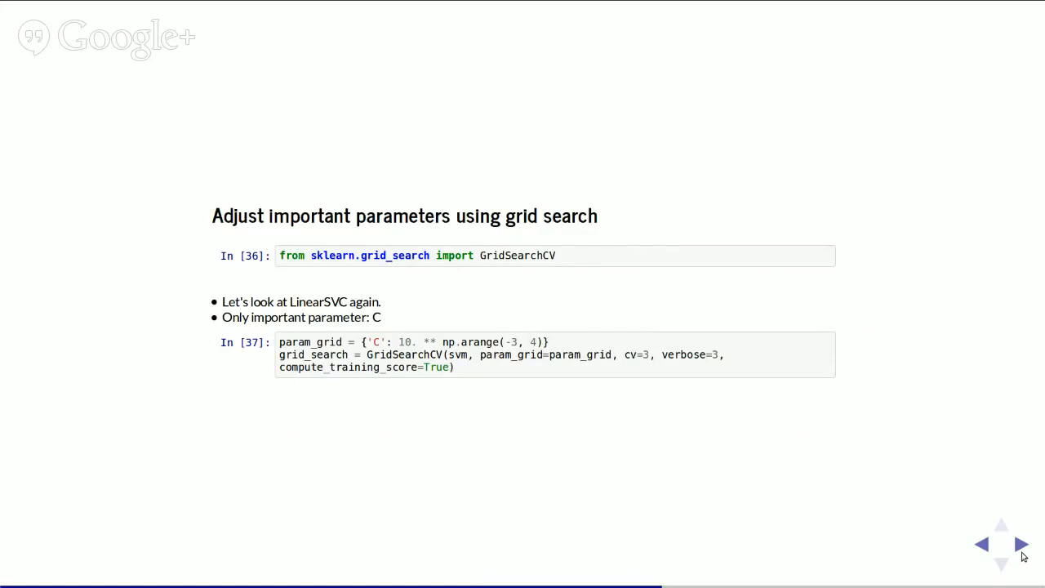
{"action": "mouse_move", "coordinate": [496, 392]}
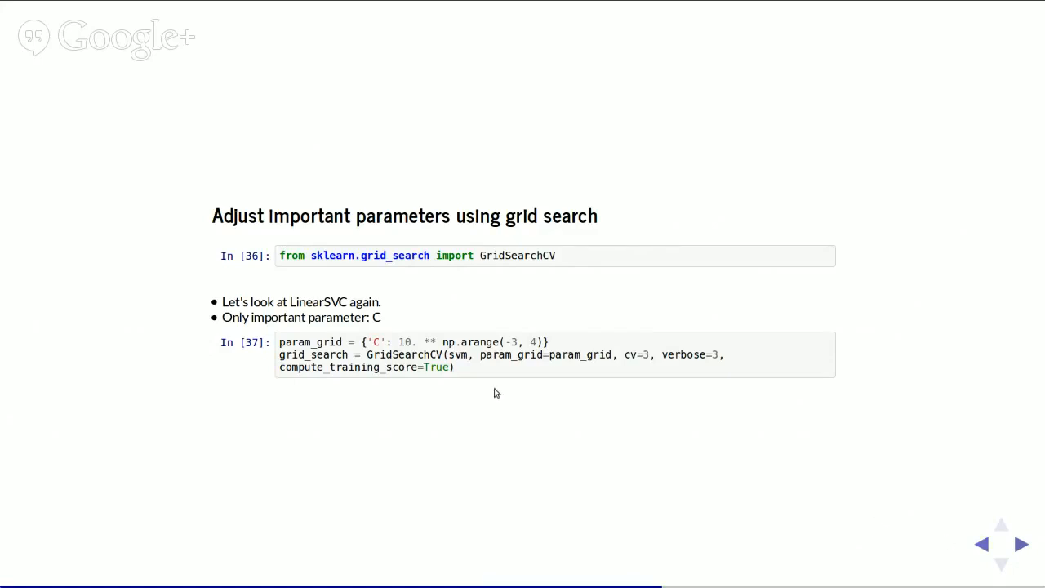
{"action": "mouse_move", "coordinate": [442, 313]}
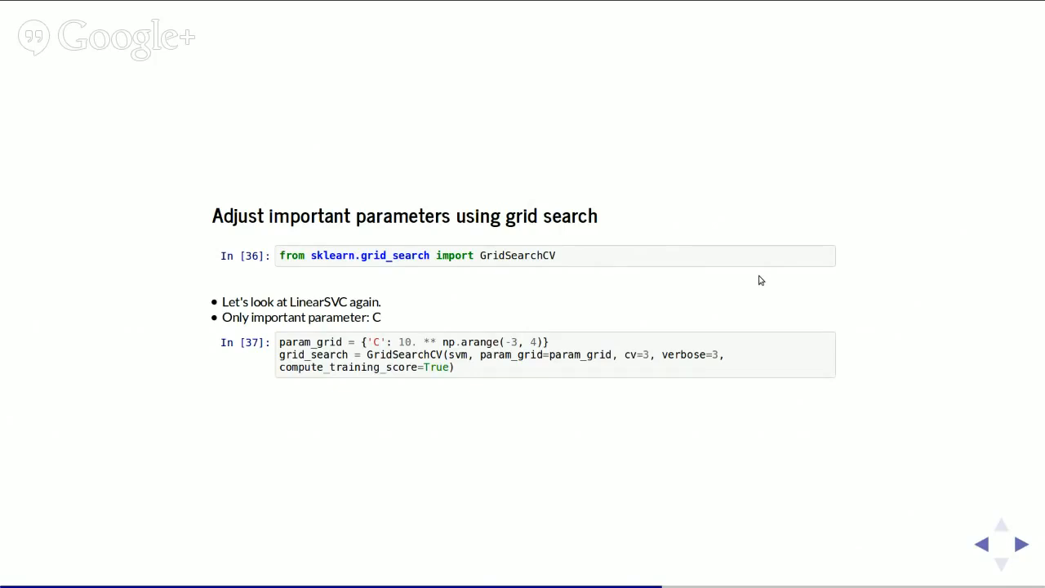
{"action": "mouse_move", "coordinate": [388, 343]}
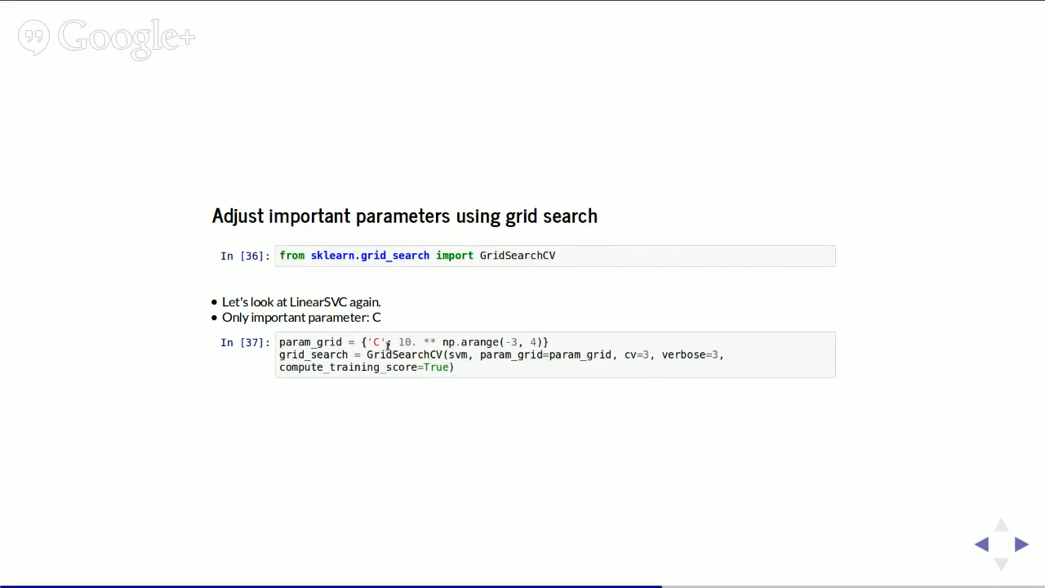
{"action": "double_click", "coordinate": [402, 354]}
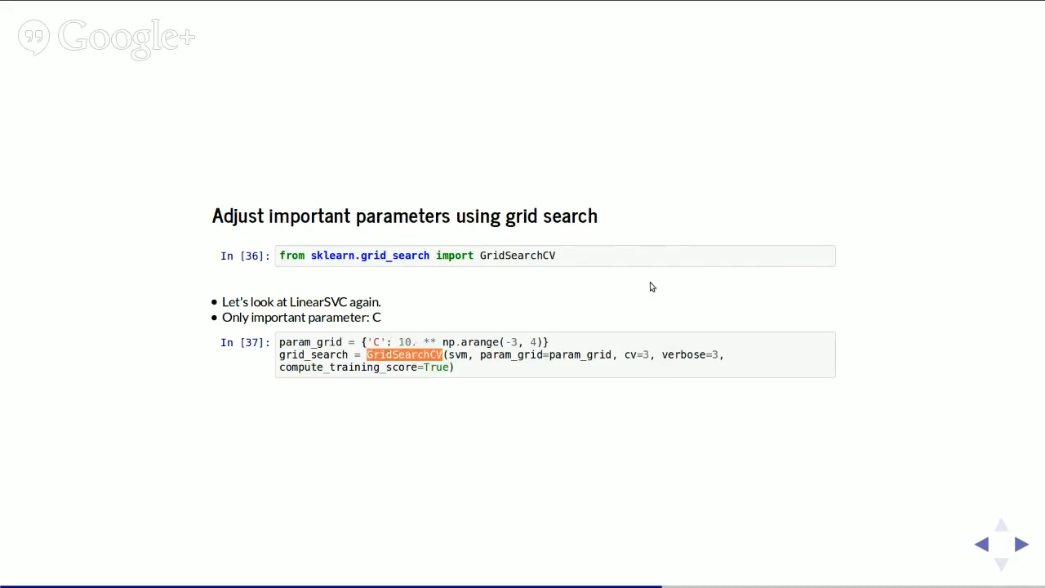
{"action": "mouse_move", "coordinate": [549, 317]}
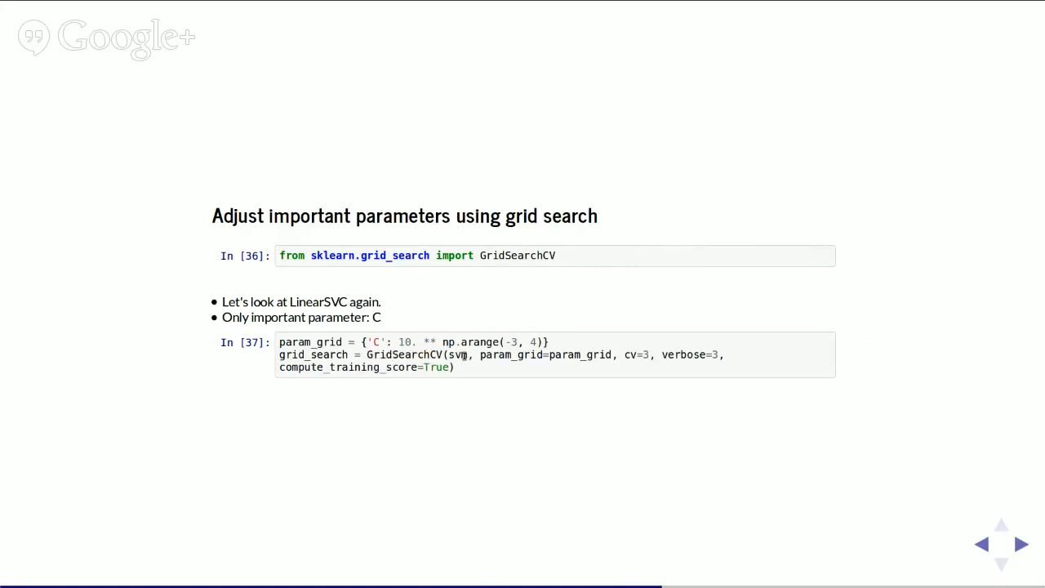
{"action": "mouse_move", "coordinate": [583, 318]}
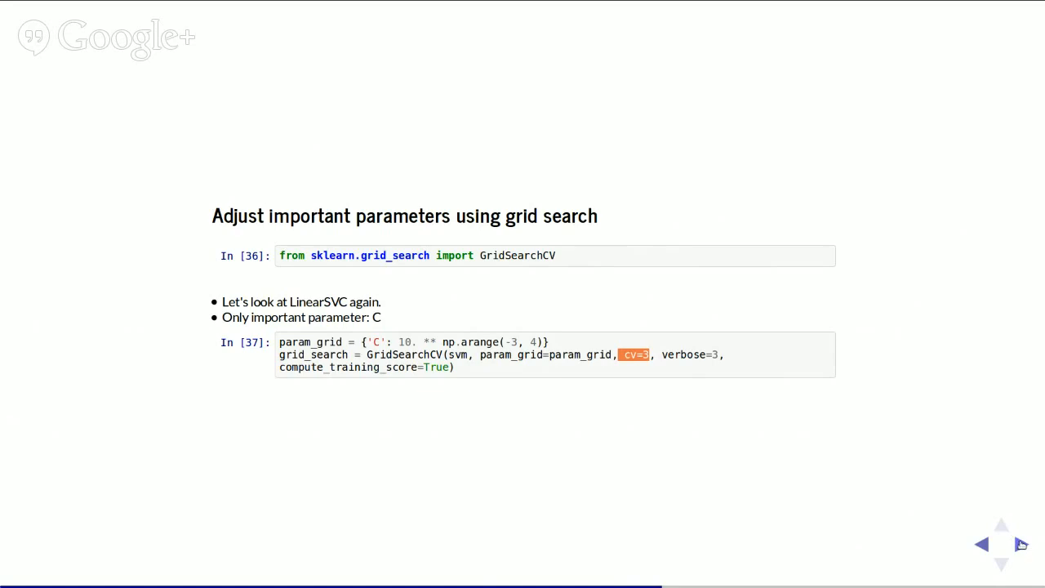
{"action": "left_click", "coordinate": [1022, 545]}
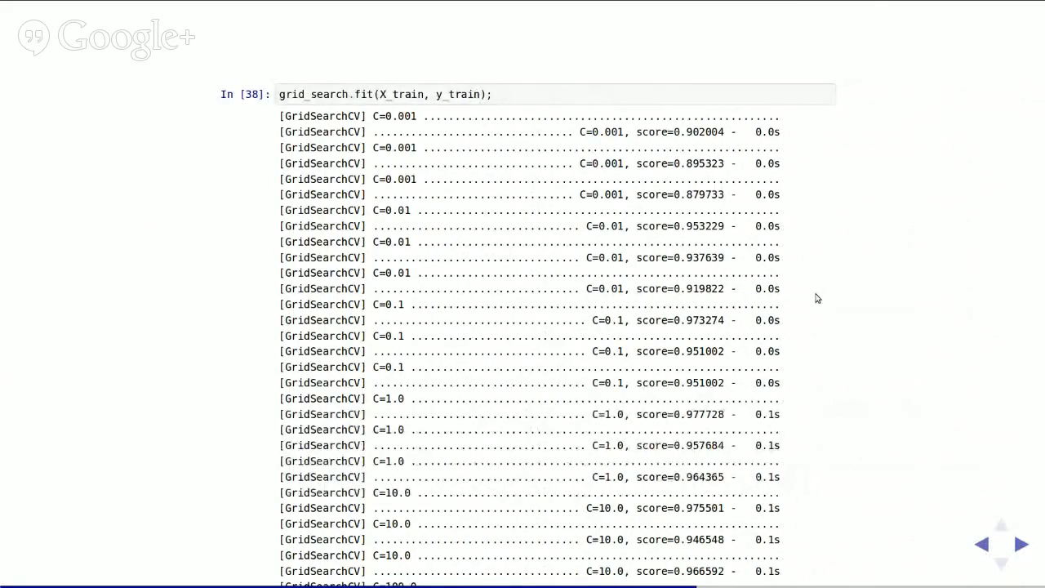
{"action": "mouse_move", "coordinate": [346, 6]}
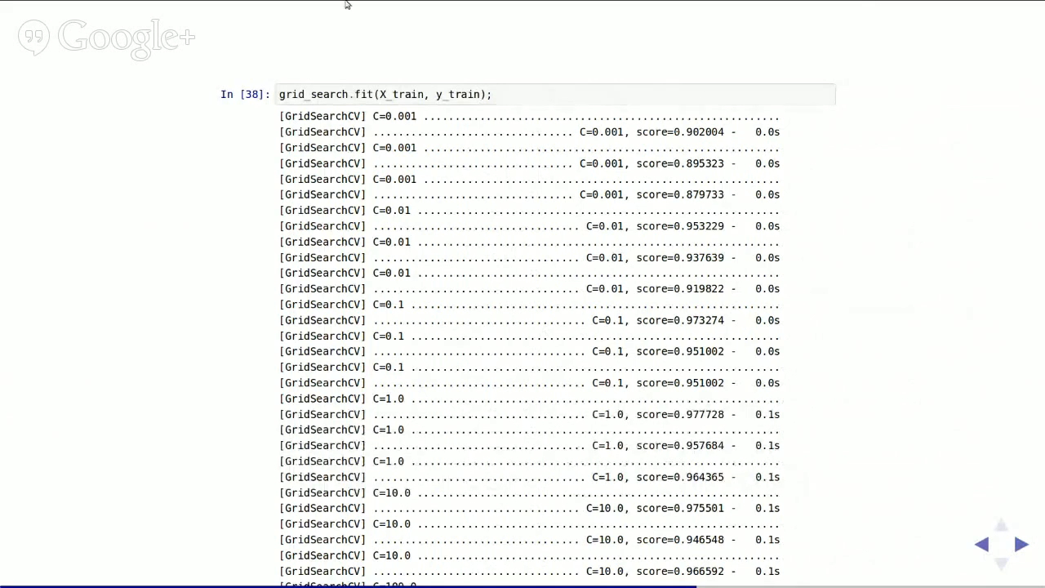
{"action": "mouse_move", "coordinate": [432, 130]}
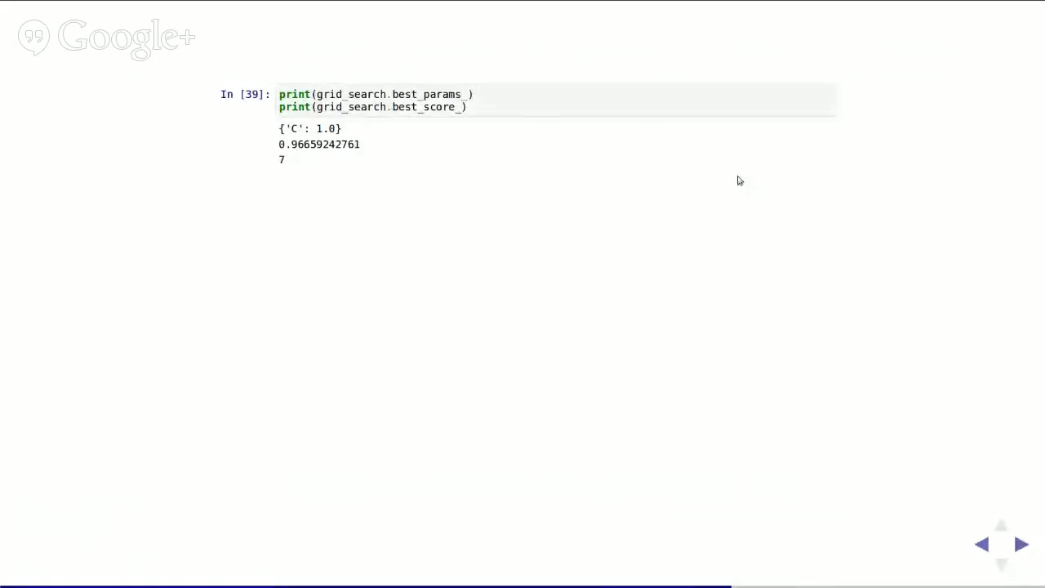
{"action": "mouse_move", "coordinate": [810, 333]}
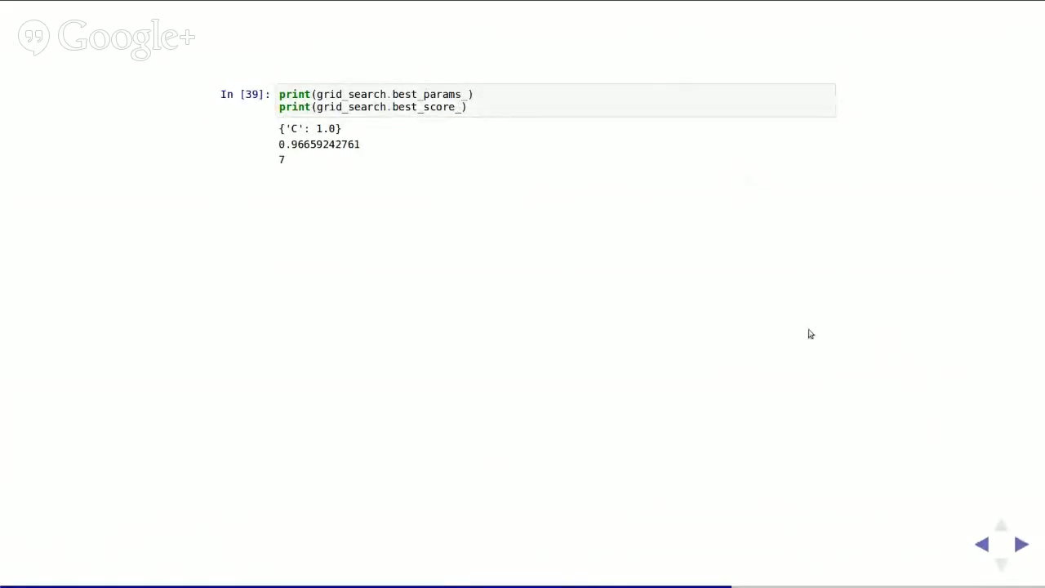
{"action": "mouse_move", "coordinate": [397, 72]}
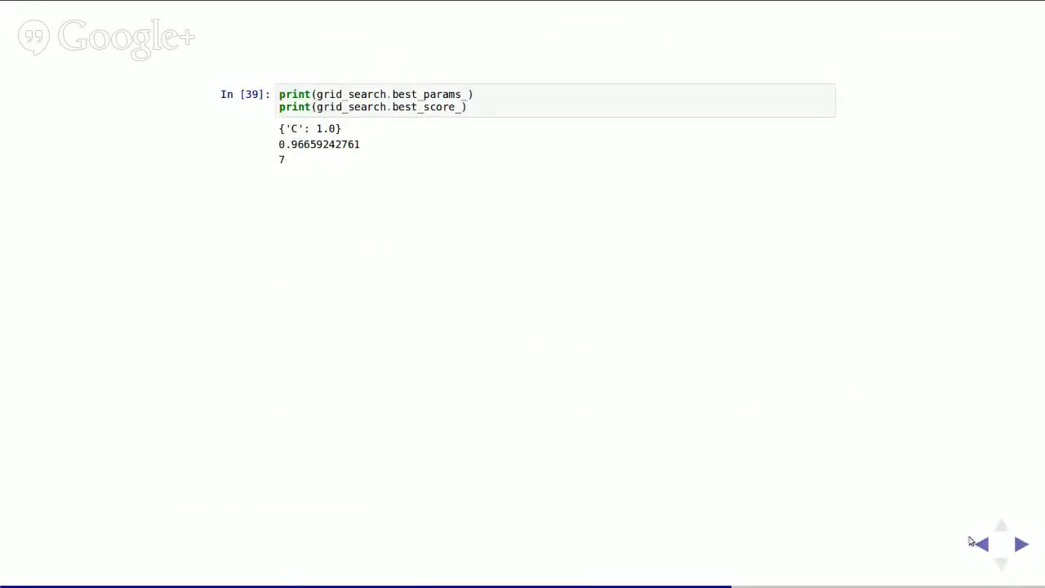
{"action": "mouse_move", "coordinate": [1025, 554]}
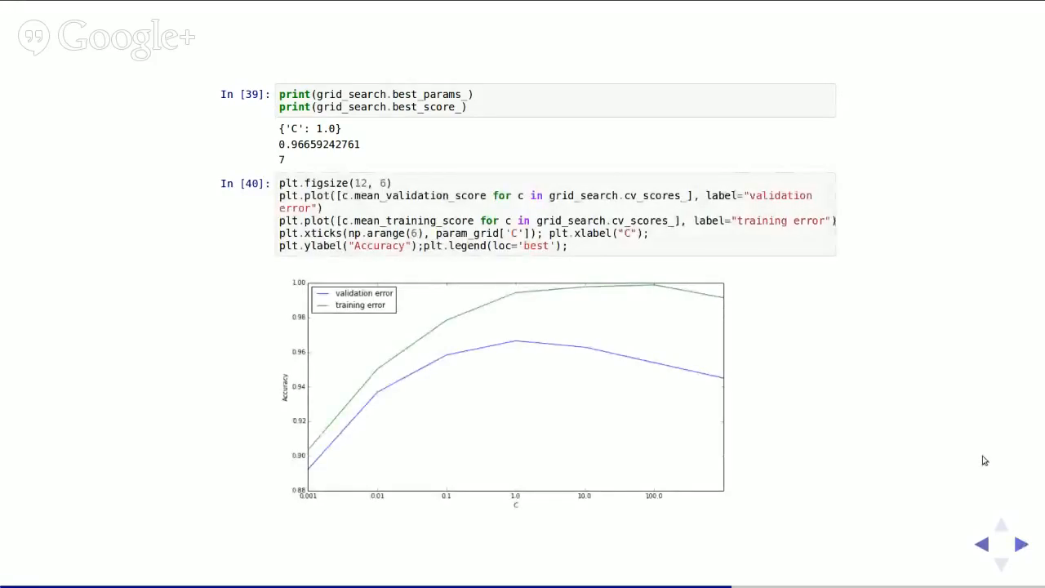
{"action": "mouse_move", "coordinate": [819, 144]}
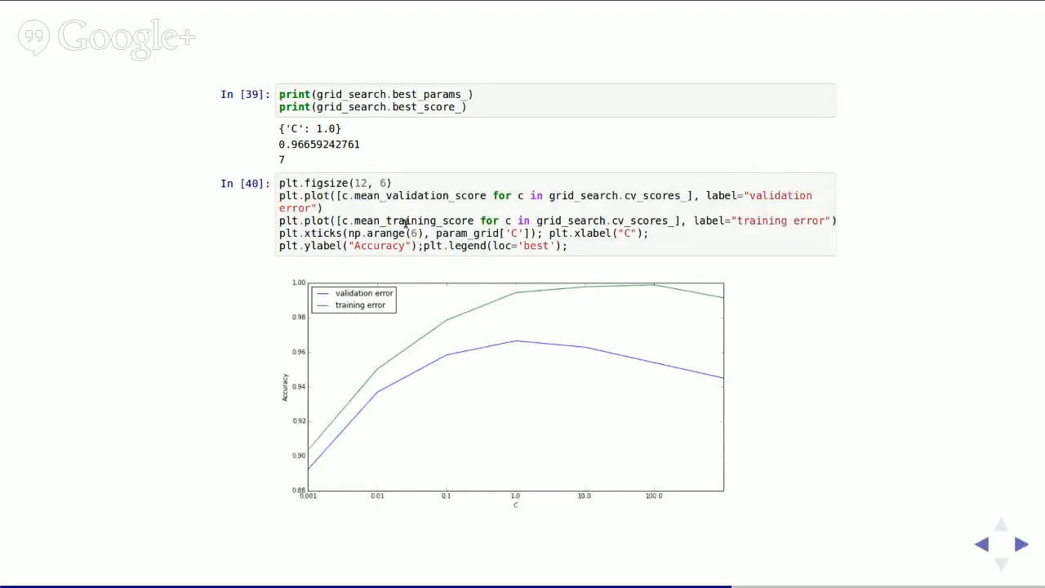
{"action": "mouse_move", "coordinate": [597, 302]}
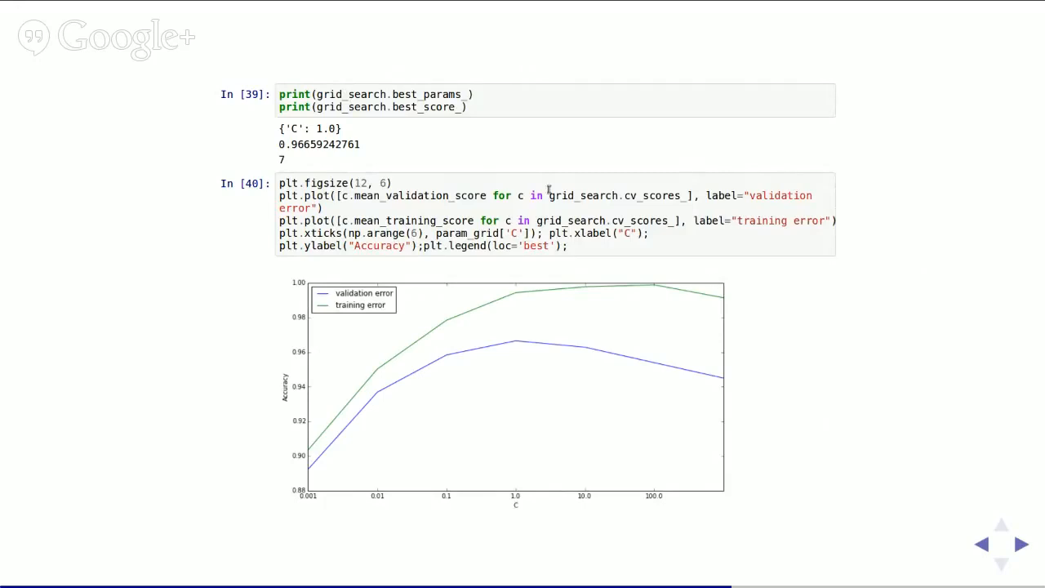
{"action": "mouse_move", "coordinate": [686, 348]}
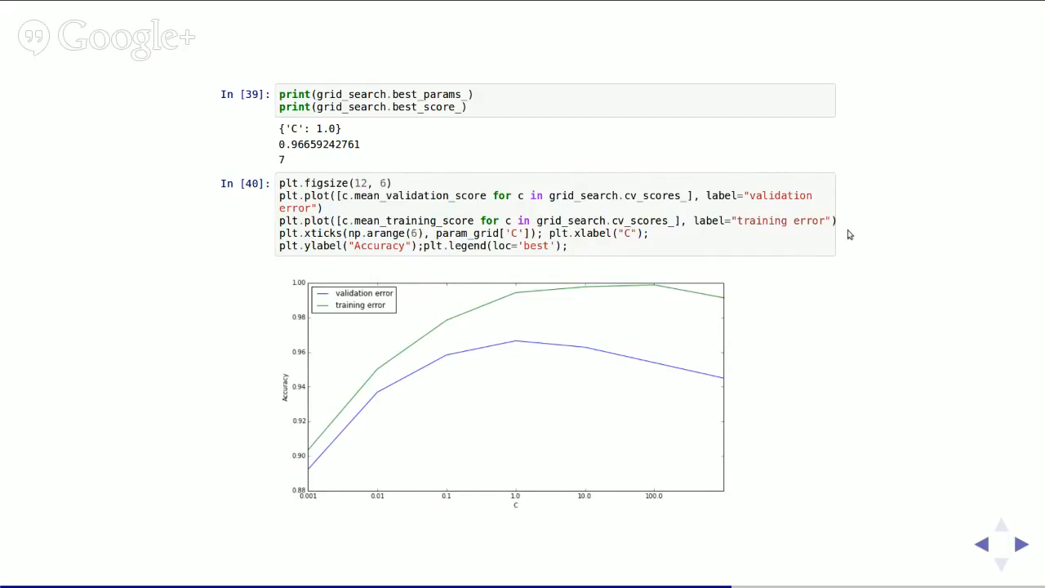
{"action": "mouse_move", "coordinate": [715, 271]}
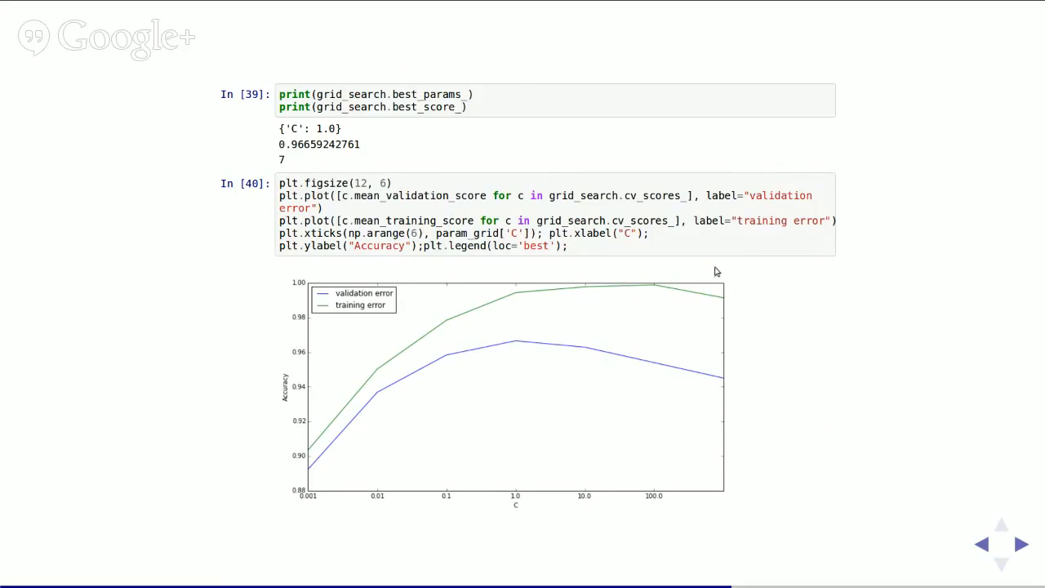
{"action": "mouse_move", "coordinate": [756, 137]}
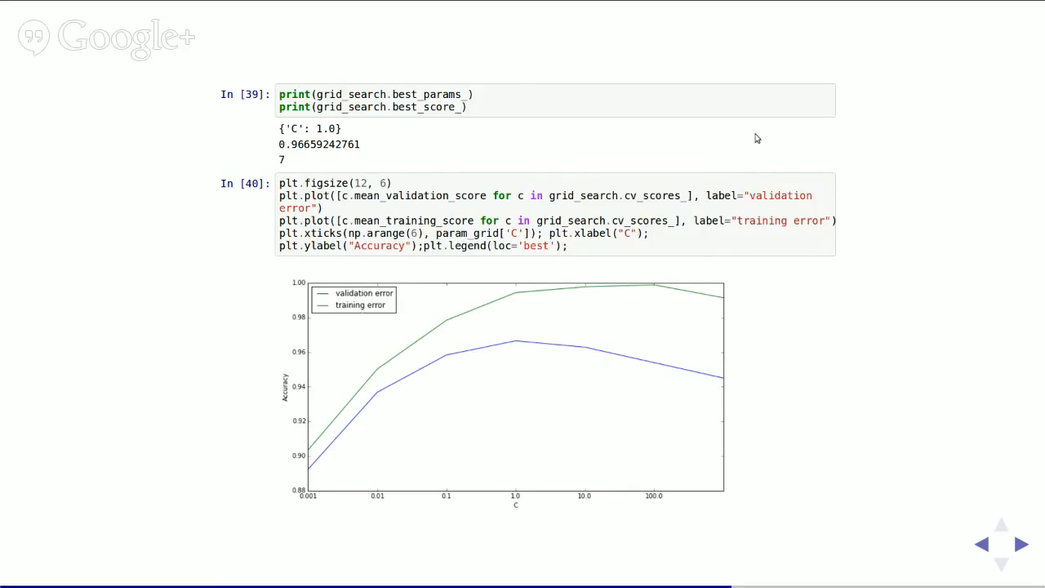
{"action": "mouse_move", "coordinate": [684, 526]}
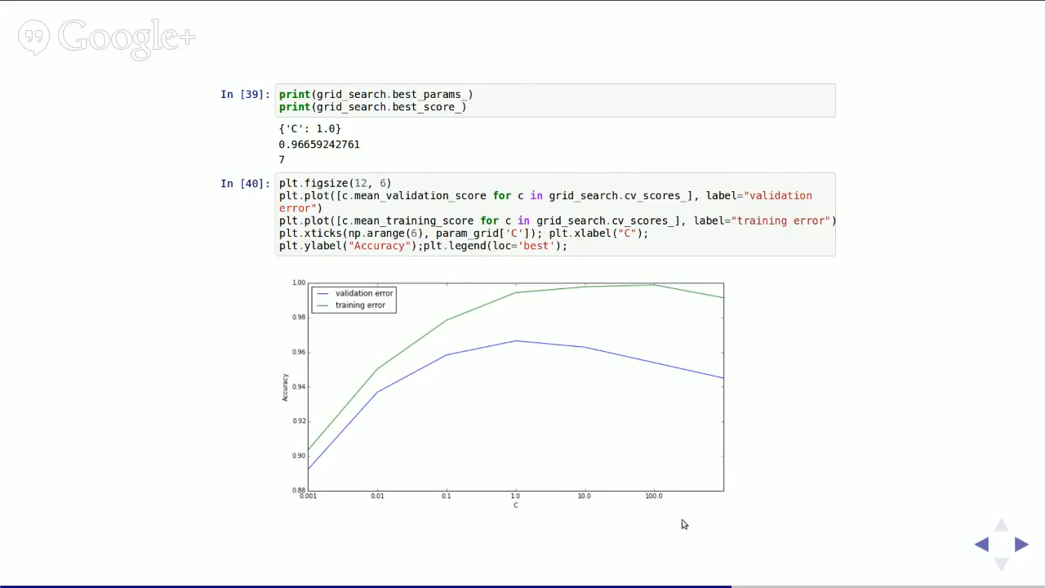
{"action": "mouse_move", "coordinate": [278, 477]}
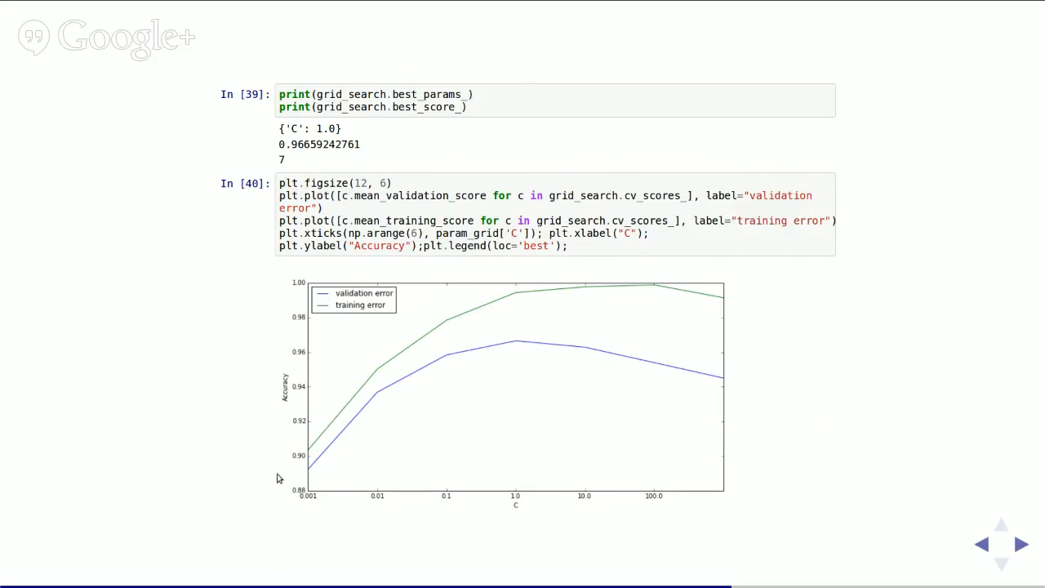
{"action": "mouse_move", "coordinate": [424, 342]}
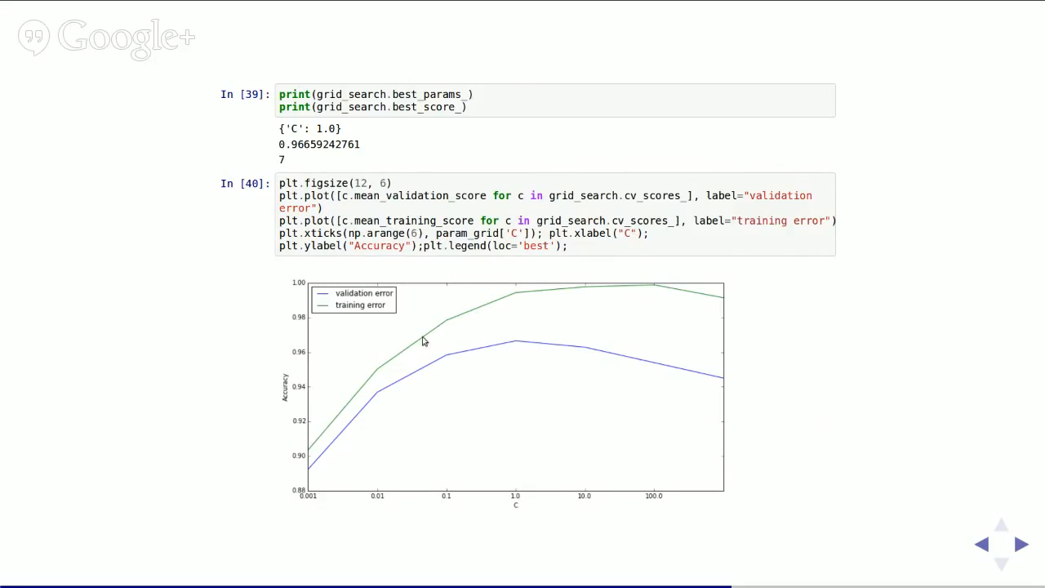
{"action": "mouse_move", "coordinate": [346, 425]}
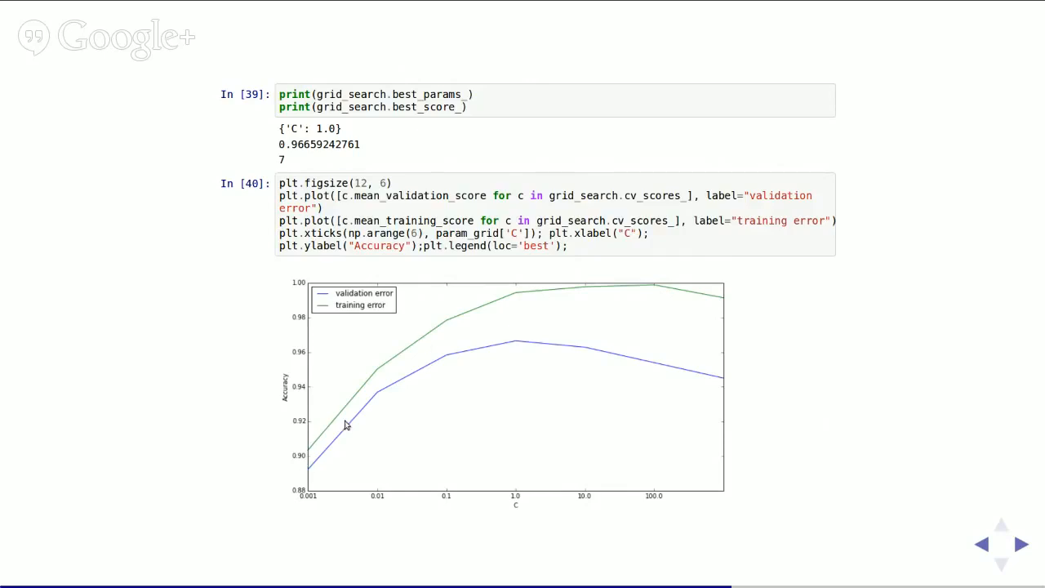
{"action": "mouse_move", "coordinate": [730, 408]}
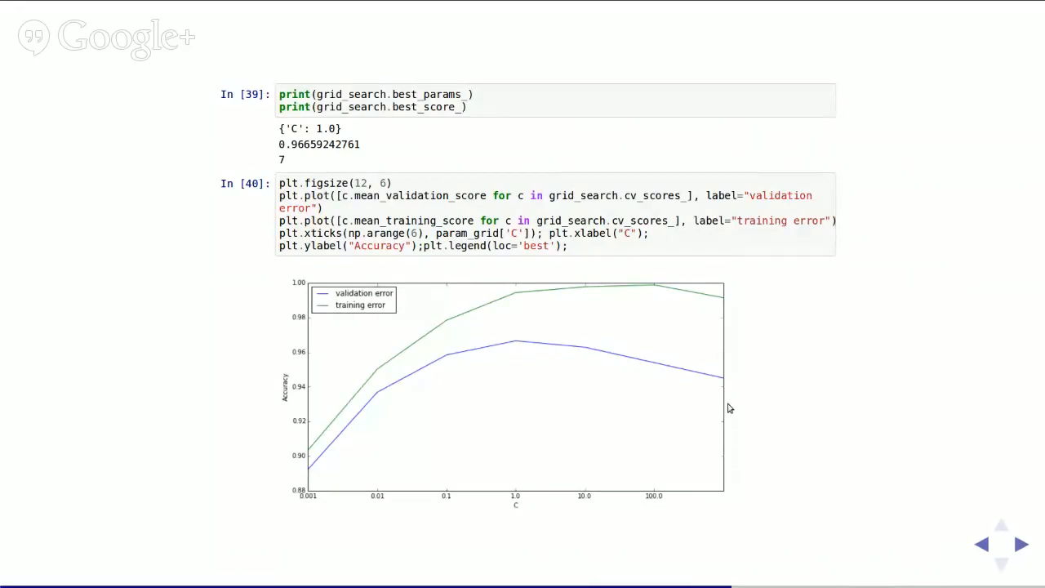
{"action": "mouse_move", "coordinate": [674, 301]}
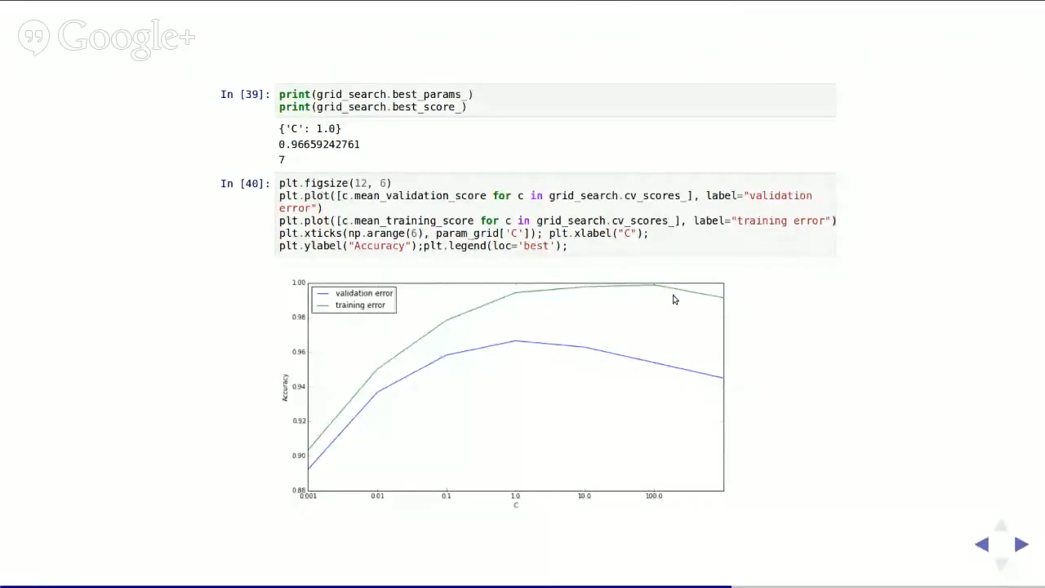
{"action": "mouse_move", "coordinate": [702, 398]}
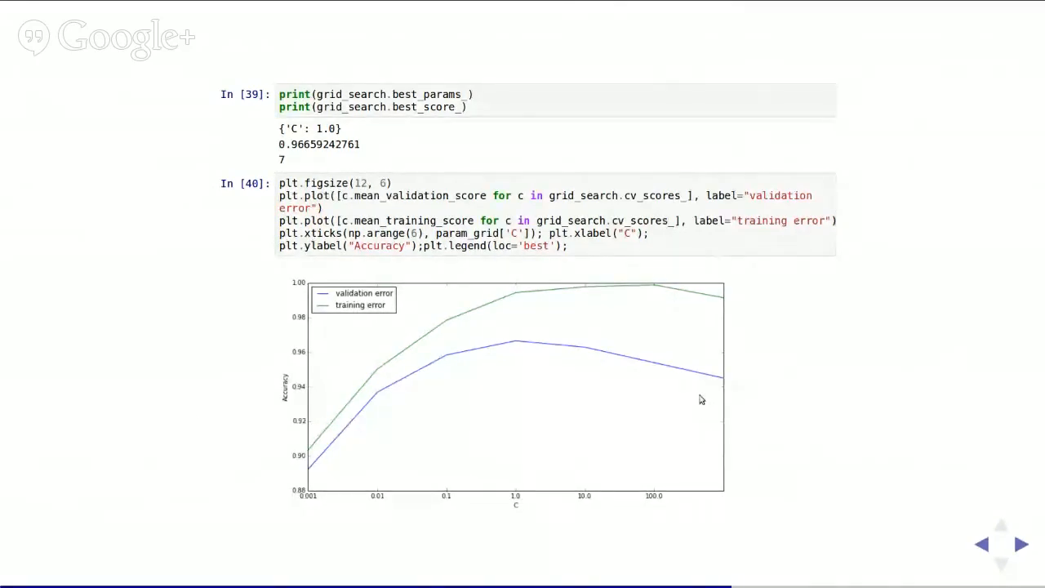
{"action": "mouse_move", "coordinate": [327, 414]}
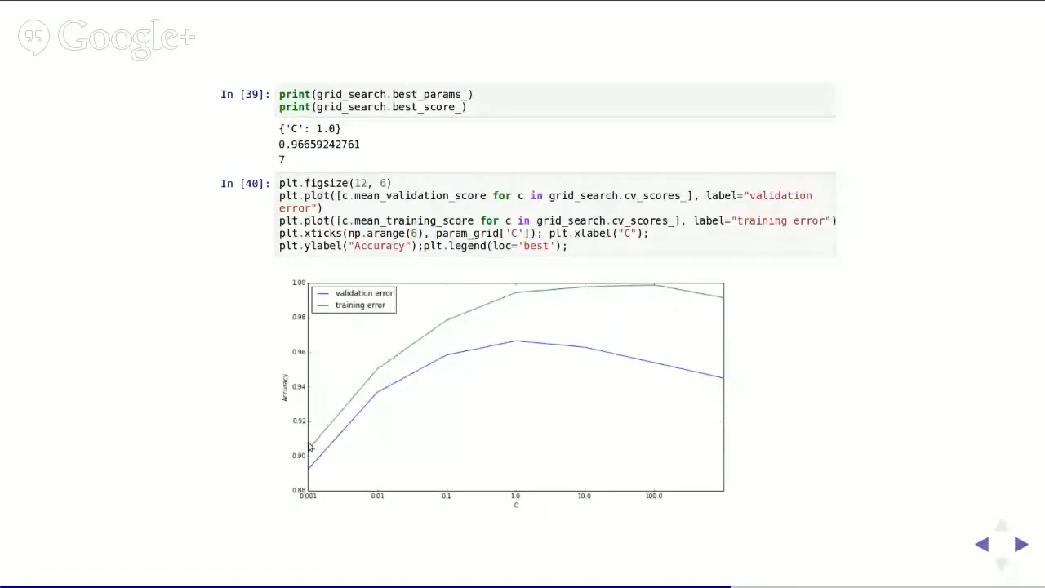
{"action": "mouse_move", "coordinate": [300, 456]}
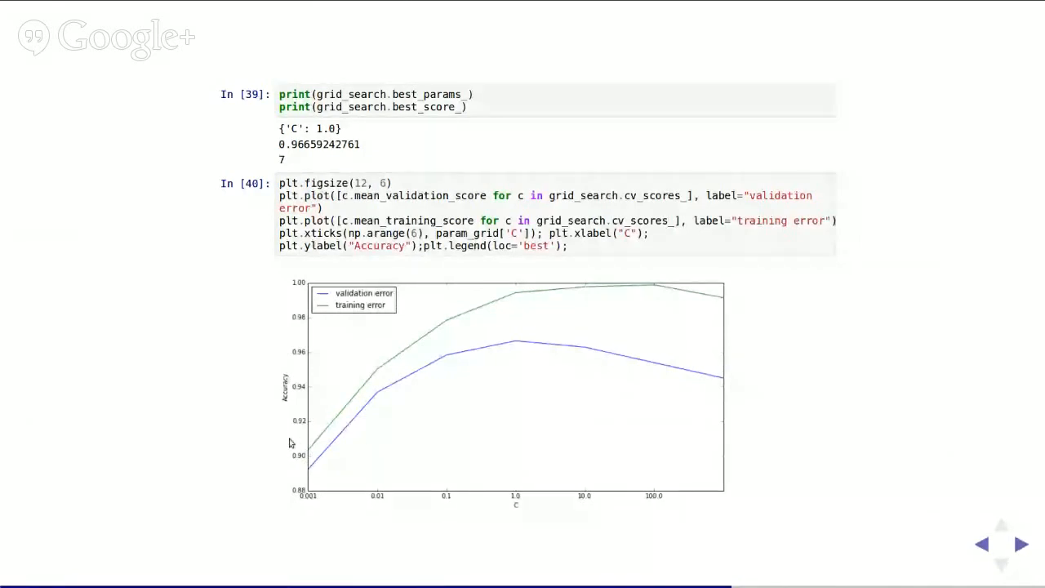
{"action": "mouse_move", "coordinate": [754, 284]}
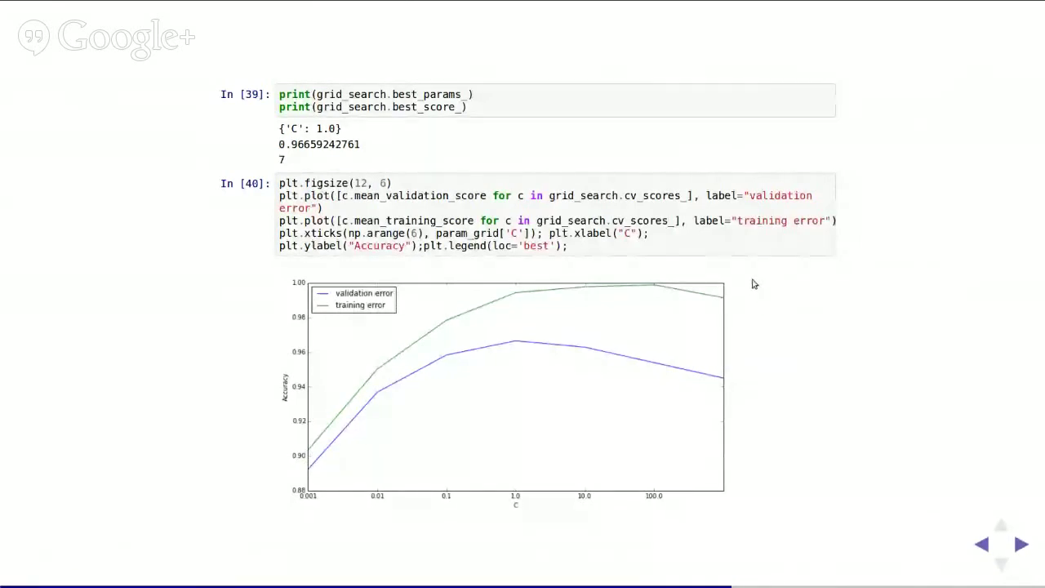
{"action": "mouse_move", "coordinate": [743, 288]}
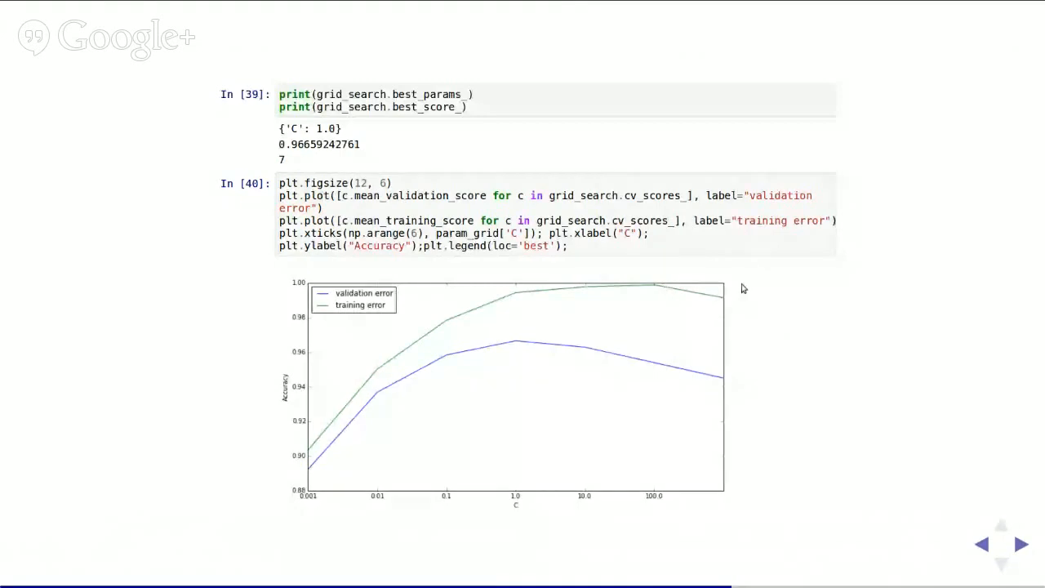
{"action": "mouse_move", "coordinate": [454, 365]}
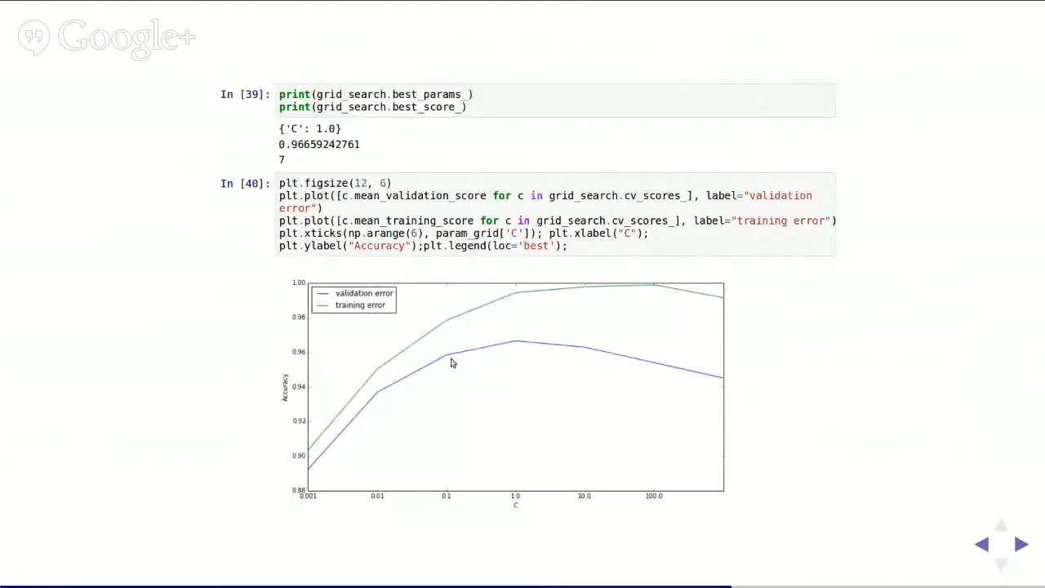
{"action": "mouse_move", "coordinate": [296, 457]}
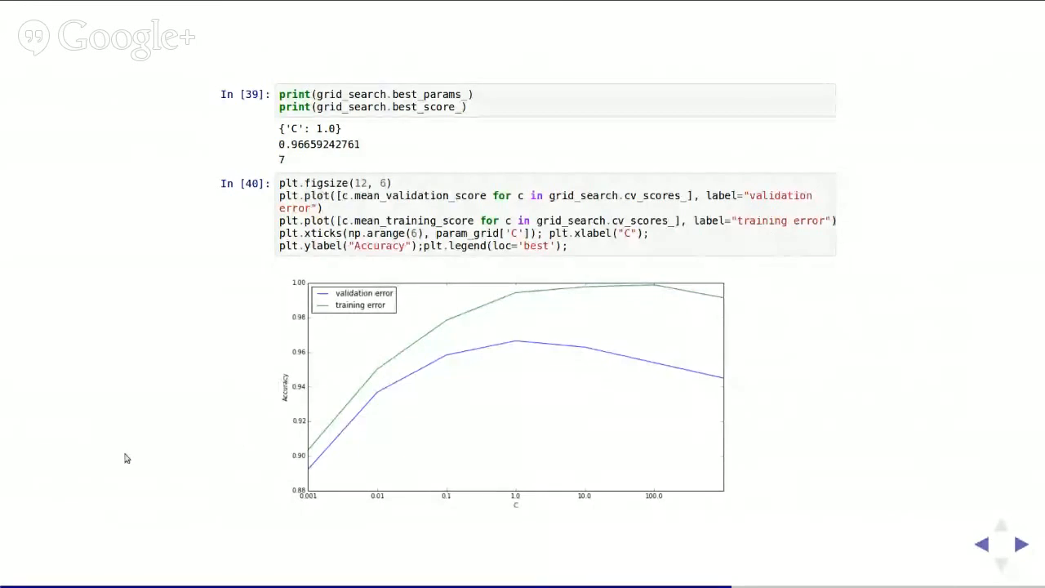
{"action": "mouse_move", "coordinate": [312, 477]}
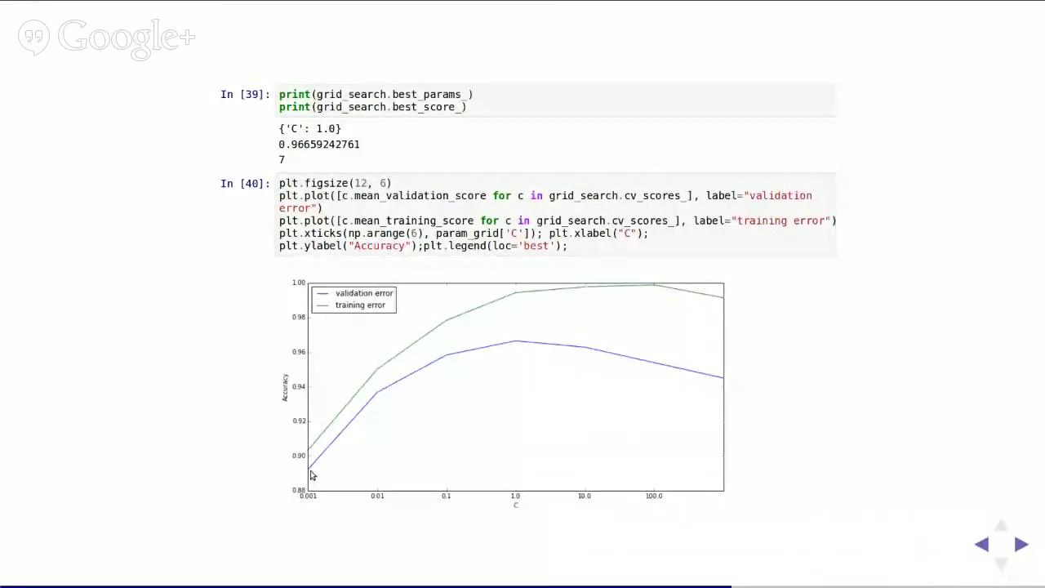
{"action": "mouse_move", "coordinate": [297, 421]}
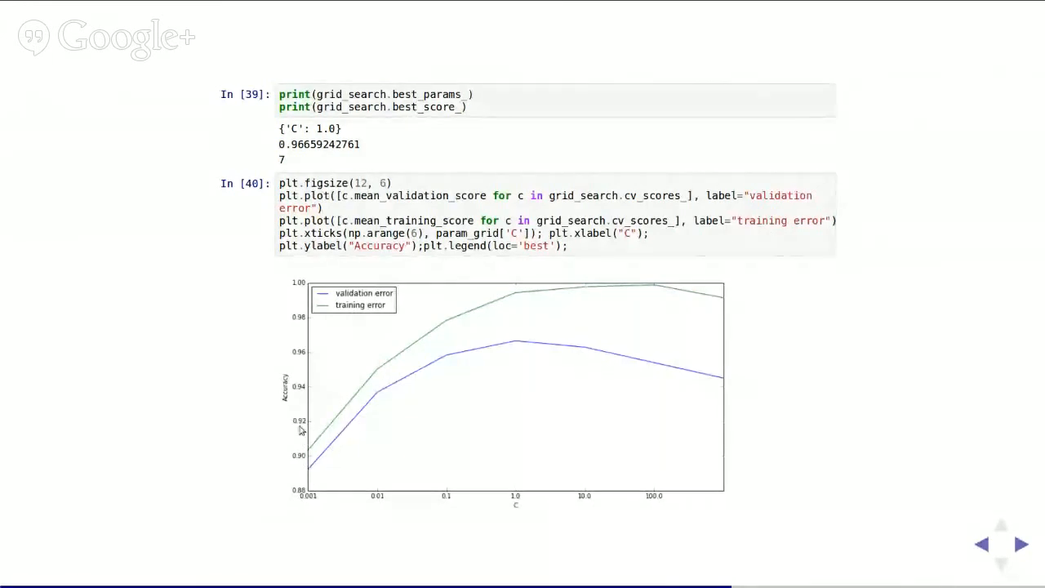
{"action": "mouse_move", "coordinate": [313, 441]}
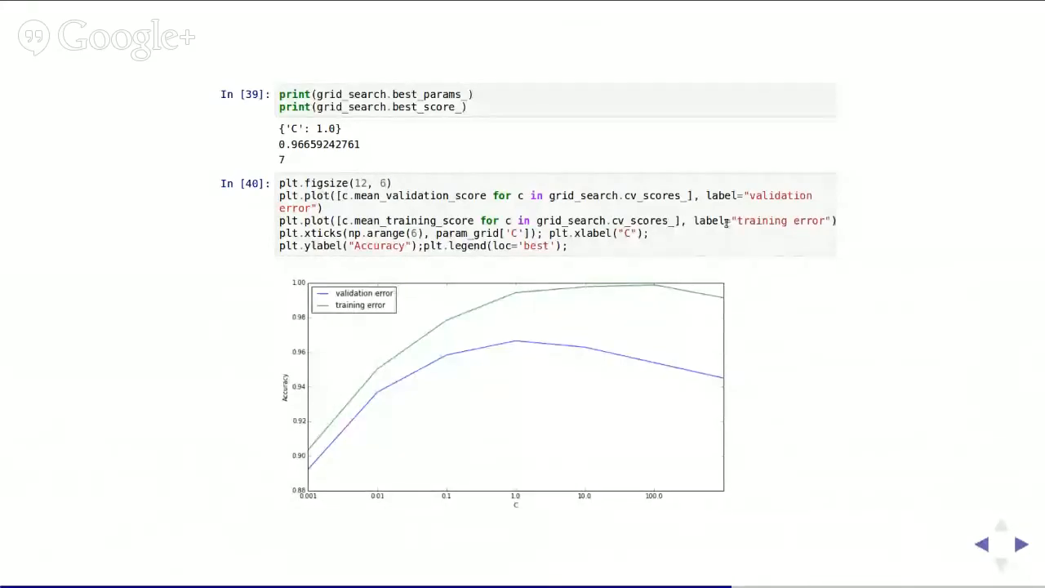
{"action": "mouse_move", "coordinate": [767, 302]}
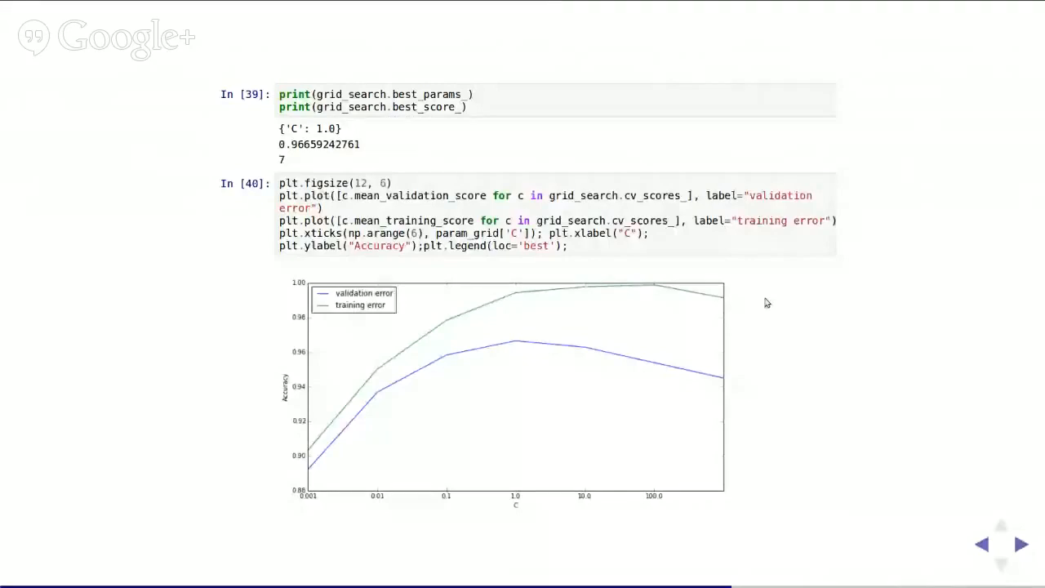
{"action": "mouse_move", "coordinate": [708, 280]}
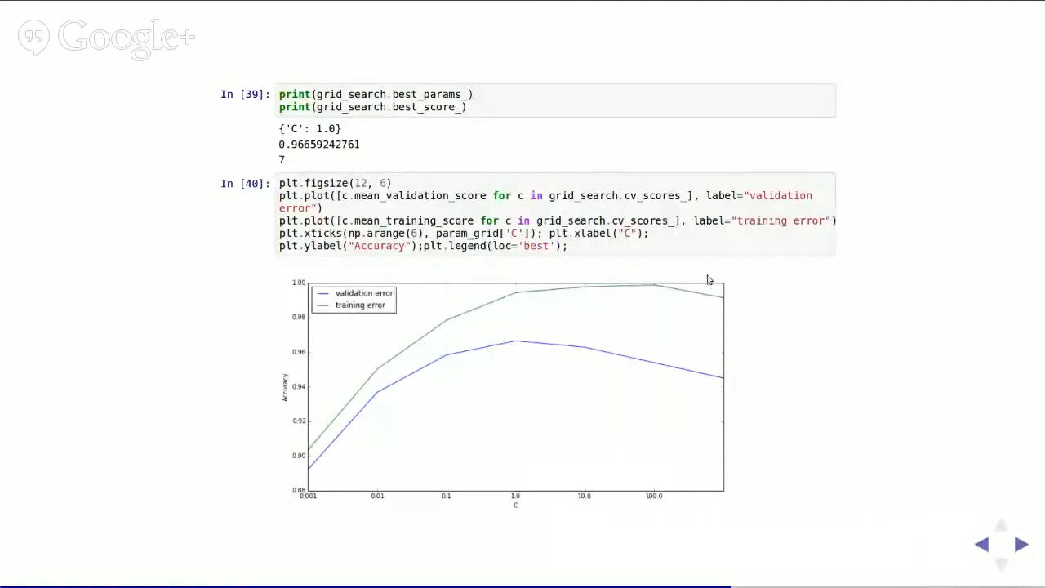
{"action": "mouse_move", "coordinate": [673, 290]}
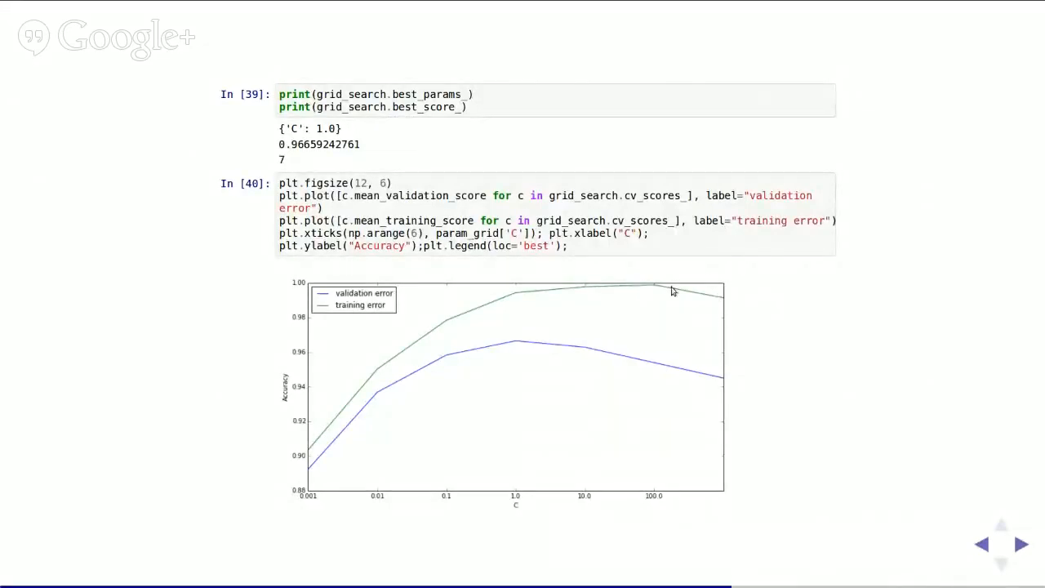
{"action": "mouse_move", "coordinate": [751, 418]}
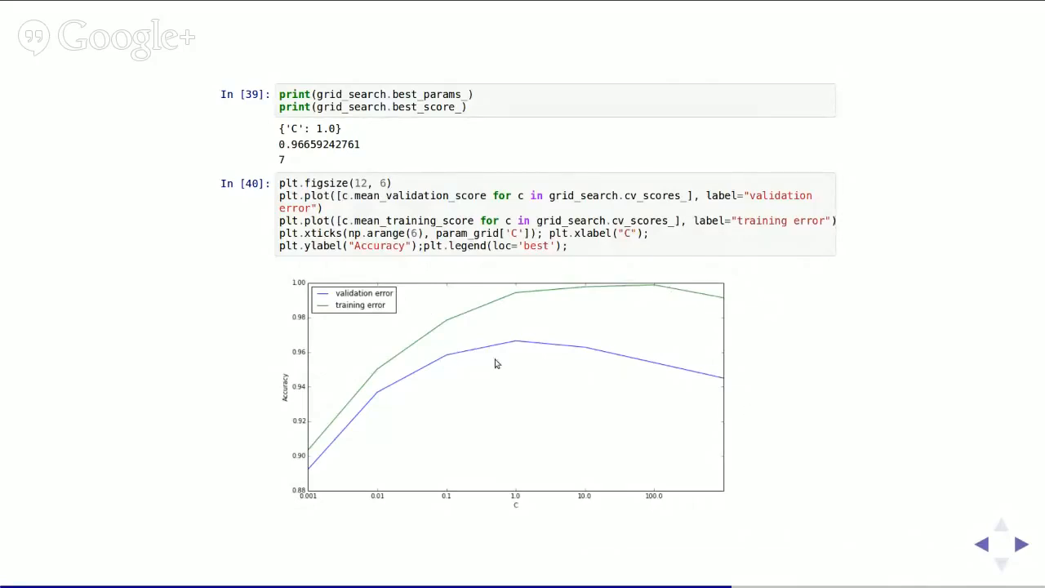
{"action": "mouse_move", "coordinate": [519, 362]}
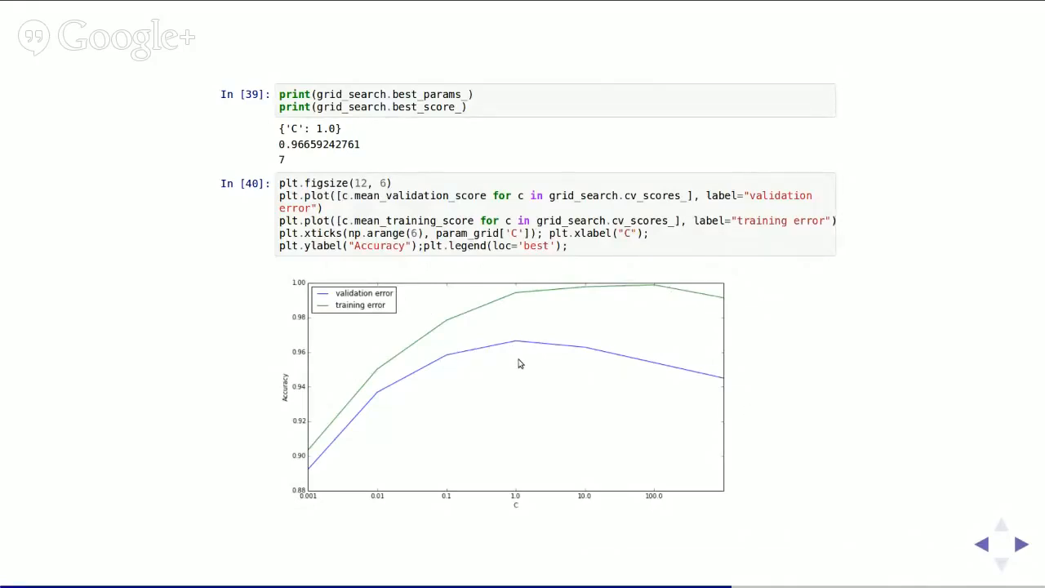
{"action": "mouse_move", "coordinate": [901, 574]}
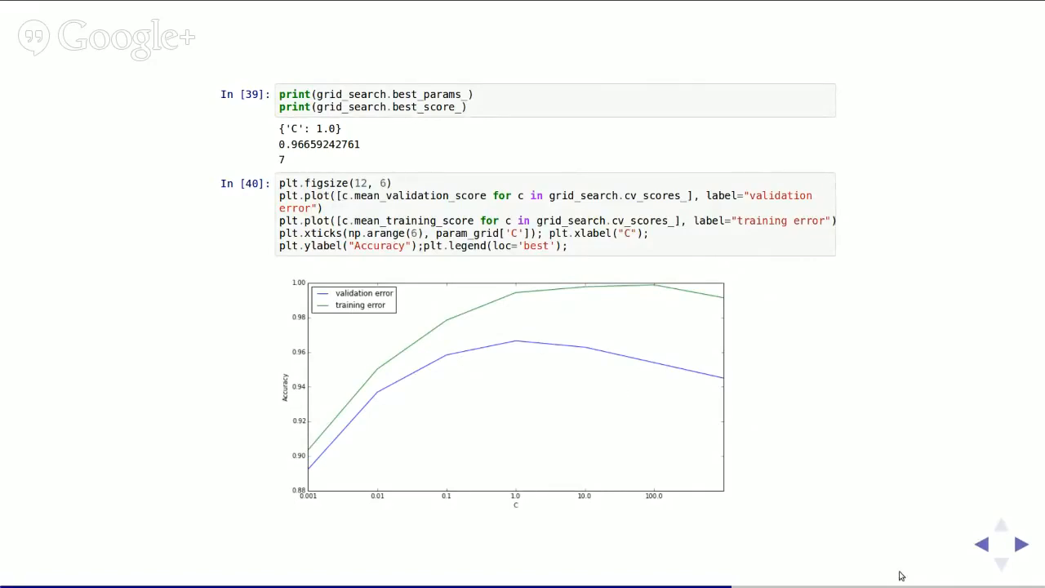
{"action": "mouse_move", "coordinate": [949, 582]}
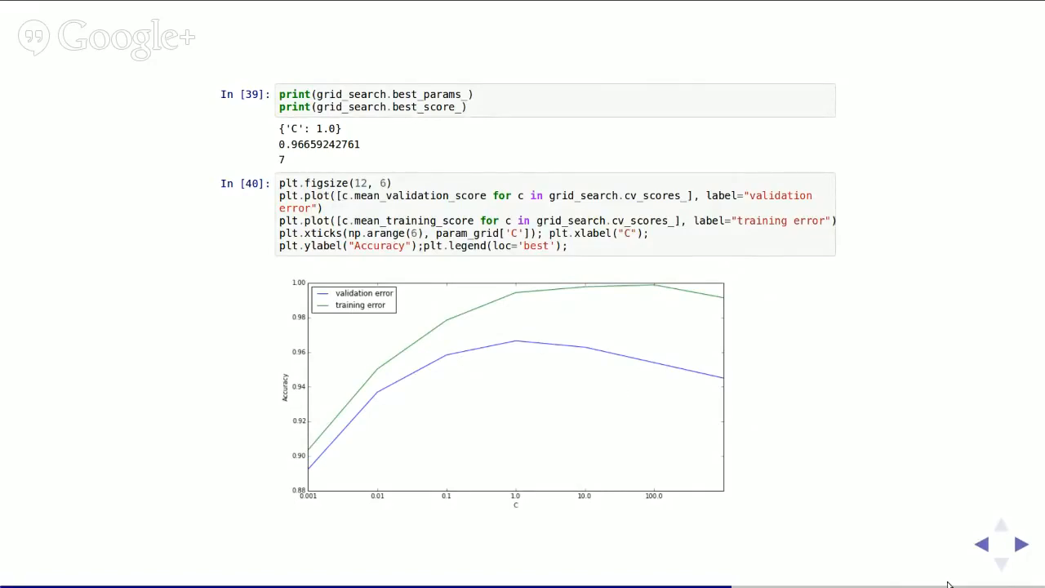
{"action": "mouse_move", "coordinate": [1022, 545]}
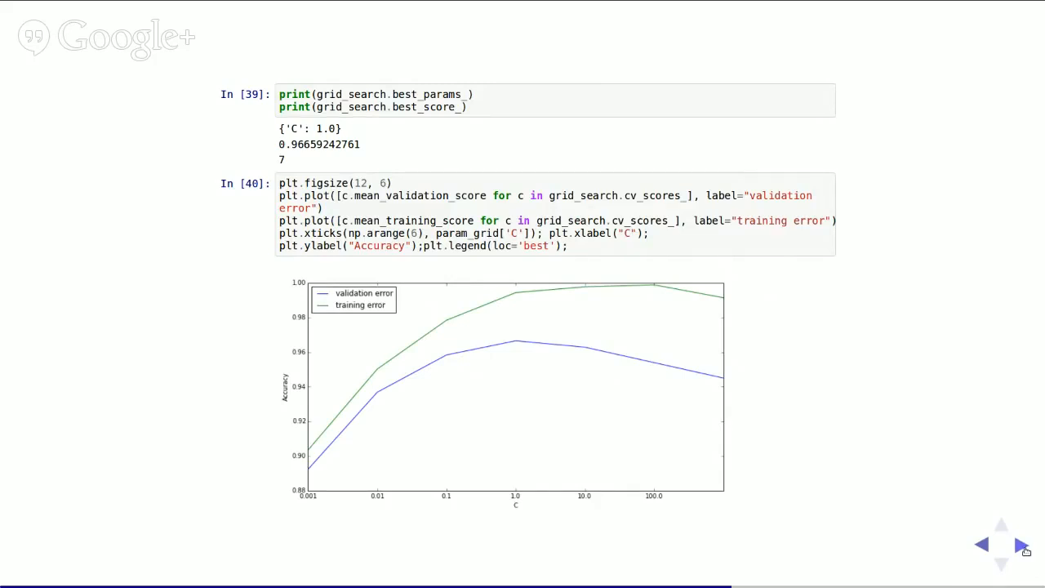
{"action": "left_click", "coordinate": [1020, 546]}
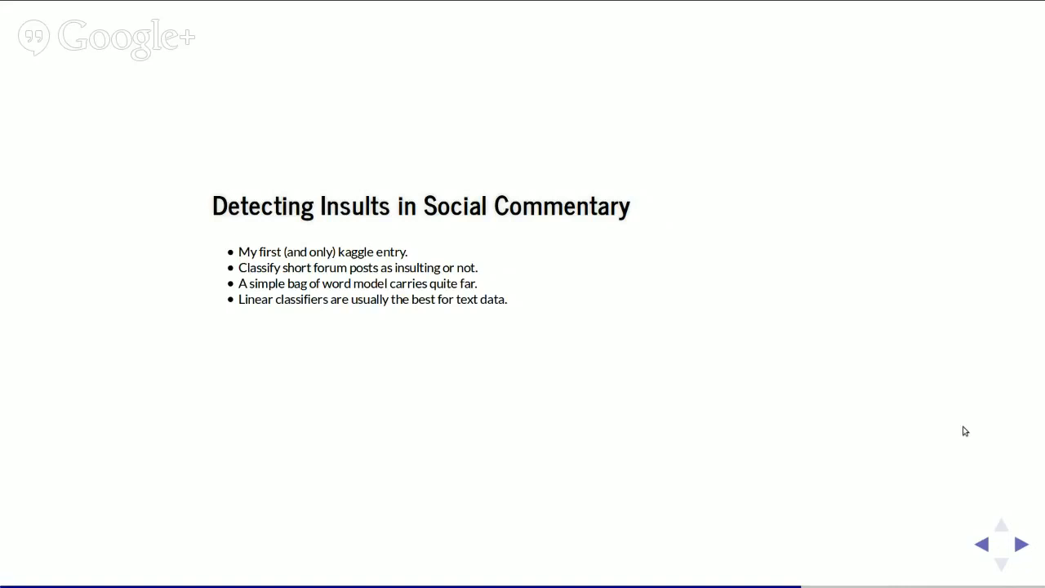
{"action": "mouse_move", "coordinate": [1032, 328]}
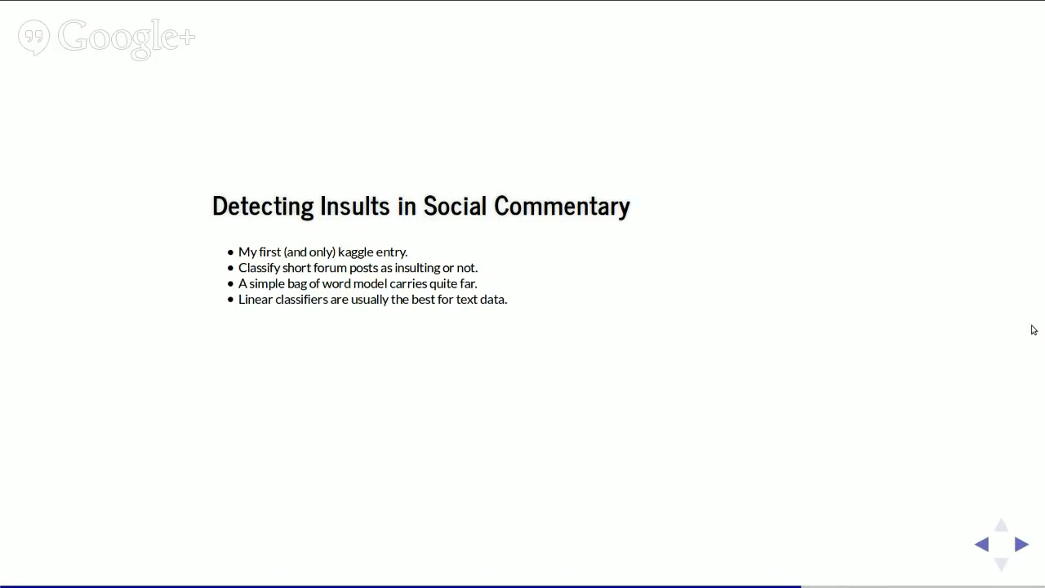
{"action": "mouse_move", "coordinate": [804, 290]}
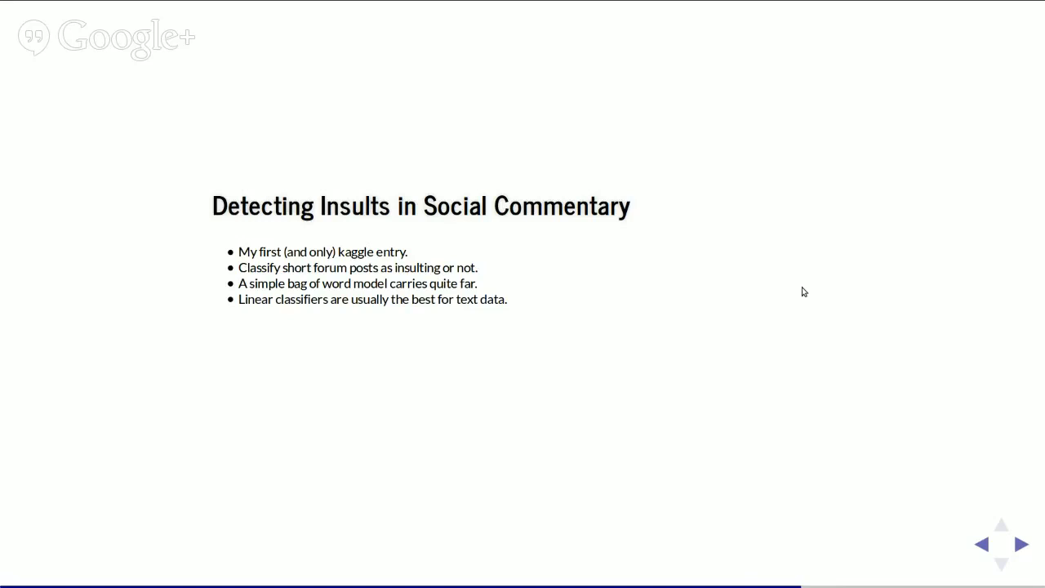
{"action": "mouse_move", "coordinate": [875, 416]}
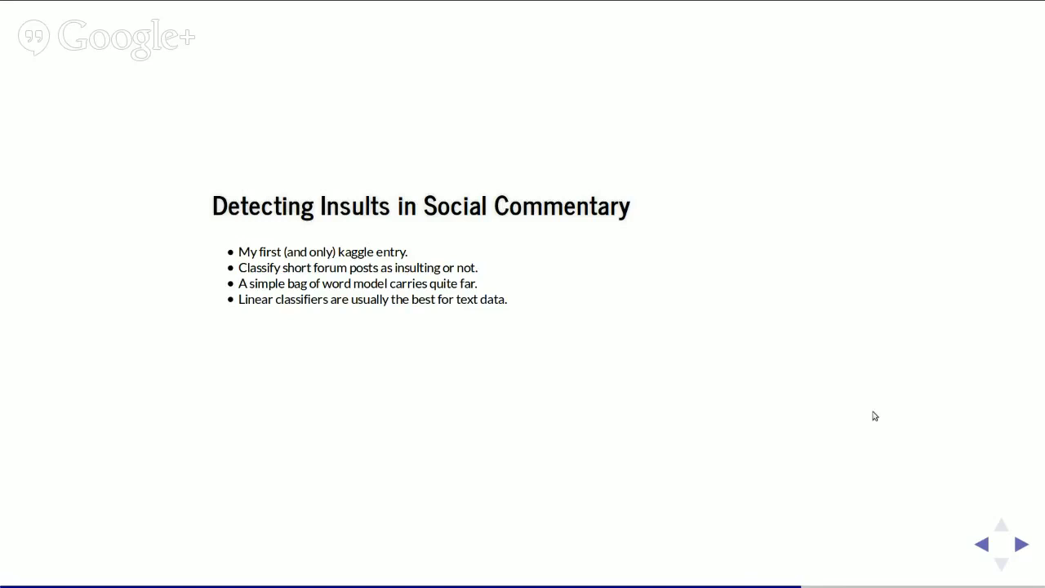
{"action": "mouse_move", "coordinate": [918, 509]}
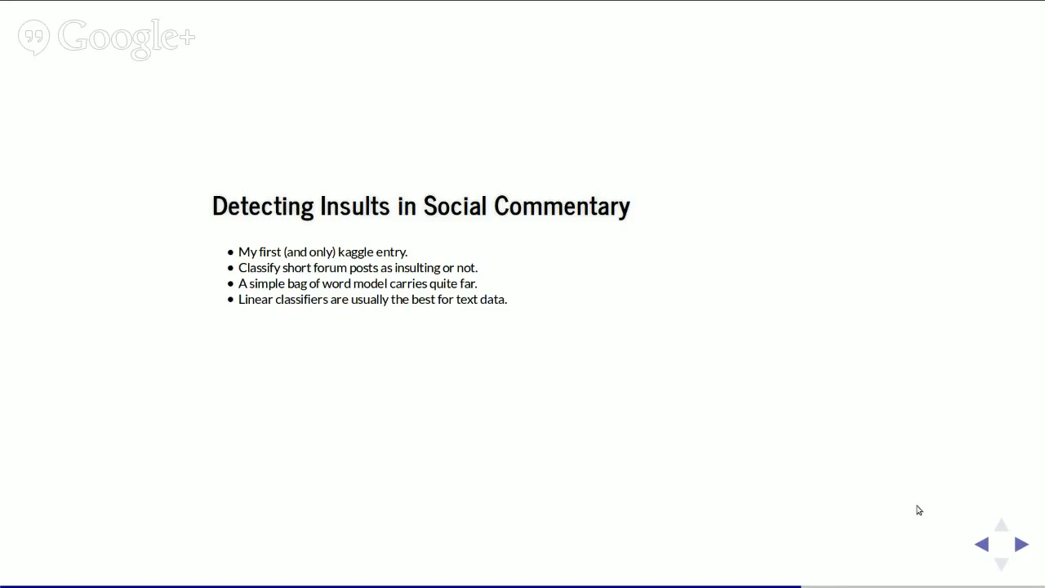
Reveal the Pandas CSV note and the code reading the train and test-with-solutions files.
{"action": "left_click", "coordinate": [1018, 546]}
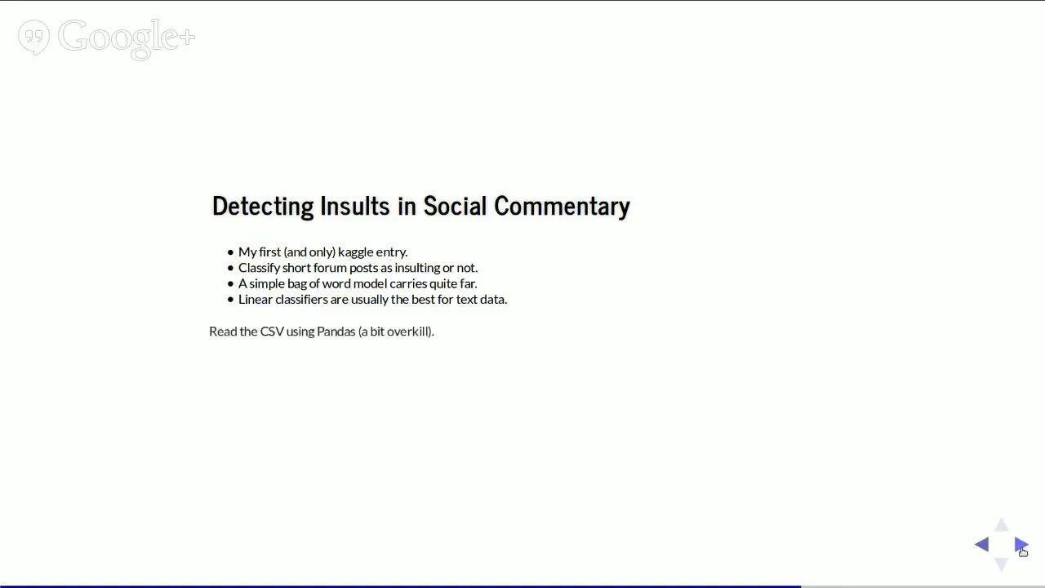
{"action": "left_click", "coordinate": [1019, 542]}
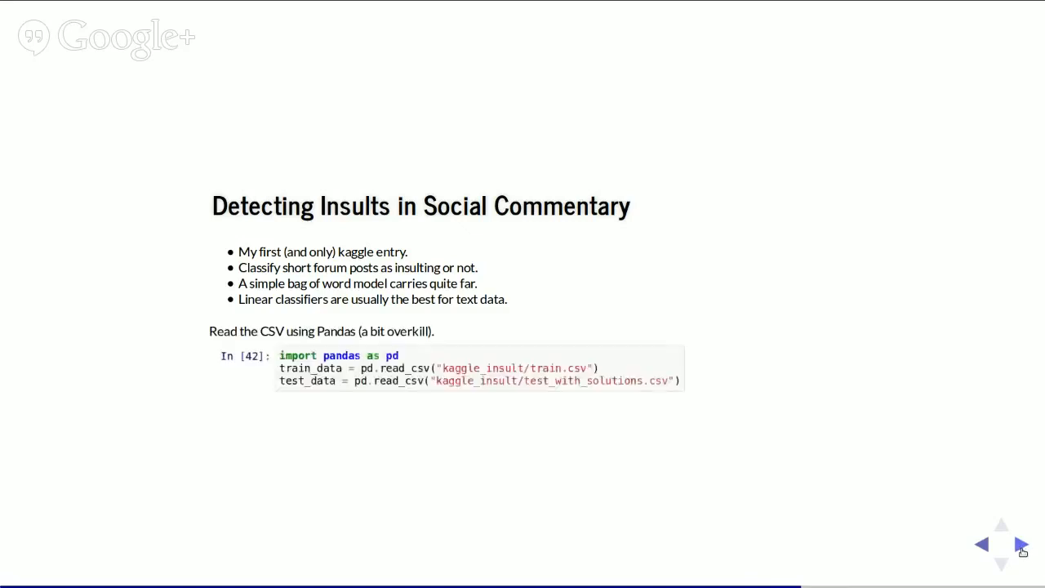
{"action": "mouse_move", "coordinate": [810, 323]}
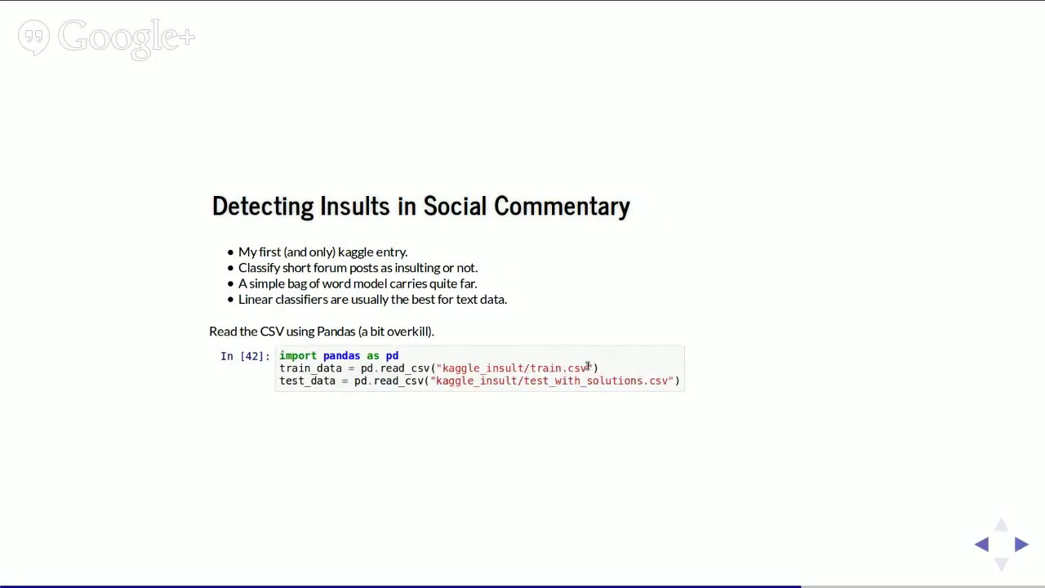
{"action": "mouse_move", "coordinate": [645, 209]}
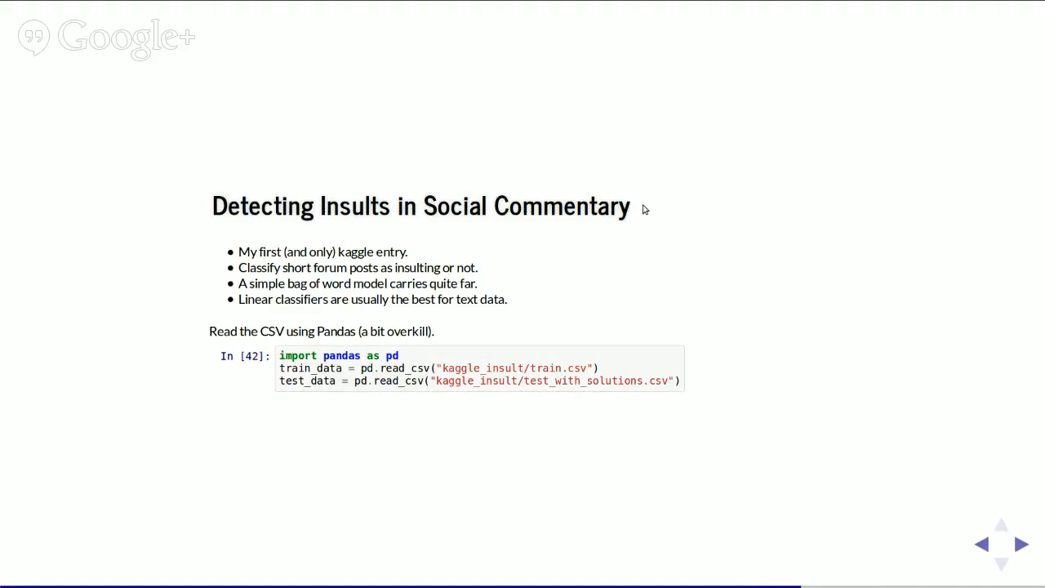
{"action": "mouse_move", "coordinate": [474, 353]}
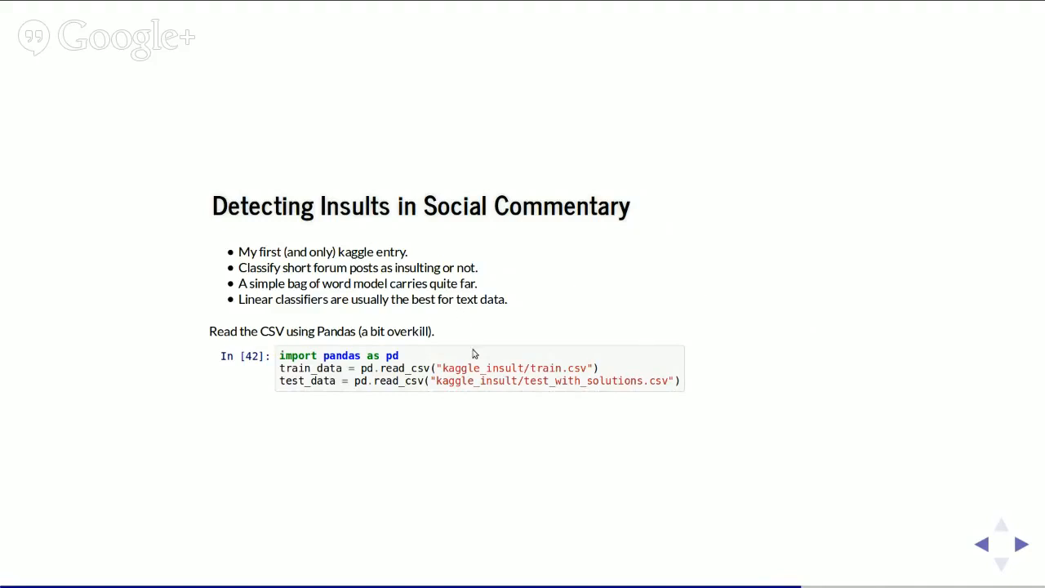
{"action": "mouse_move", "coordinate": [646, 452]}
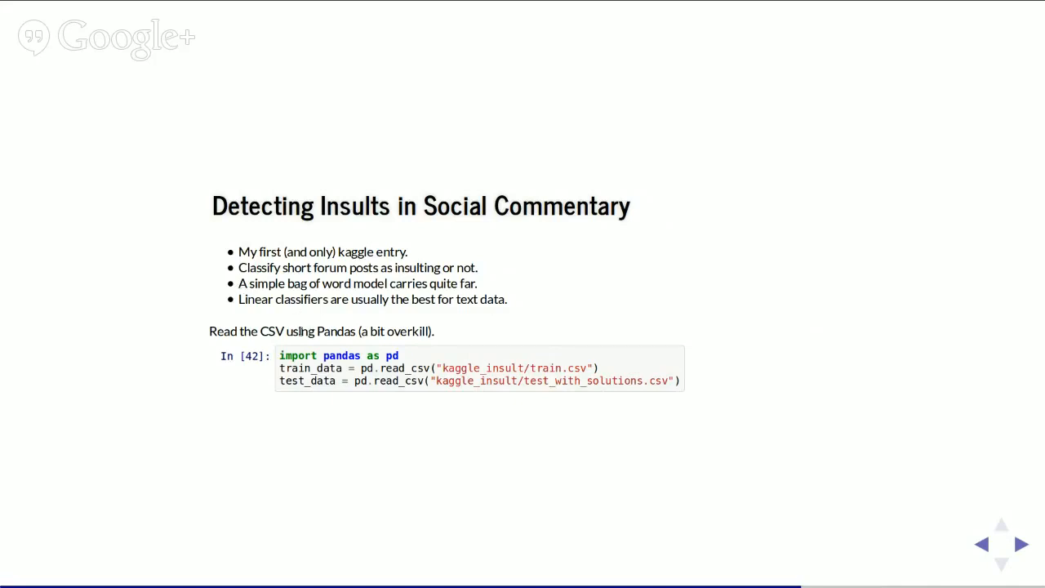
{"action": "mouse_move", "coordinate": [451, 365]}
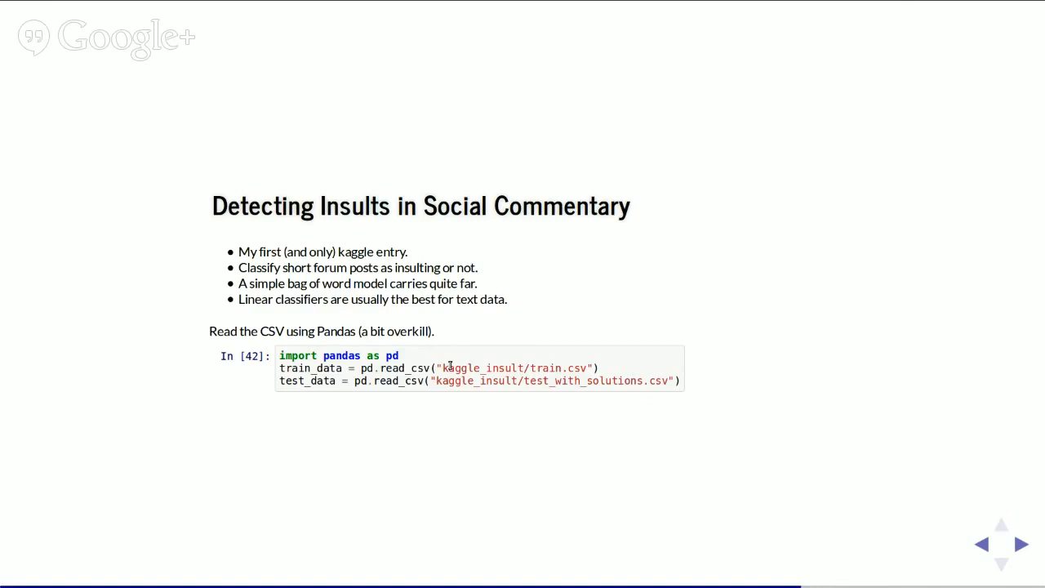
{"action": "mouse_move", "coordinate": [745, 305]}
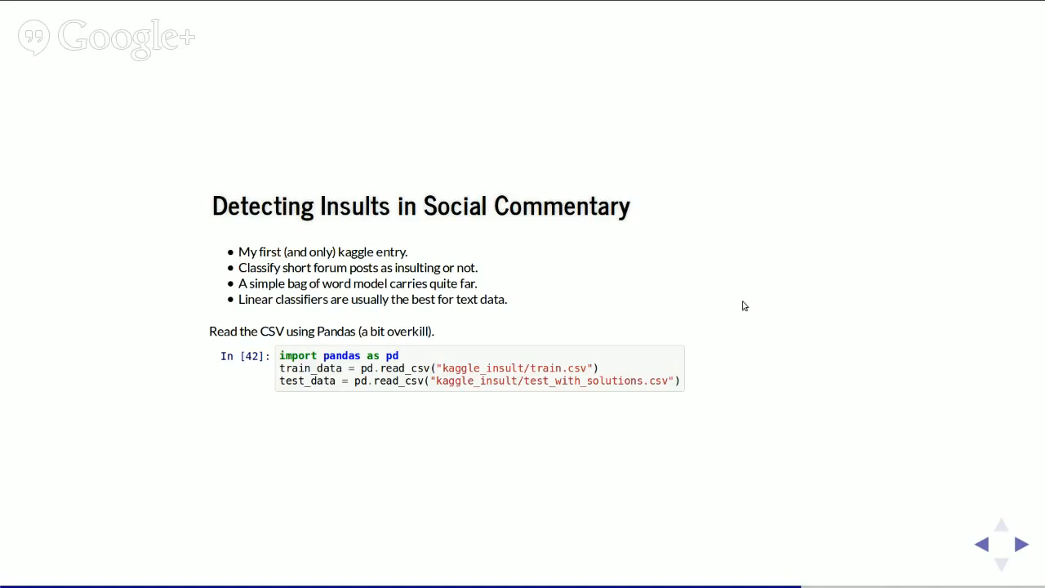
{"action": "mouse_move", "coordinate": [784, 431]}
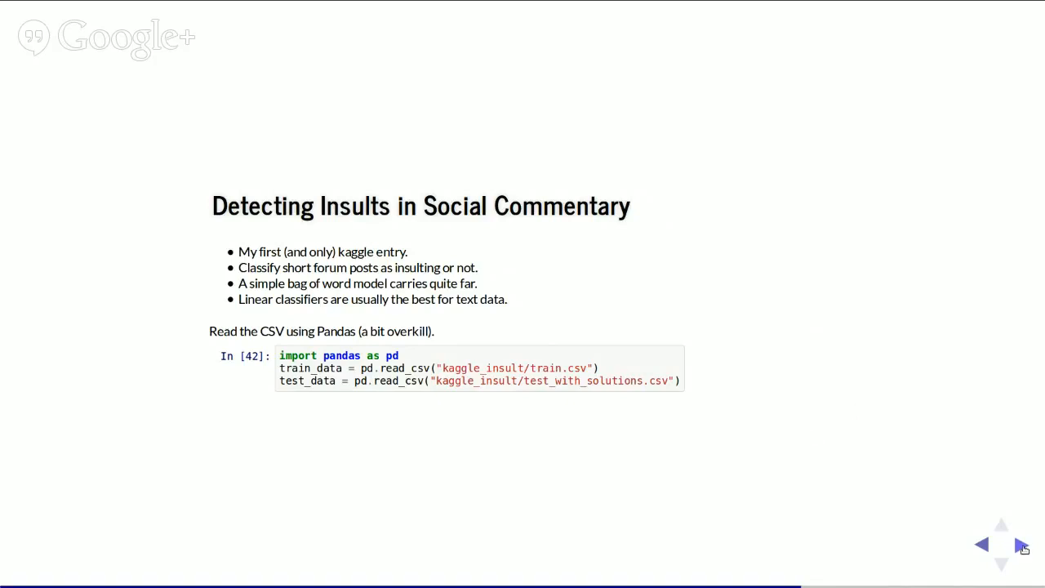
Reveal the comments_train[5] example labelled Insult: 0, highlighting the y_train line and a comment phrase.
{"action": "left_click", "coordinate": [1019, 545]}
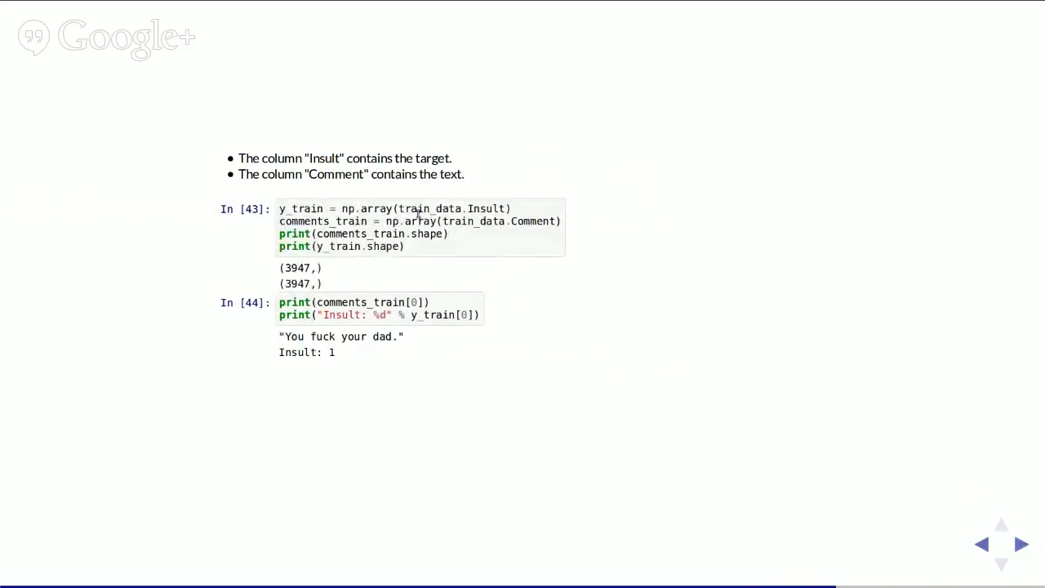
{"action": "mouse_move", "coordinate": [323, 155]}
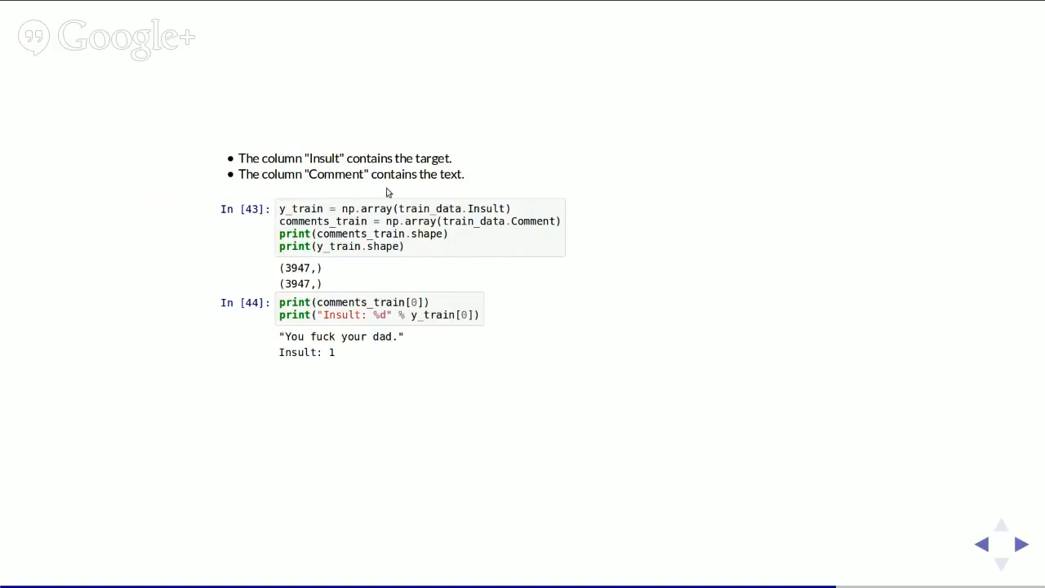
{"action": "mouse_move", "coordinate": [292, 209]}
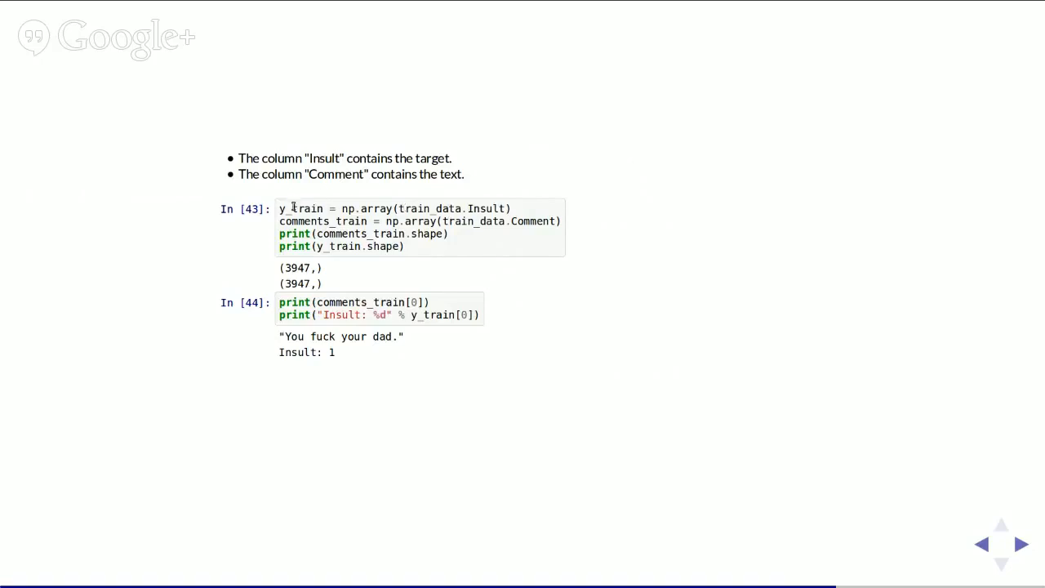
{"action": "triple_click", "coordinate": [392, 209]}
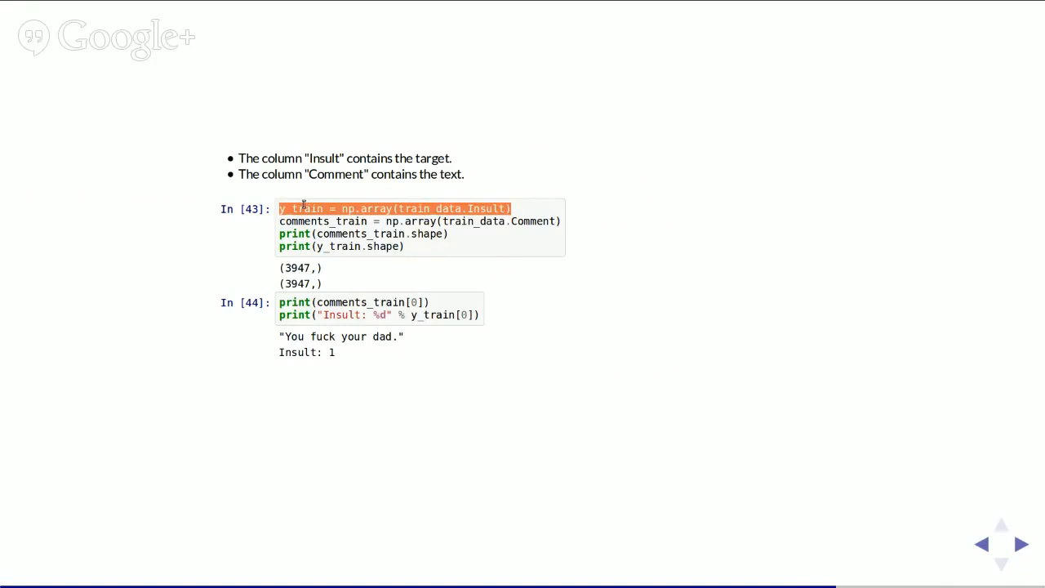
{"action": "double_click", "coordinate": [307, 209]}
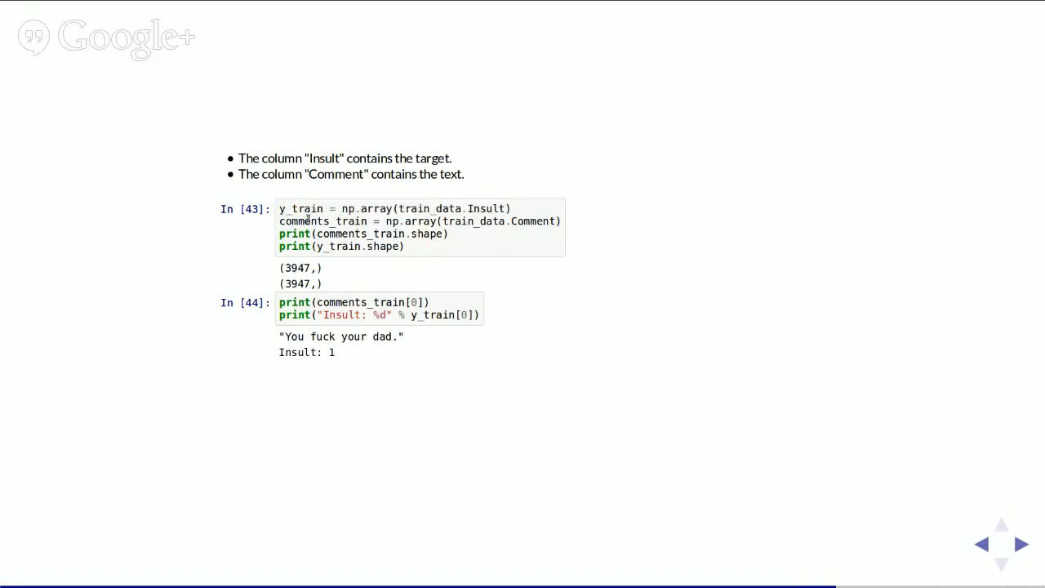
{"action": "mouse_move", "coordinate": [354, 222]}
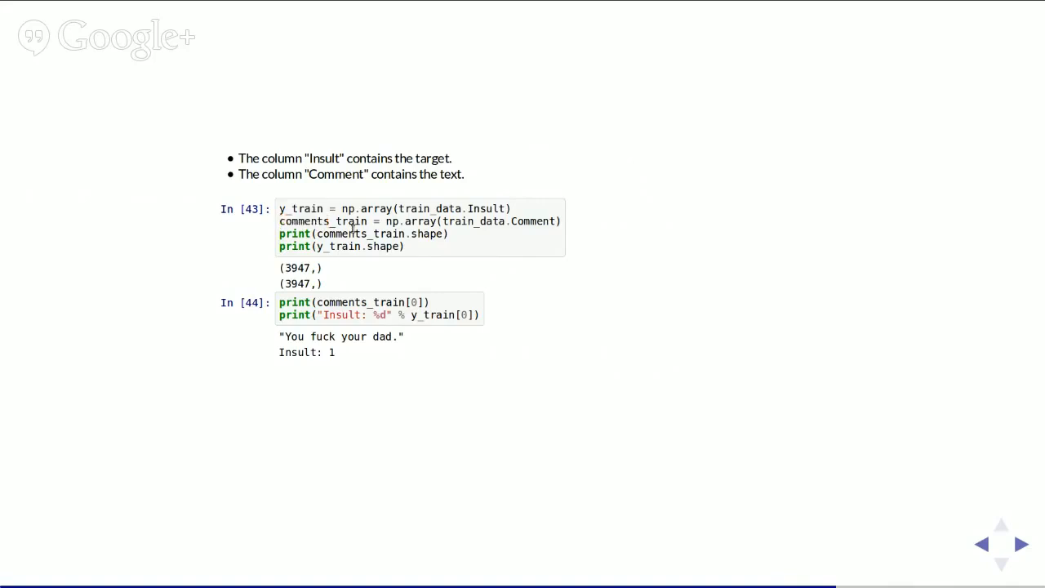
{"action": "mouse_move", "coordinate": [343, 219]}
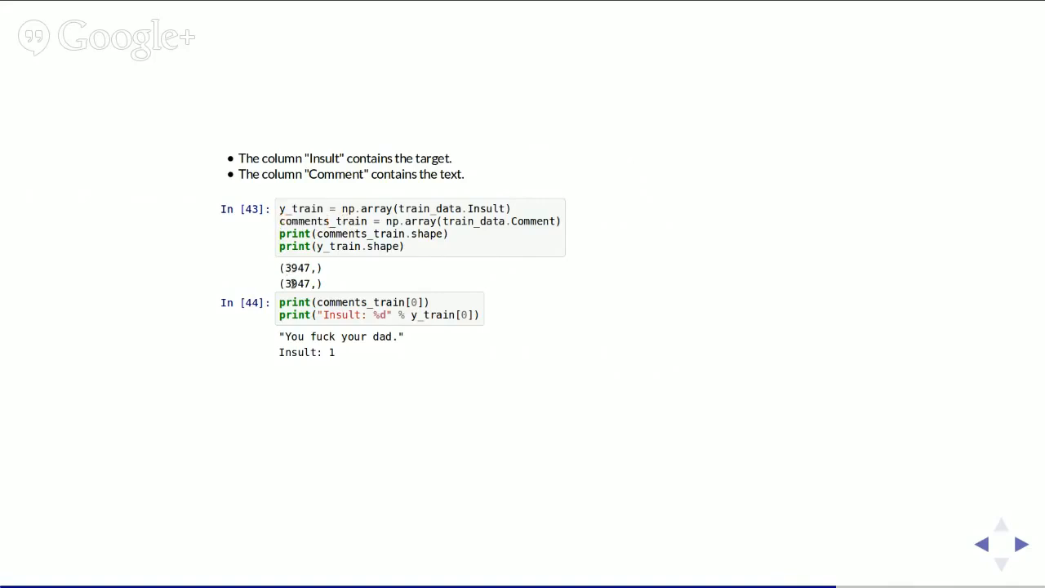
{"action": "mouse_move", "coordinate": [286, 281]}
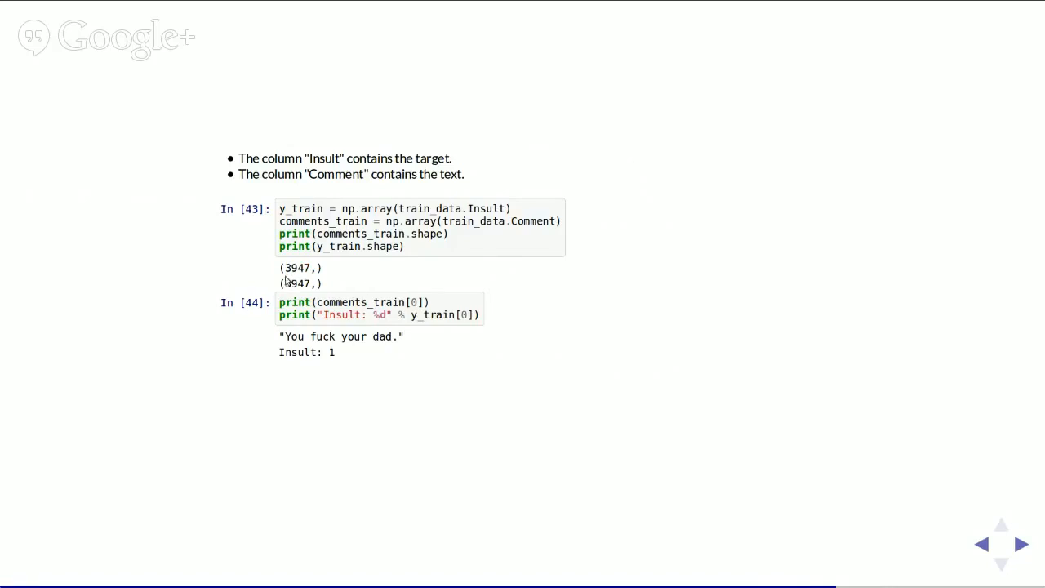
{"action": "left_click_drag", "start_coordinate": [279, 337], "coordinate": [335, 353]}
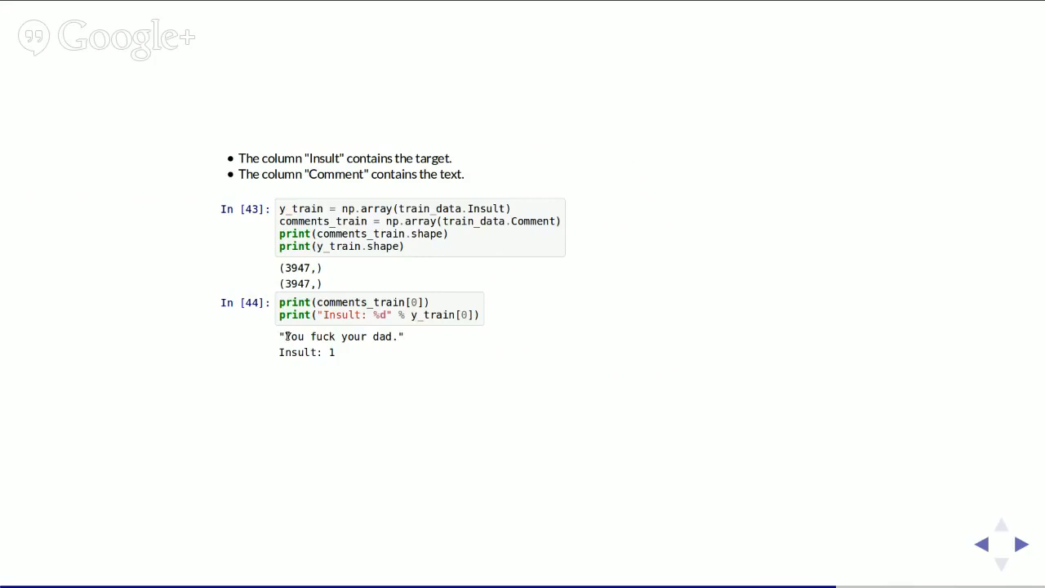
{"action": "mouse_move", "coordinate": [501, 392]}
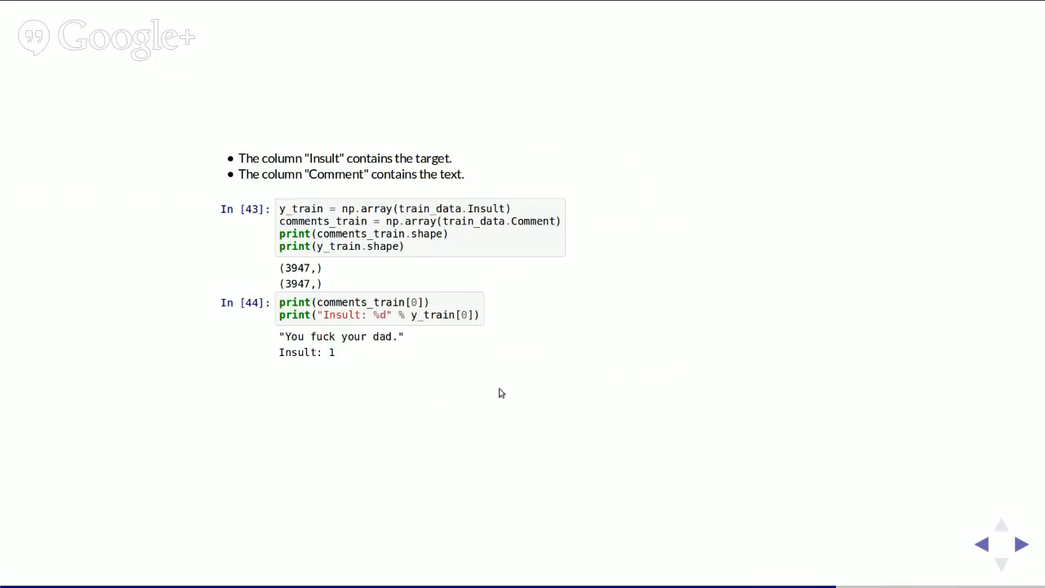
{"action": "mouse_move", "coordinate": [992, 510]}
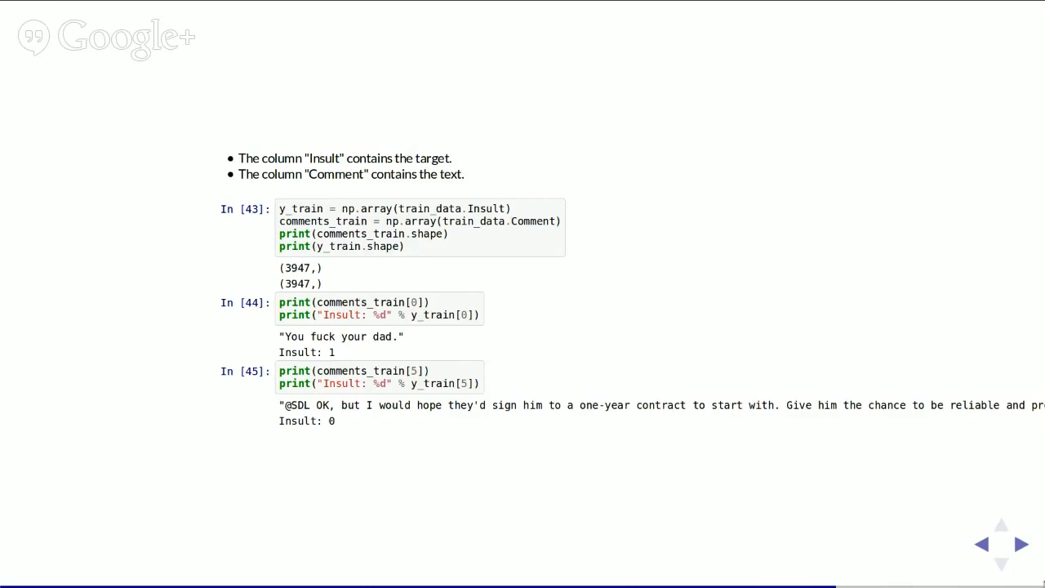
{"action": "mouse_move", "coordinate": [1019, 552]}
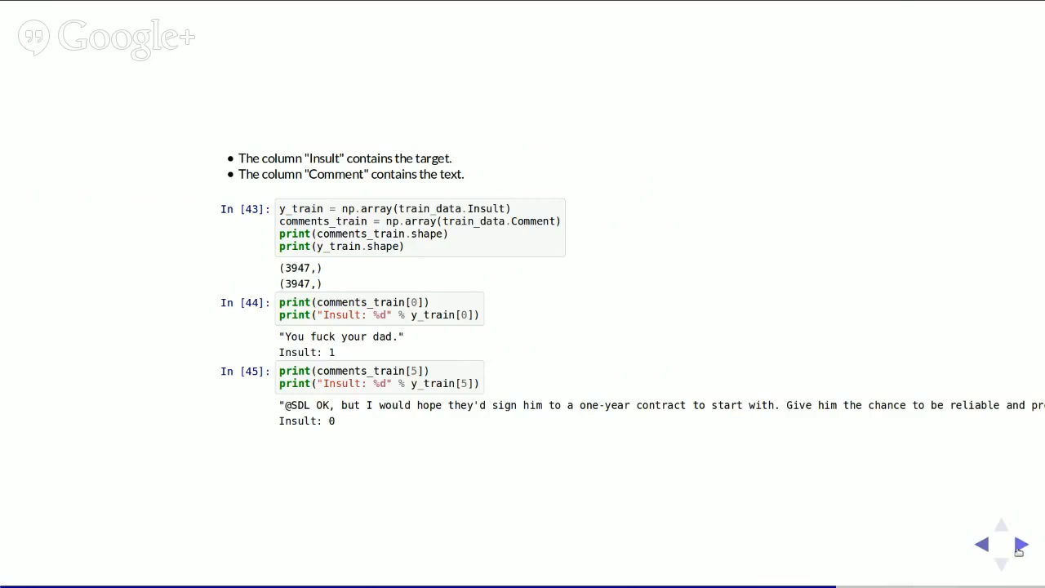
Show the Vectorizing the Data slide with CountVectorizer and its bag-of-words bullets.
{"action": "left_click", "coordinate": [1022, 545]}
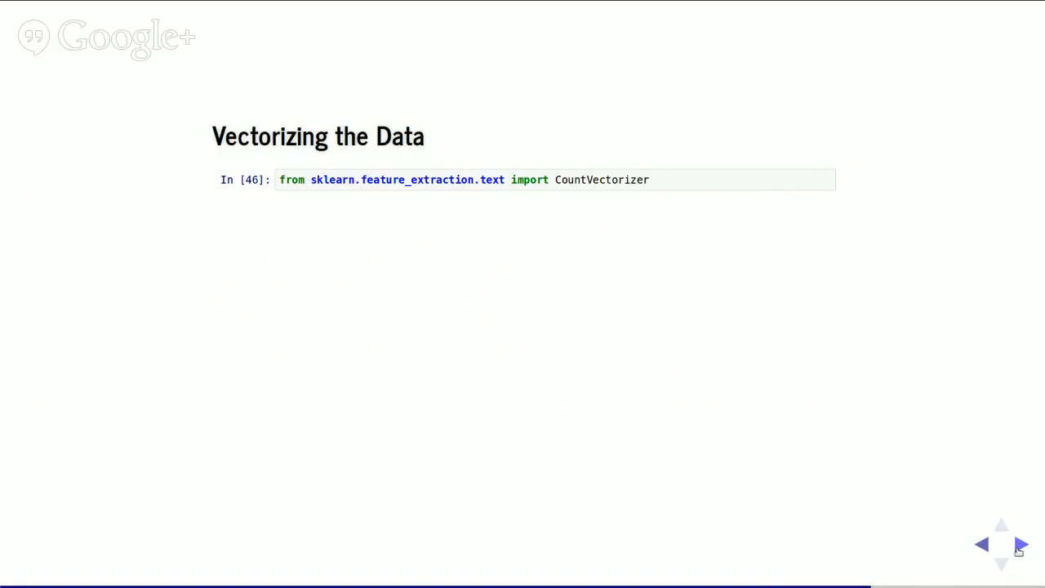
{"action": "left_click", "coordinate": [1019, 545]}
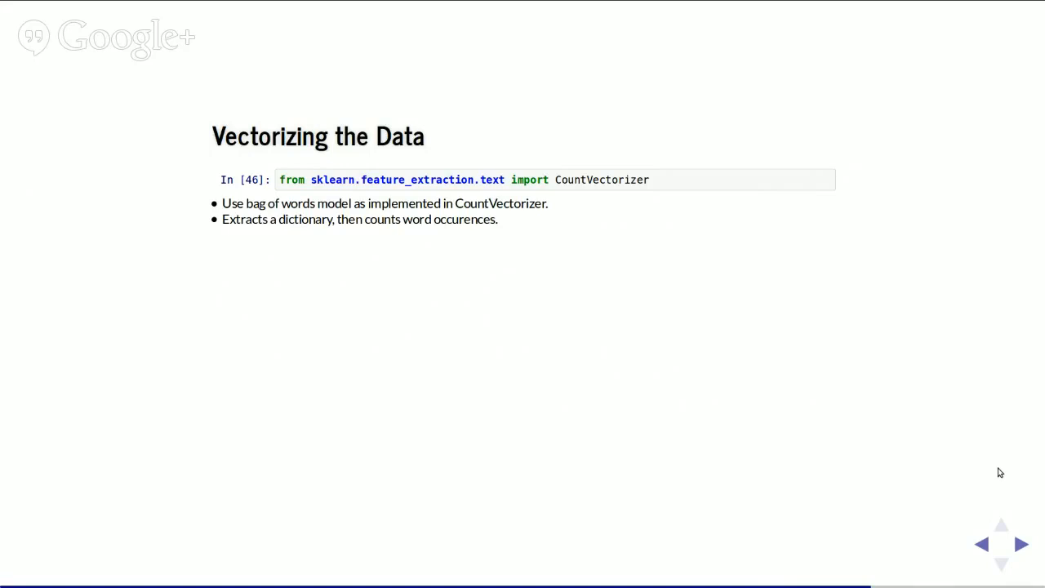
{"action": "mouse_move", "coordinate": [1022, 467]}
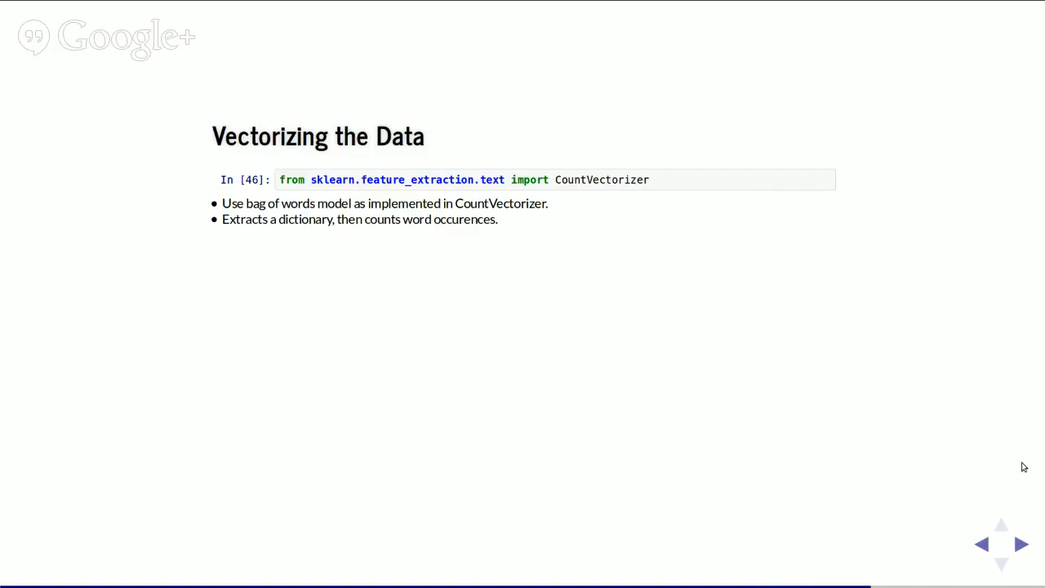
{"action": "mouse_move", "coordinate": [1029, 483]}
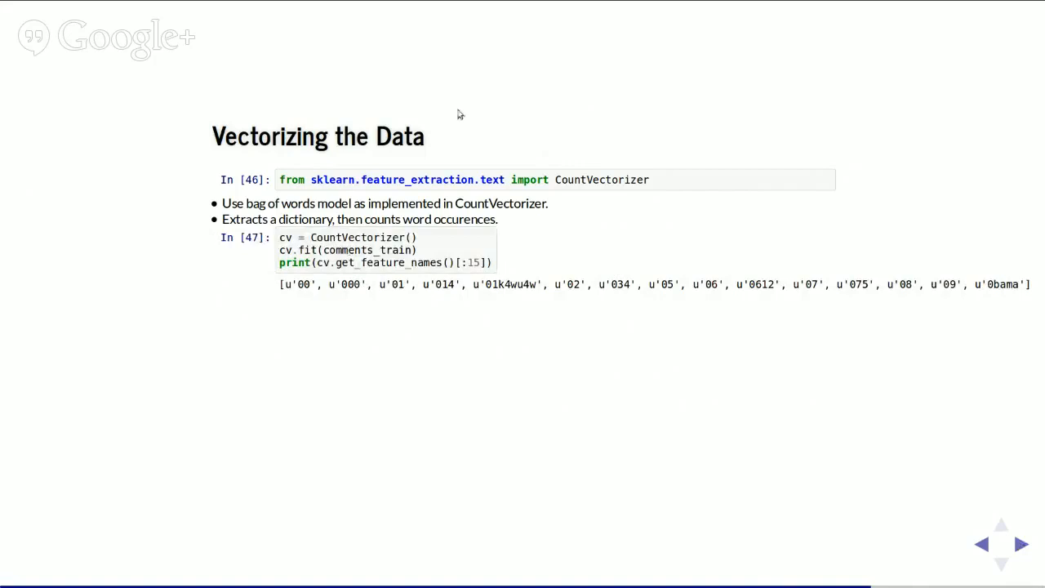
{"action": "mouse_move", "coordinate": [327, 232]}
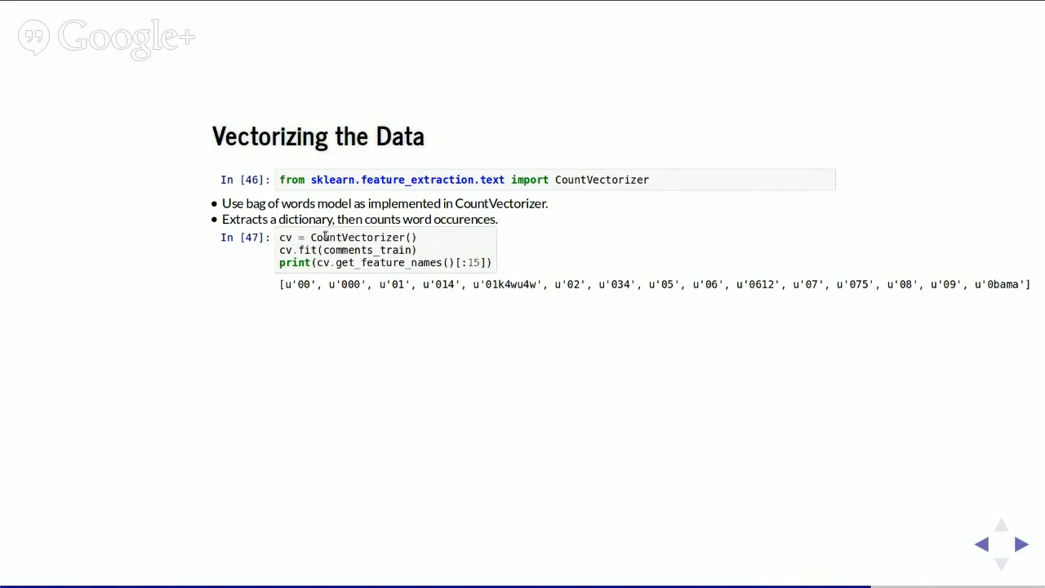
{"action": "mouse_move", "coordinate": [372, 276]}
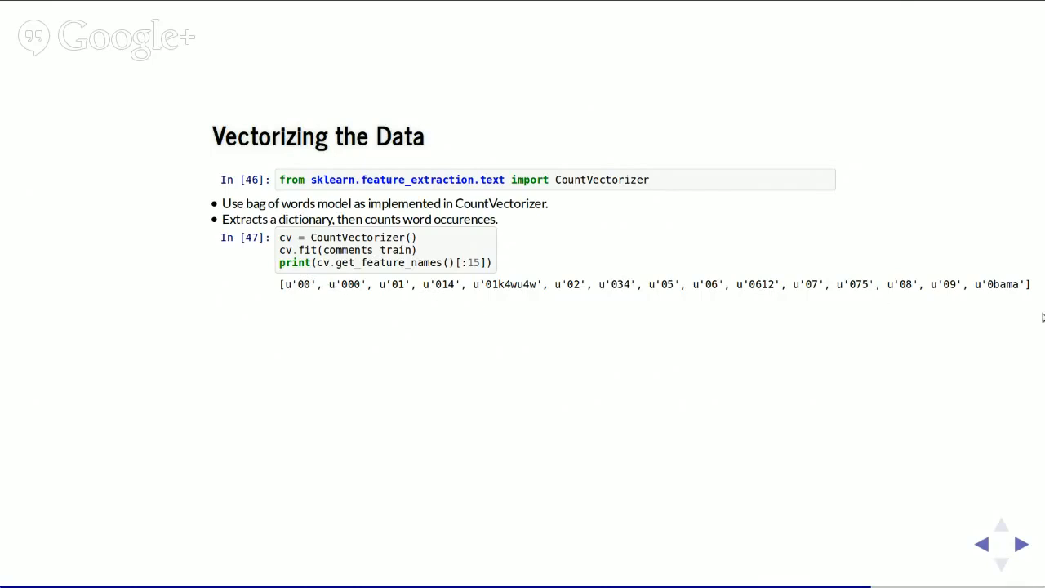
{"action": "mouse_move", "coordinate": [1023, 552]}
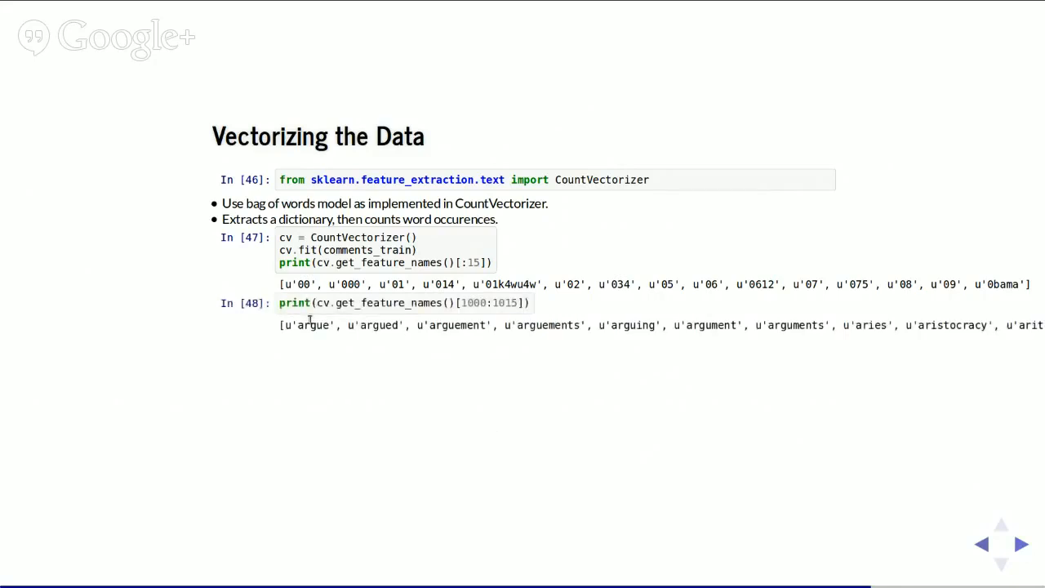
{"action": "mouse_move", "coordinate": [862, 472]}
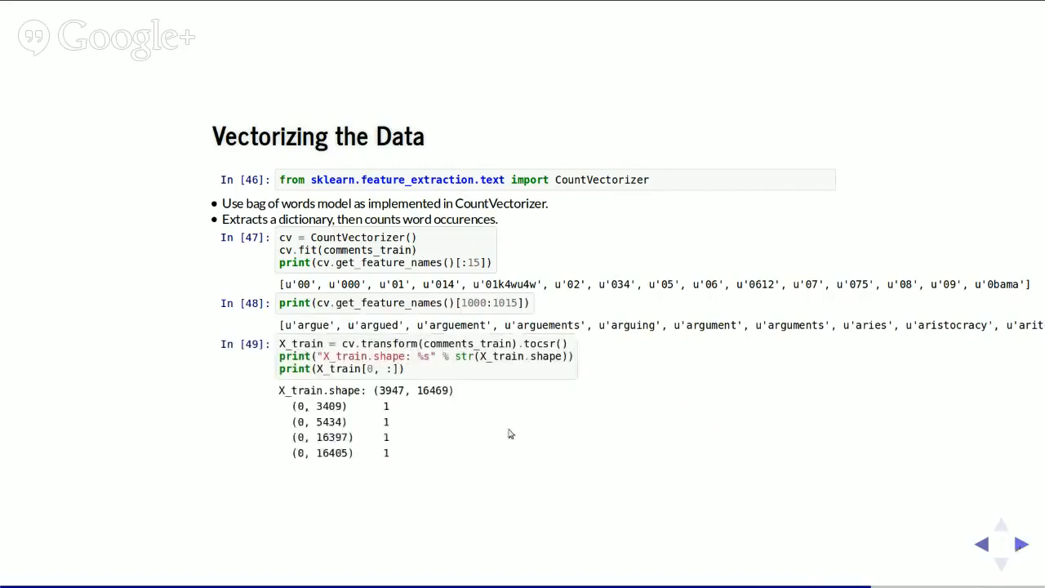
{"action": "mouse_move", "coordinate": [460, 343]}
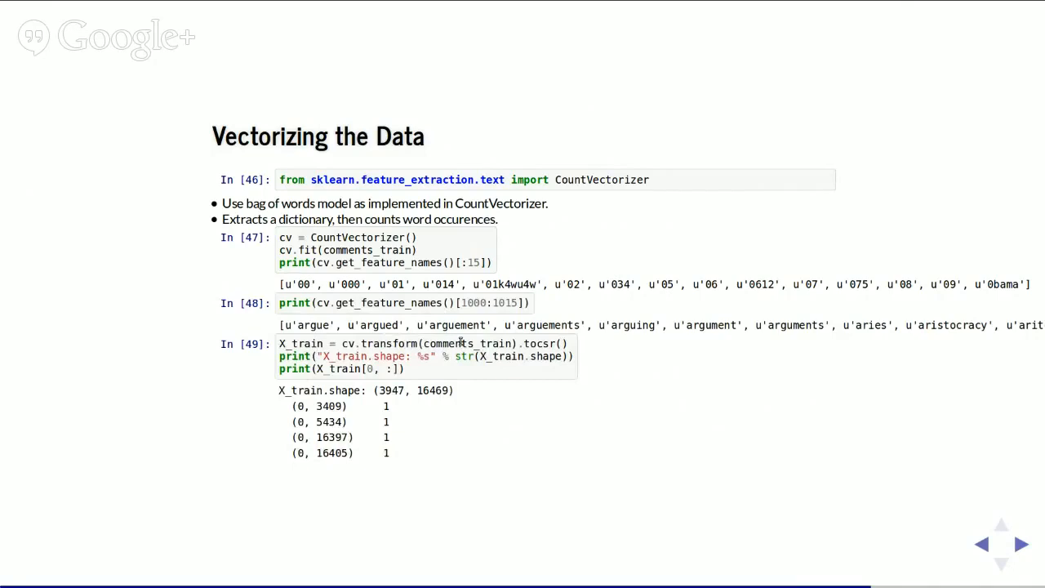
Highlight comments in the transform call and entries in the printed first row of X_train.
{"action": "double_click", "coordinate": [449, 343]}
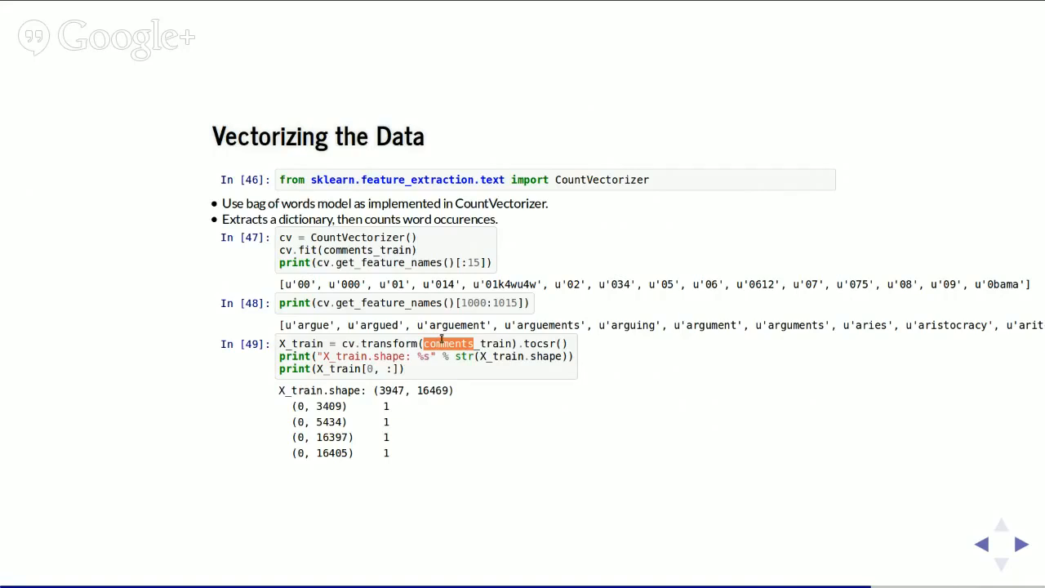
{"action": "mouse_move", "coordinate": [294, 343]}
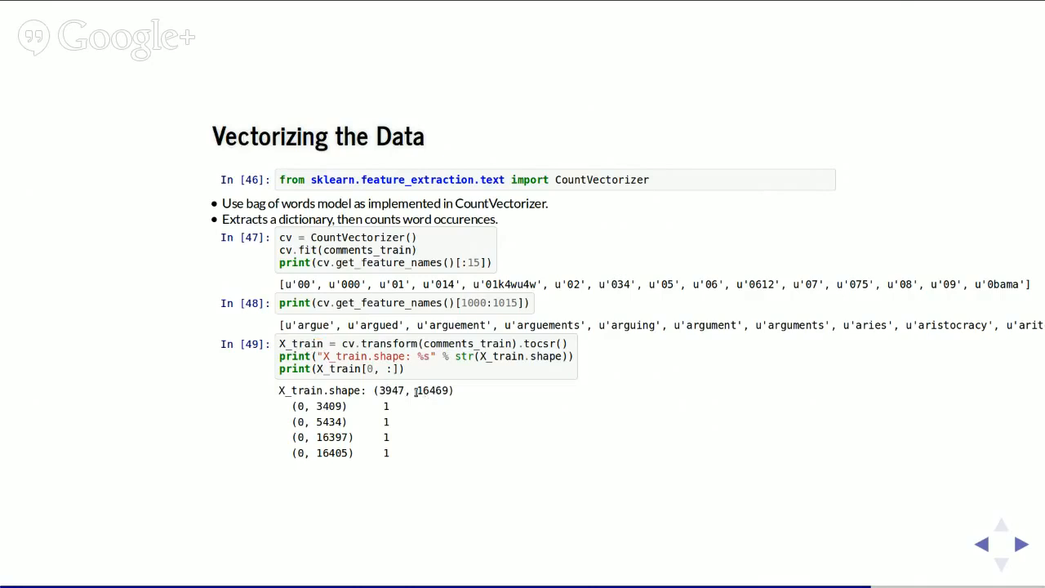
{"action": "mouse_move", "coordinate": [565, 410]}
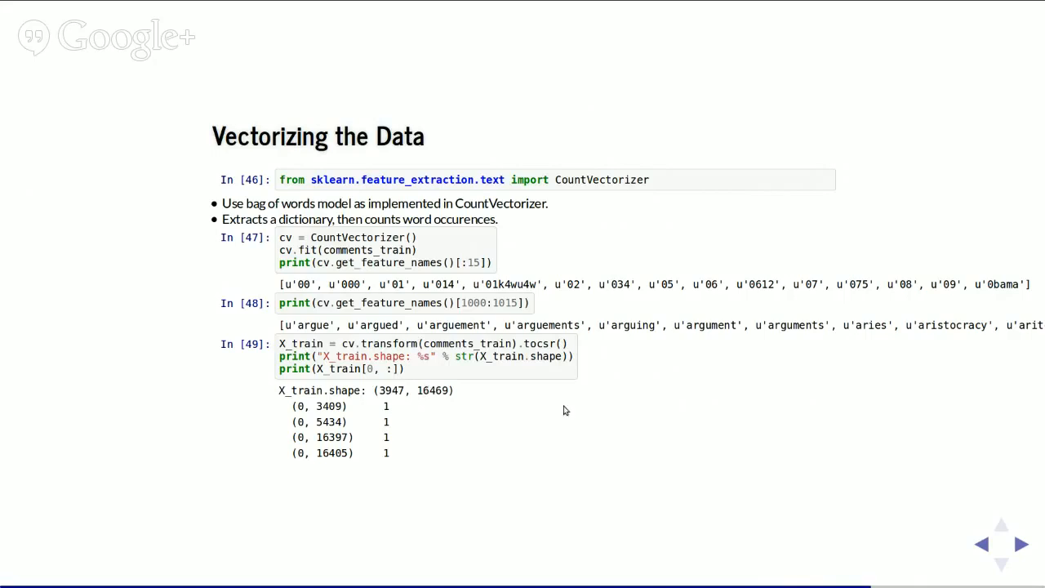
{"action": "mouse_move", "coordinate": [549, 388]}
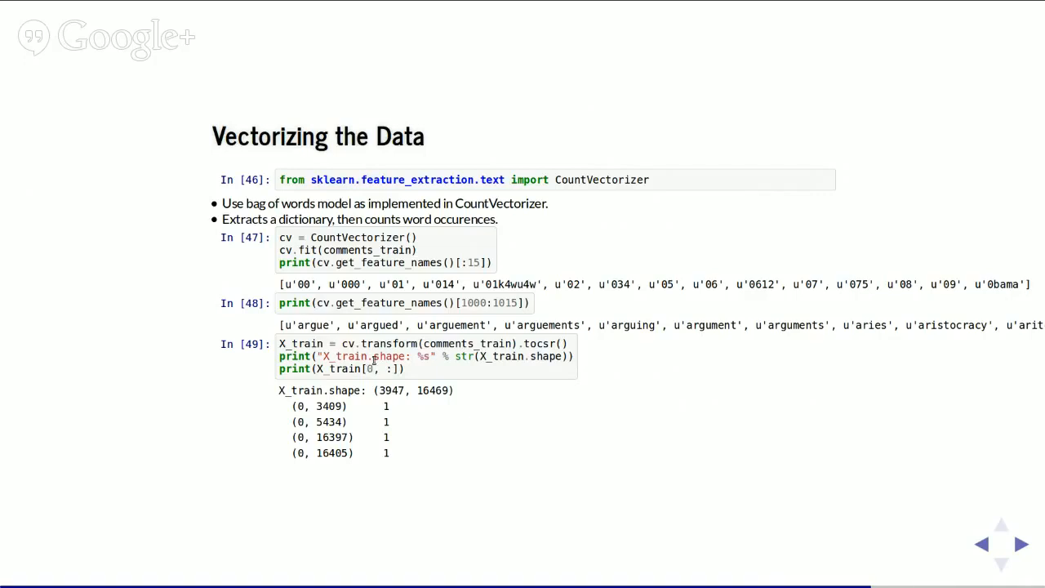
{"action": "mouse_move", "coordinate": [375, 408]}
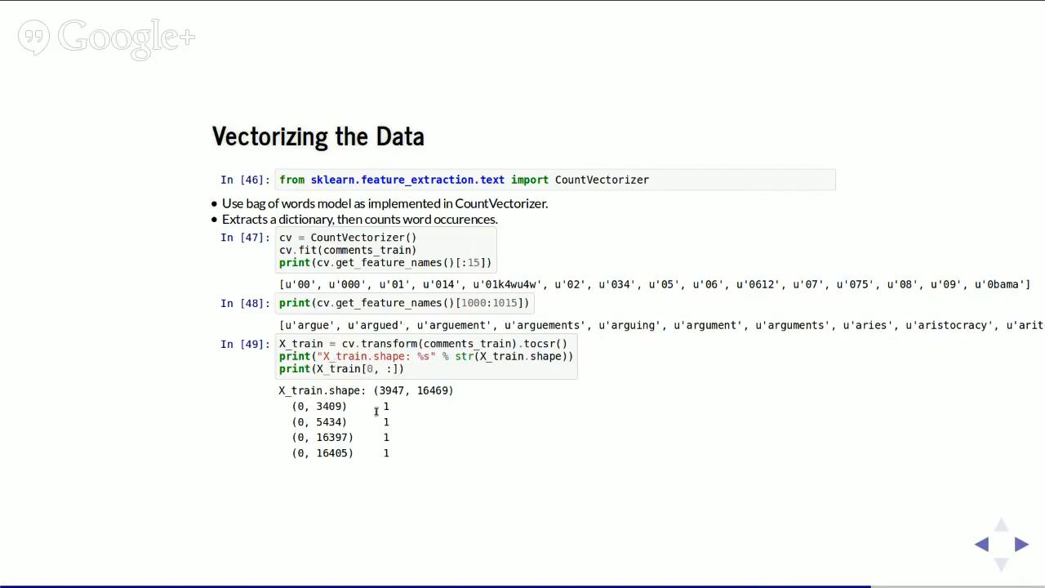
{"action": "mouse_move", "coordinate": [271, 408]}
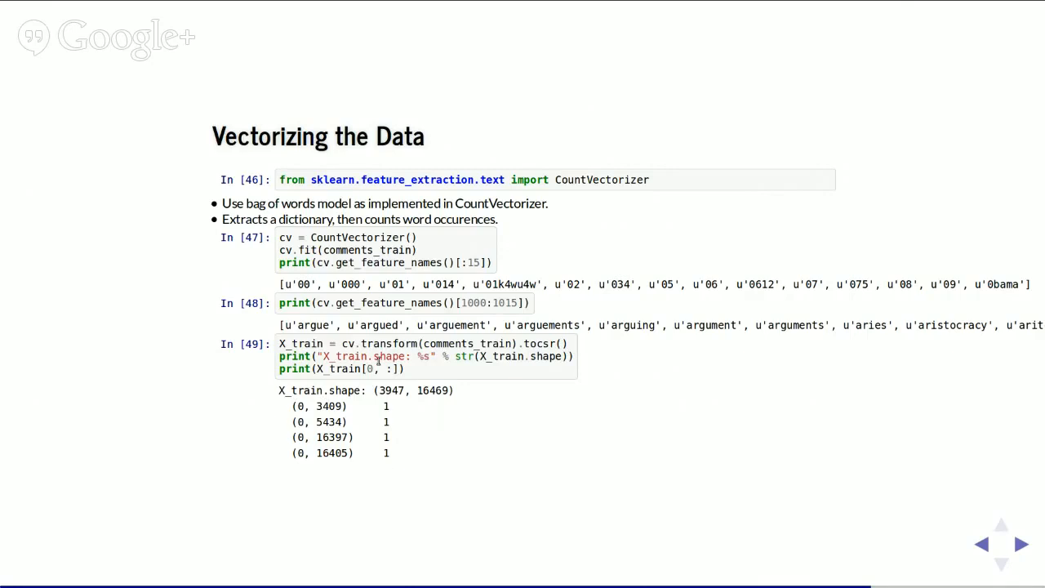
{"action": "mouse_move", "coordinate": [399, 421]}
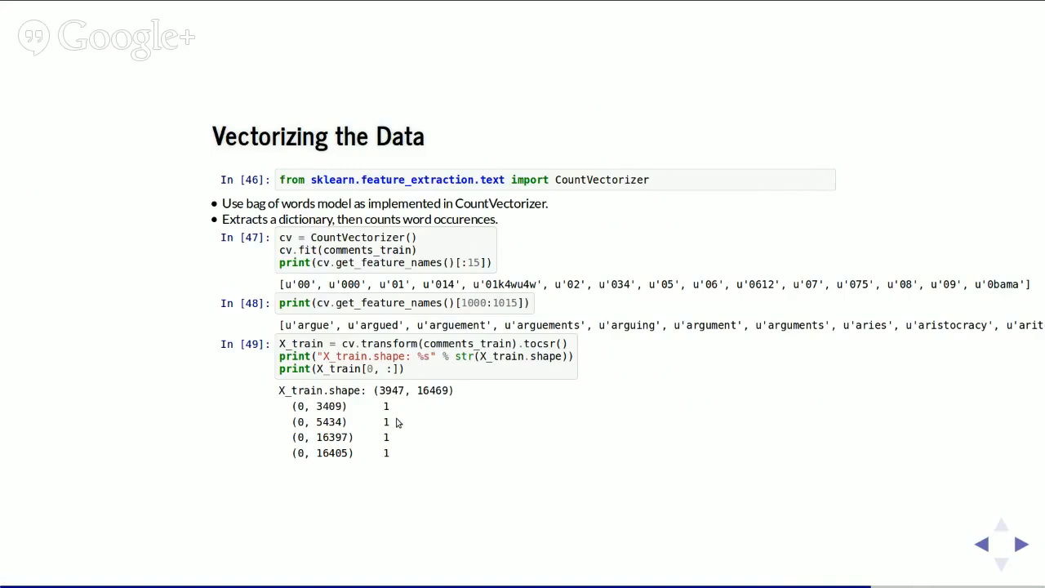
{"action": "mouse_move", "coordinate": [330, 405]}
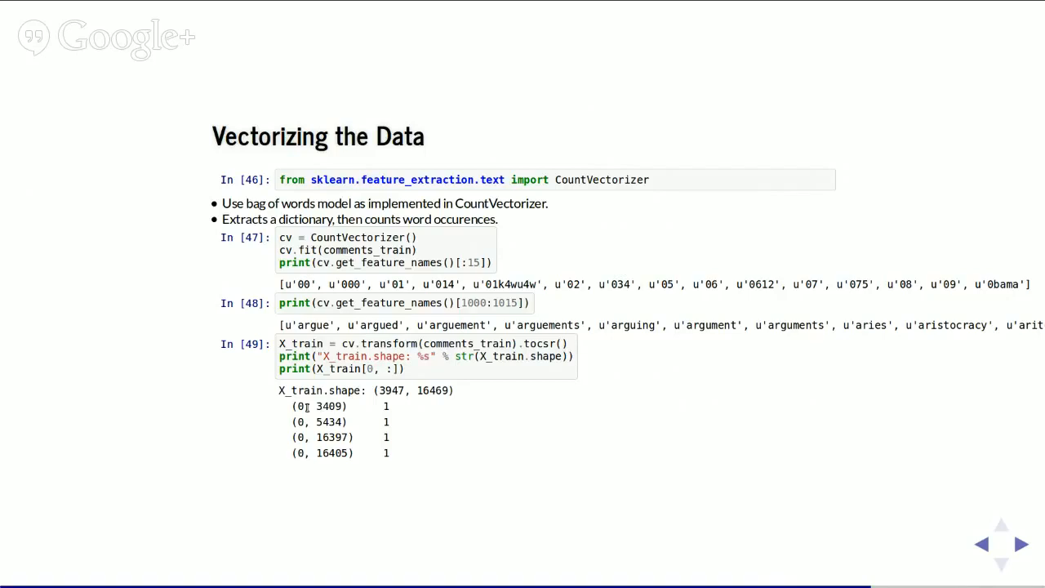
{"action": "double_click", "coordinate": [323, 405]}
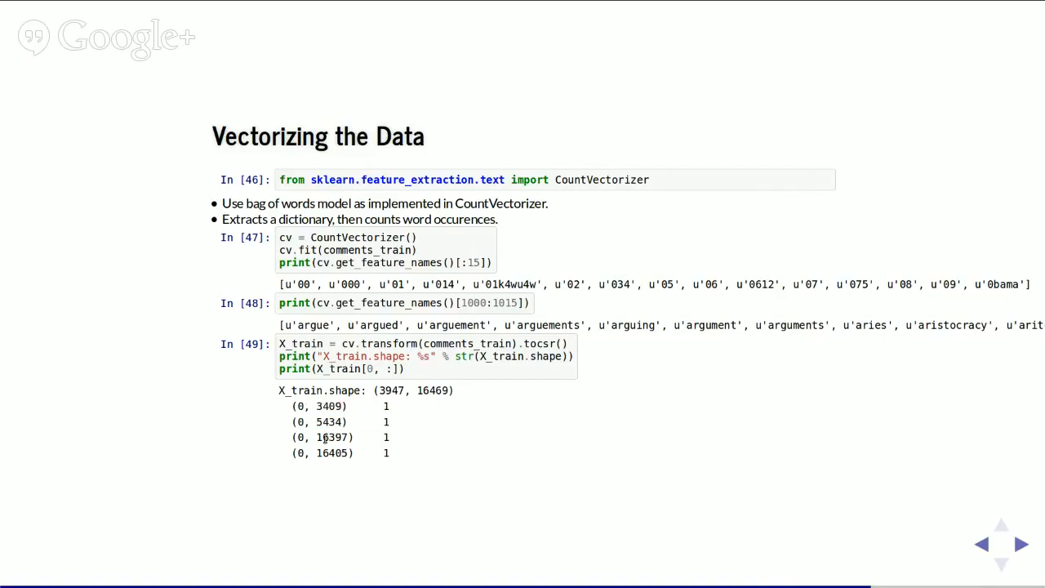
{"action": "double_click", "coordinate": [326, 437]}
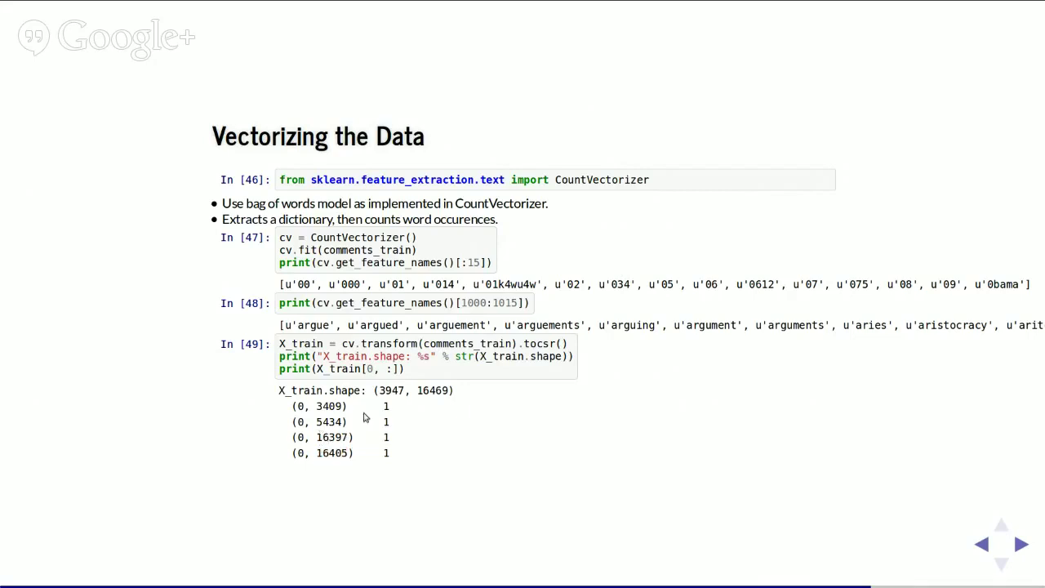
{"action": "mouse_move", "coordinate": [377, 410]}
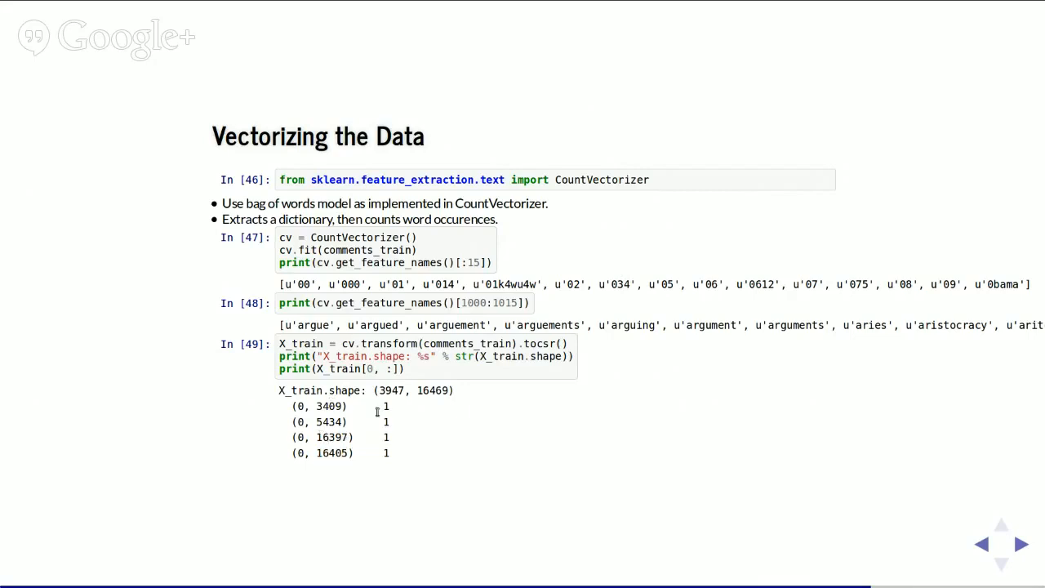
{"action": "mouse_move", "coordinate": [728, 480]}
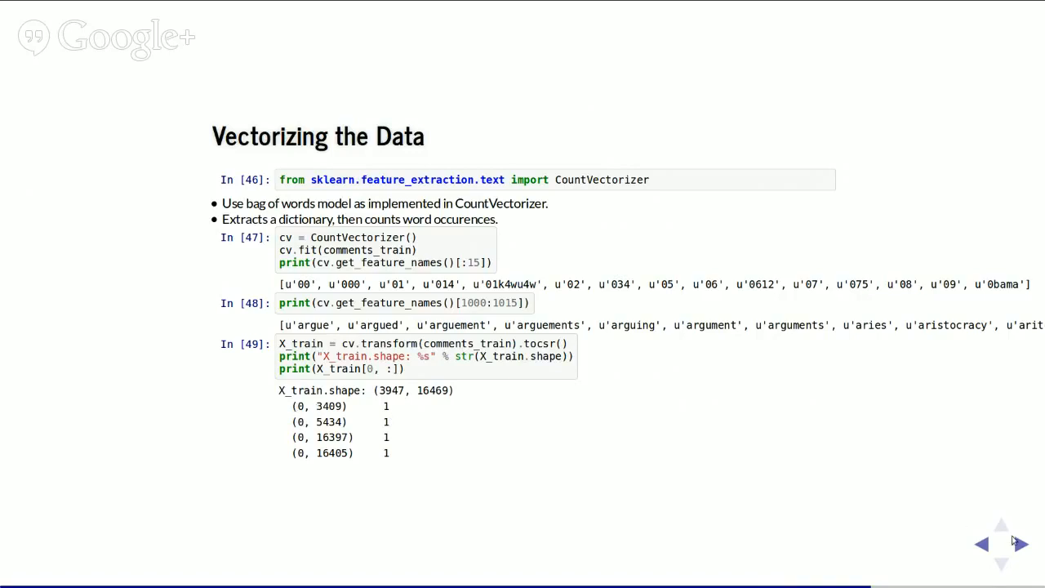
{"action": "mouse_move", "coordinate": [1019, 543]}
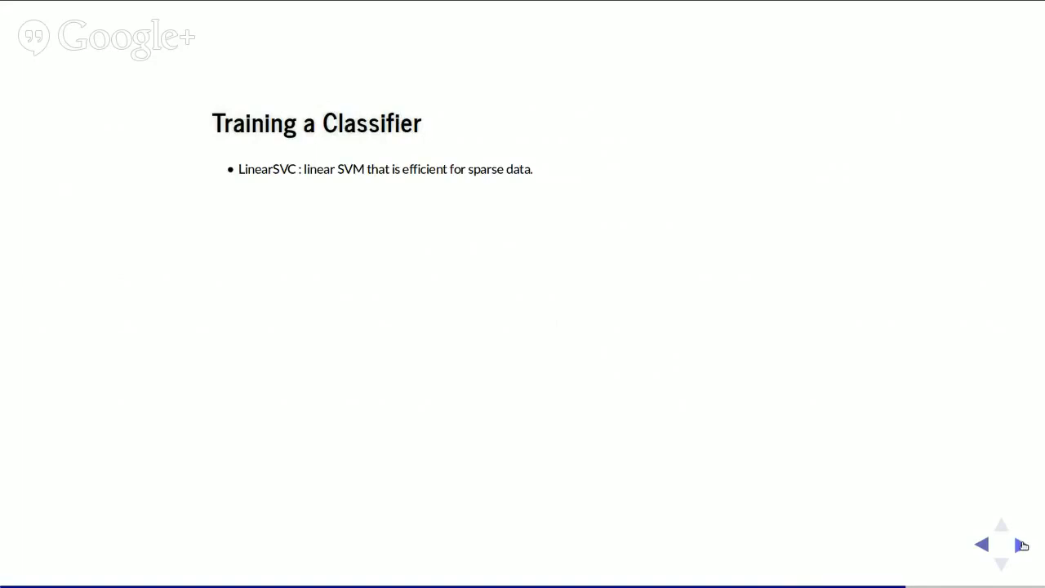
Reveal the LinearSVC C=0.01 fit with svm highlighted, then the test scoring of about 0.837.
{"action": "left_click", "coordinate": [1016, 545]}
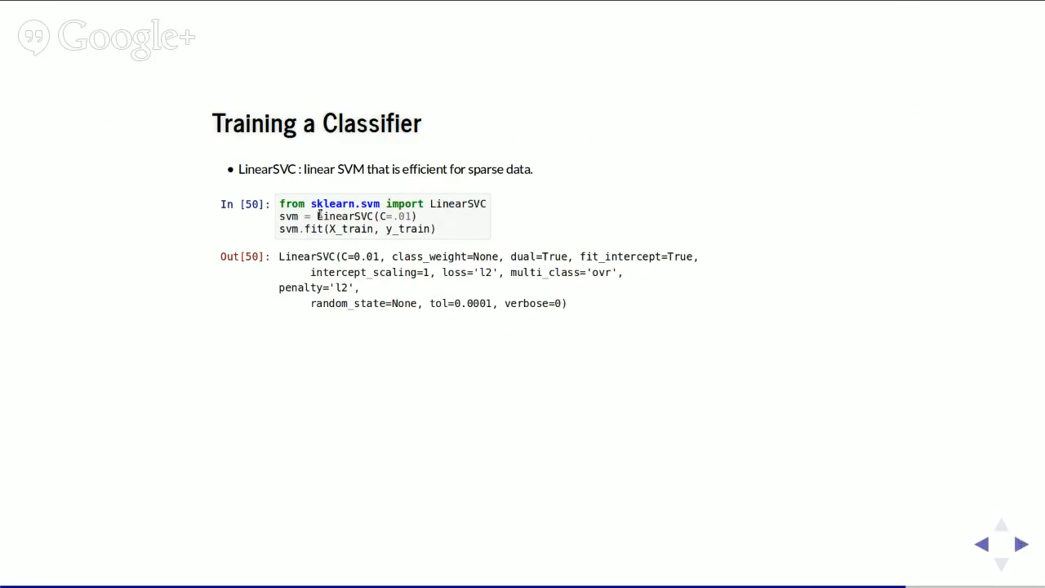
{"action": "double_click", "coordinate": [287, 216]}
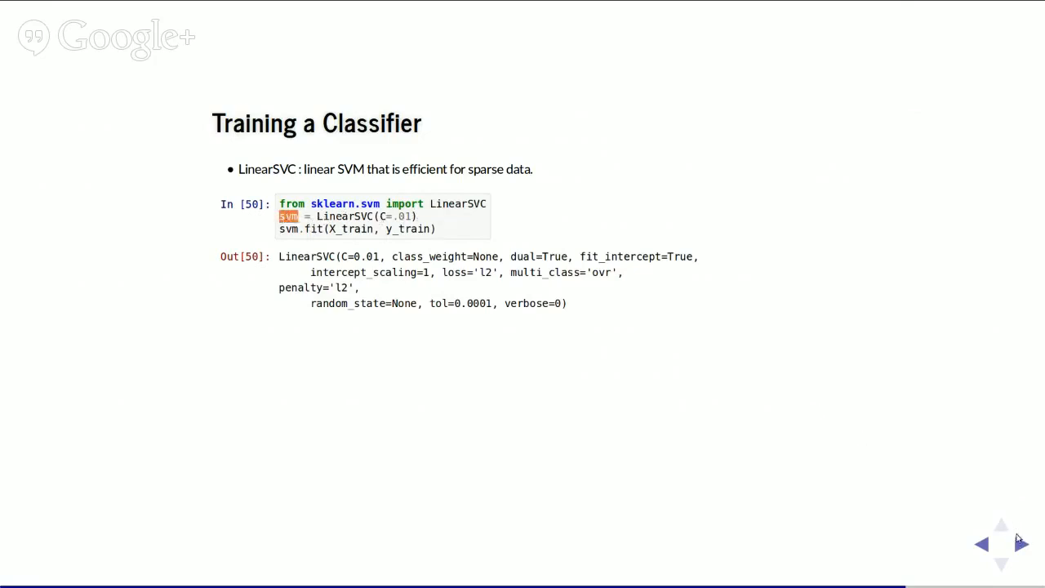
{"action": "left_click", "coordinate": [1019, 557]}
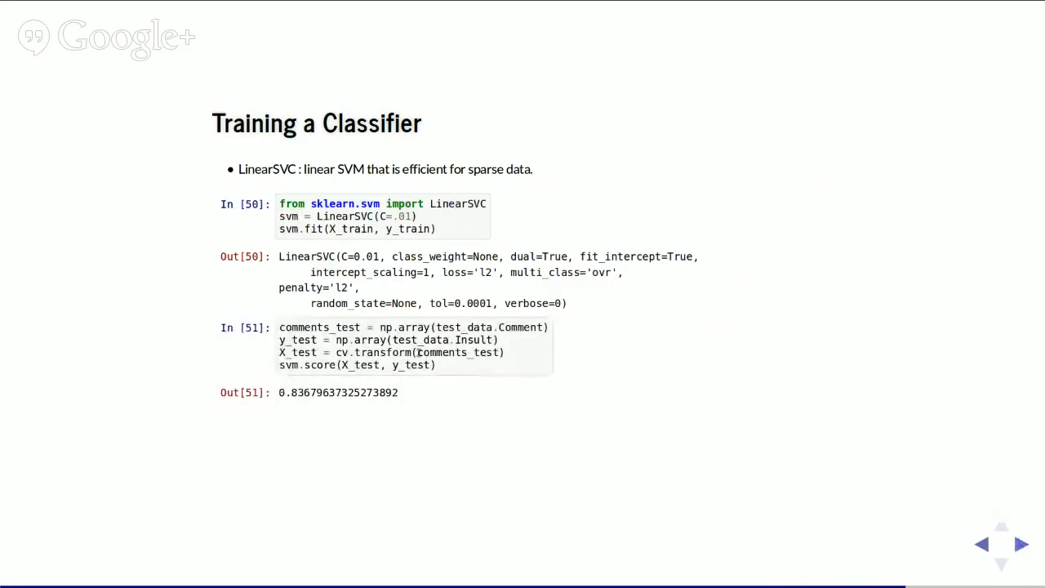
{"action": "mouse_move", "coordinate": [550, 343]}
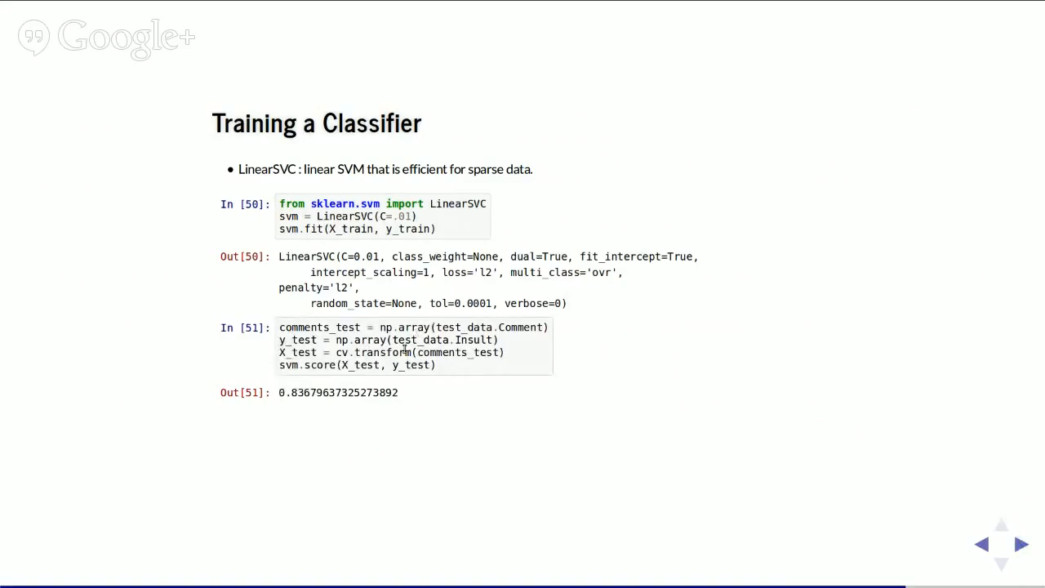
{"action": "mouse_move", "coordinate": [356, 317]}
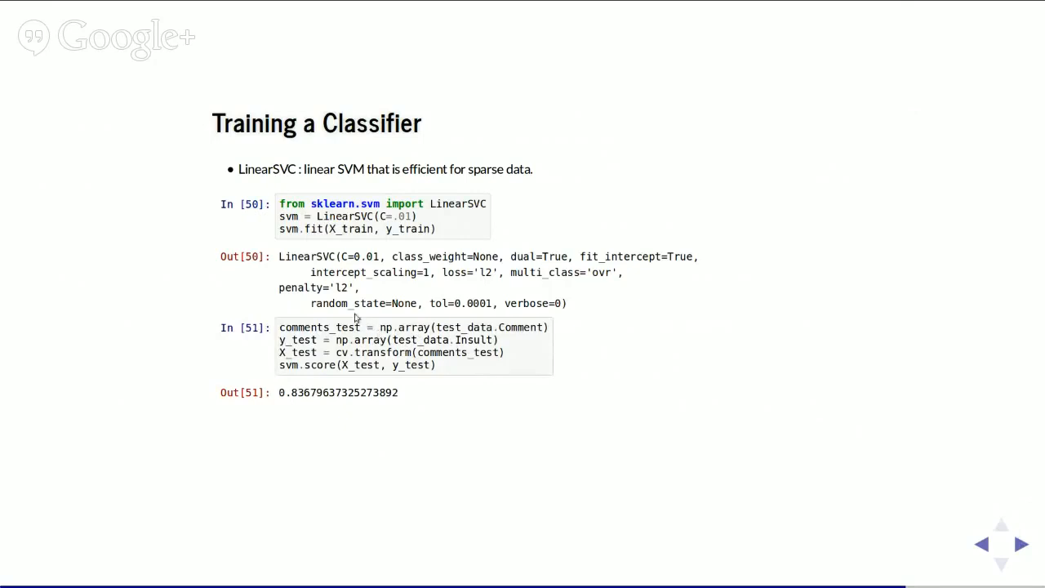
{"action": "mouse_move", "coordinate": [362, 353]}
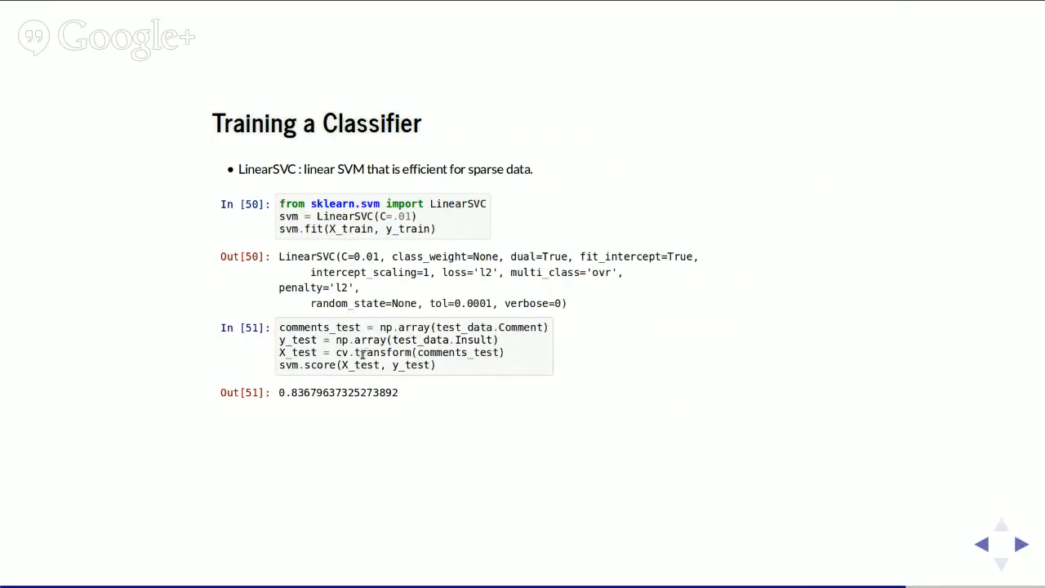
Highlight the transform call in the In [51] test-set code, then clear the highlight.
{"action": "double_click", "coordinate": [385, 353]}
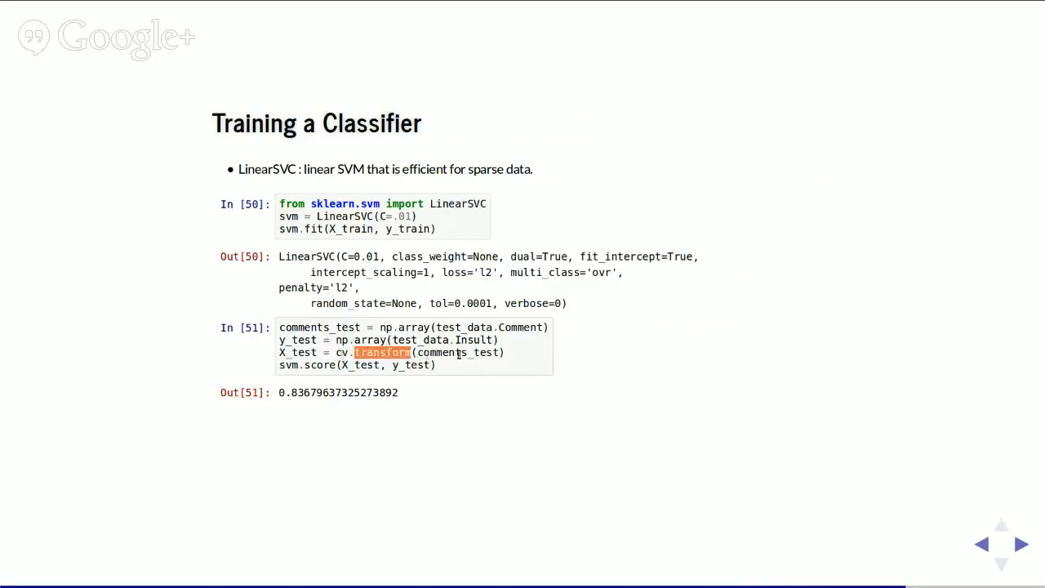
{"action": "left_click", "coordinate": [290, 356]}
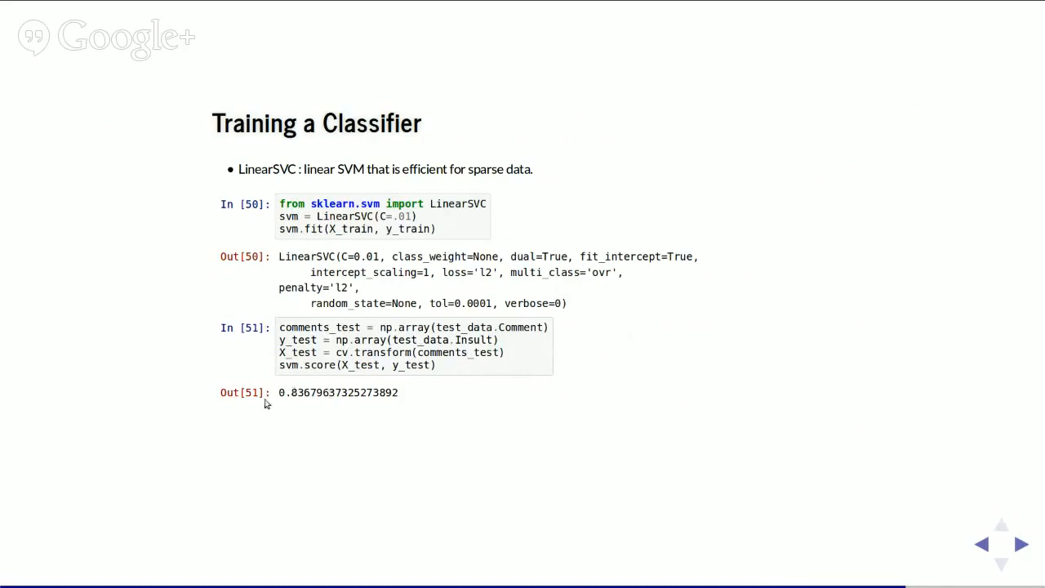
{"action": "mouse_move", "coordinate": [531, 477]}
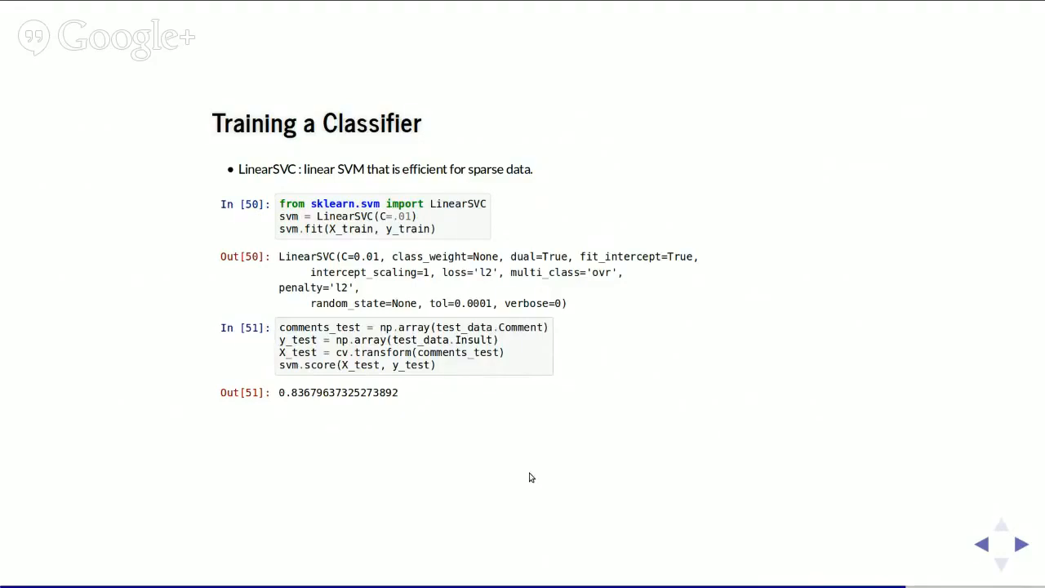
{"action": "mouse_move", "coordinate": [663, 342]}
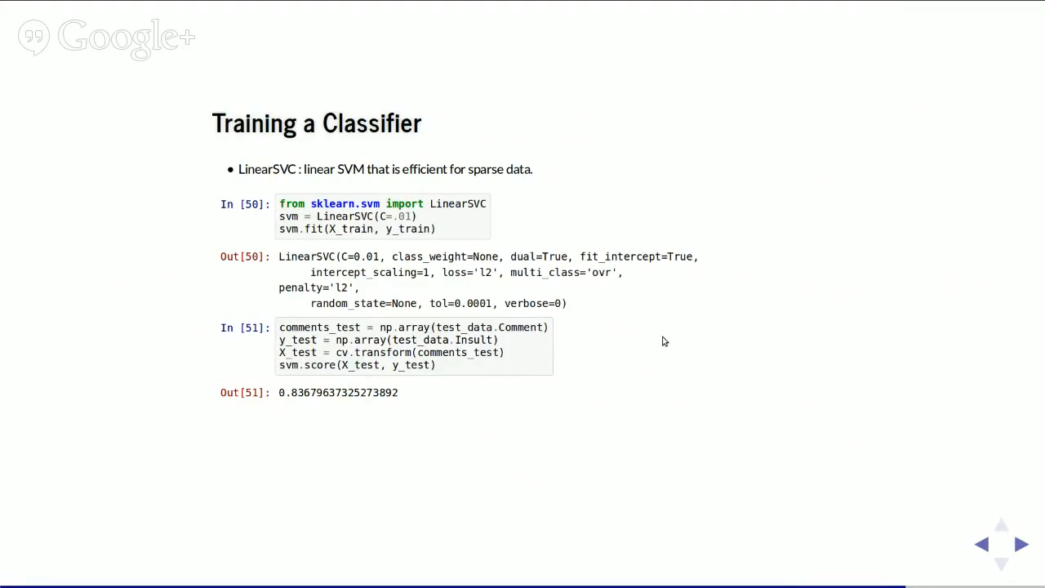
{"action": "mouse_move", "coordinate": [459, 397]}
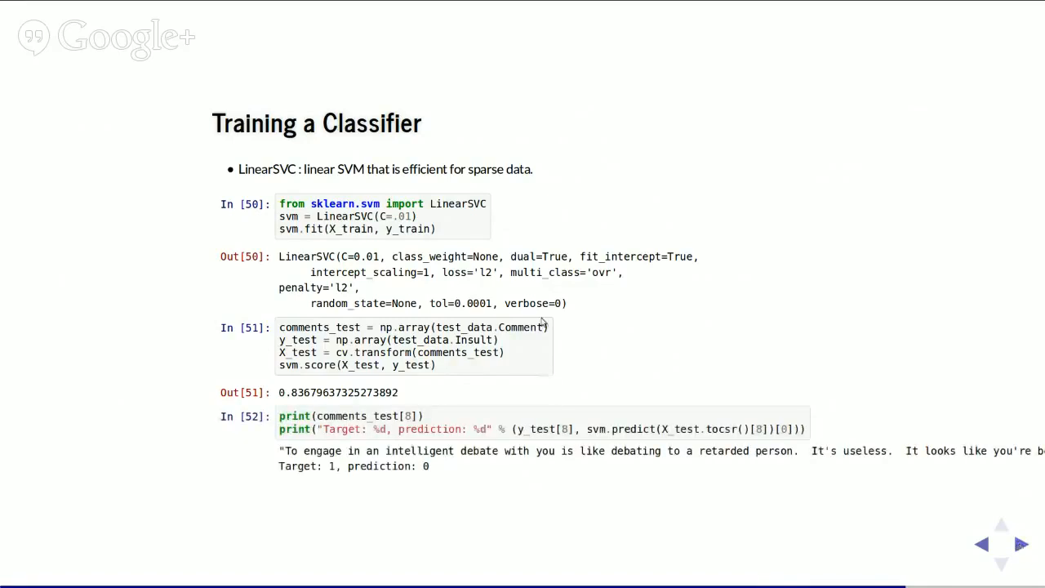
{"action": "mouse_move", "coordinate": [547, 318]}
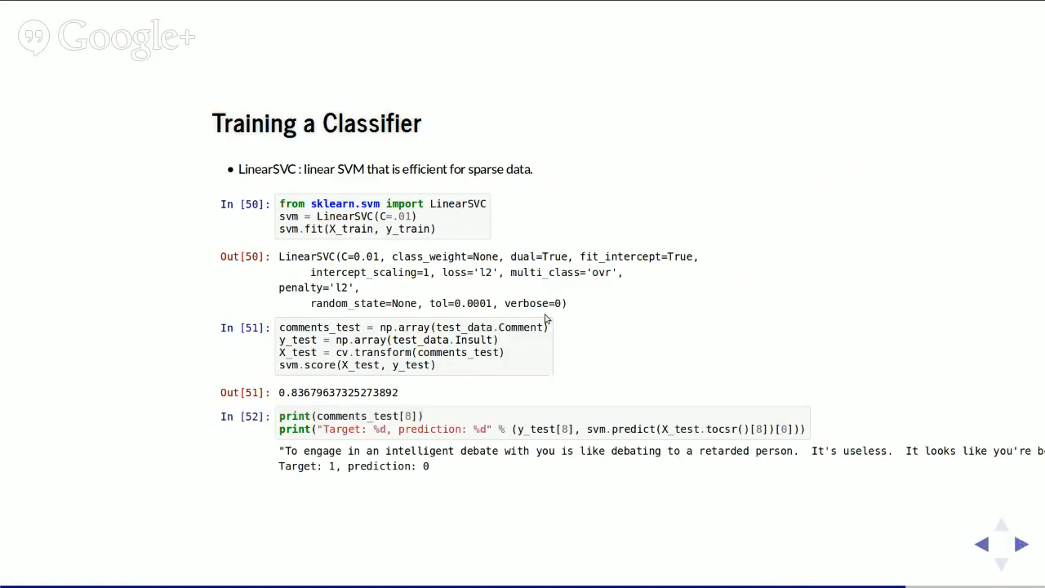
{"action": "mouse_move", "coordinate": [650, 503]}
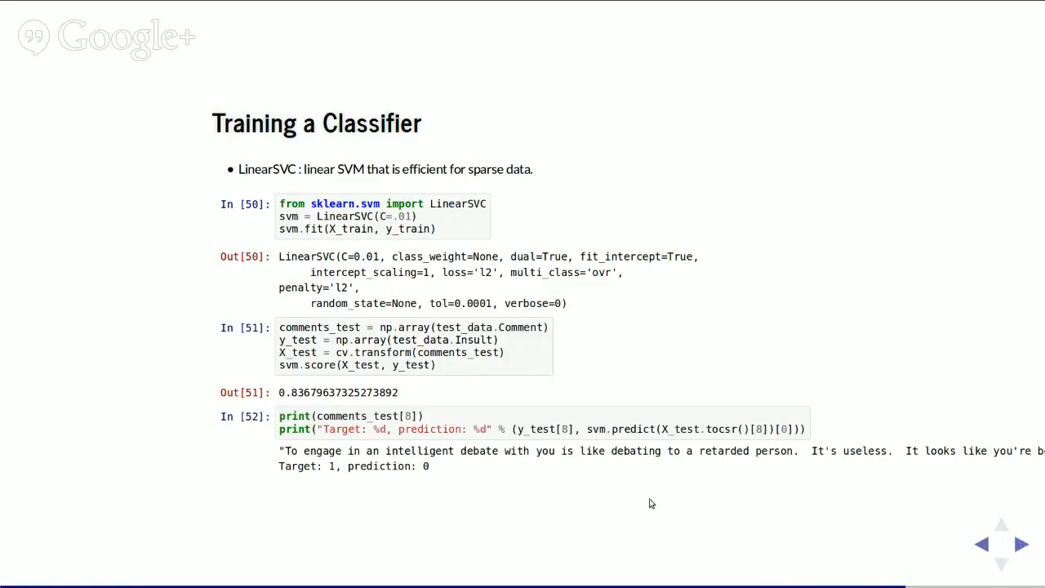
{"action": "mouse_move", "coordinate": [577, 556]}
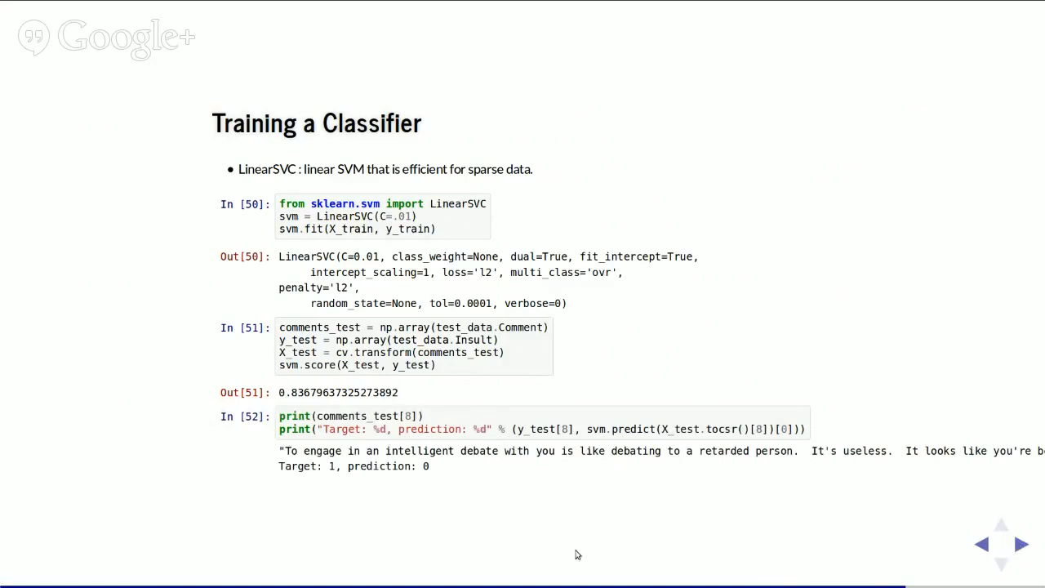
{"action": "mouse_move", "coordinate": [878, 483]}
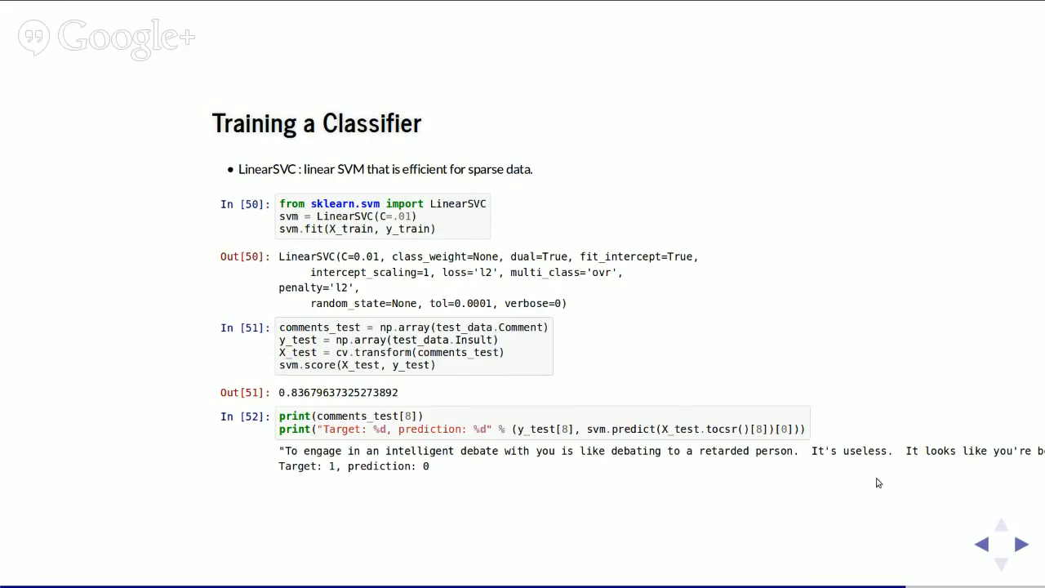
{"action": "mouse_move", "coordinate": [643, 302]}
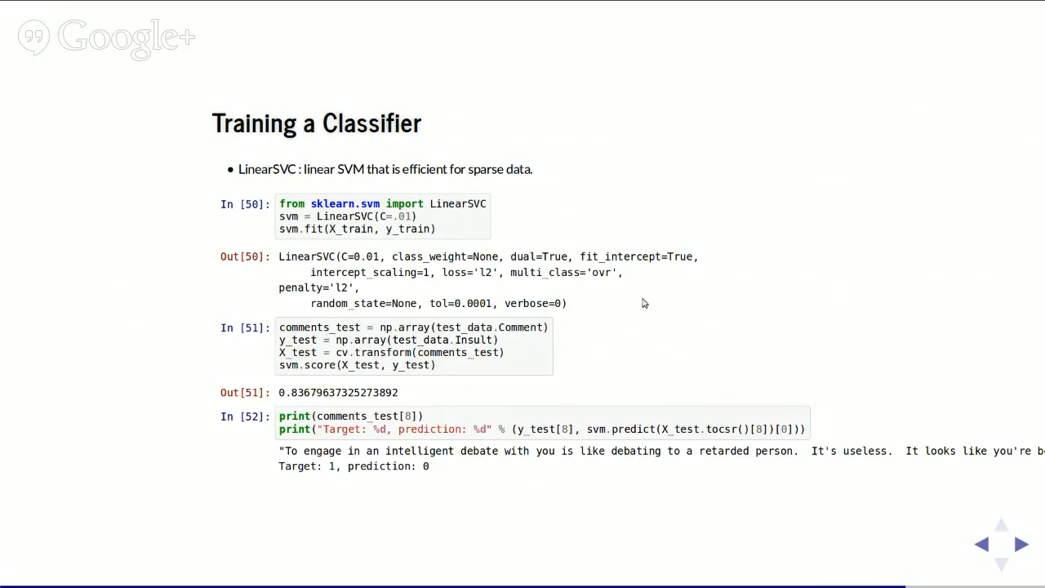
{"action": "mouse_move", "coordinate": [1022, 545]}
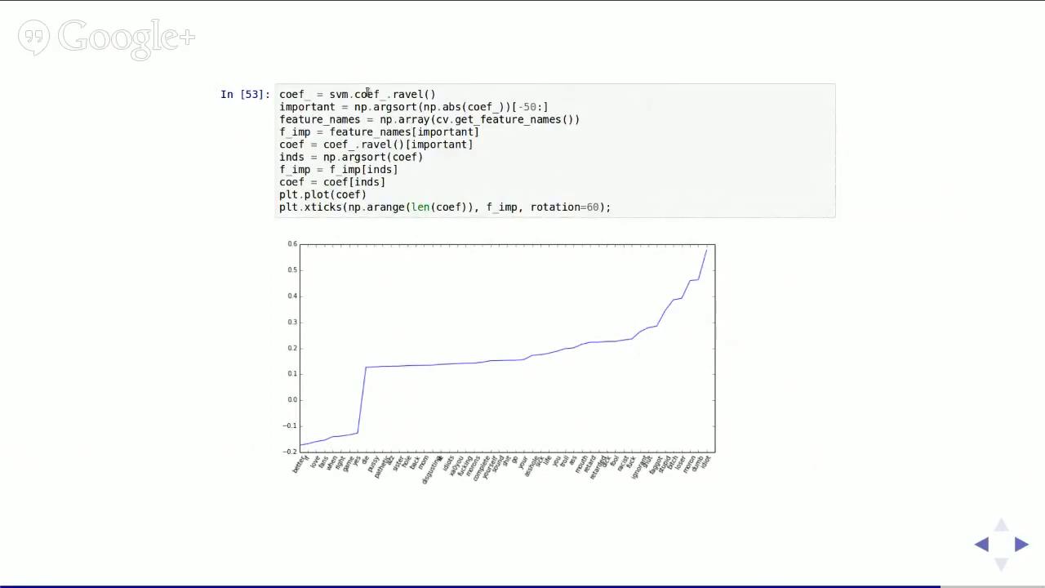
Highlight text on the coefficient plot slide and advance to Next Steps: grid search LinearSVC's C.
{"action": "double_click", "coordinate": [369, 93]}
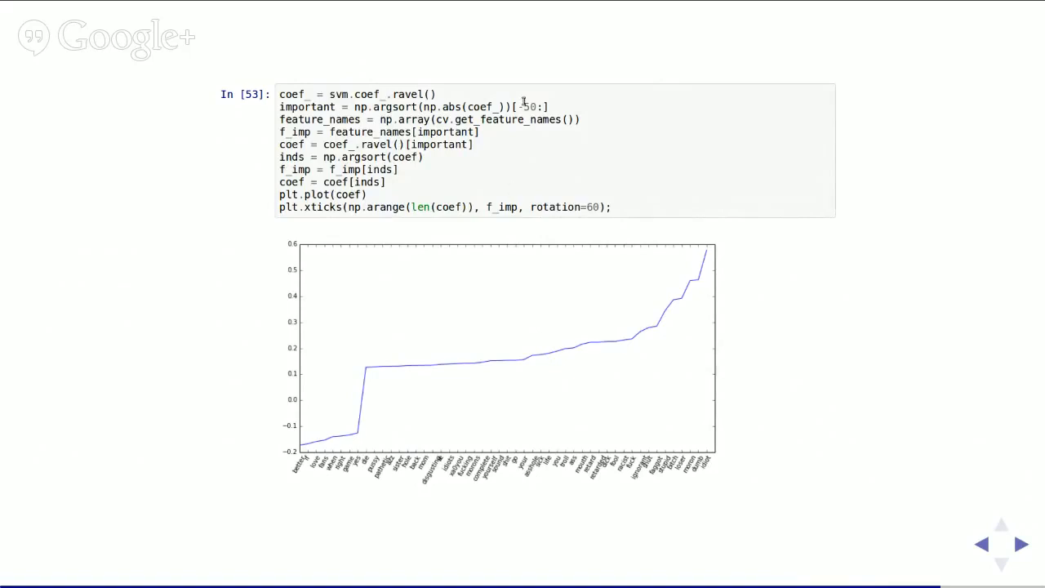
{"action": "mouse_move", "coordinate": [387, 119]}
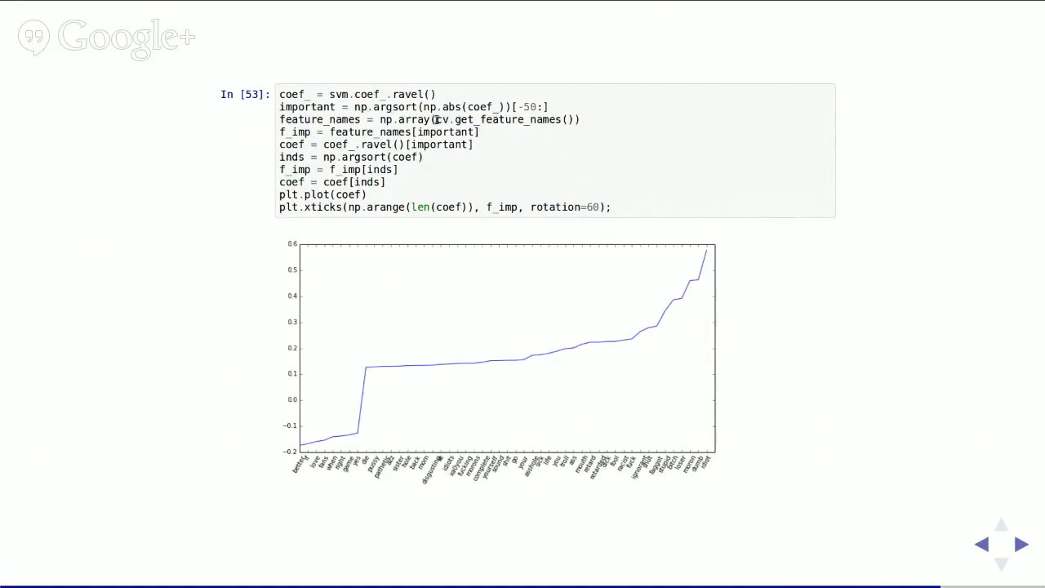
{"action": "left_click_drag", "start_coordinate": [438, 120], "coordinate": [575, 119]}
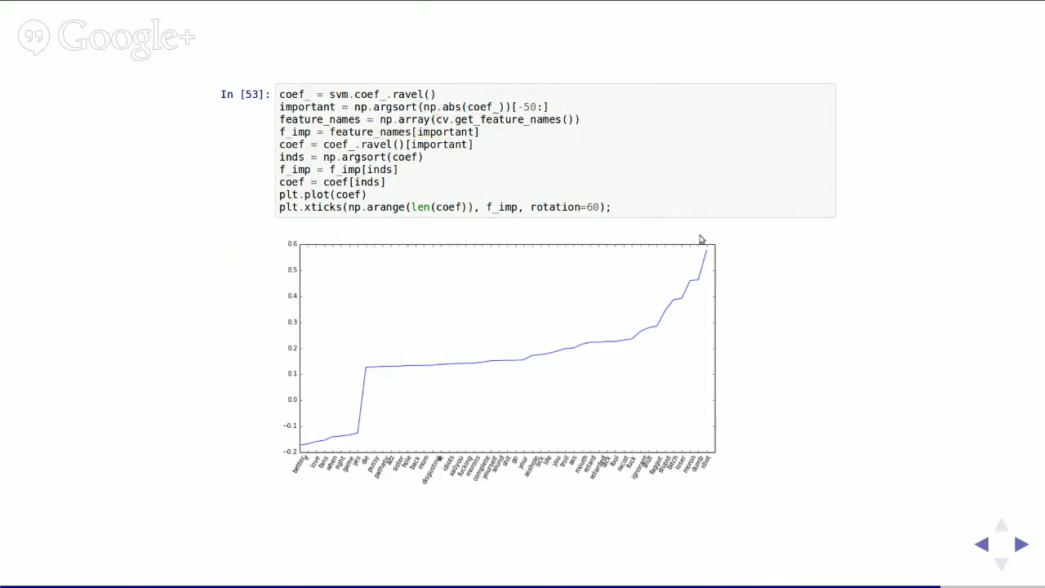
{"action": "mouse_move", "coordinate": [284, 465]}
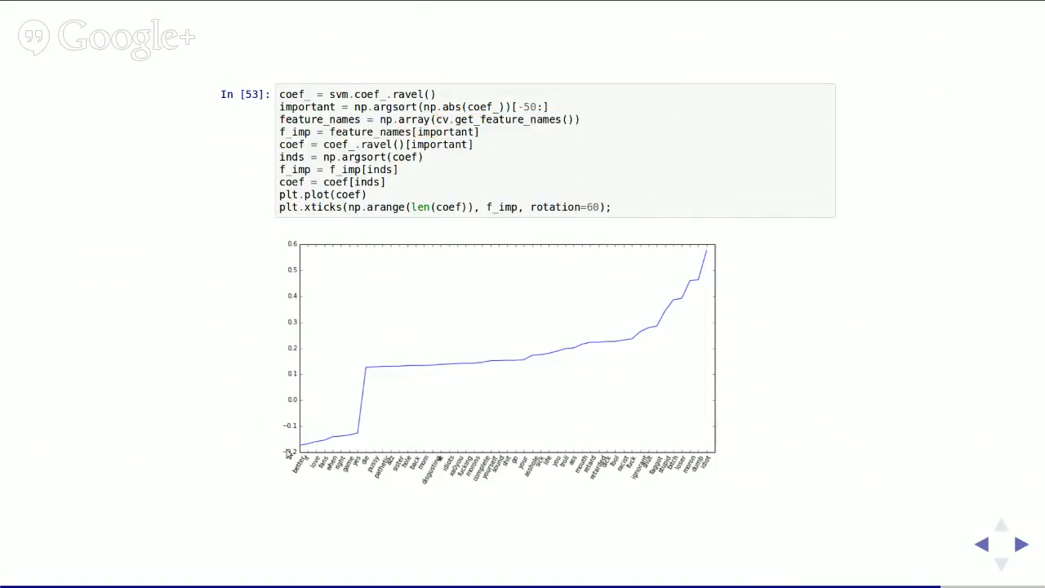
{"action": "mouse_move", "coordinate": [402, 374]}
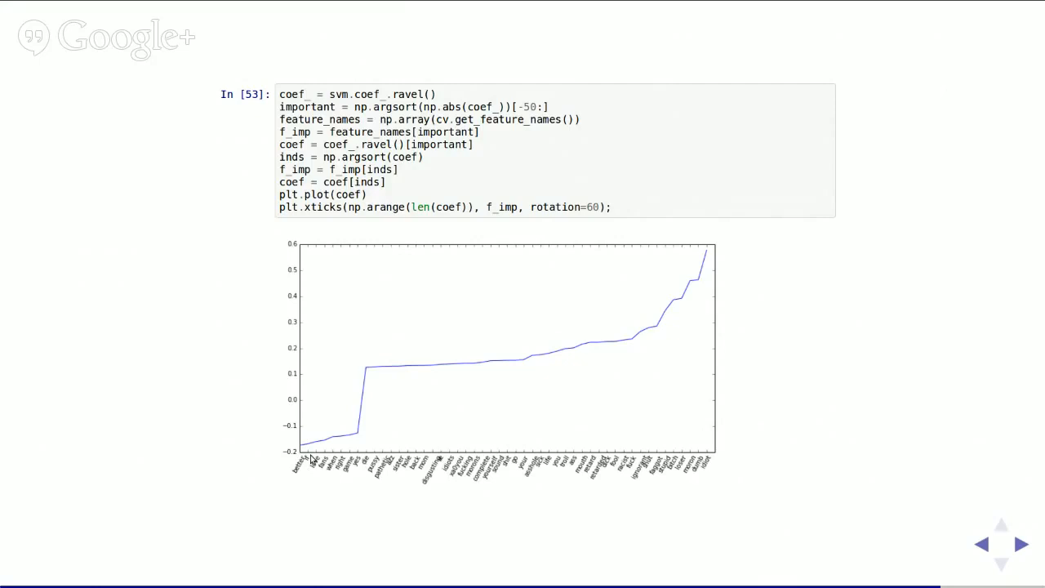
{"action": "mouse_move", "coordinate": [308, 441]}
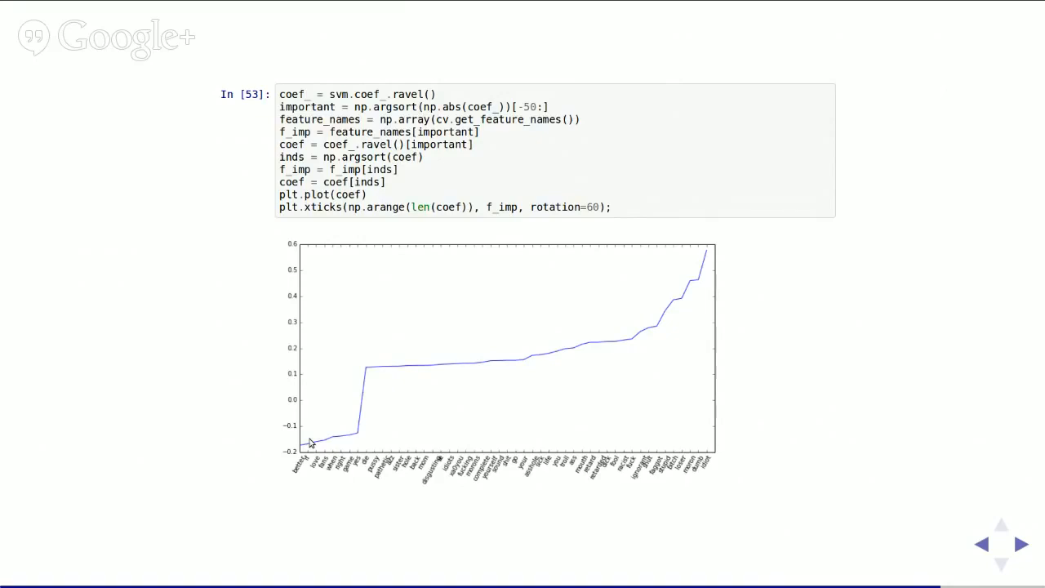
{"action": "mouse_move", "coordinate": [271, 454]}
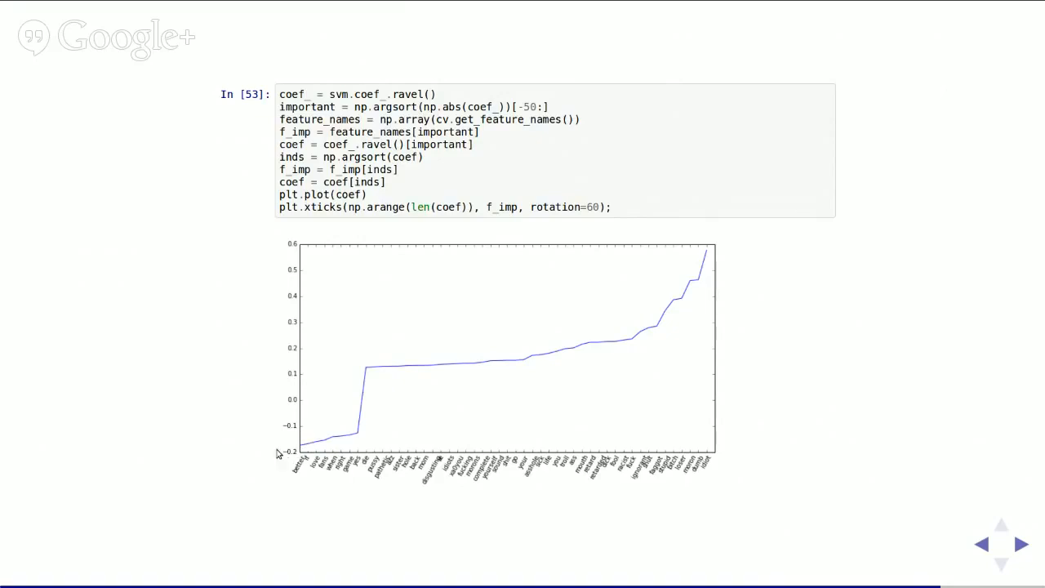
{"action": "mouse_move", "coordinate": [333, 456]}
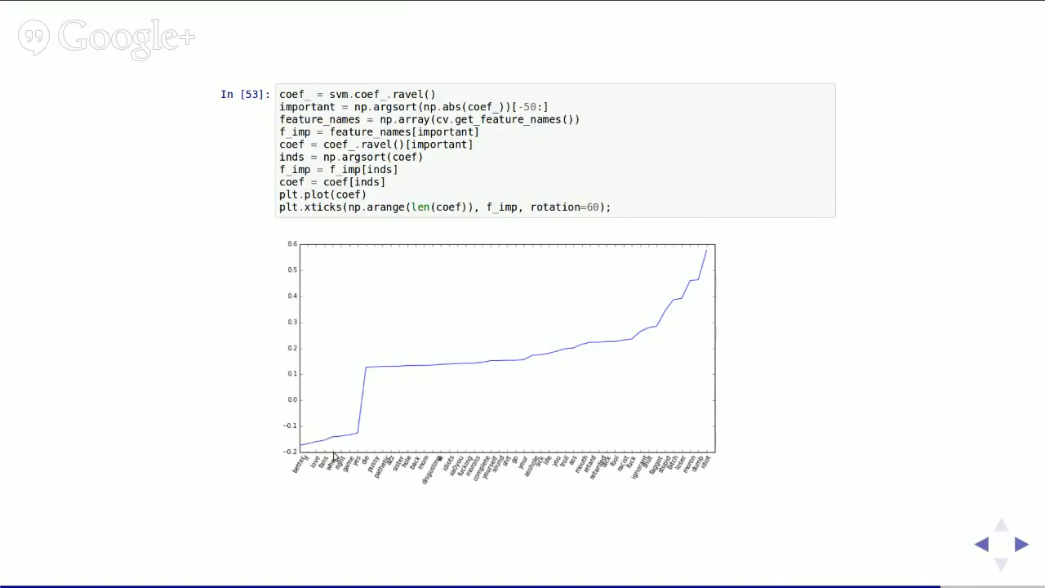
{"action": "mouse_move", "coordinate": [633, 251]}
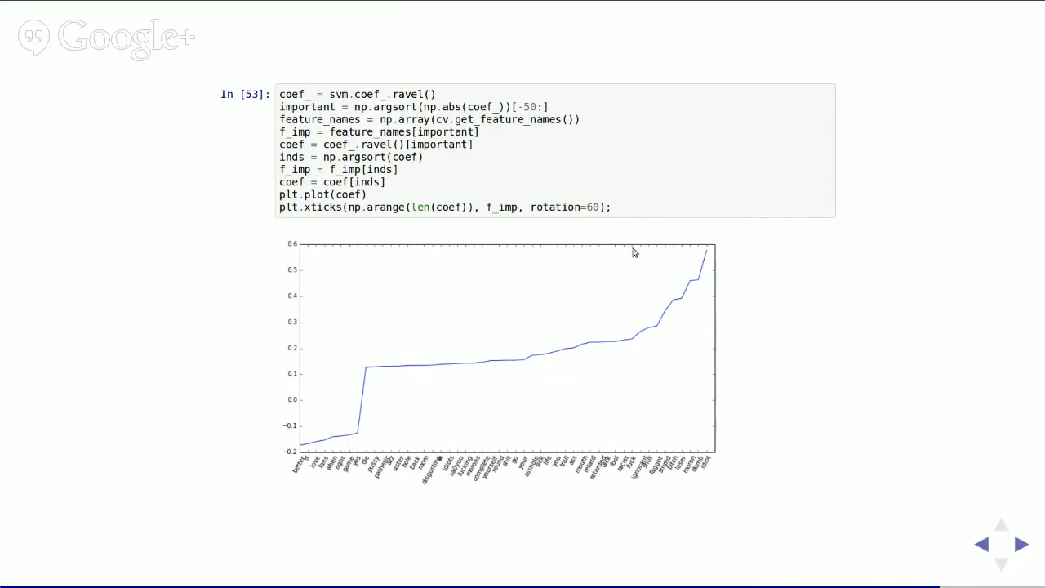
{"action": "mouse_move", "coordinate": [498, 346]}
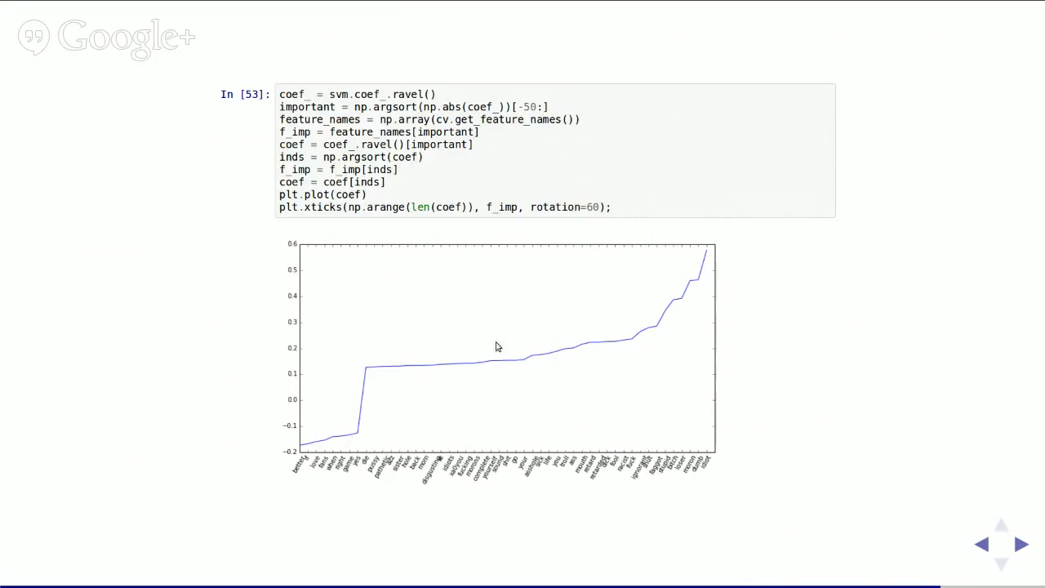
{"action": "mouse_move", "coordinate": [242, 406]}
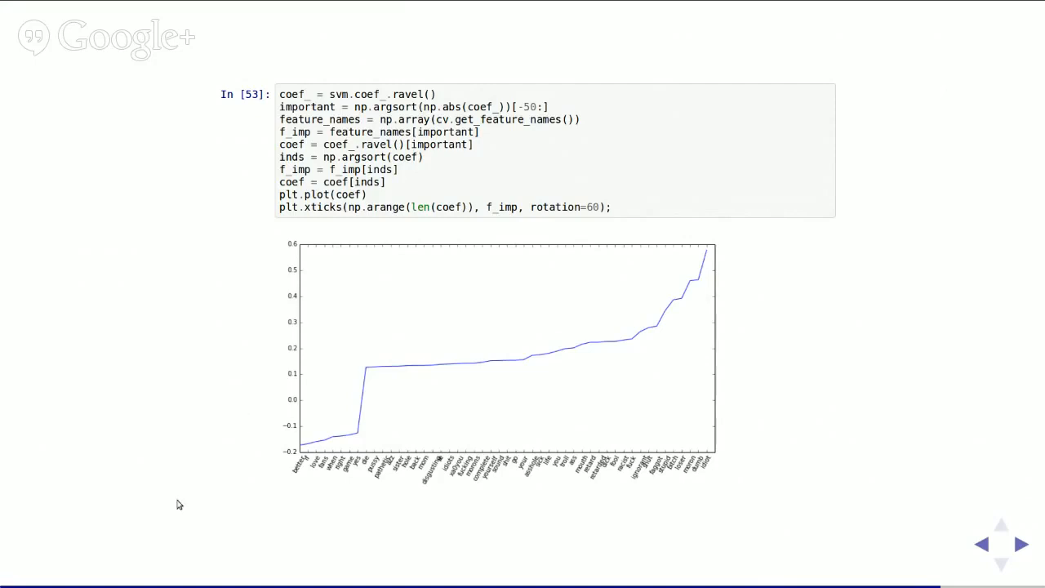
{"action": "mouse_move", "coordinate": [166, 477]}
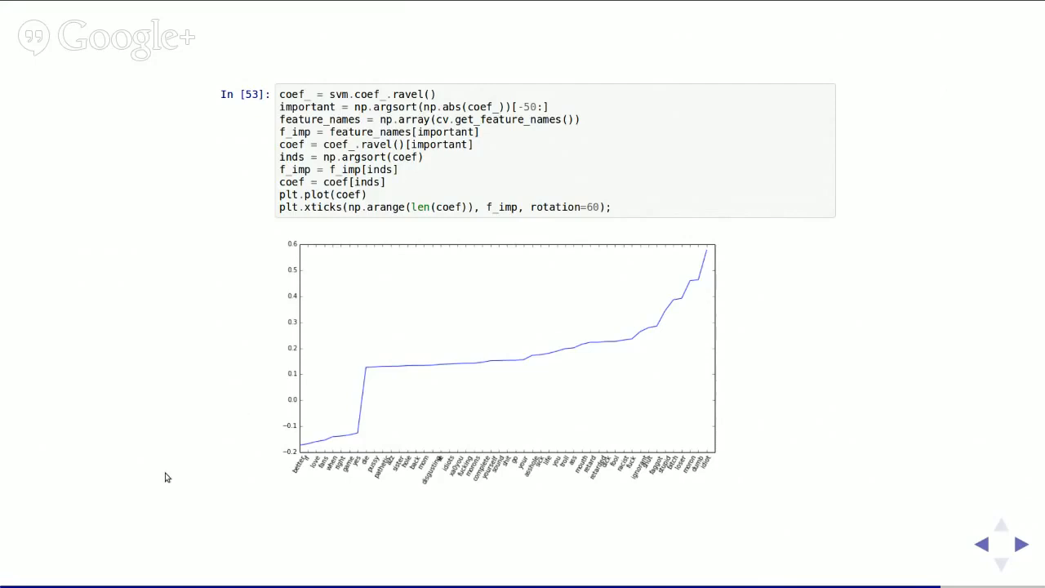
{"action": "mouse_move", "coordinate": [918, 373]}
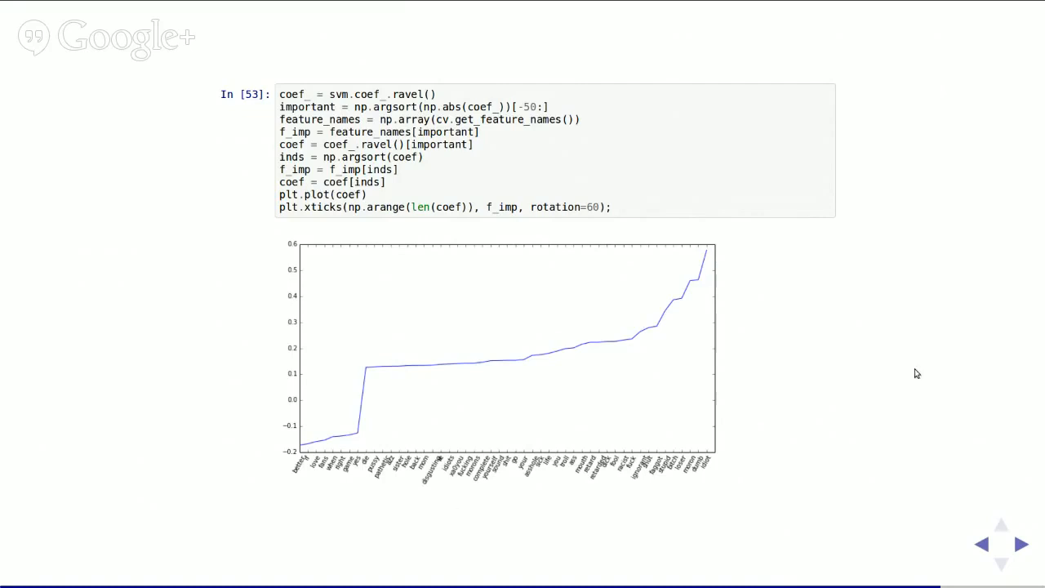
{"action": "mouse_move", "coordinate": [901, 325]}
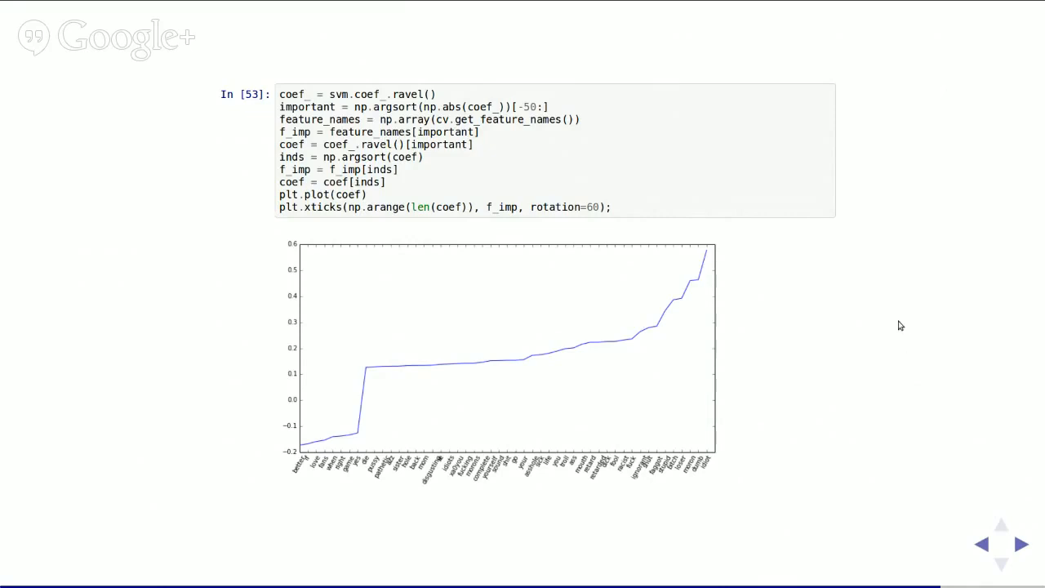
{"action": "mouse_move", "coordinate": [895, 284]}
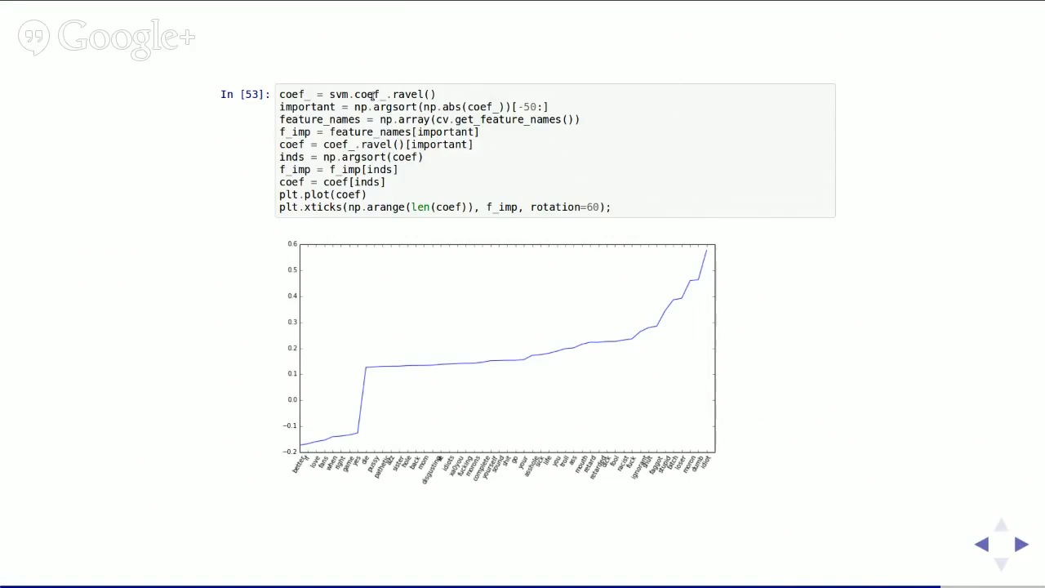
{"action": "mouse_move", "coordinate": [609, 111]}
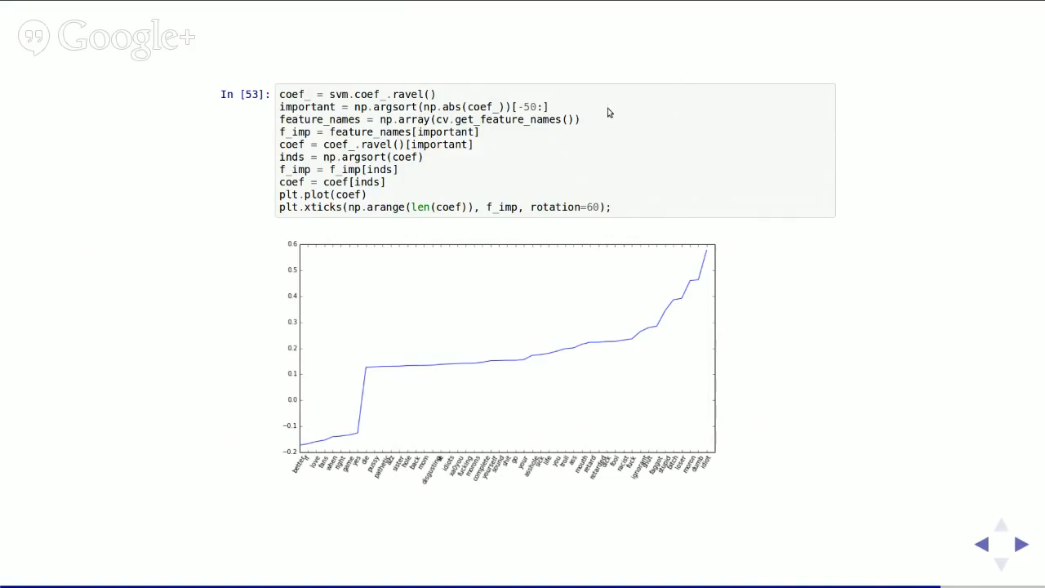
{"action": "left_click", "coordinate": [1032, 545]}
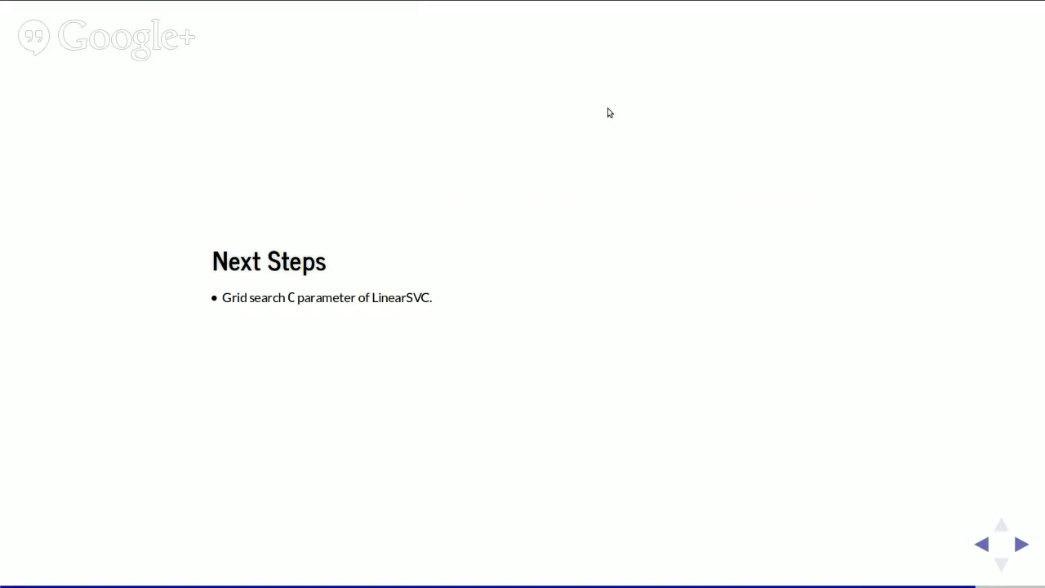
Reveal the pipeline bullet on Next Steps, then advance to Take Away: (n_samples, n_features) array.
{"action": "left_click", "coordinate": [1017, 542]}
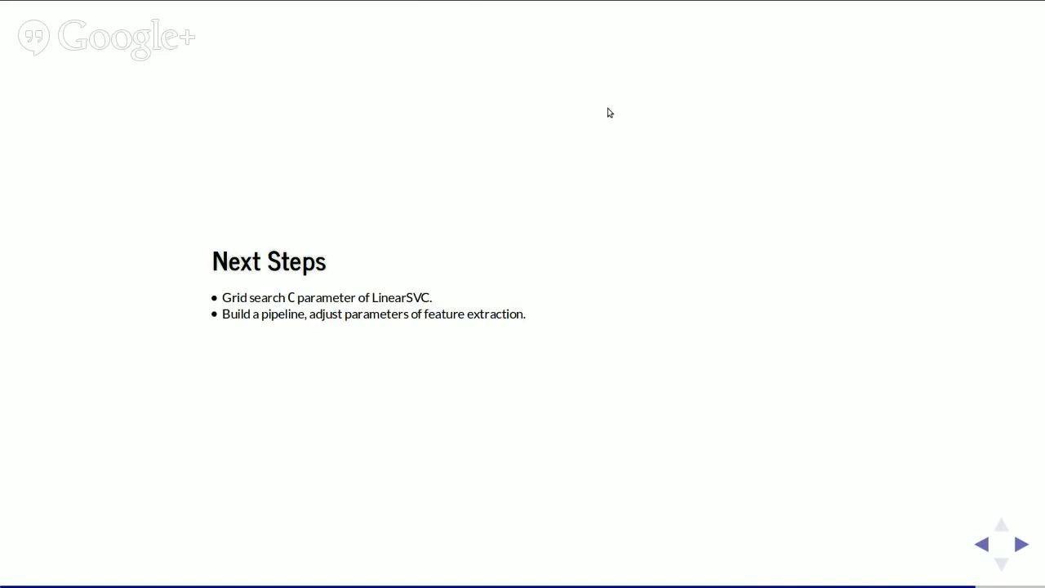
{"action": "mouse_move", "coordinate": [1026, 559]}
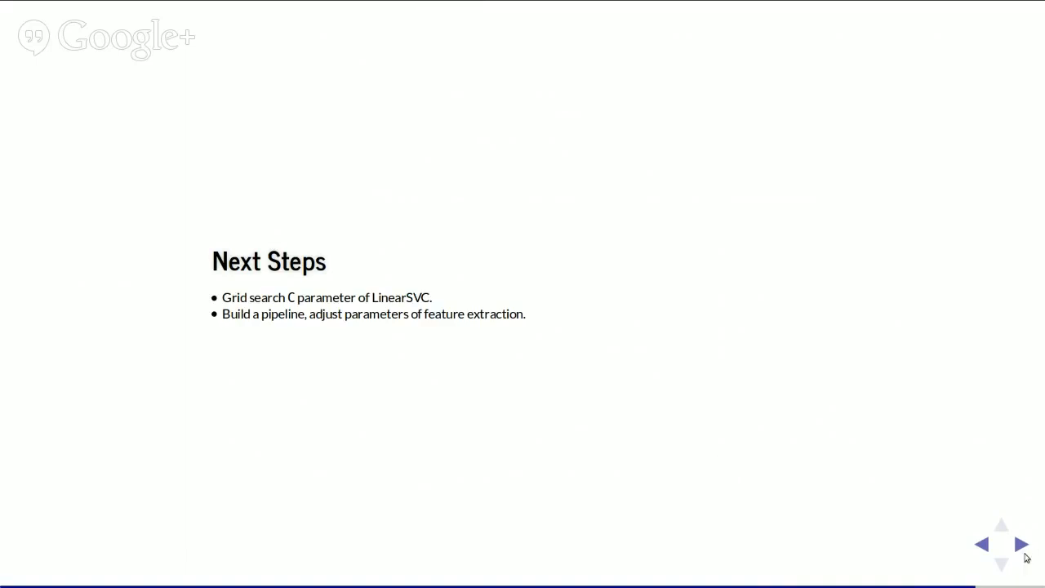
{"action": "left_click", "coordinate": [1022, 544]}
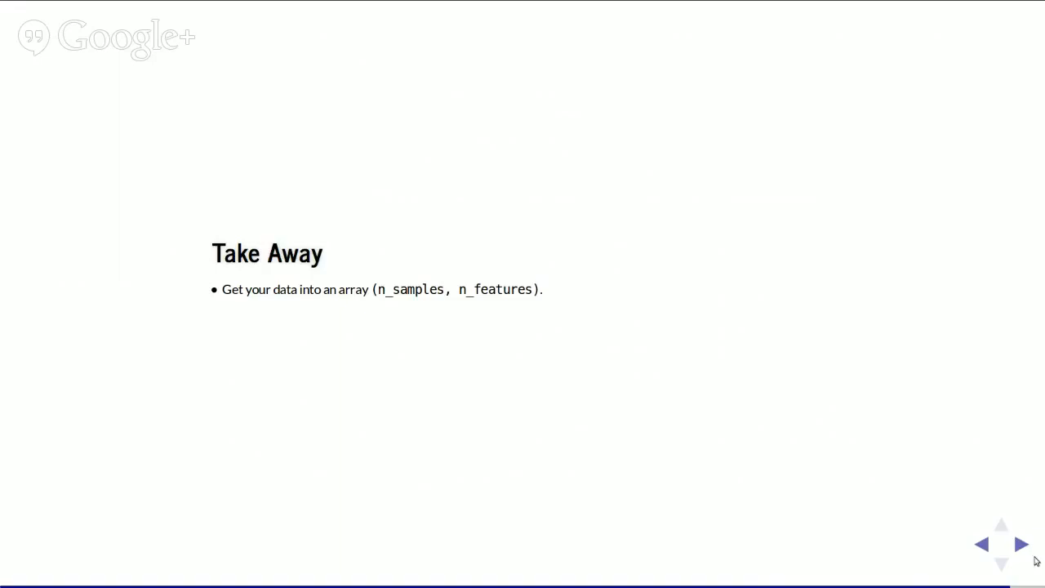
{"action": "mouse_move", "coordinate": [568, 281]}
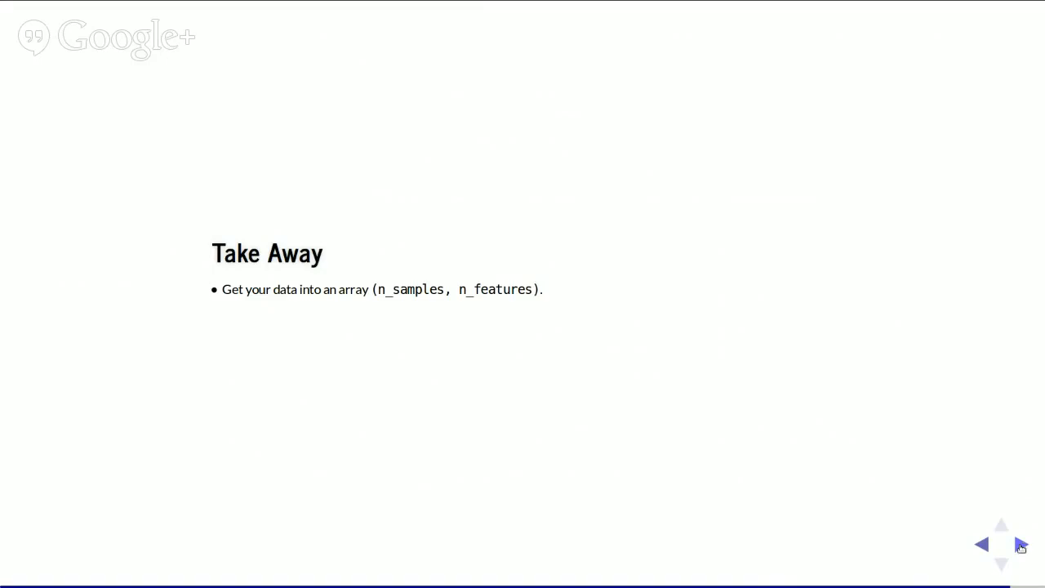
{"action": "mouse_move", "coordinate": [1016, 549]}
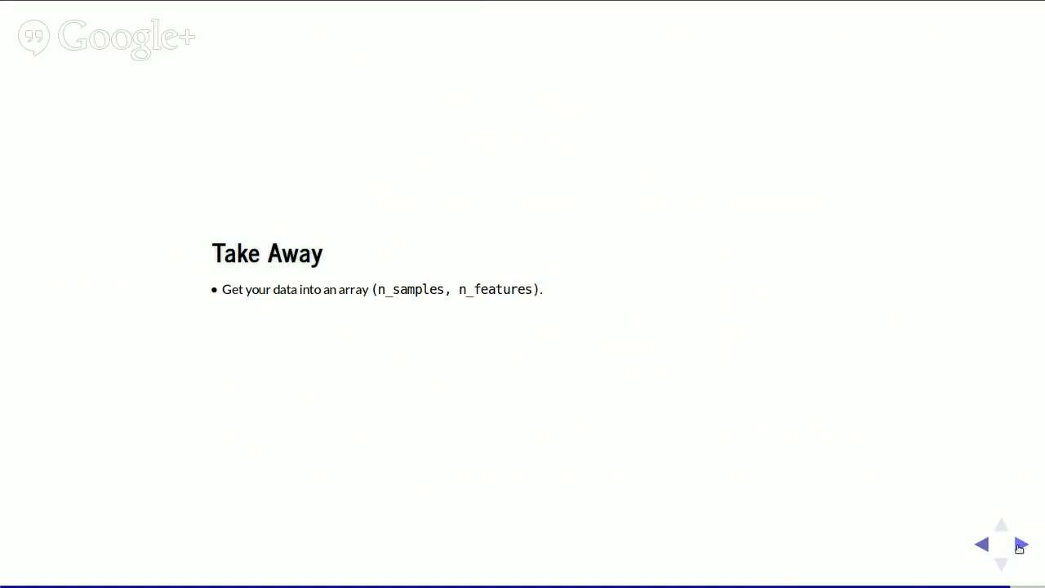
Reveal the model.fit/predict/transform(X) bullet and the always cross-validate, save the test set bullet.
{"action": "left_click", "coordinate": [1019, 546]}
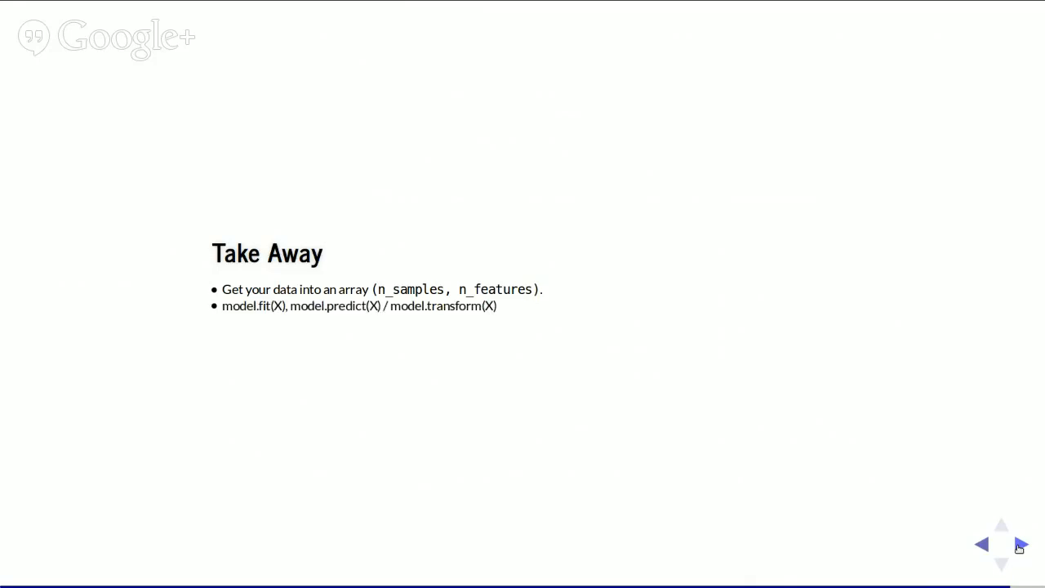
{"action": "mouse_move", "coordinate": [274, 320]}
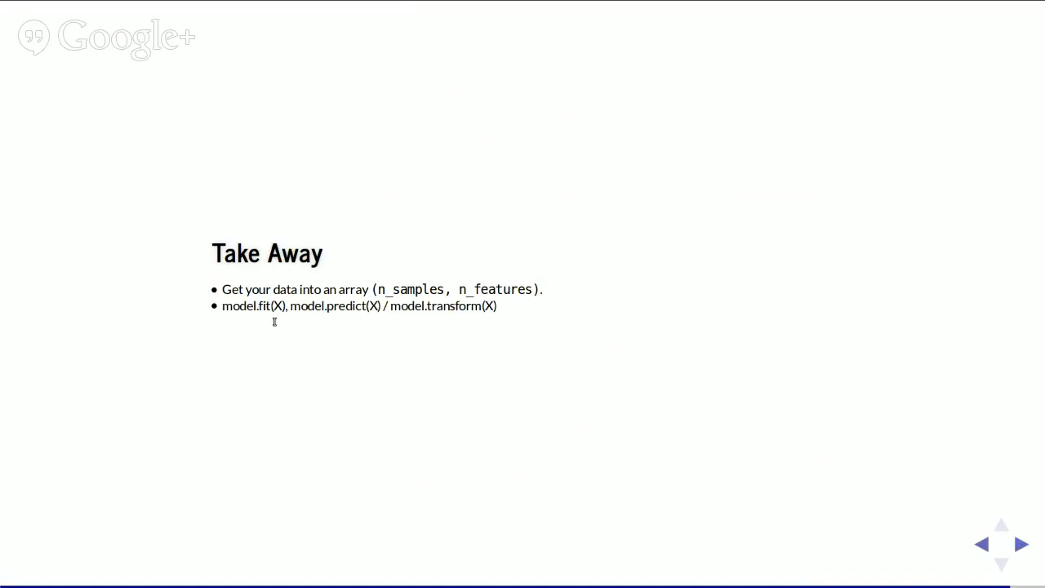
{"action": "mouse_move", "coordinate": [258, 305]}
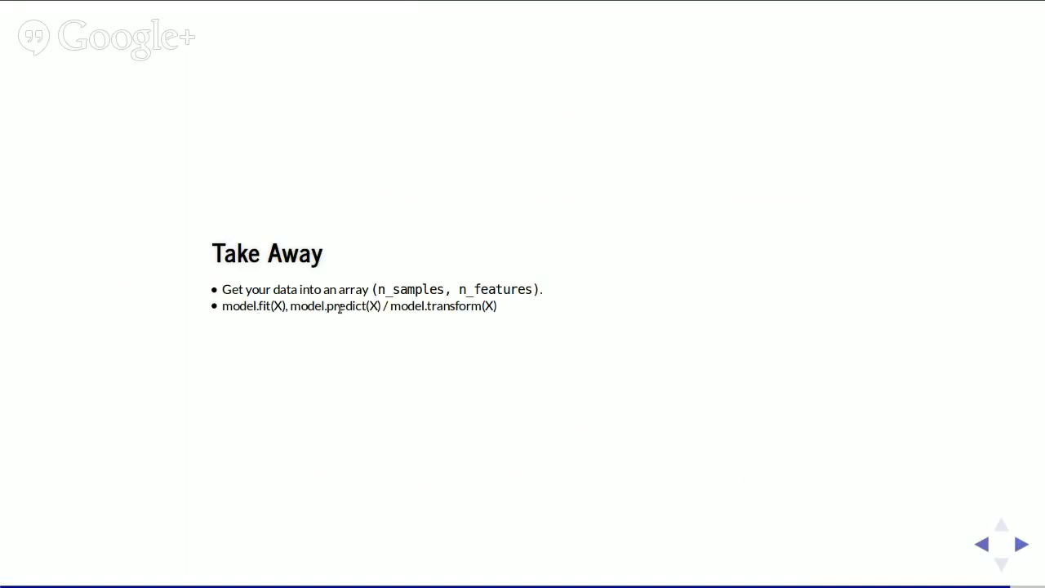
{"action": "mouse_move", "coordinate": [519, 315]}
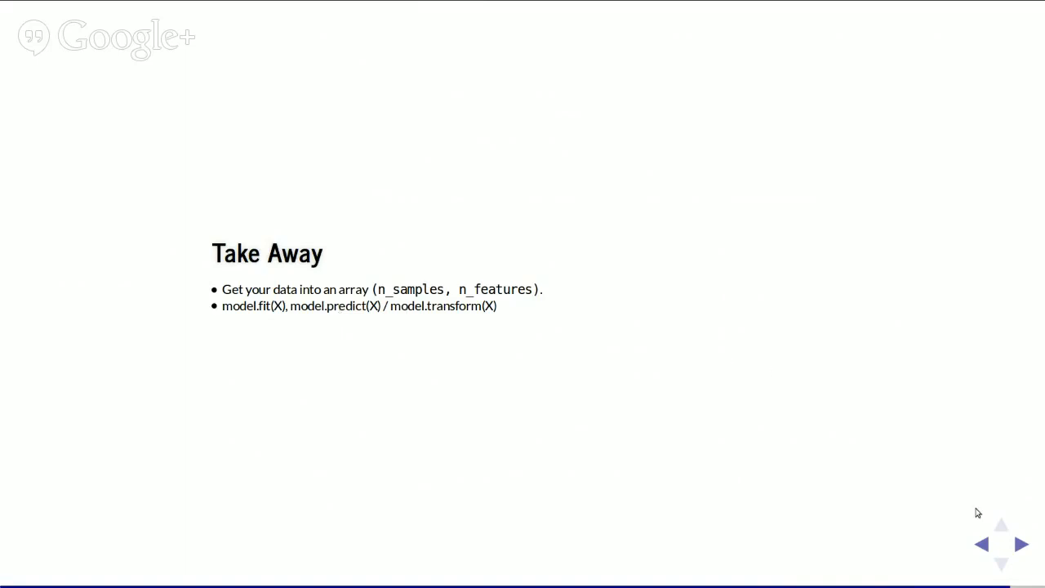
{"action": "left_click", "coordinate": [1019, 543]}
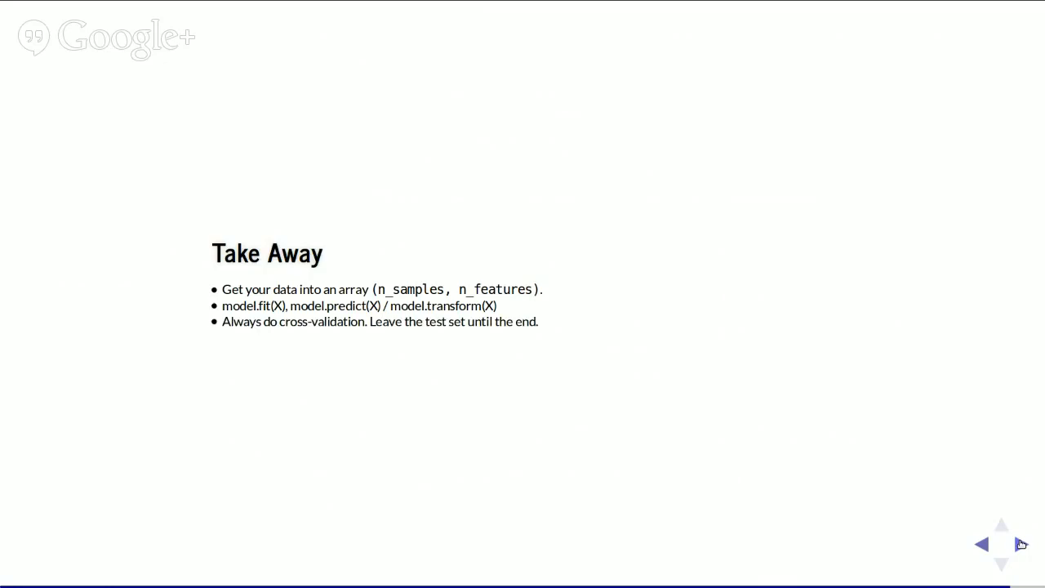
{"action": "mouse_move", "coordinate": [676, 414]}
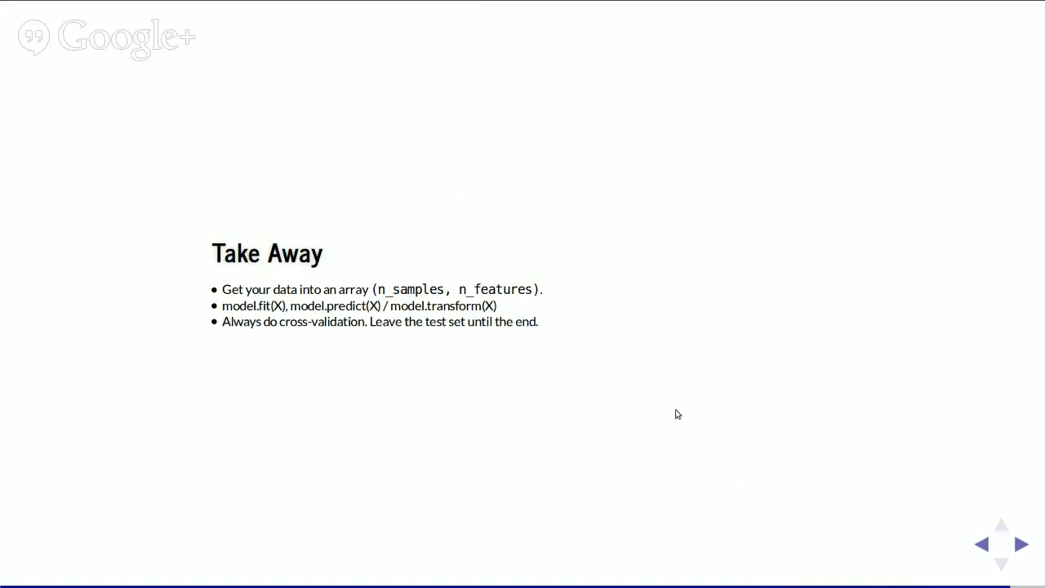
{"action": "mouse_move", "coordinate": [1019, 543]}
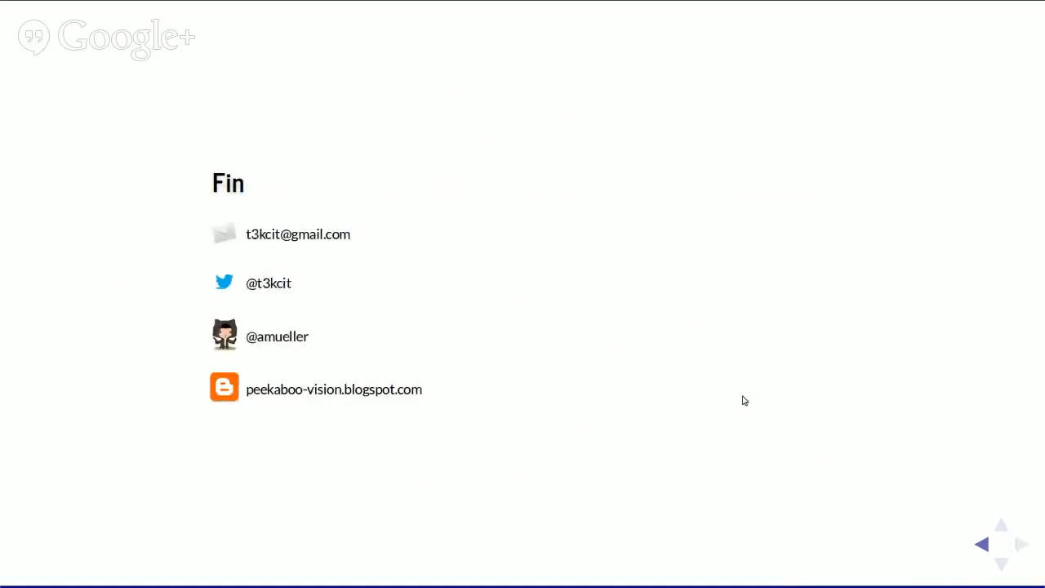
{"action": "mouse_move", "coordinate": [310, 232]}
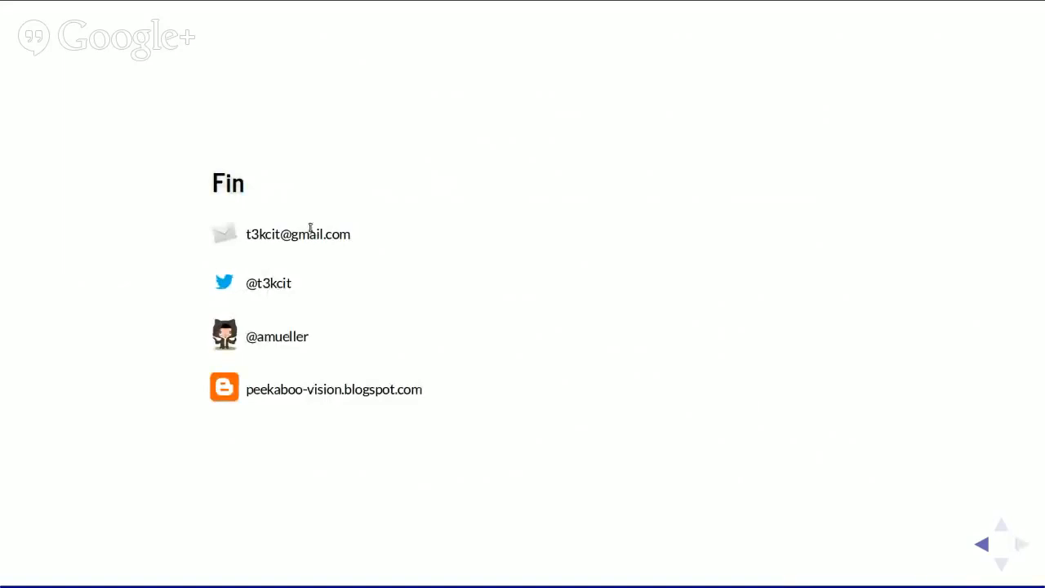
{"action": "mouse_move", "coordinate": [504, 358]}
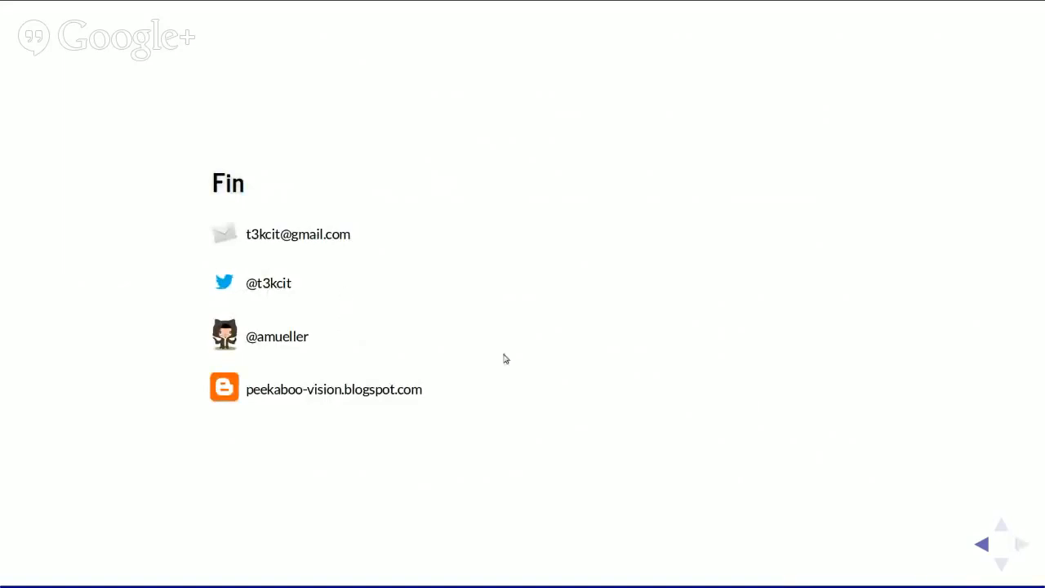
{"action": "mouse_move", "coordinate": [320, 345]}
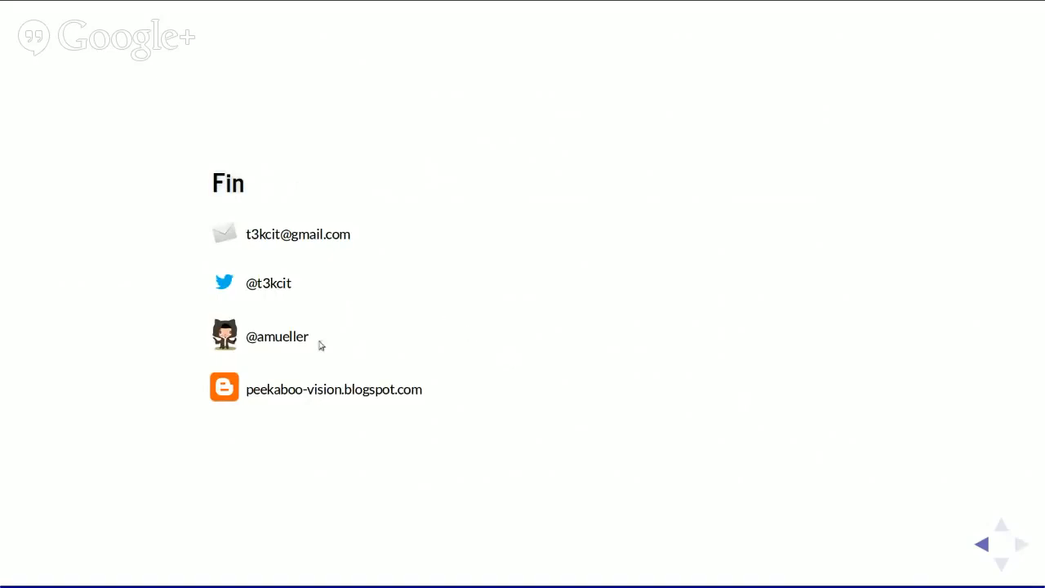
{"action": "mouse_move", "coordinate": [689, 336]}
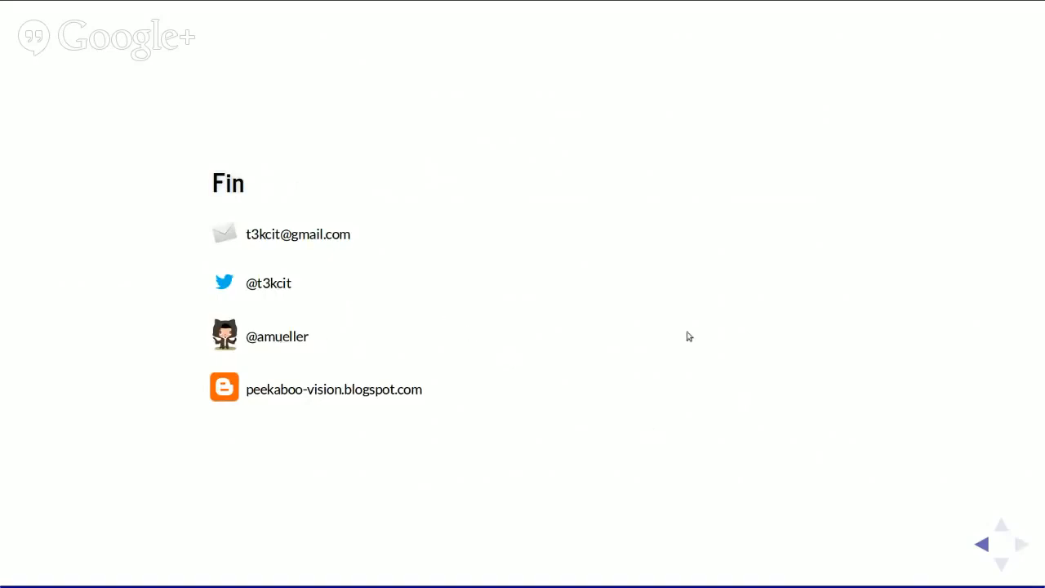